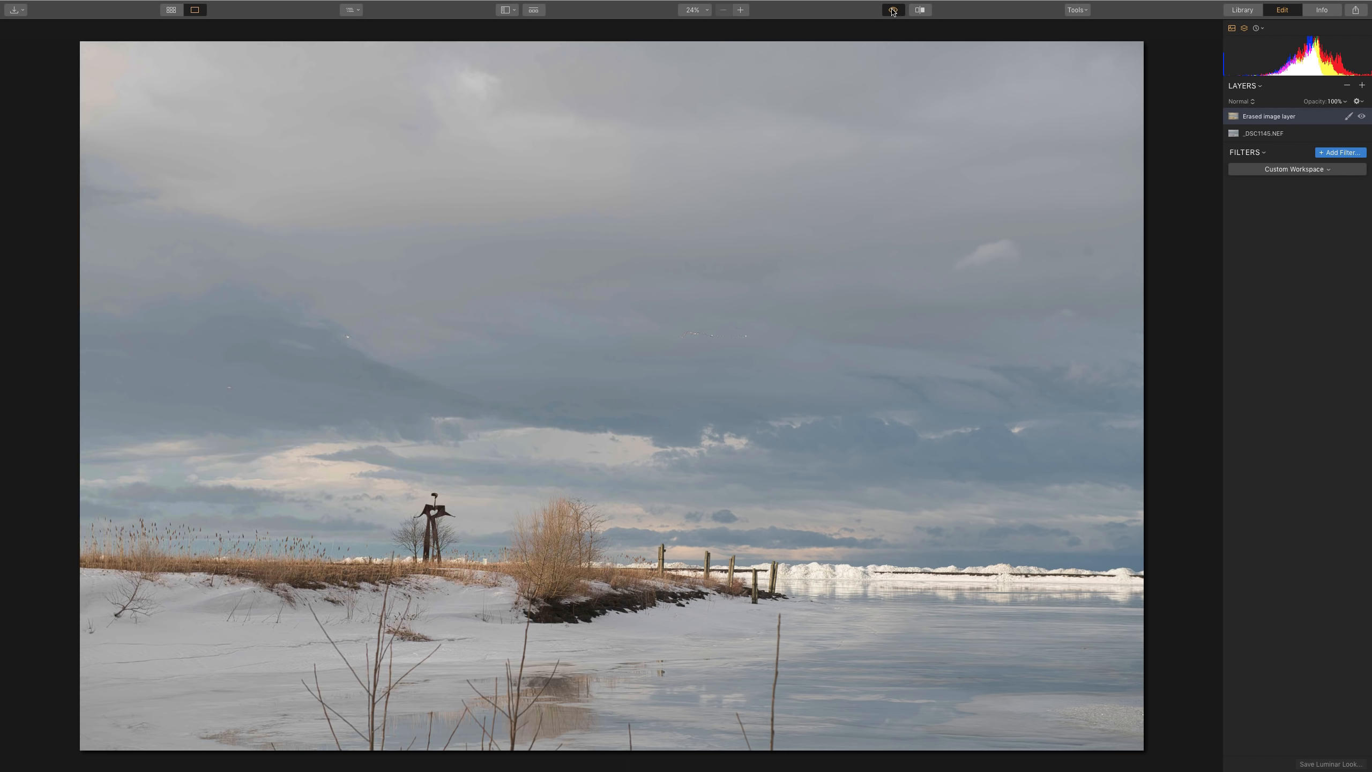
Delete the 'Erased image layer', leaving only the _DSC1145.NEF base layer.
left_click(892, 10)
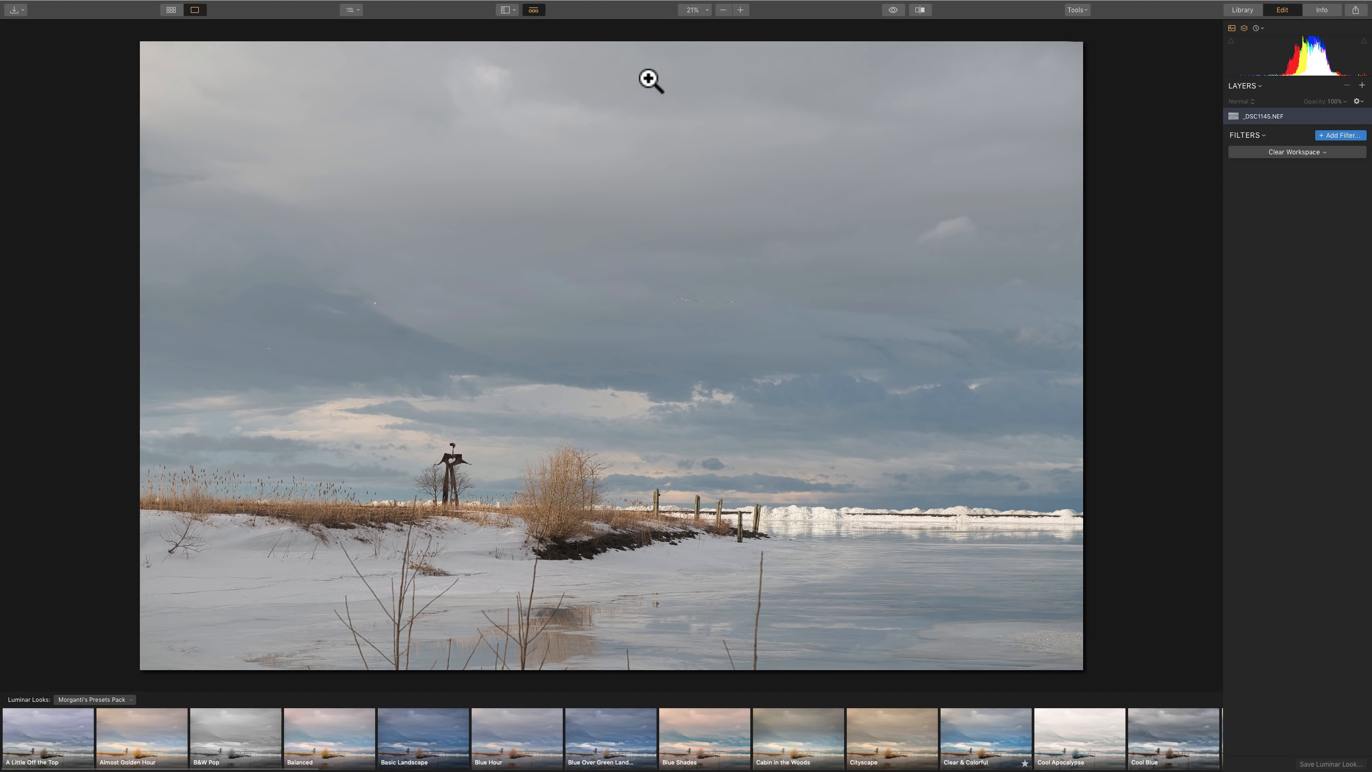
mouse_move(868, 59)
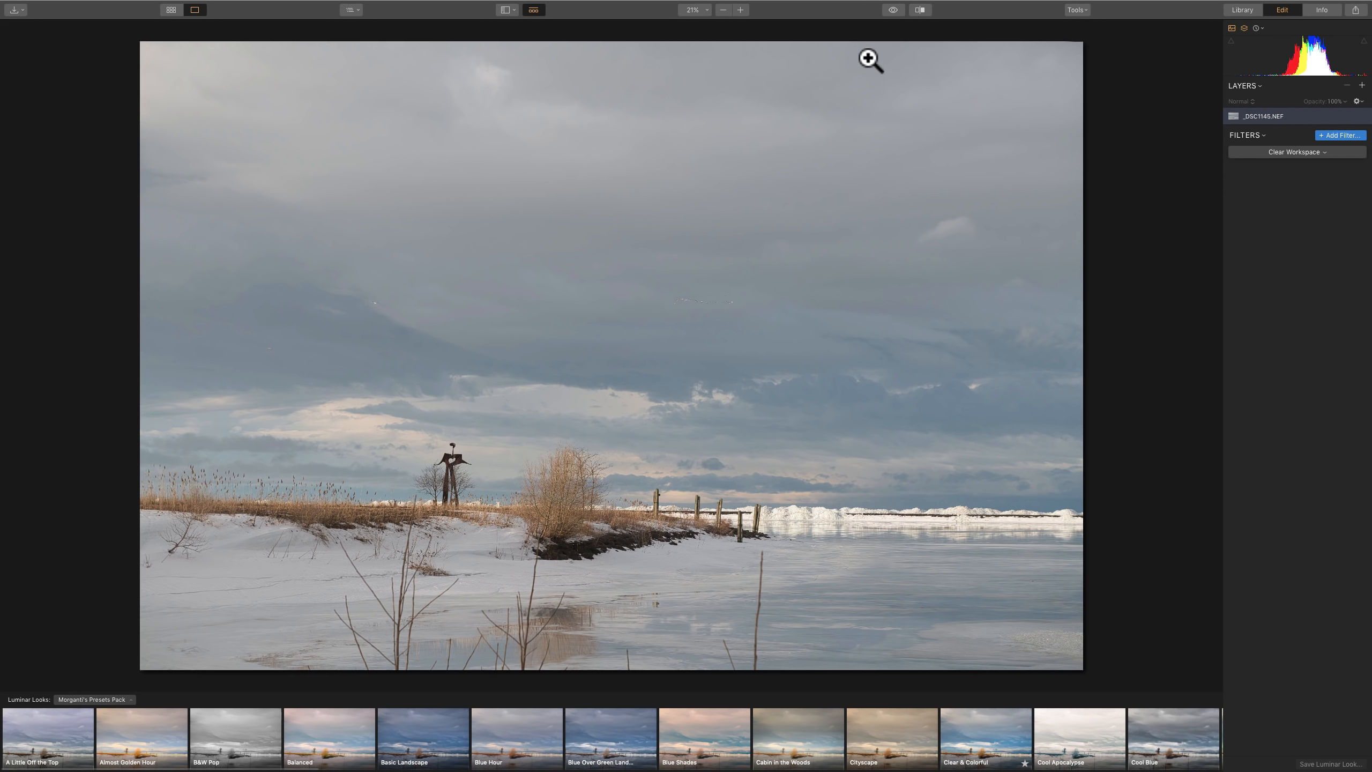
mouse_move(866, 63)
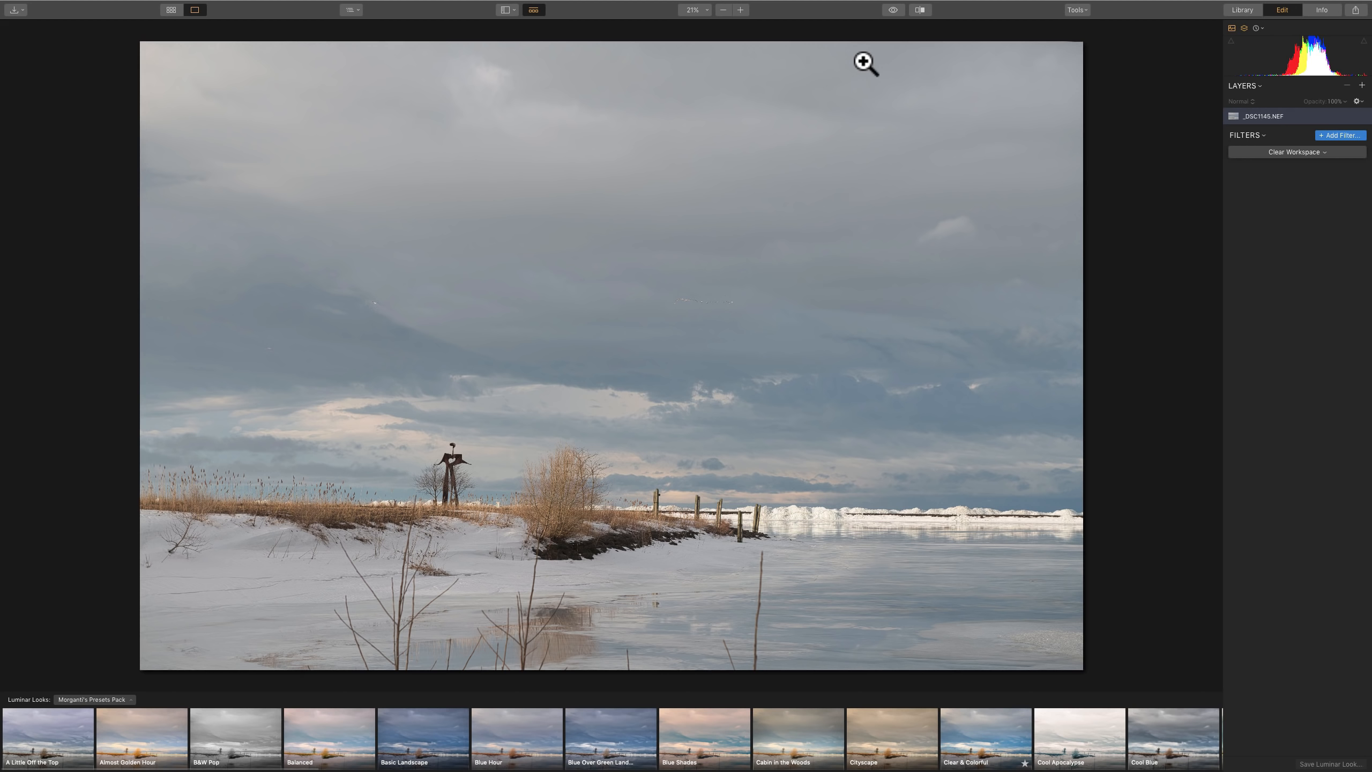
mouse_move(1047, 57)
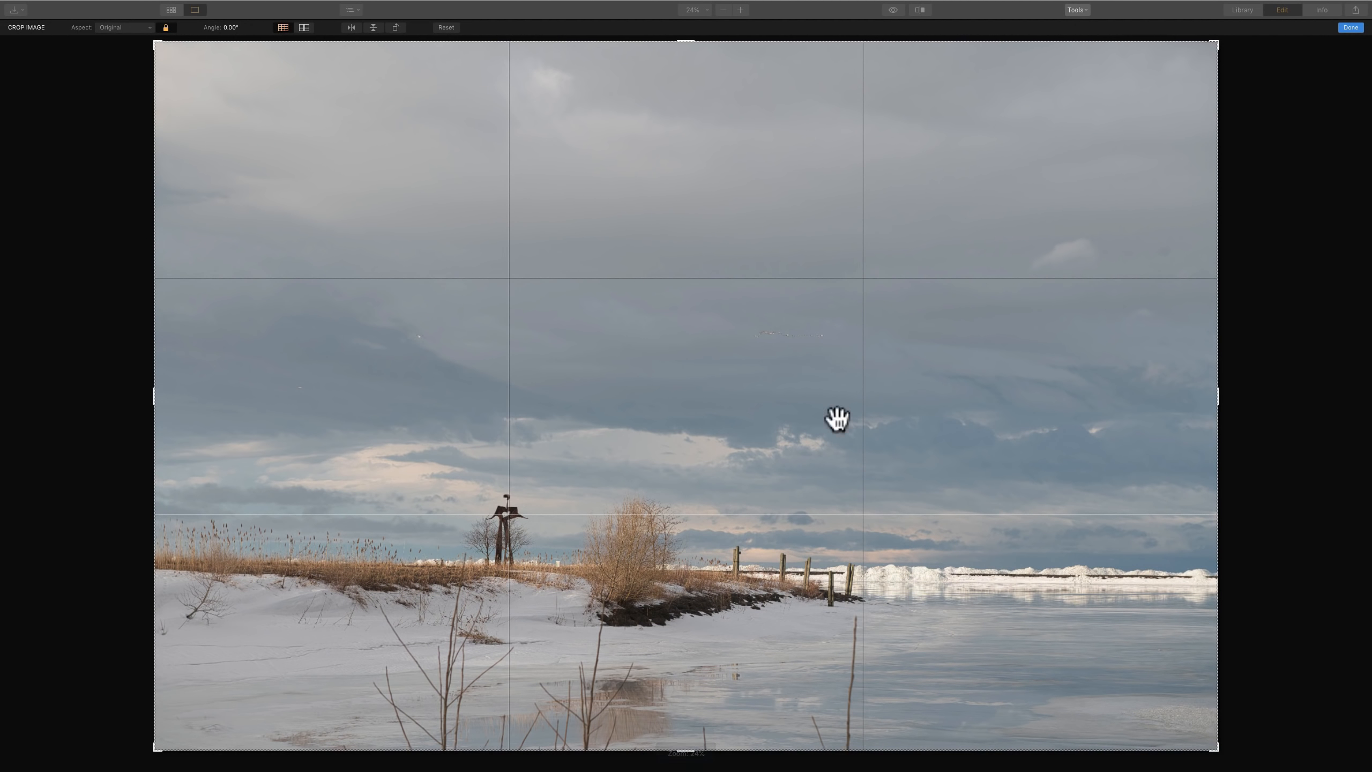
mouse_move(478, 521)
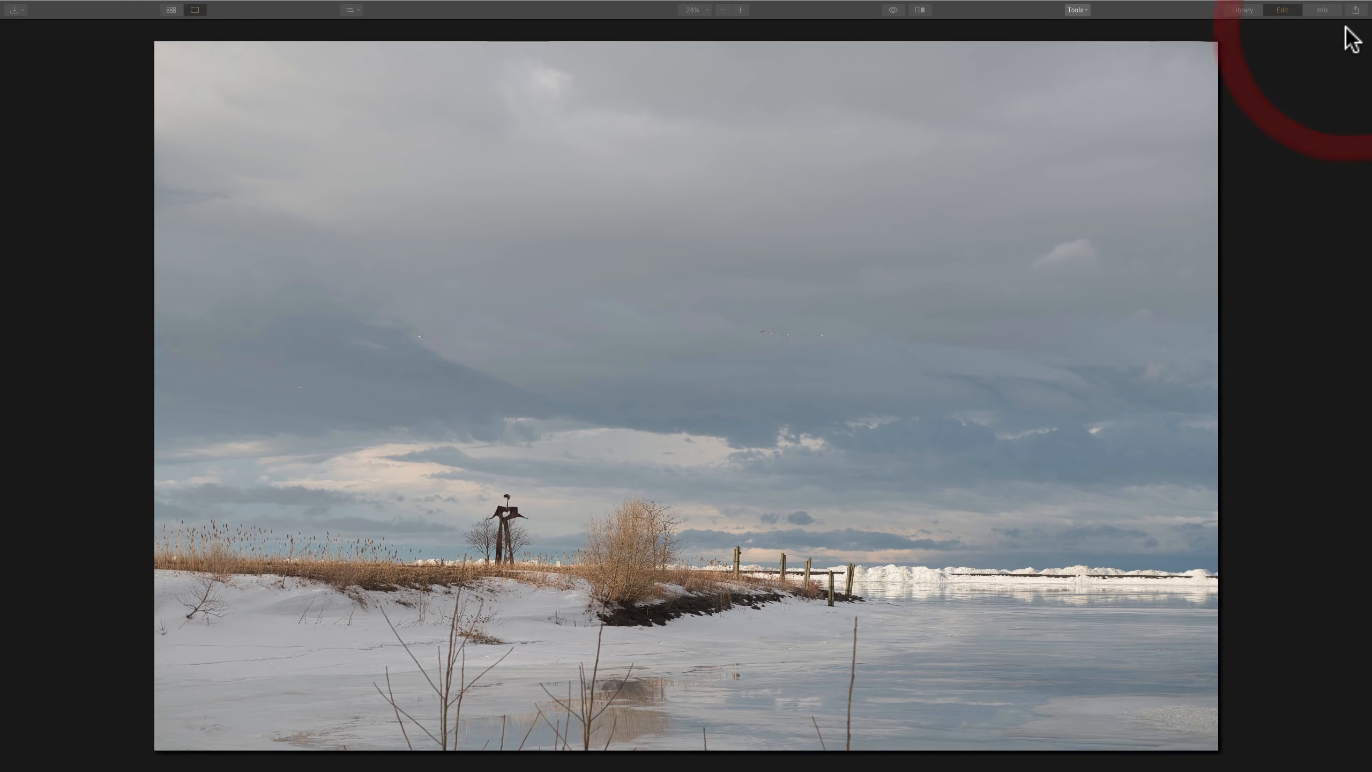
Return to Edit and apply the Clear & Colorful look from the Luminar Looks strip.
left_click(1282, 10)
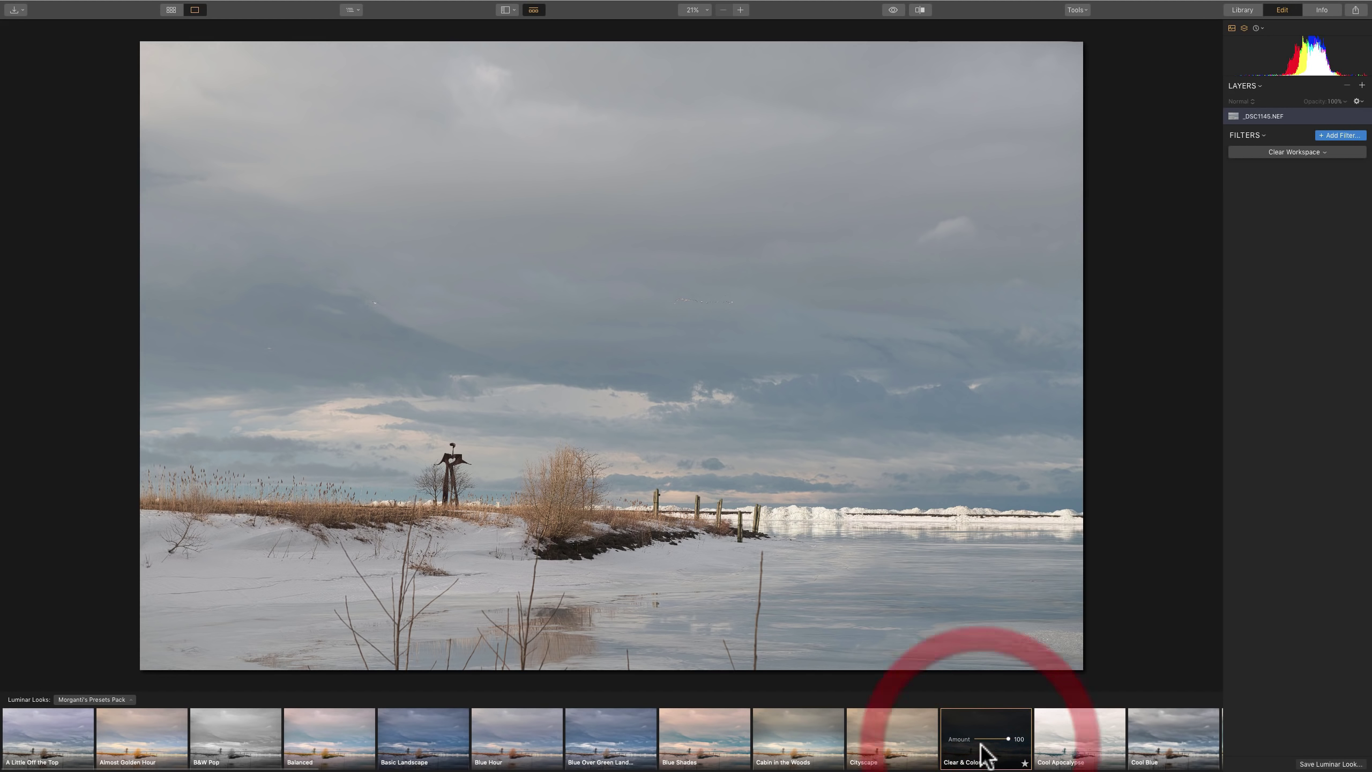
left_click(987, 740)
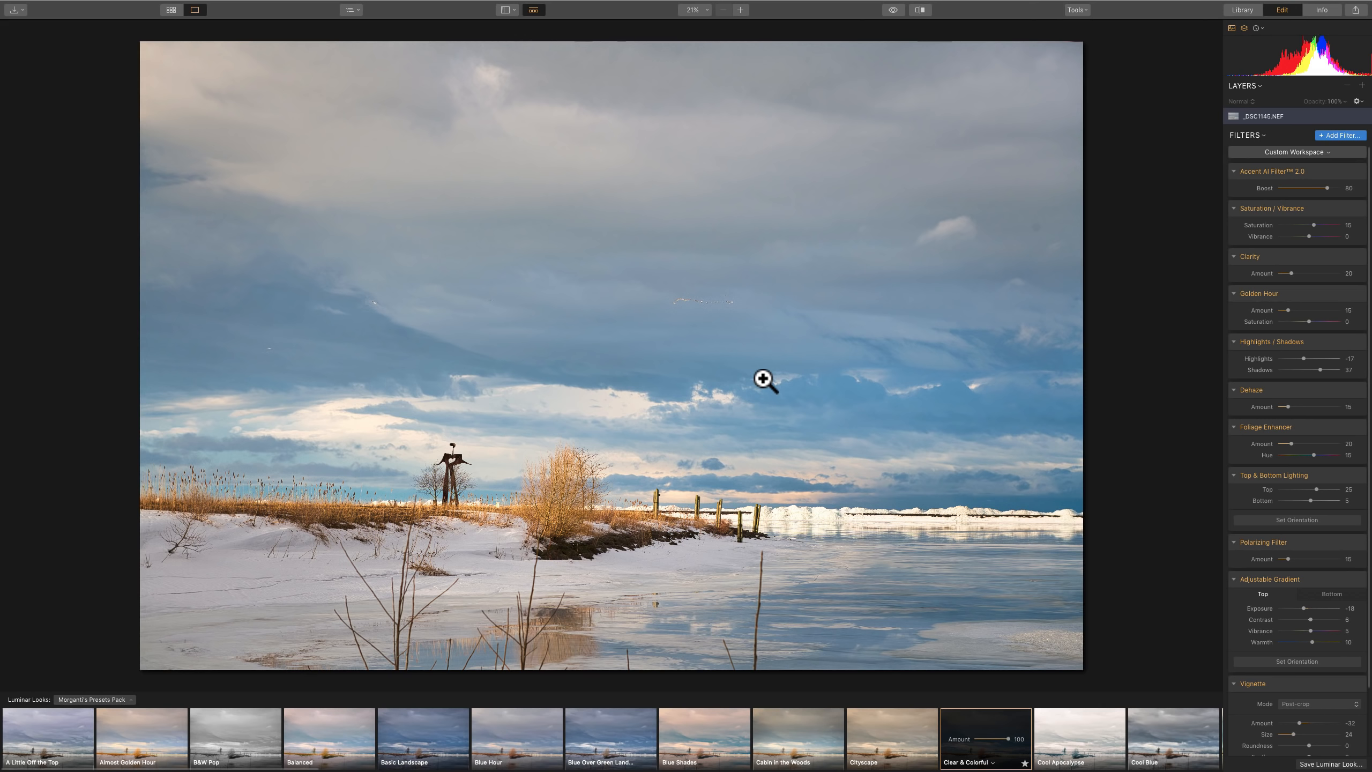
mouse_move(1004, 757)
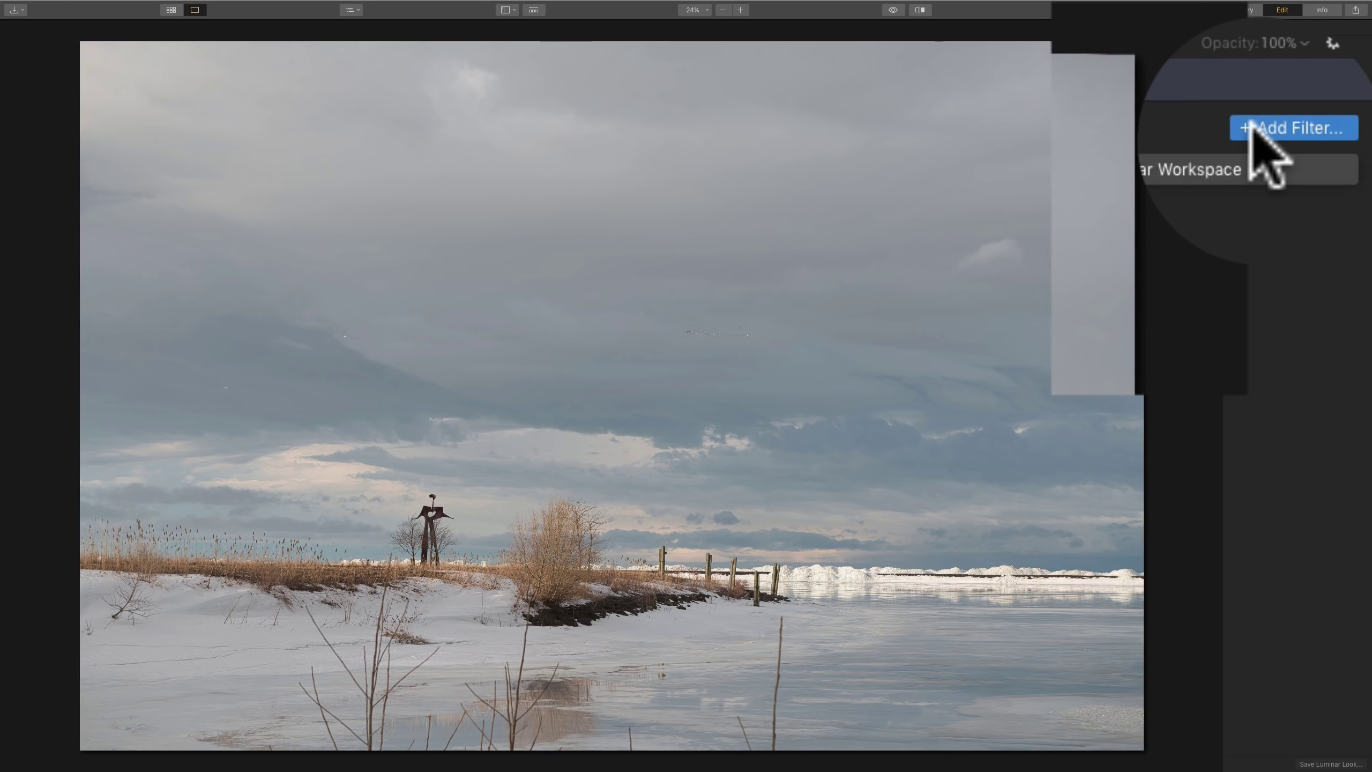
Add the RAW Develop filter from the Essential group of the Filters Catalog.
left_click(1293, 128)
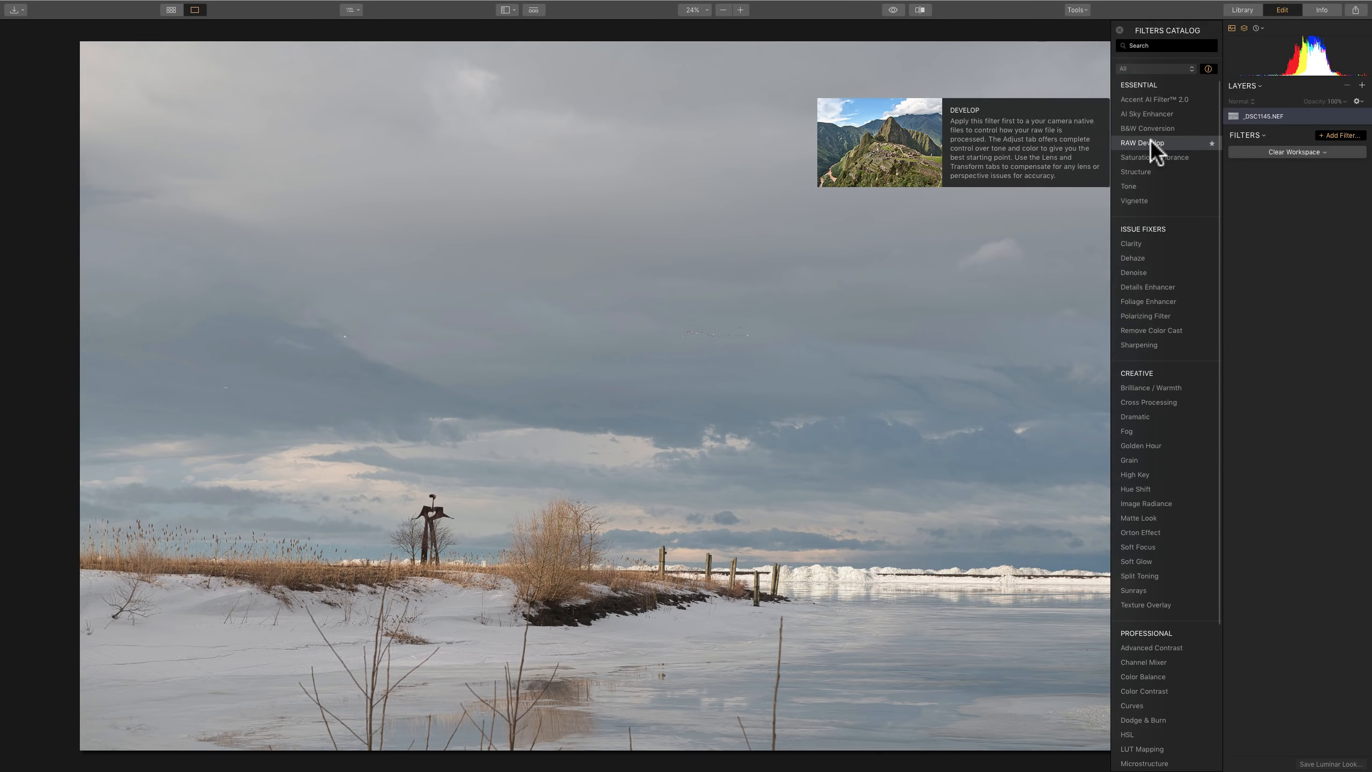
left_click(1143, 142)
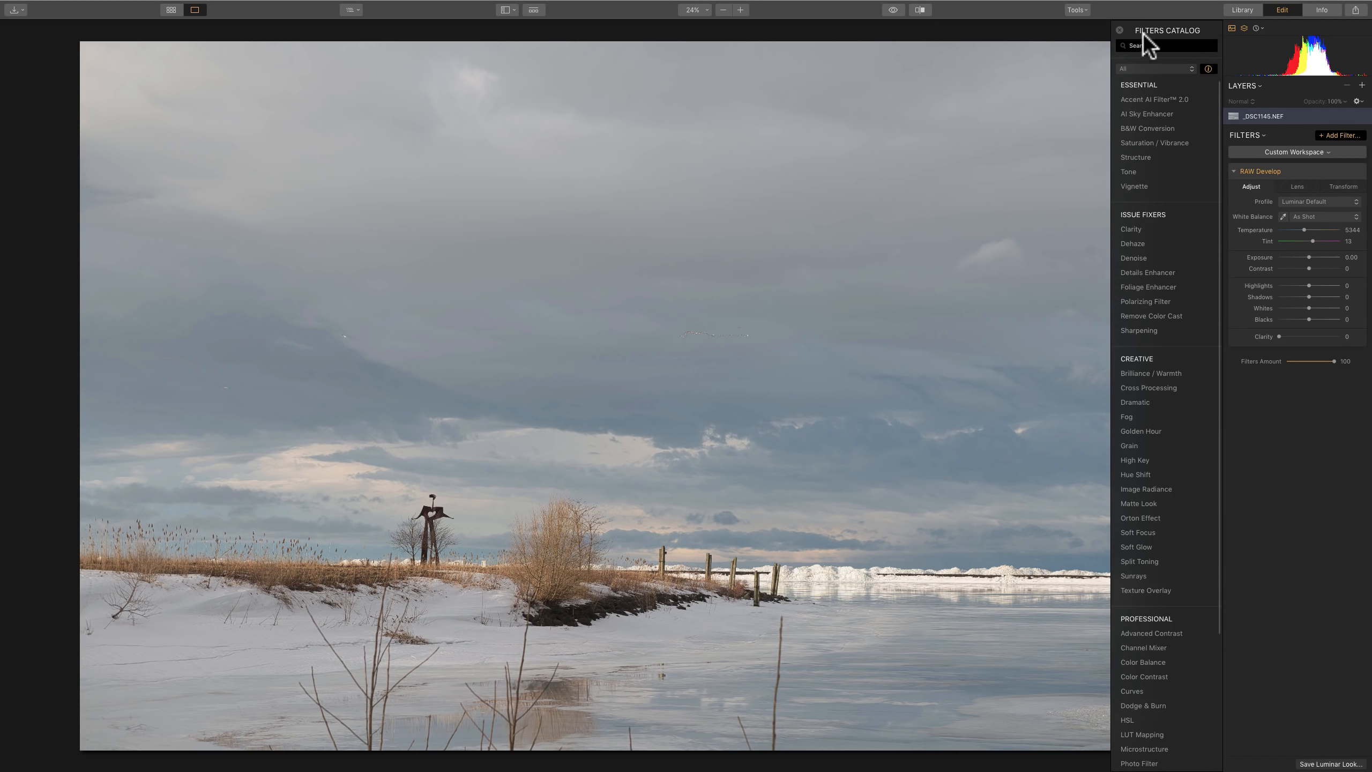
left_click(1119, 30)
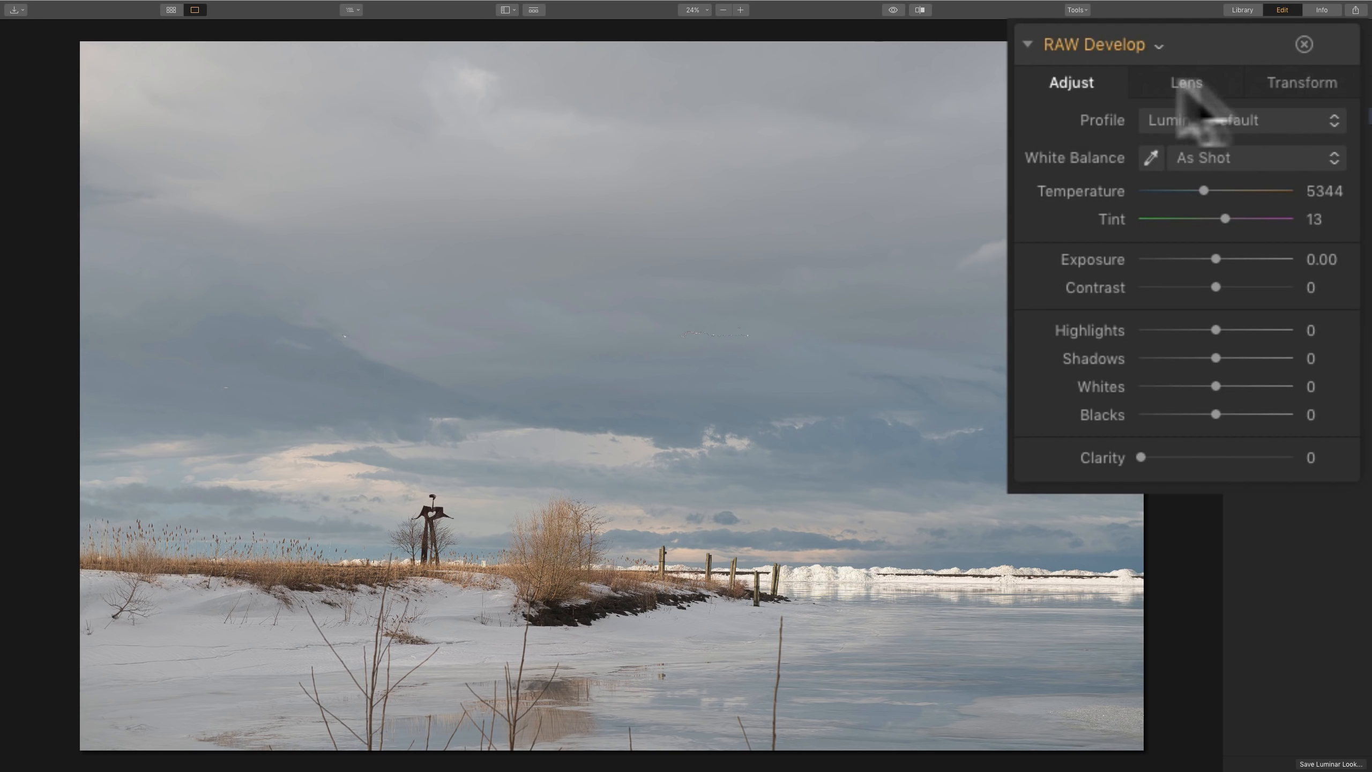
mouse_move(1103, 98)
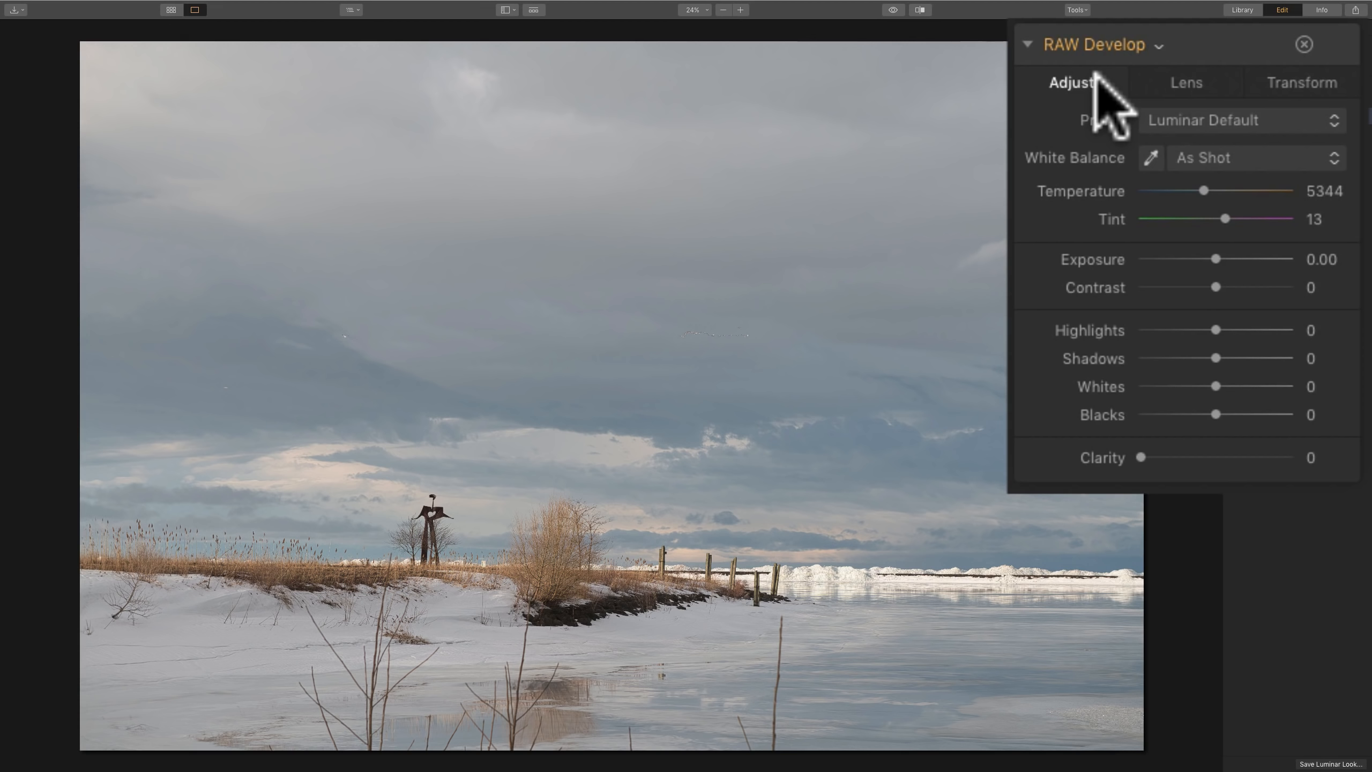
Preview the camera profiles from Adobe Standard through Camera Standard and keep Camera Vivid.
left_click(1209, 120)
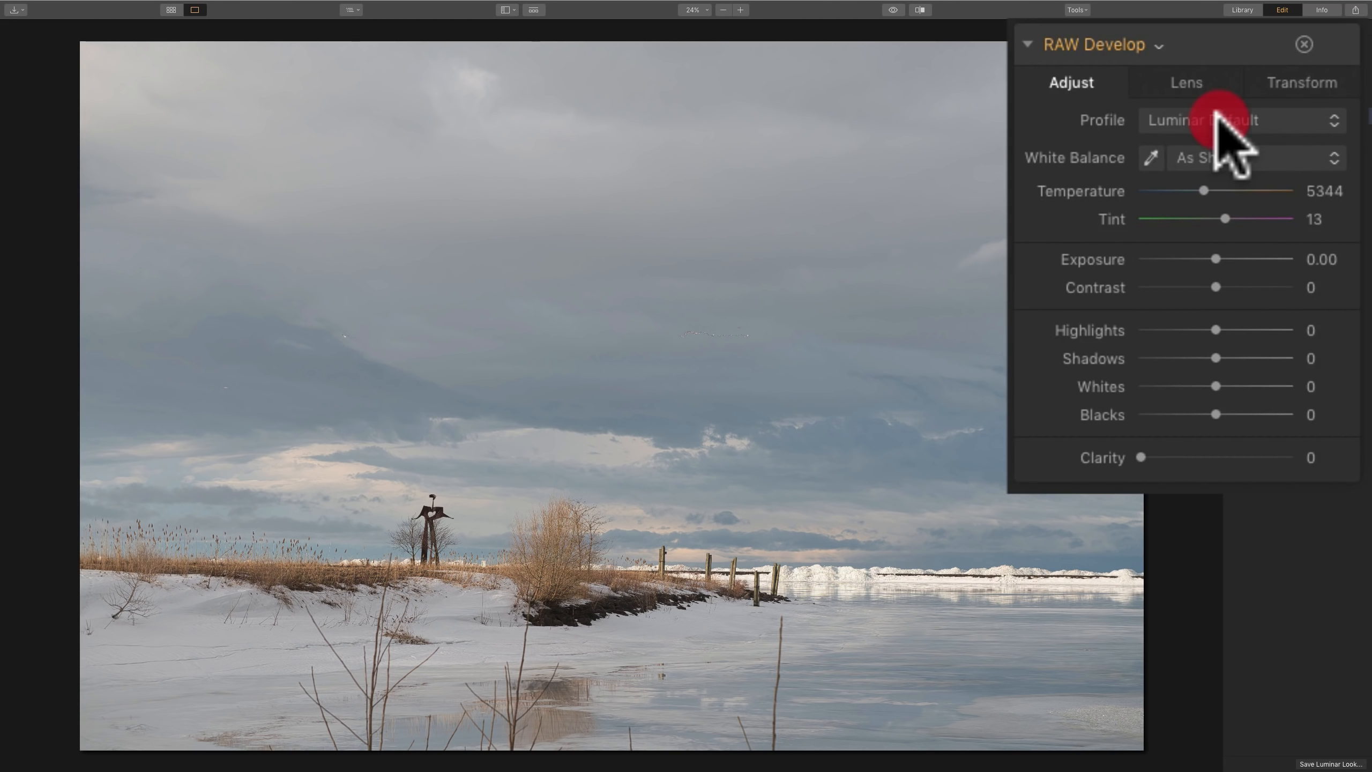
left_click(1243, 120)
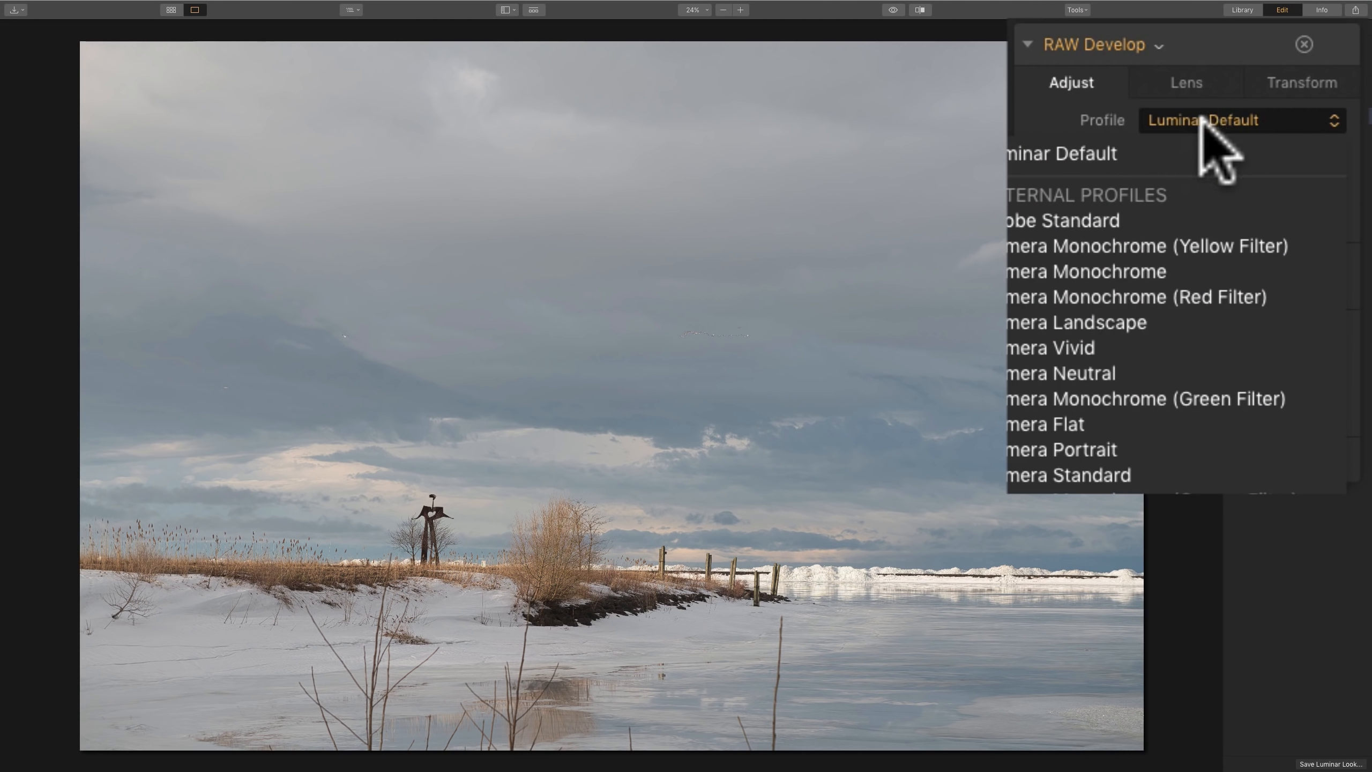
left_click(1062, 221)
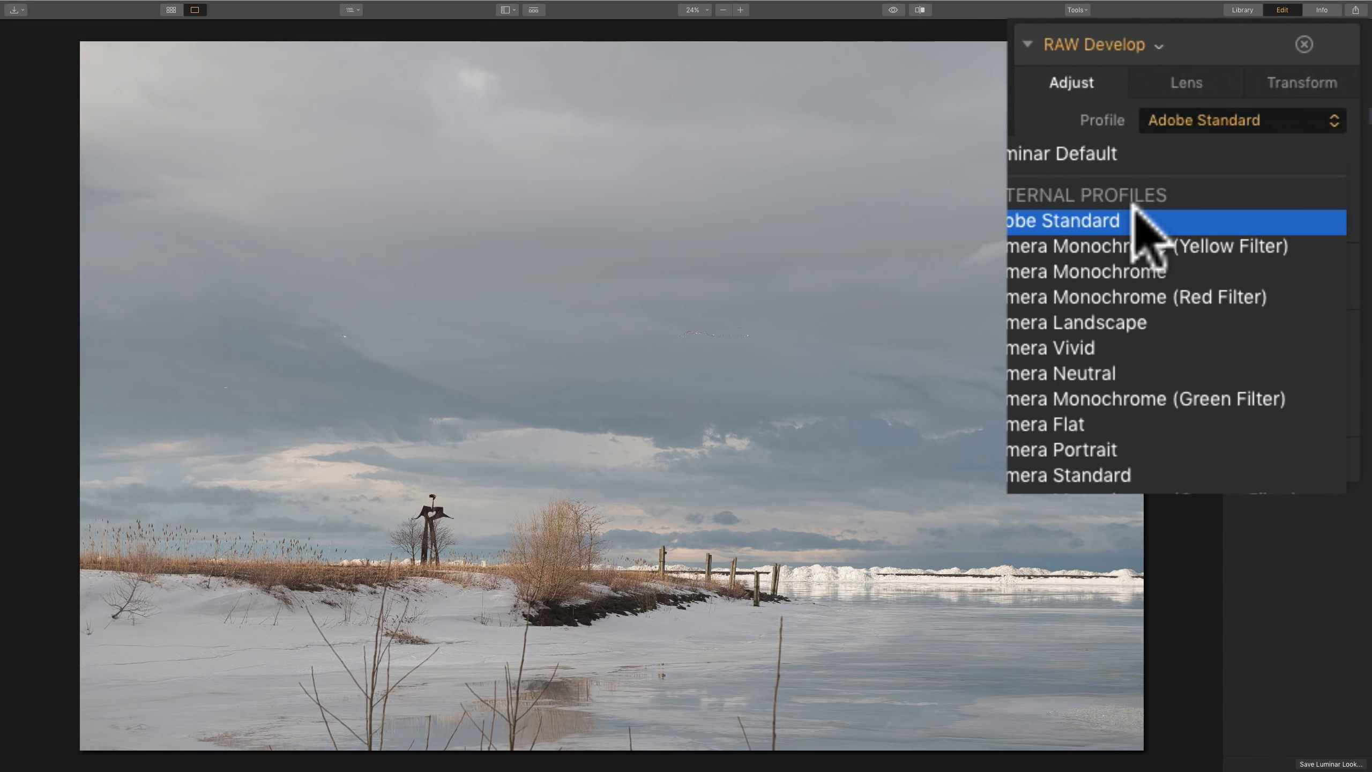
left_click(1085, 271)
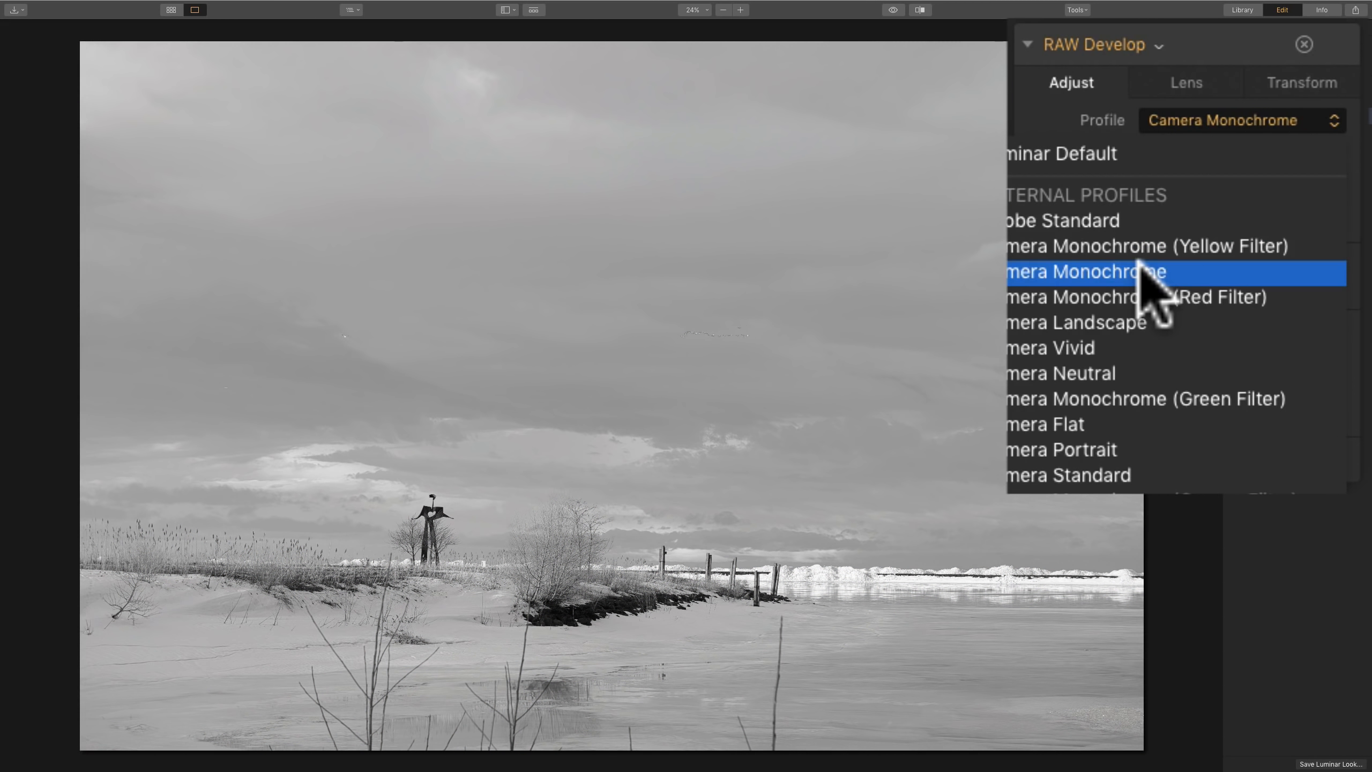
left_click(1127, 297)
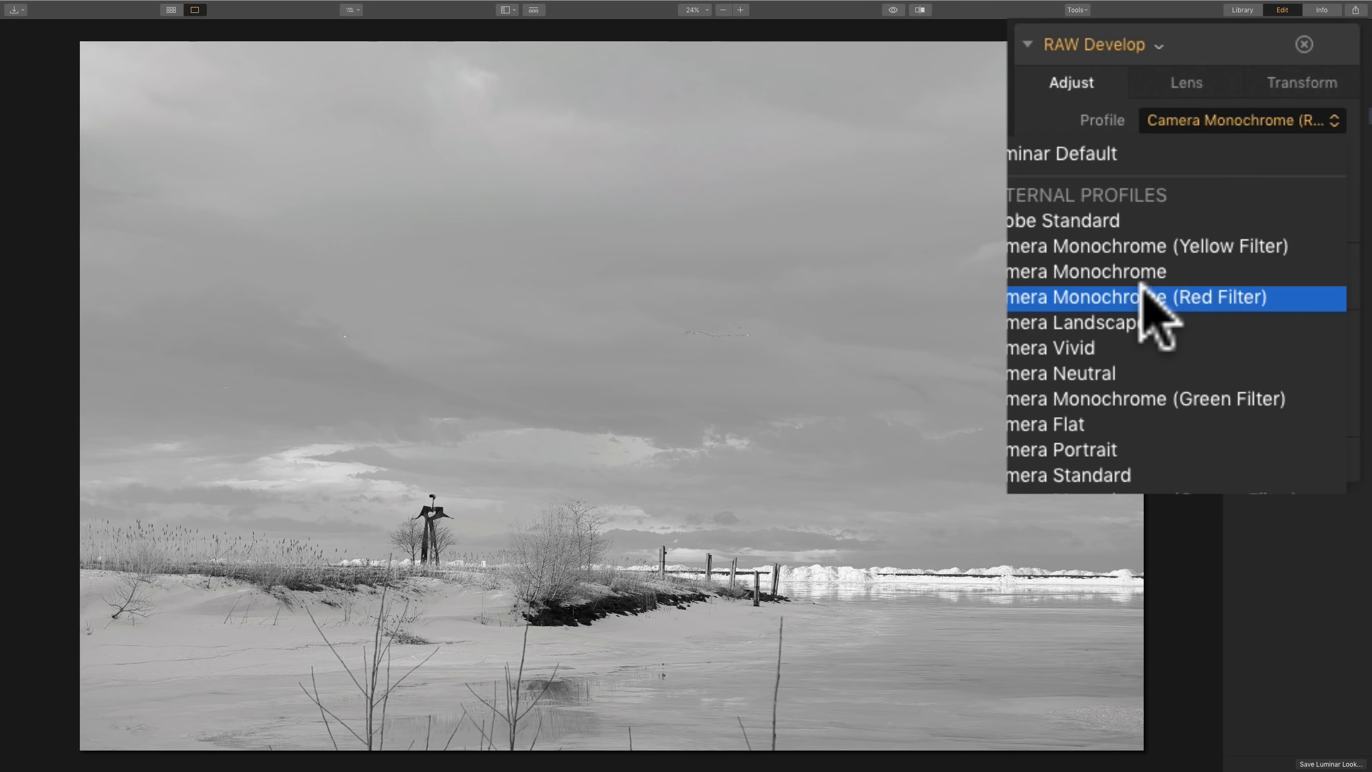
left_click(1071, 322)
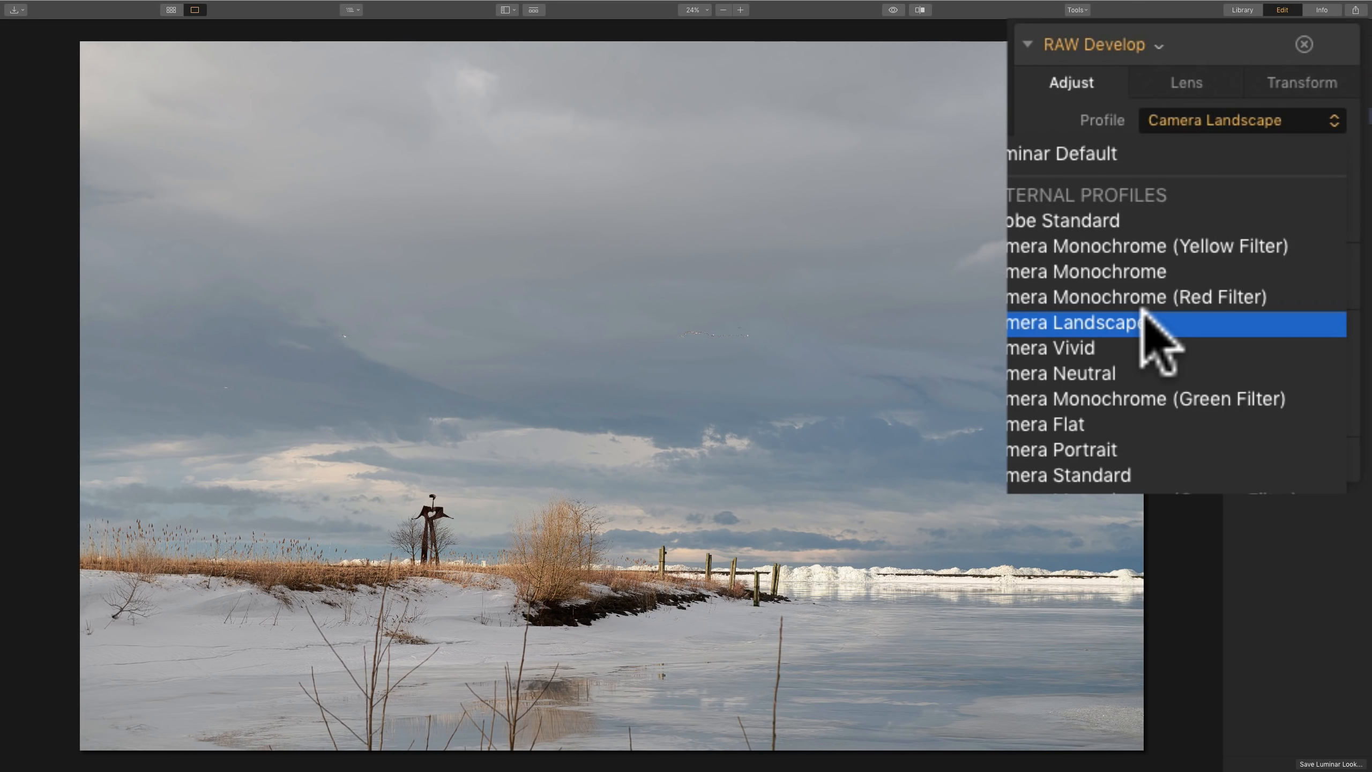
left_click(1051, 347)
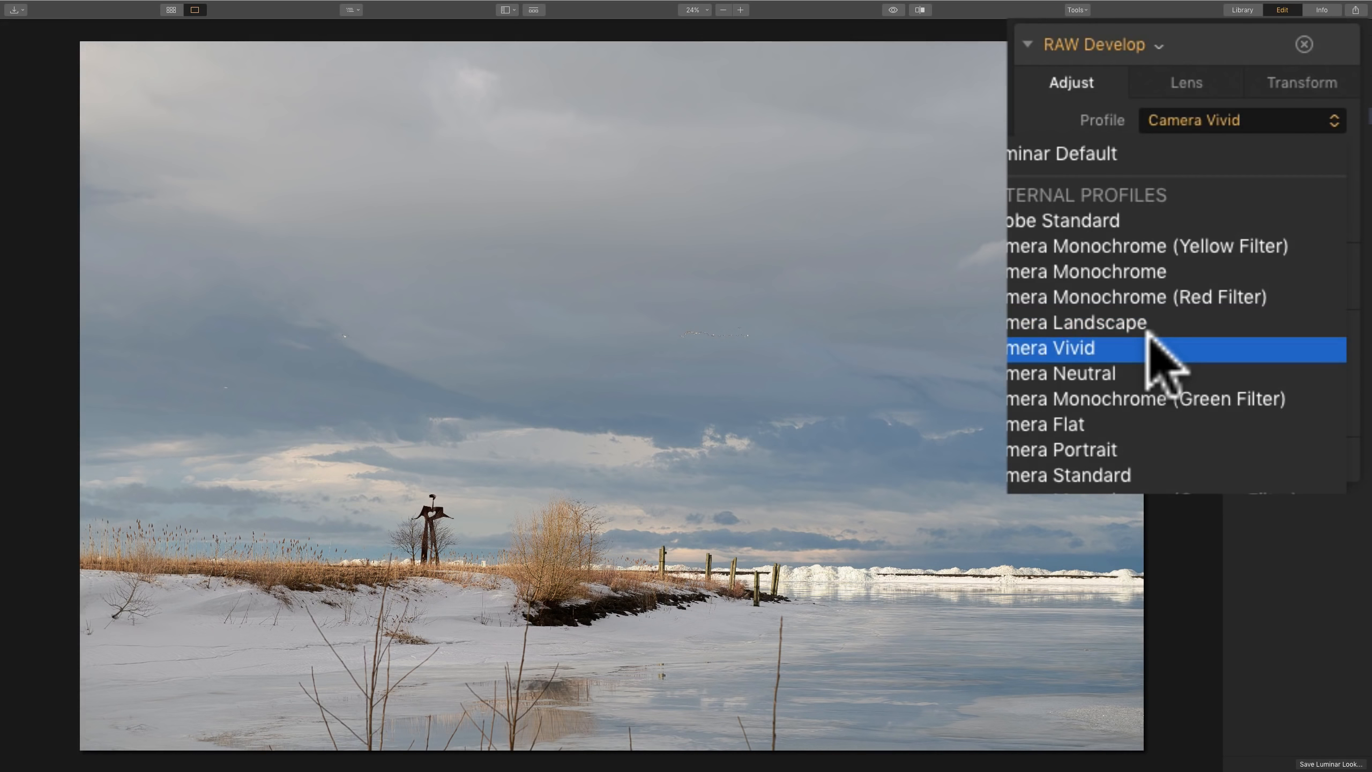
left_click(1061, 373)
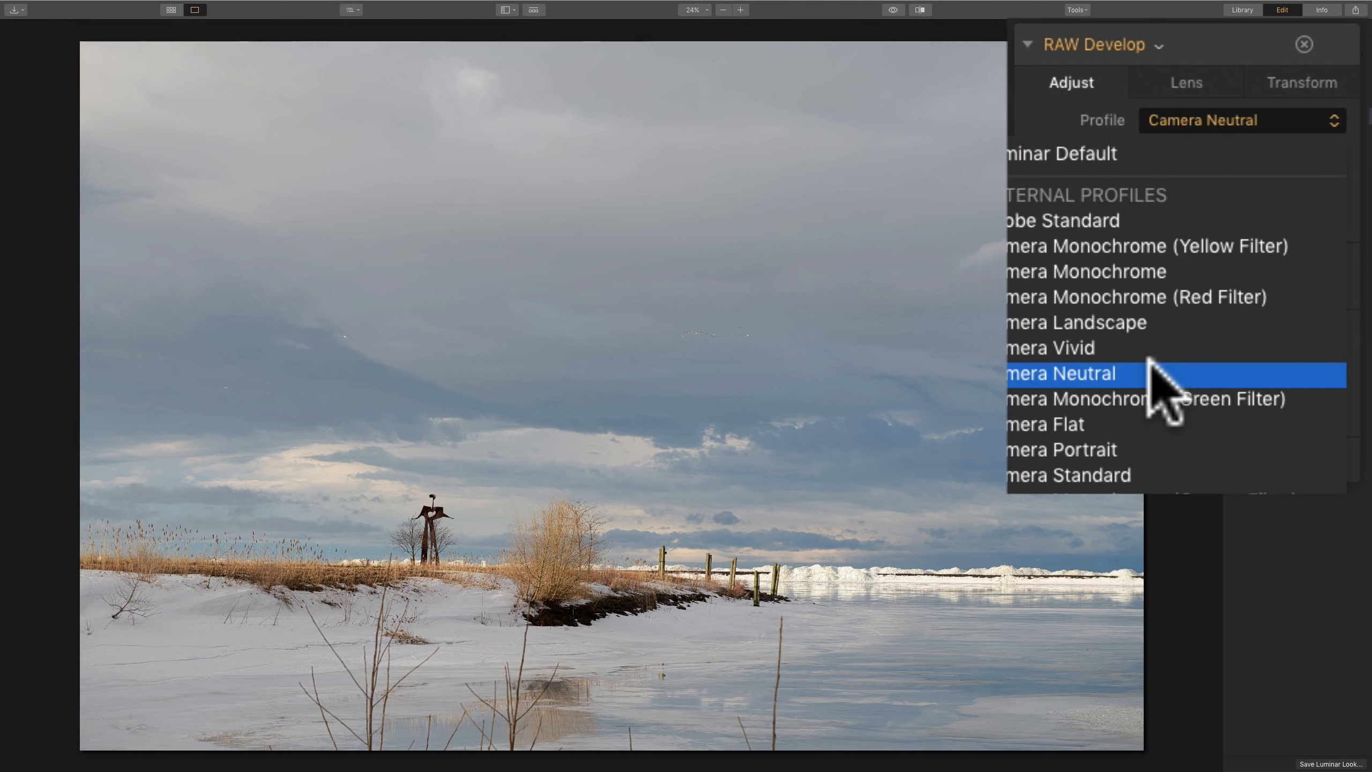
left_click(1148, 399)
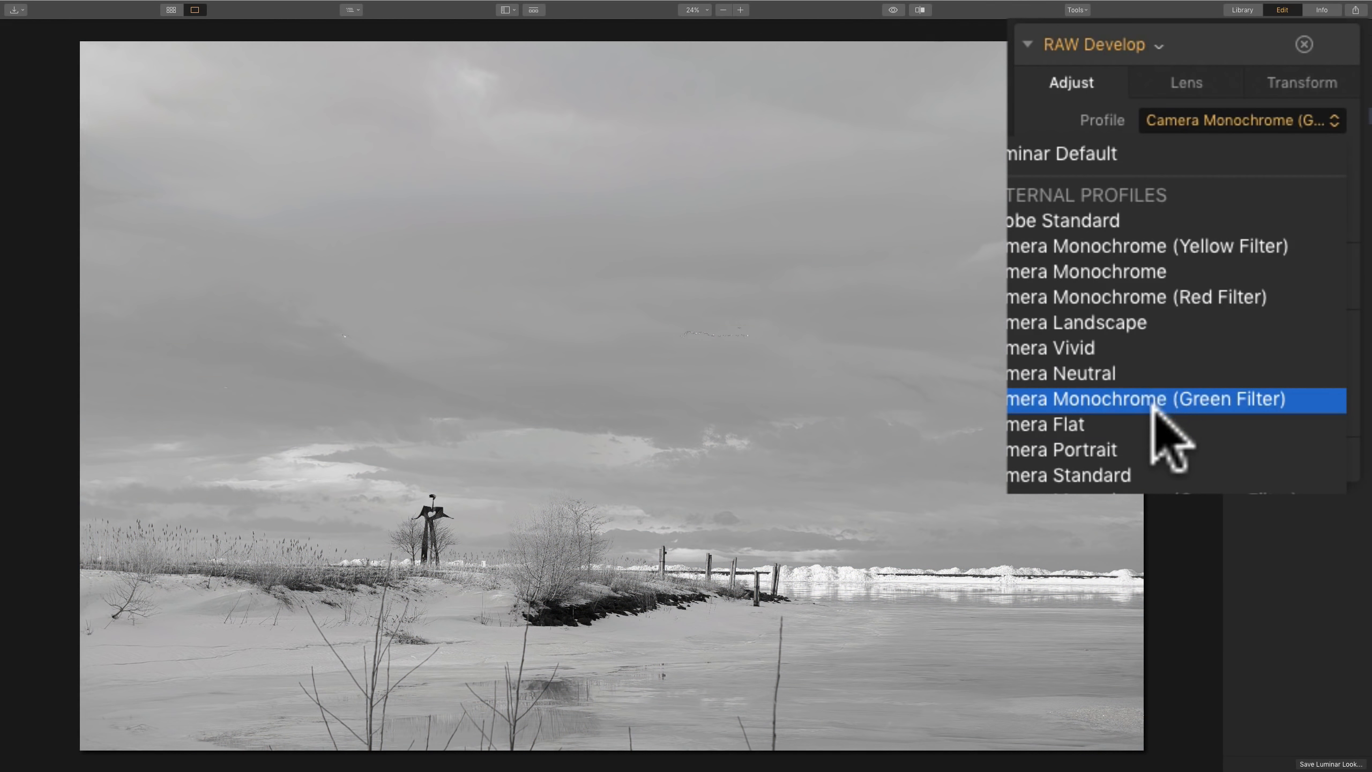
left_click(1072, 475)
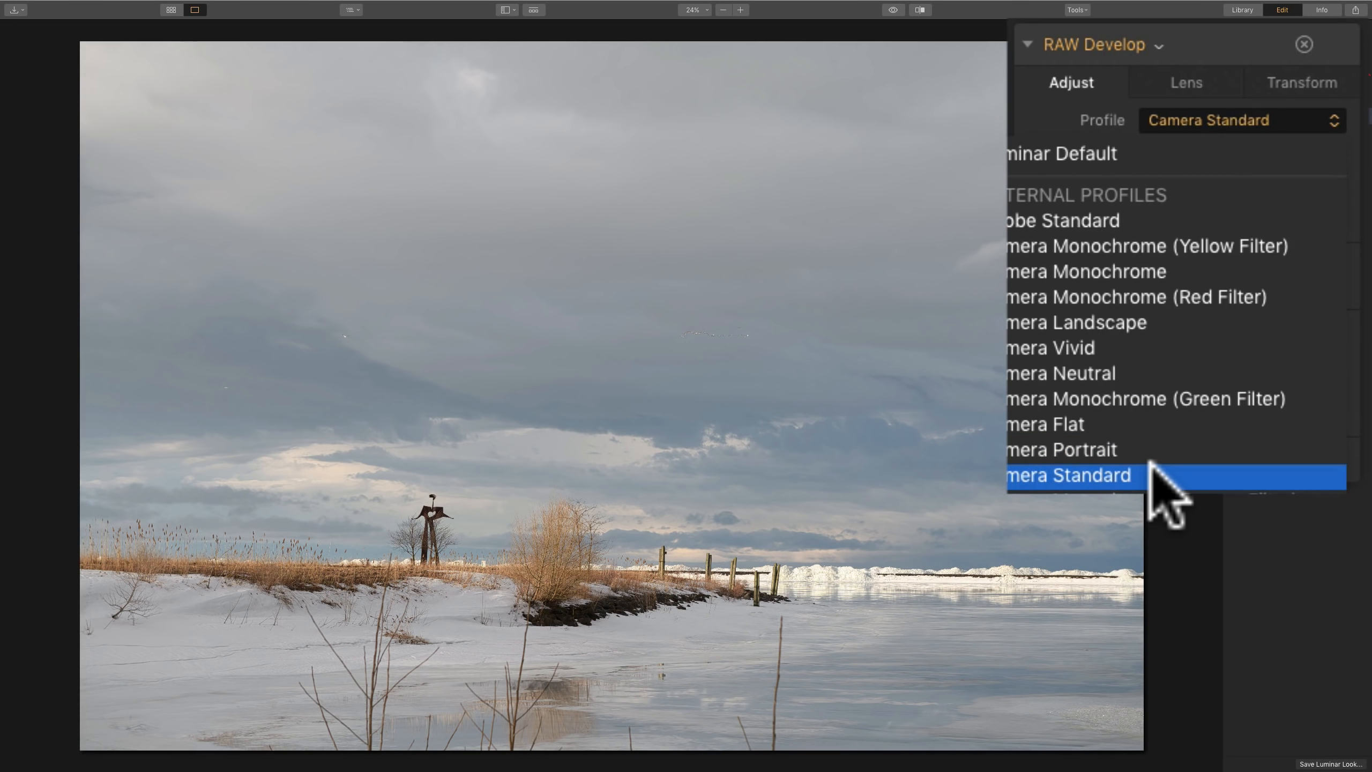
left_click(1061, 349)
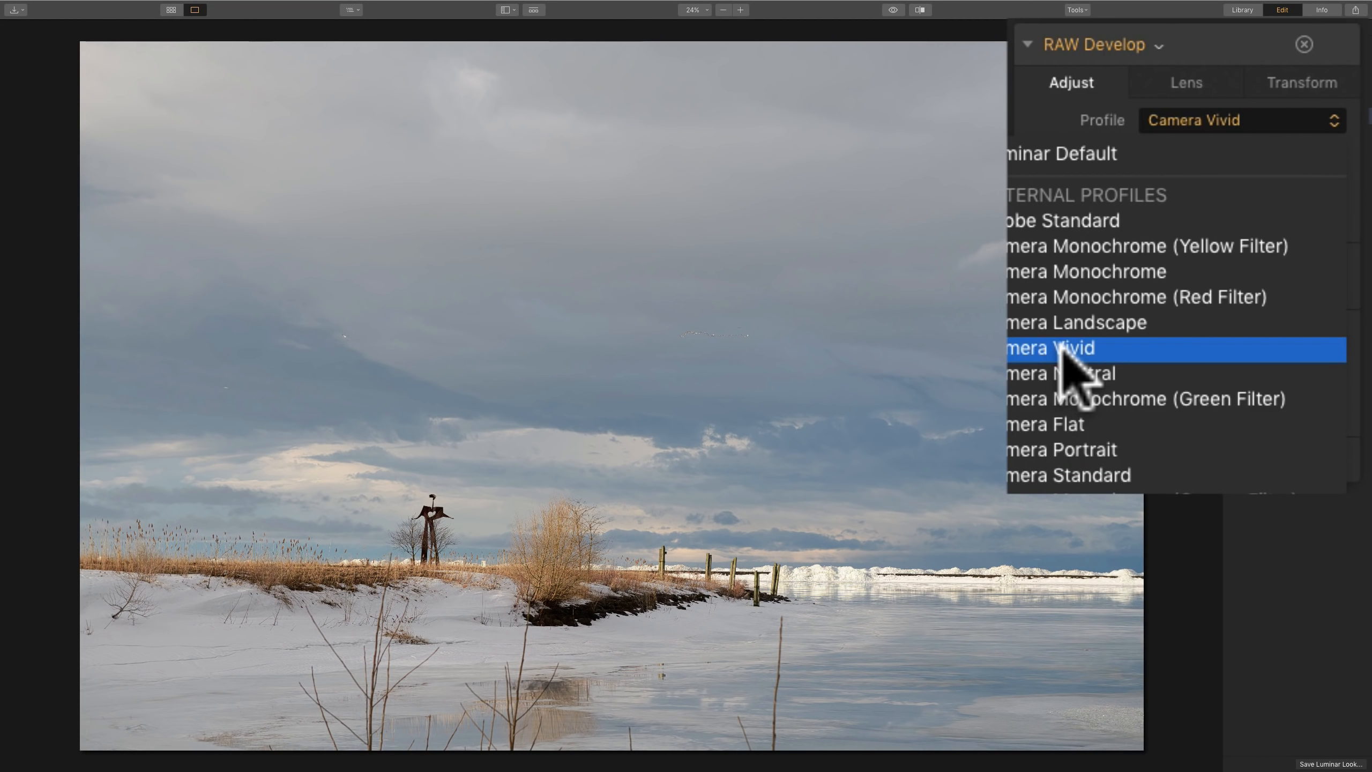
left_click(1051, 347)
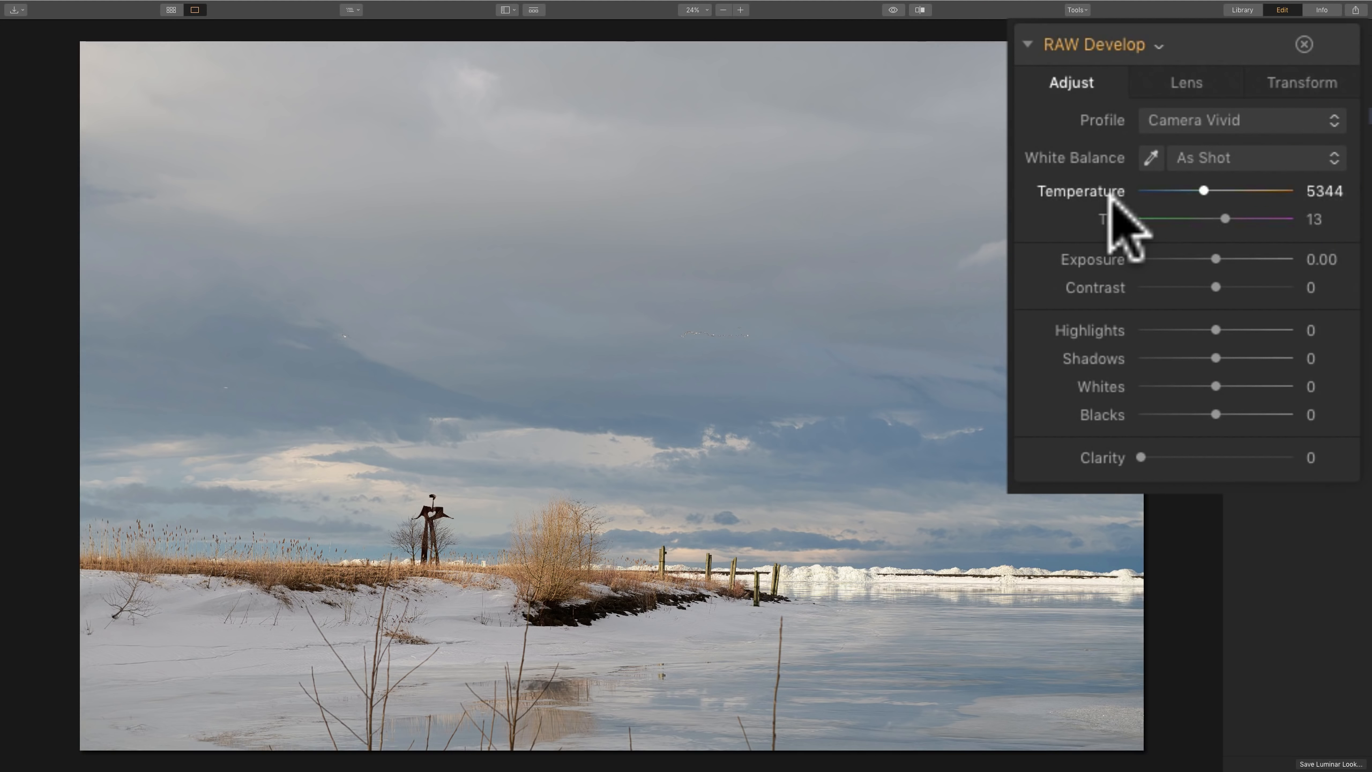
Try the Cloudy and Tungsten white balance presets before returning to As Shot (5344 K, tint 13).
left_click(1257, 157)
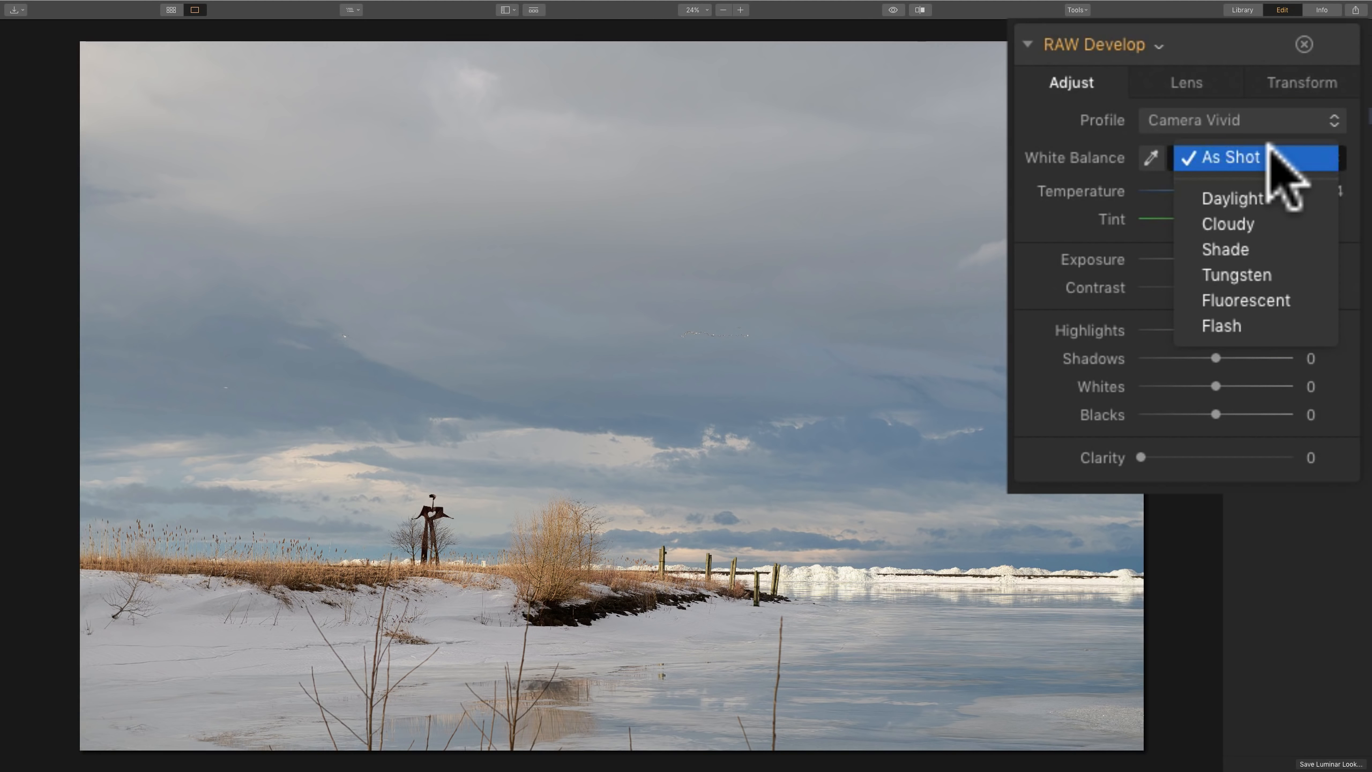
mouse_move(1252, 244)
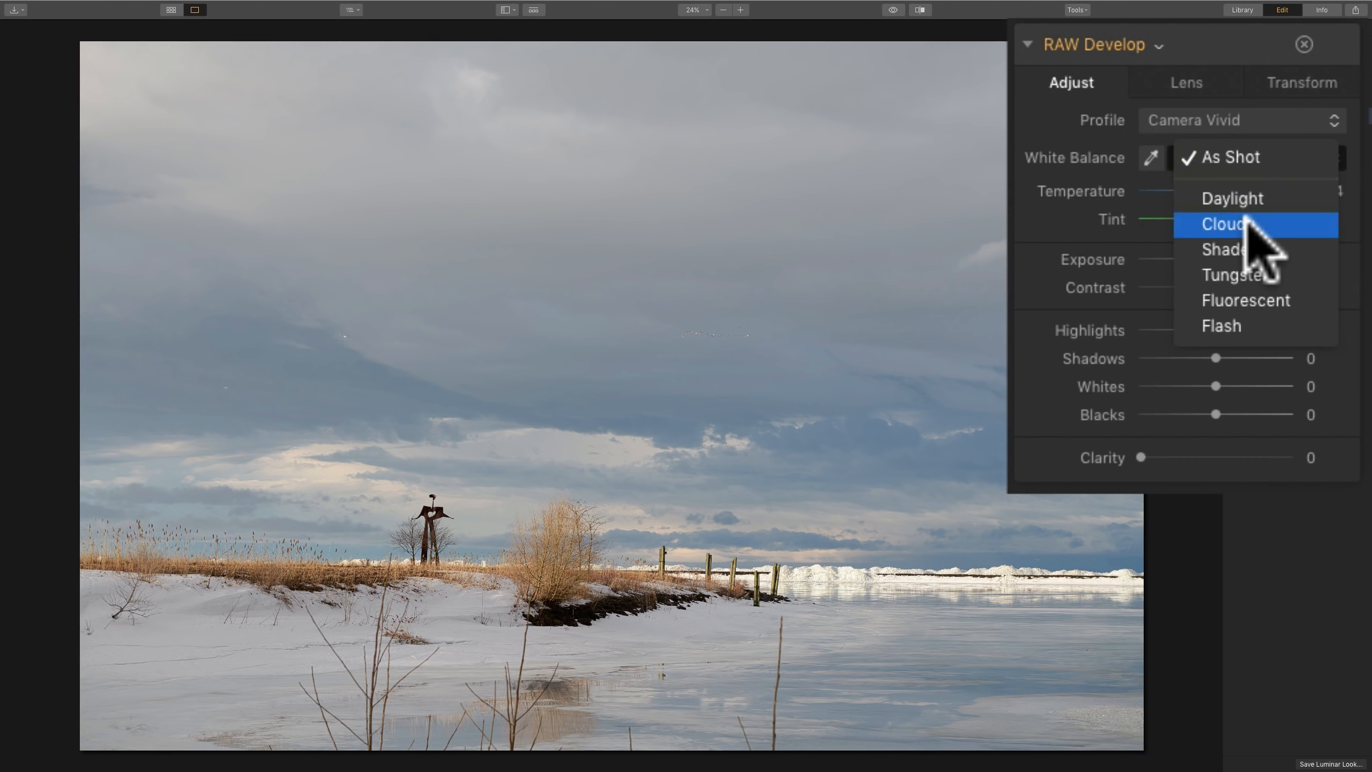
left_click(1224, 224)
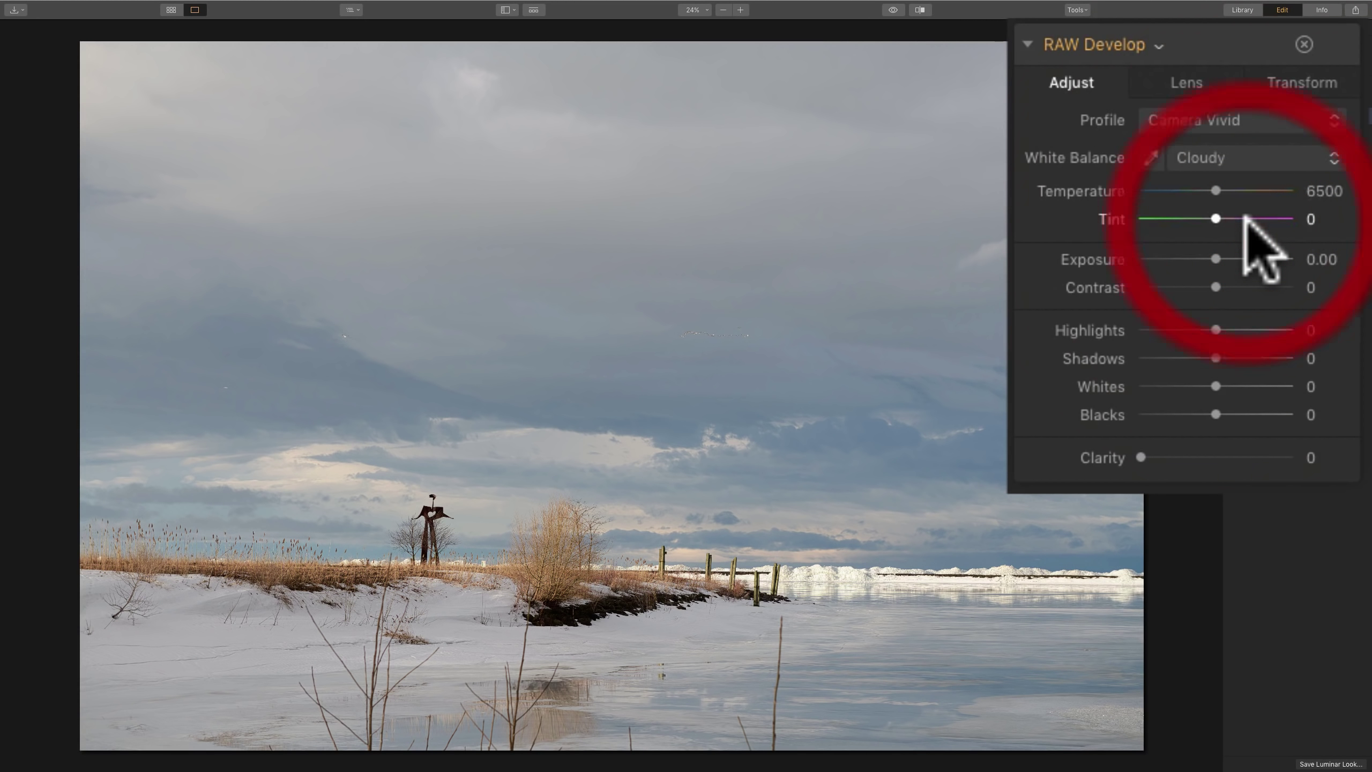
left_click(1251, 158)
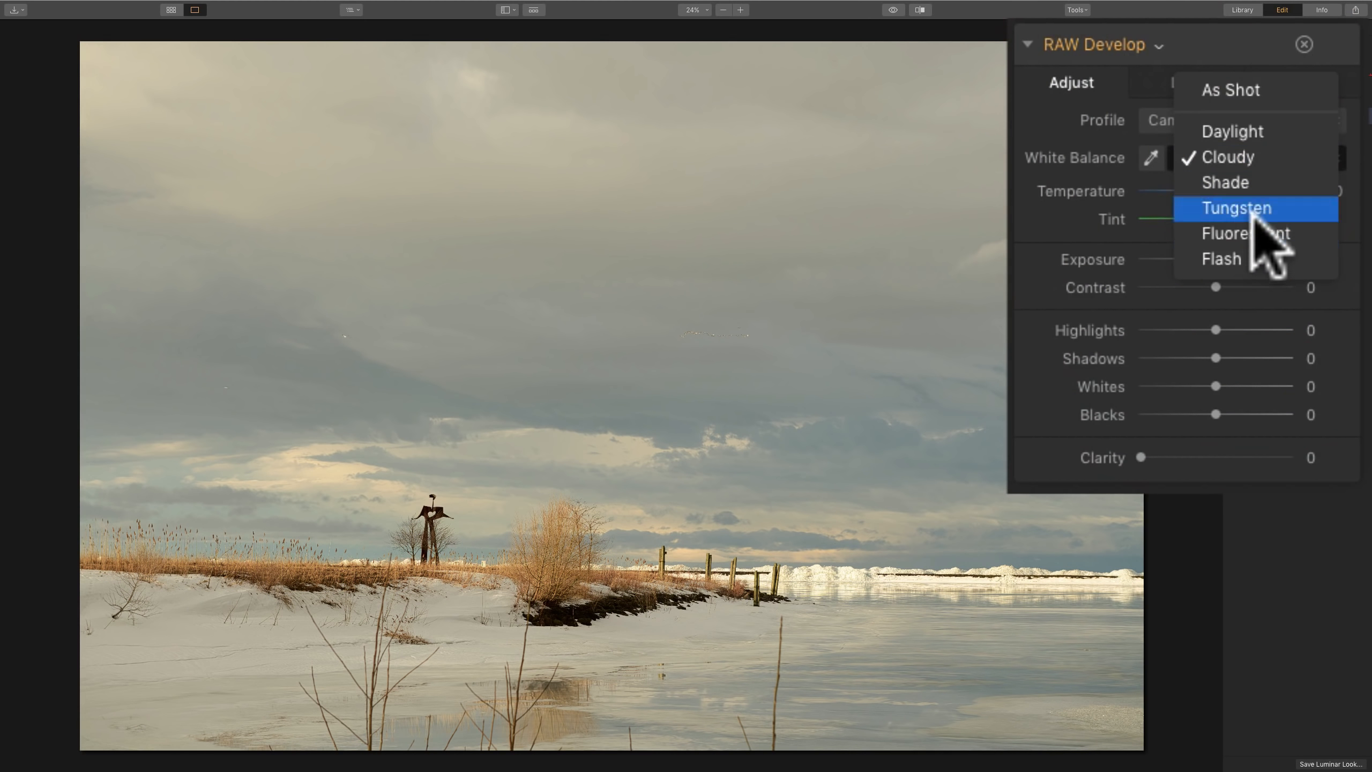
left_click(1242, 208)
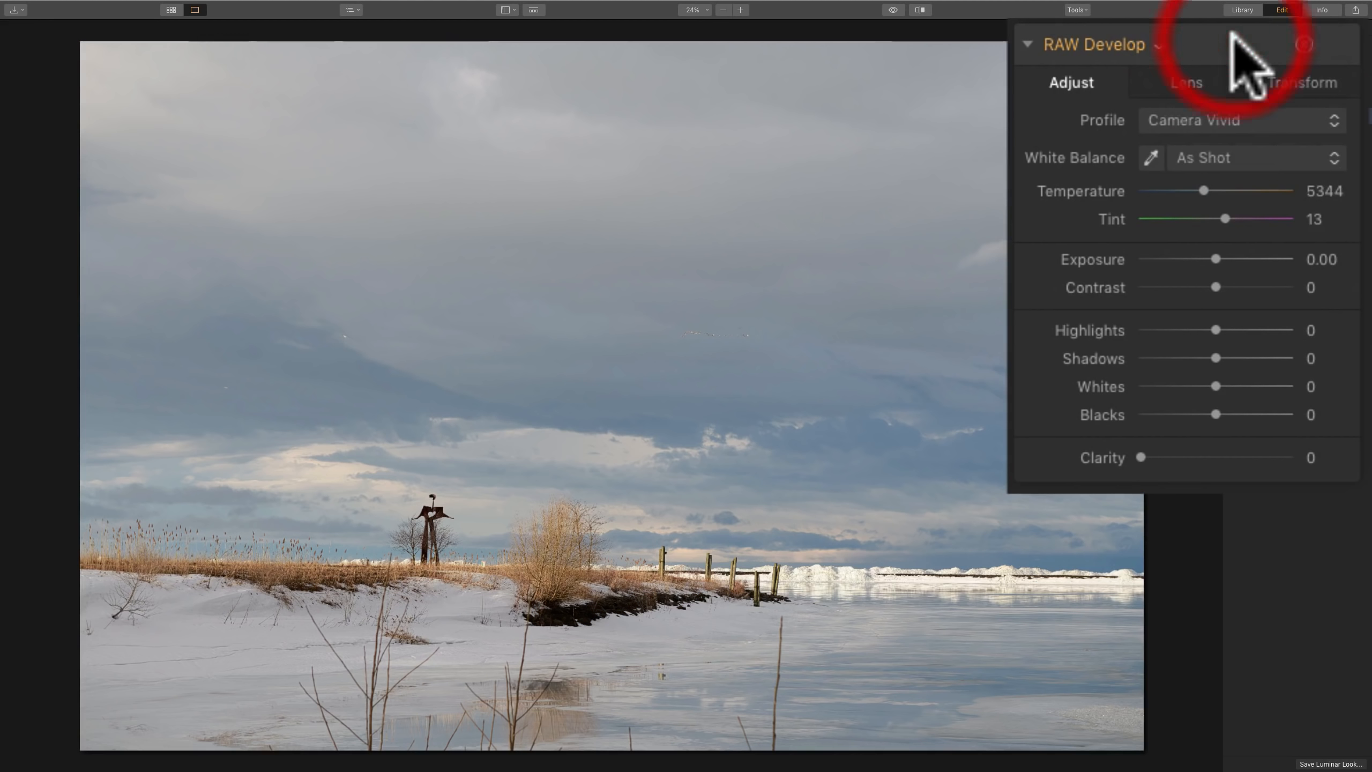
mouse_move(1200, 193)
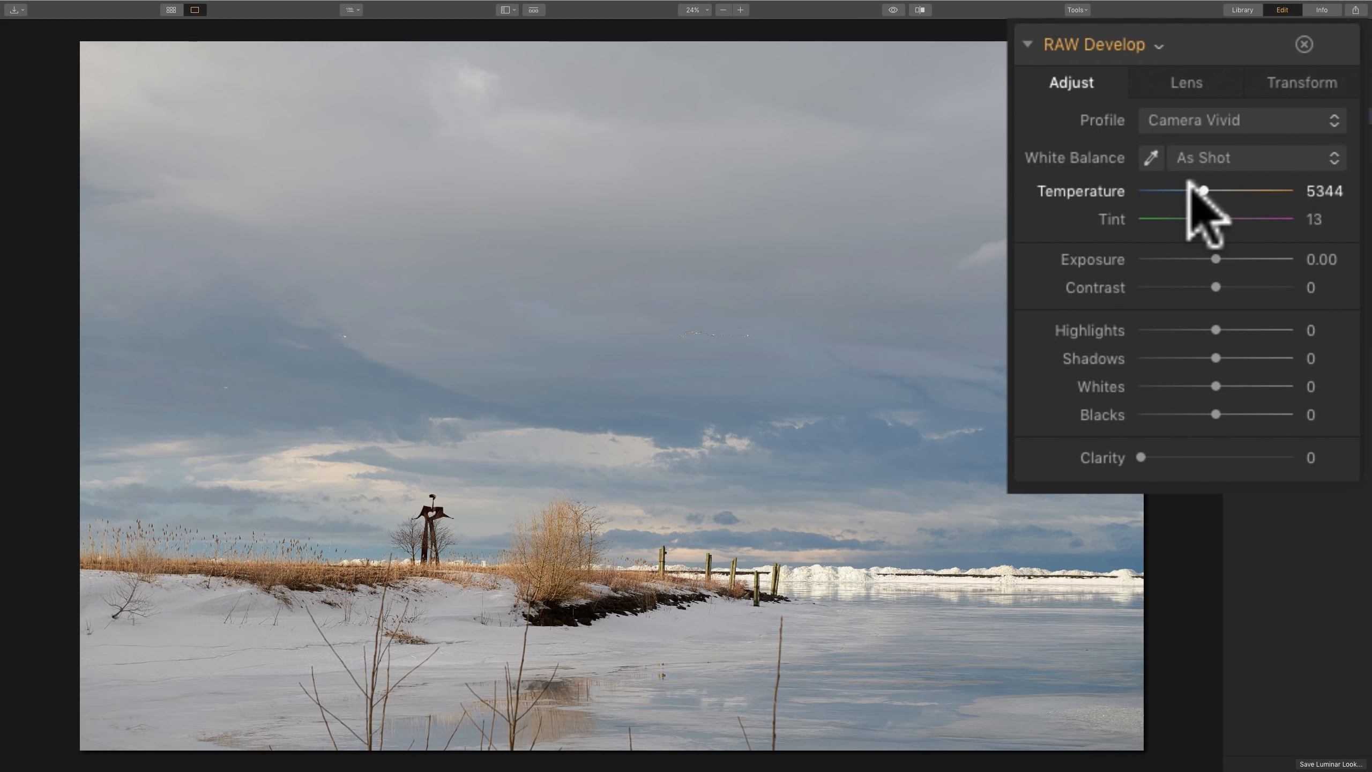
mouse_move(1207, 212)
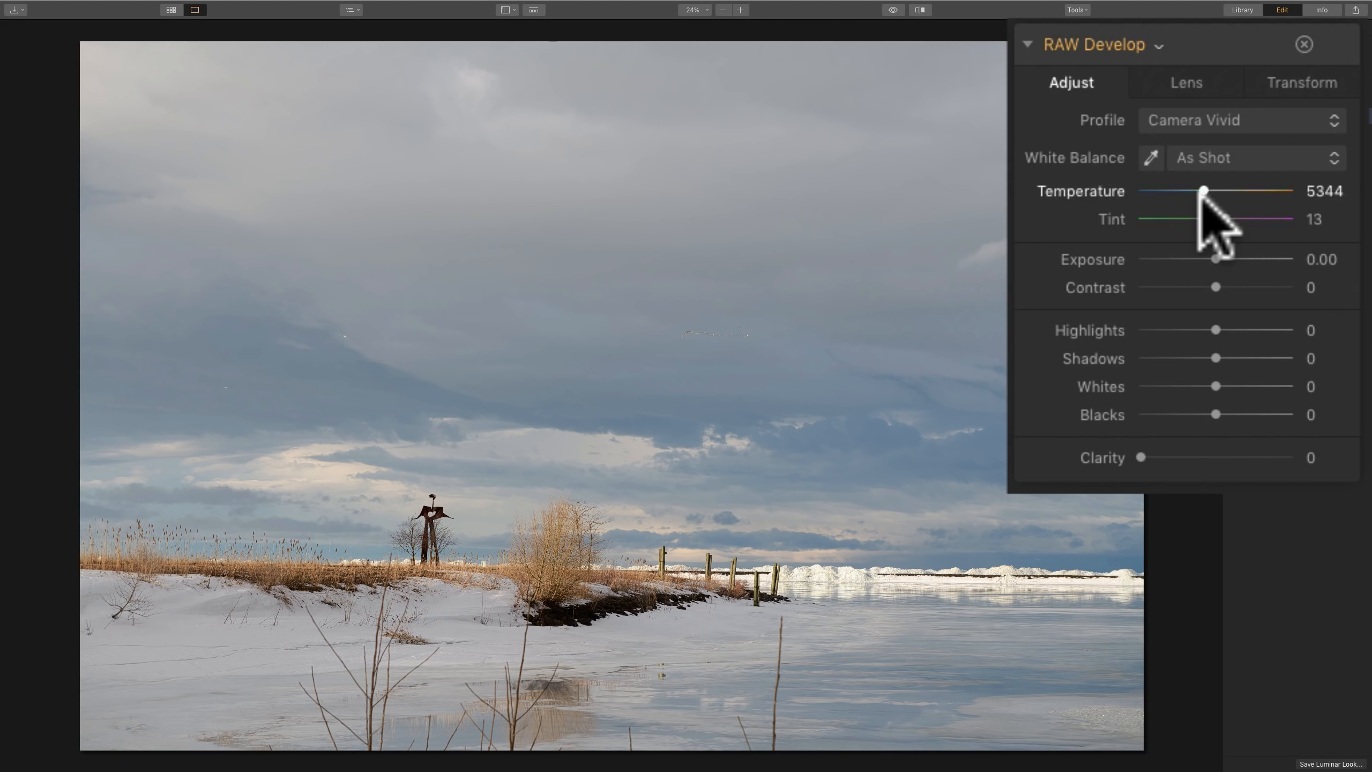
mouse_move(1147, 184)
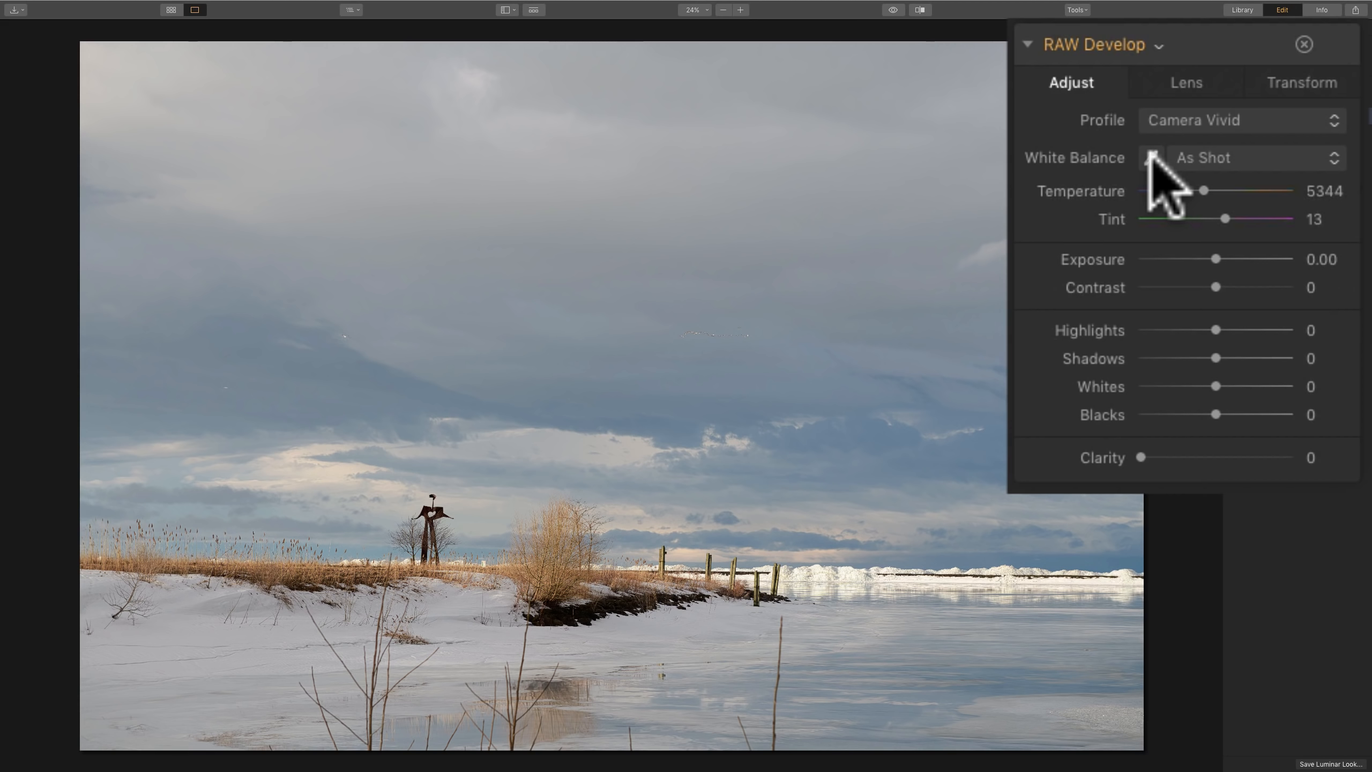
Sample neutral sky and grey cloud points with the eyedropper for a Custom 5908 K, tint 7 white balance.
left_click(1151, 157)
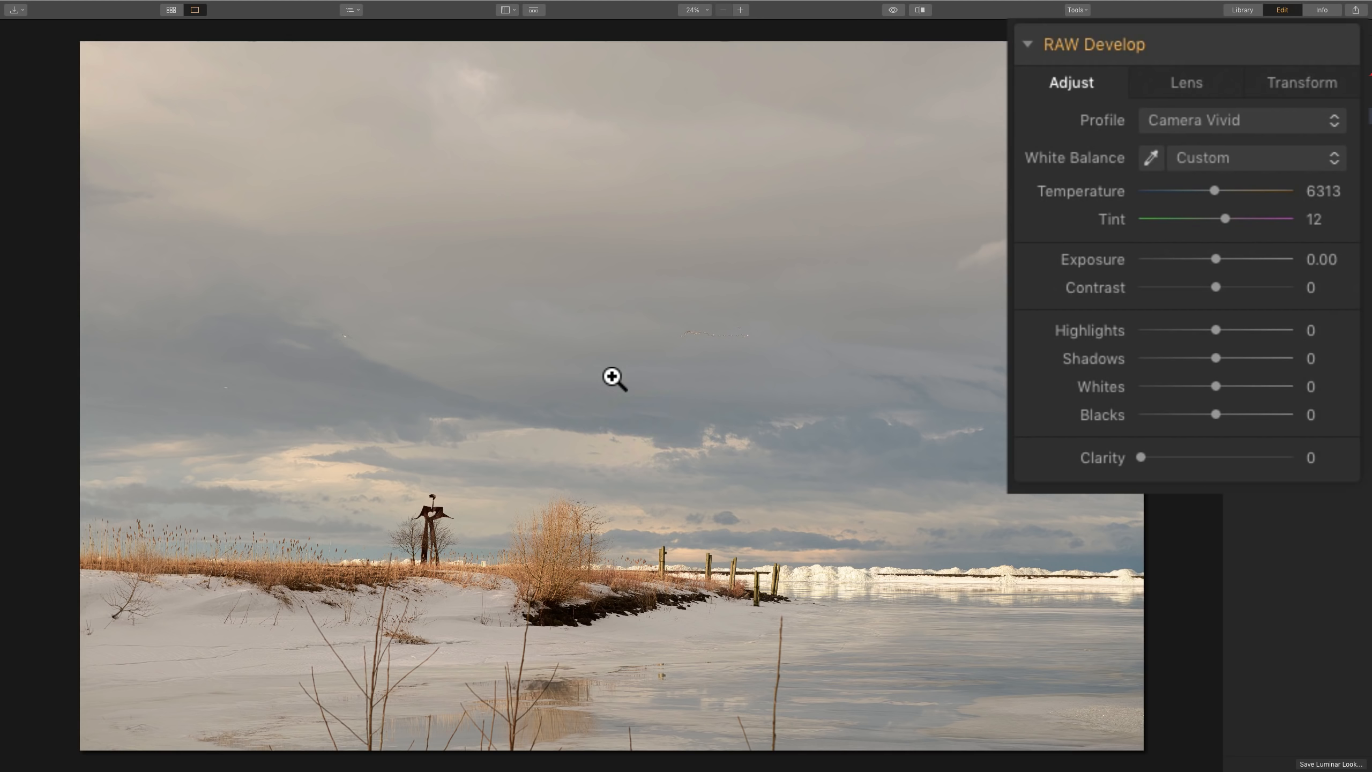
mouse_move(1174, 281)
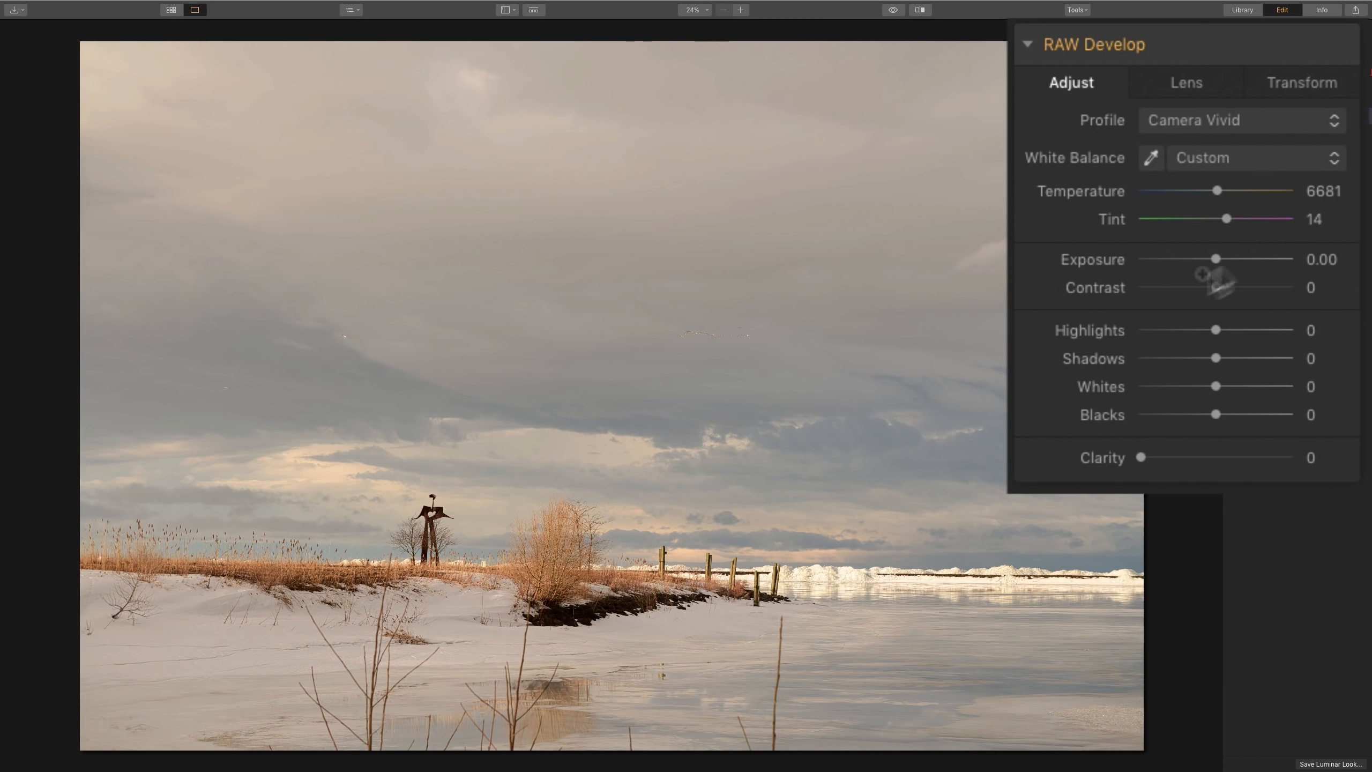
left_click(1151, 158)
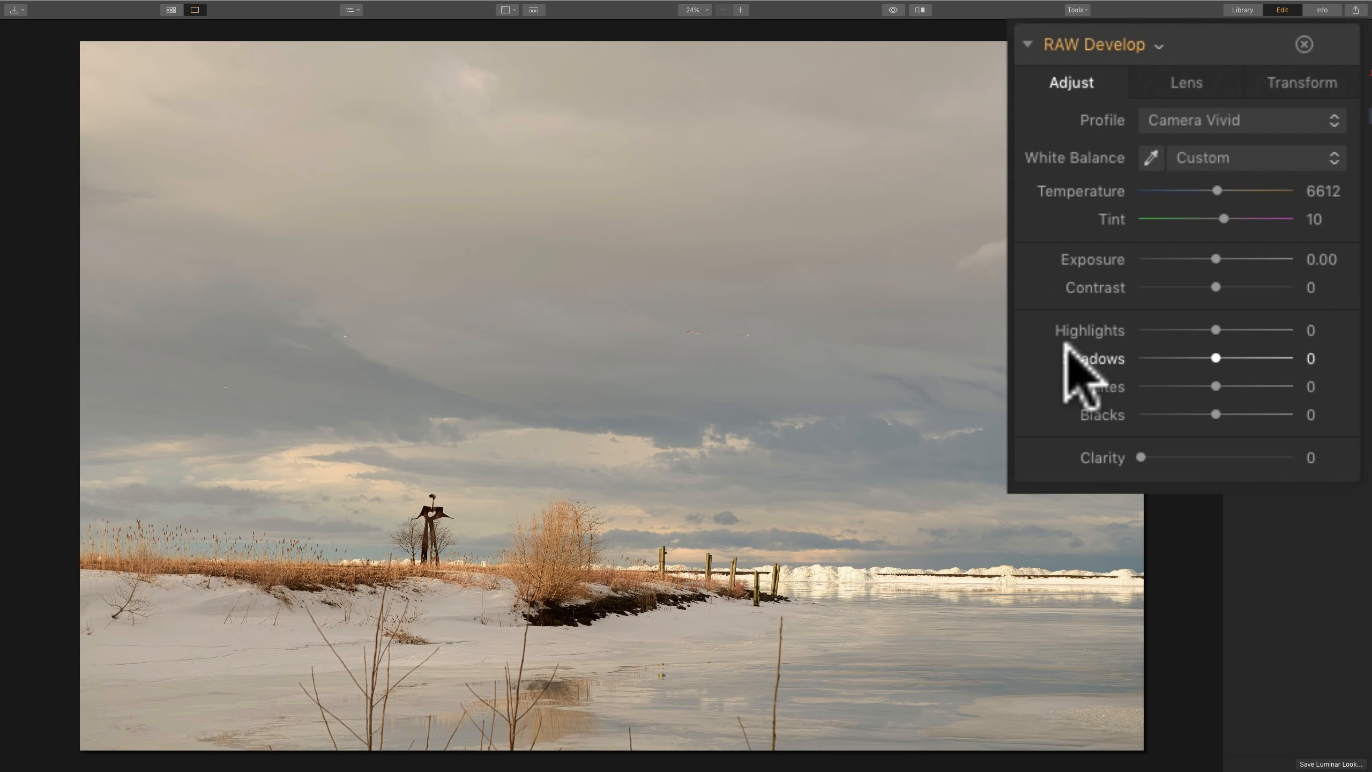
mouse_move(1098, 237)
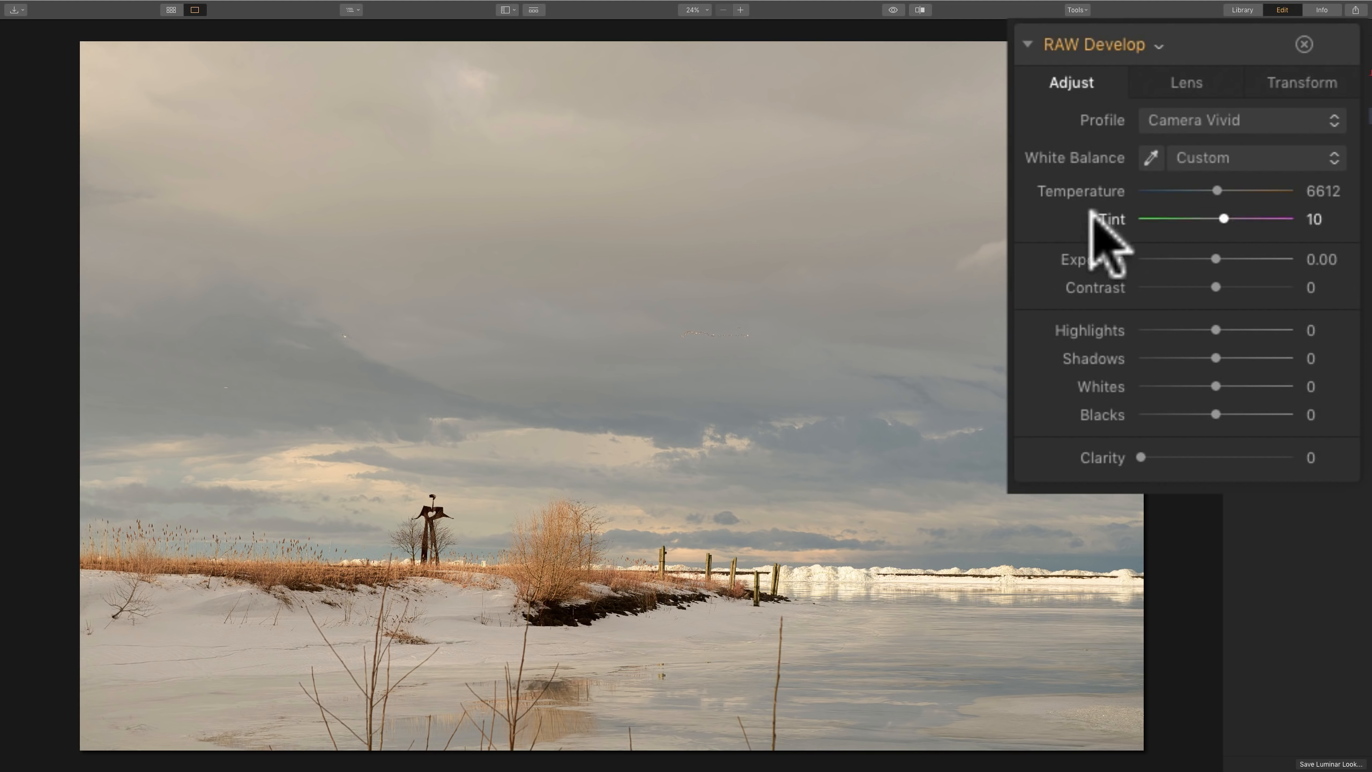
left_click(1151, 158)
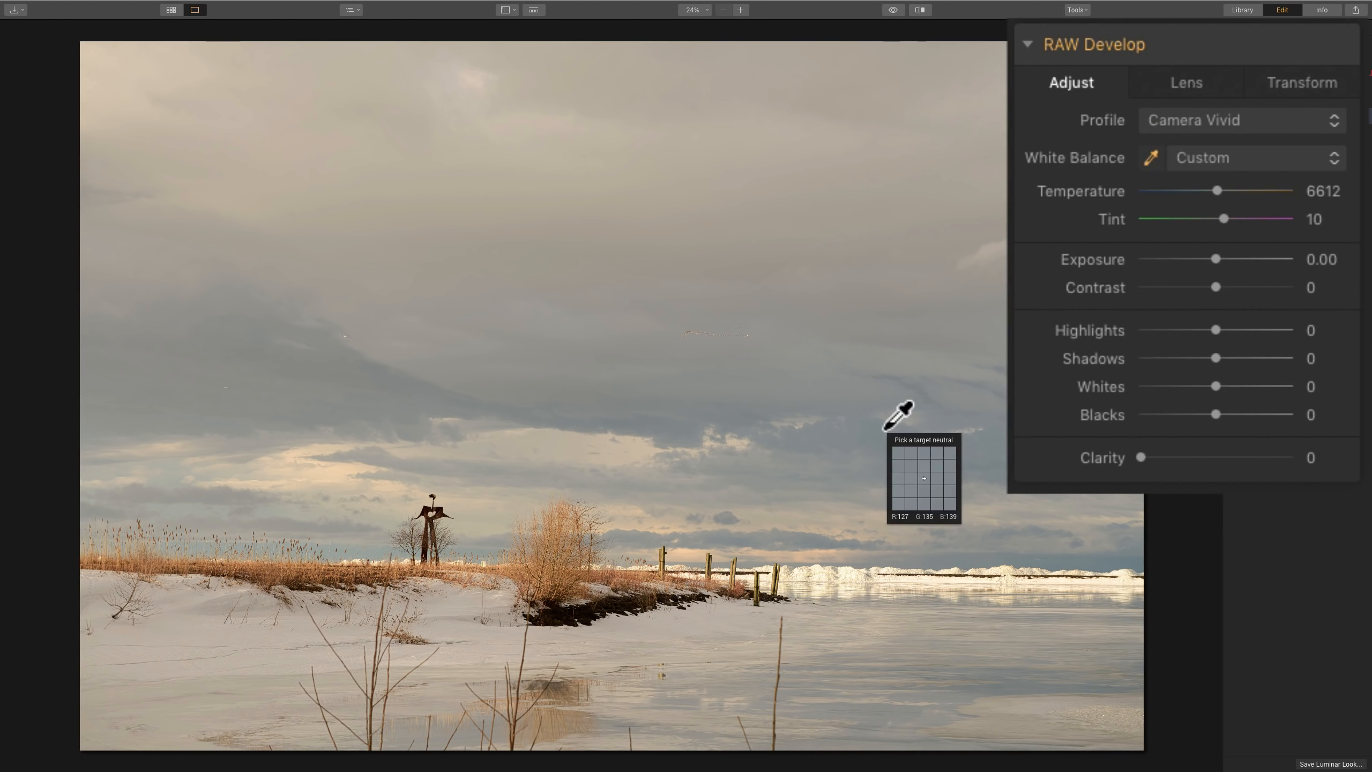
left_click(924, 478)
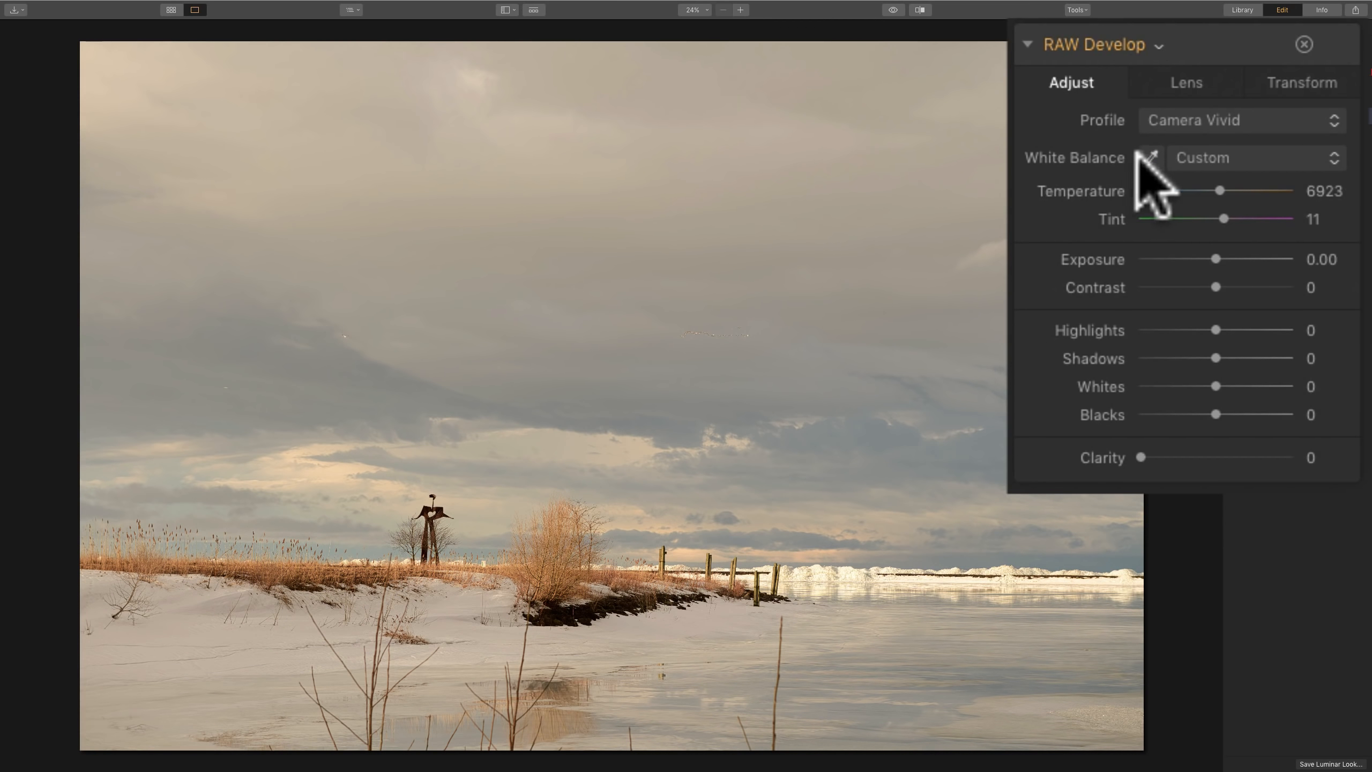
left_click(1151, 159)
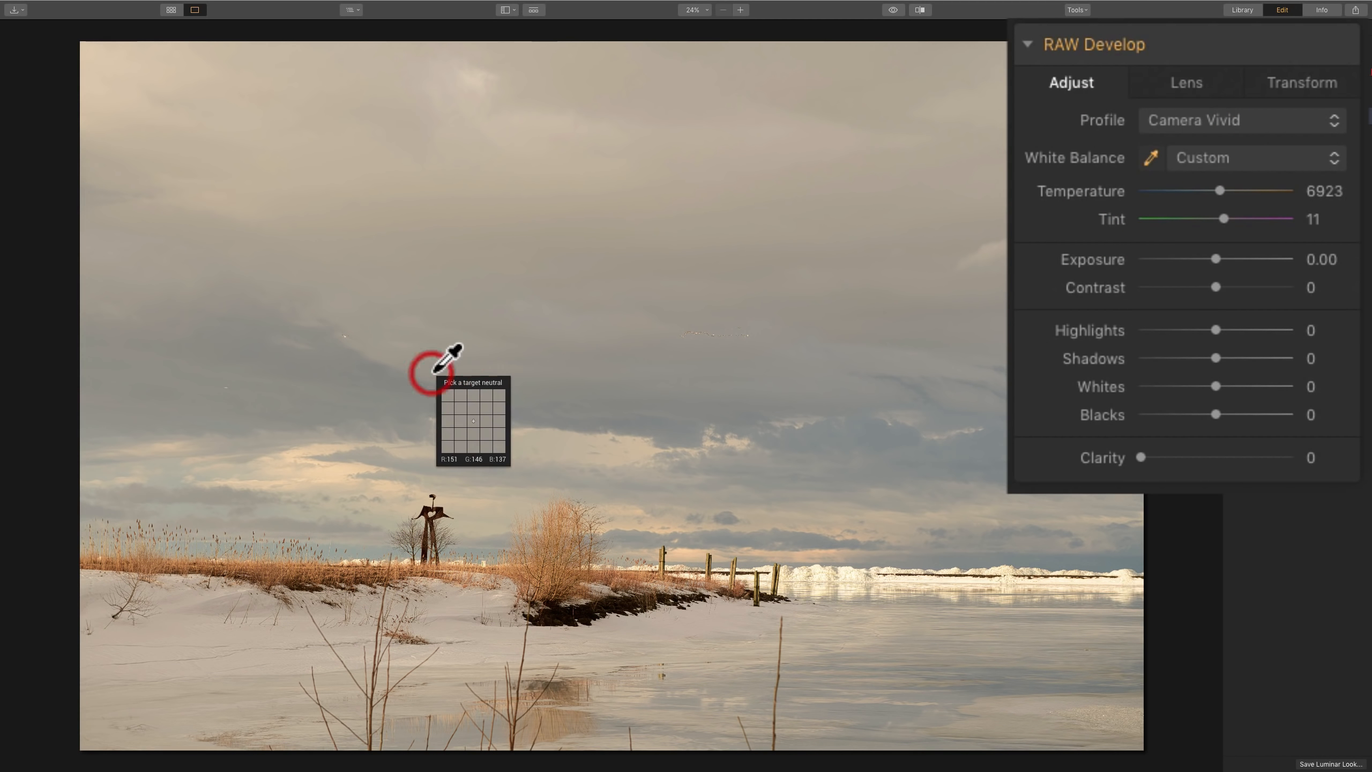
left_click(424, 376)
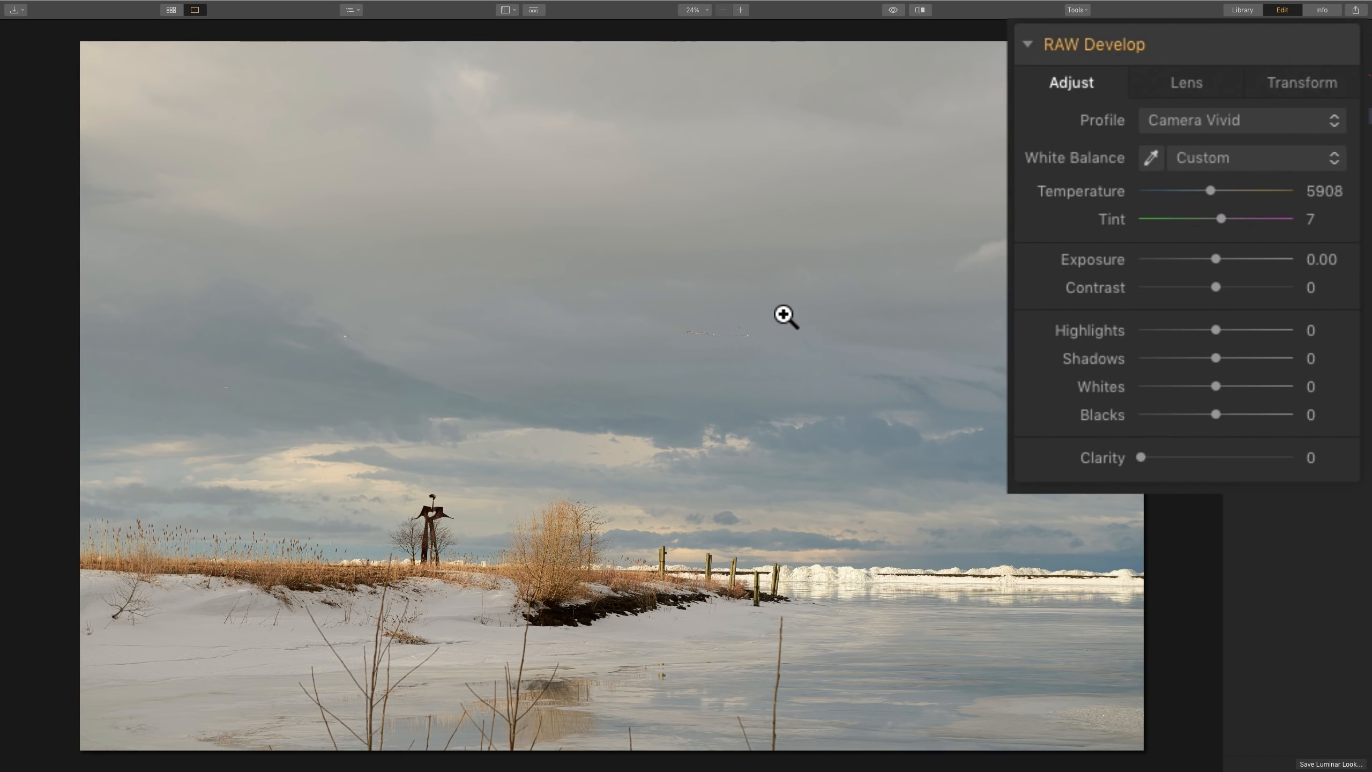
mouse_move(815, 267)
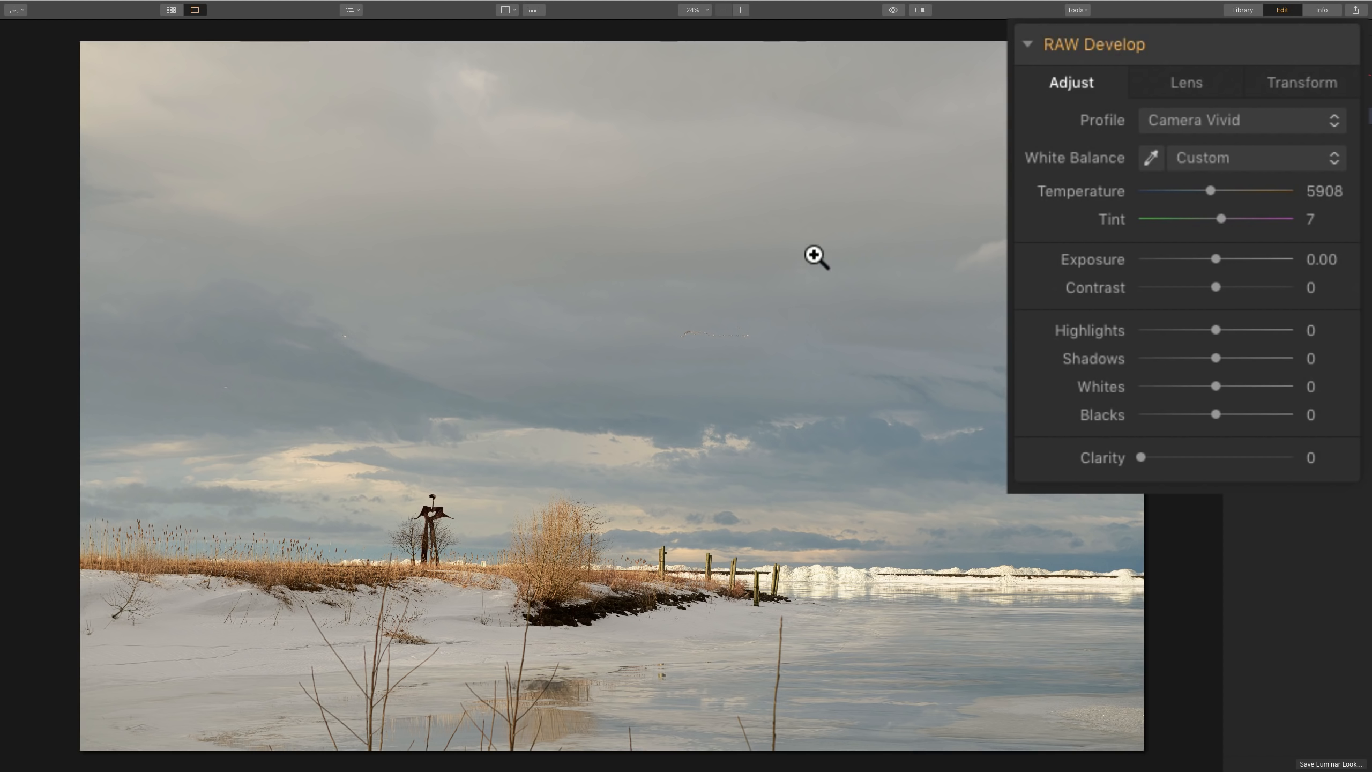
mouse_move(1048, 209)
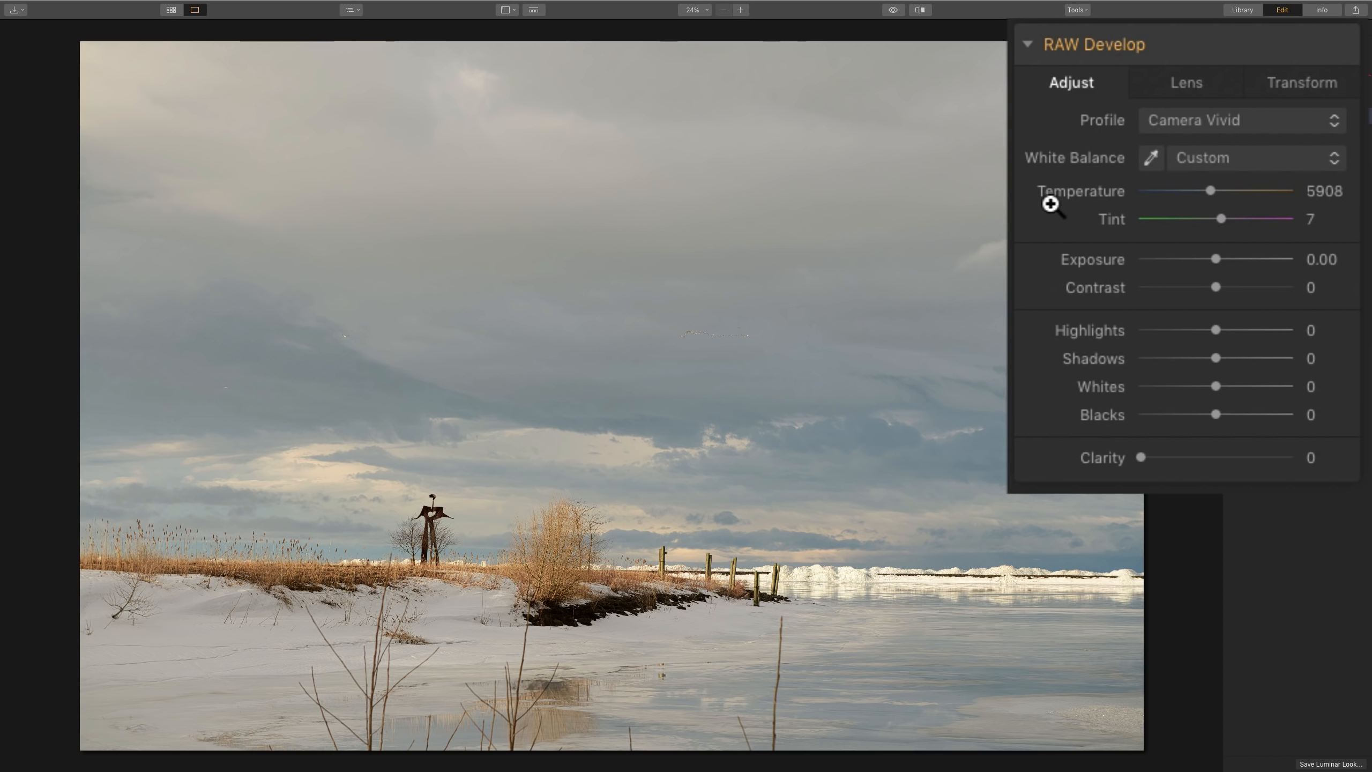
mouse_move(898, 348)
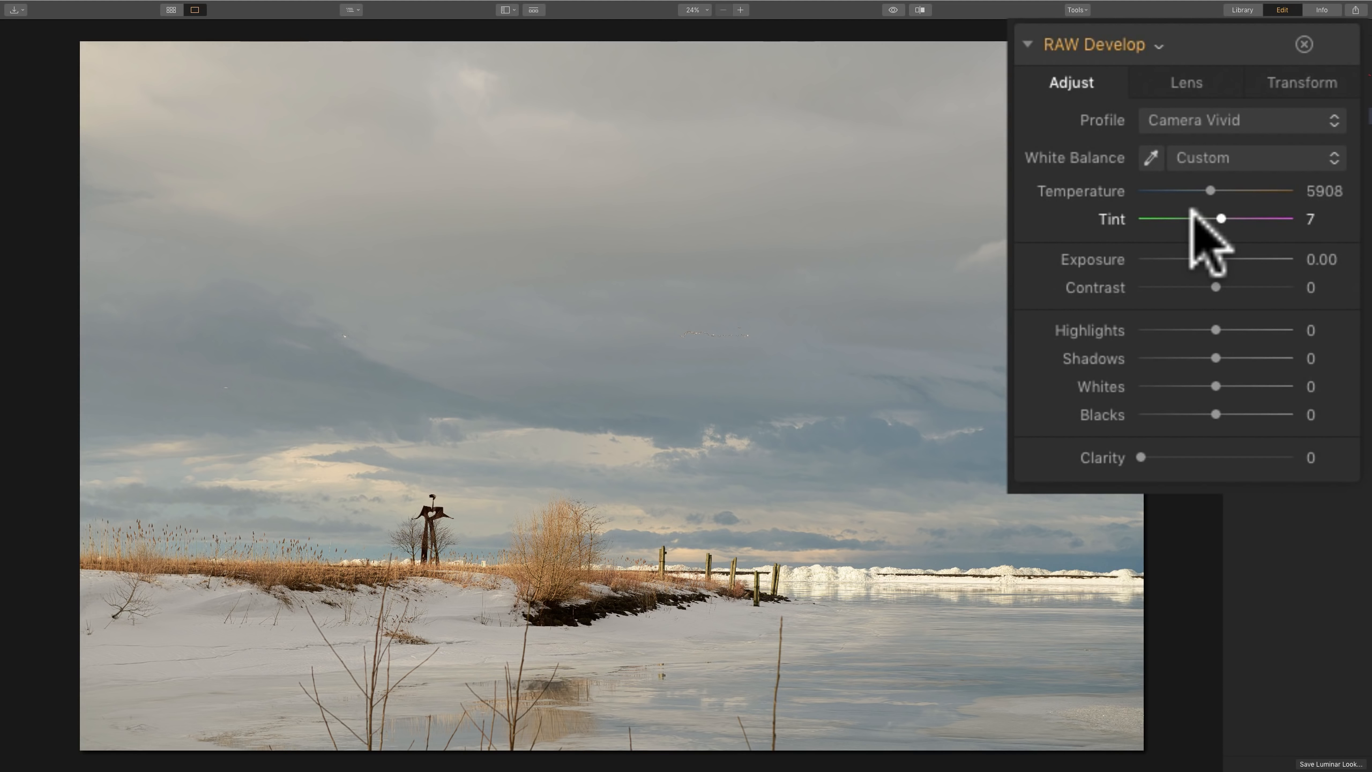
mouse_move(1204, 280)
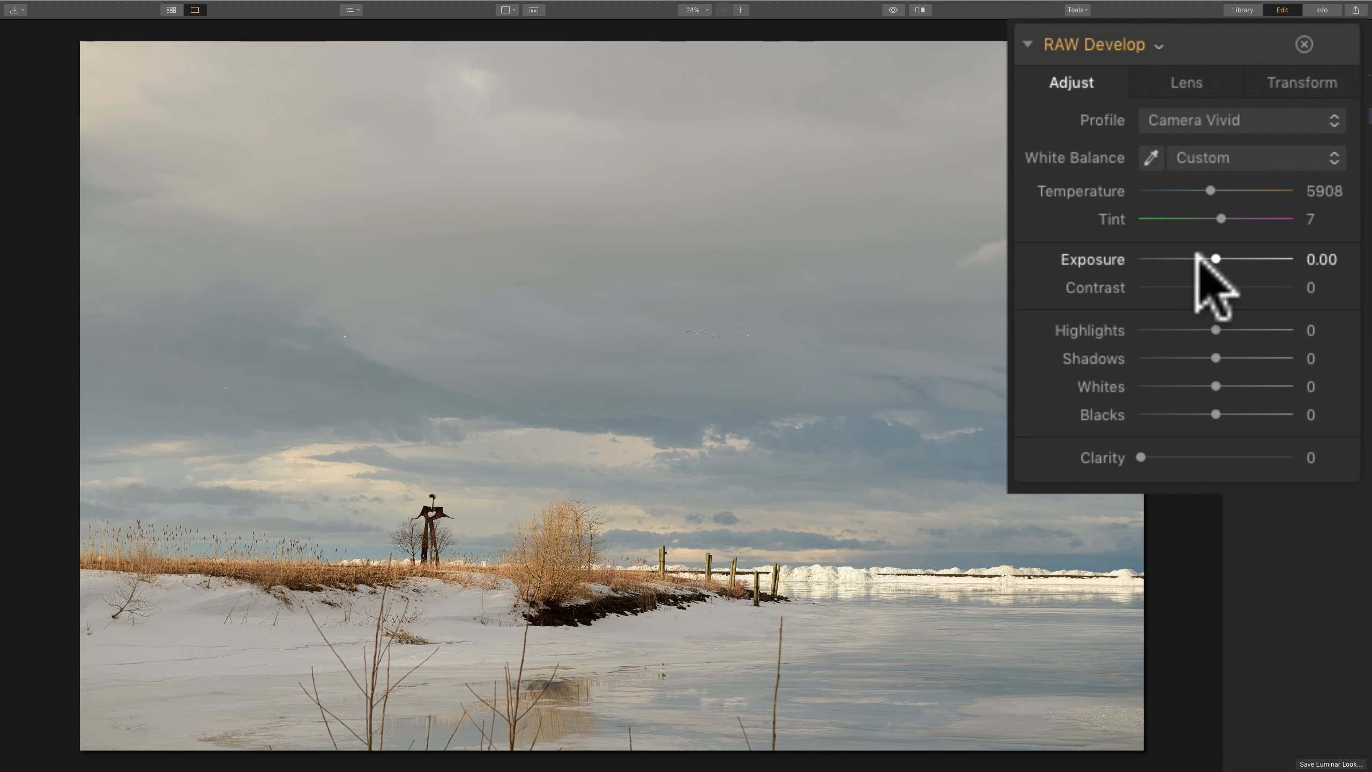
mouse_move(1279, 319)
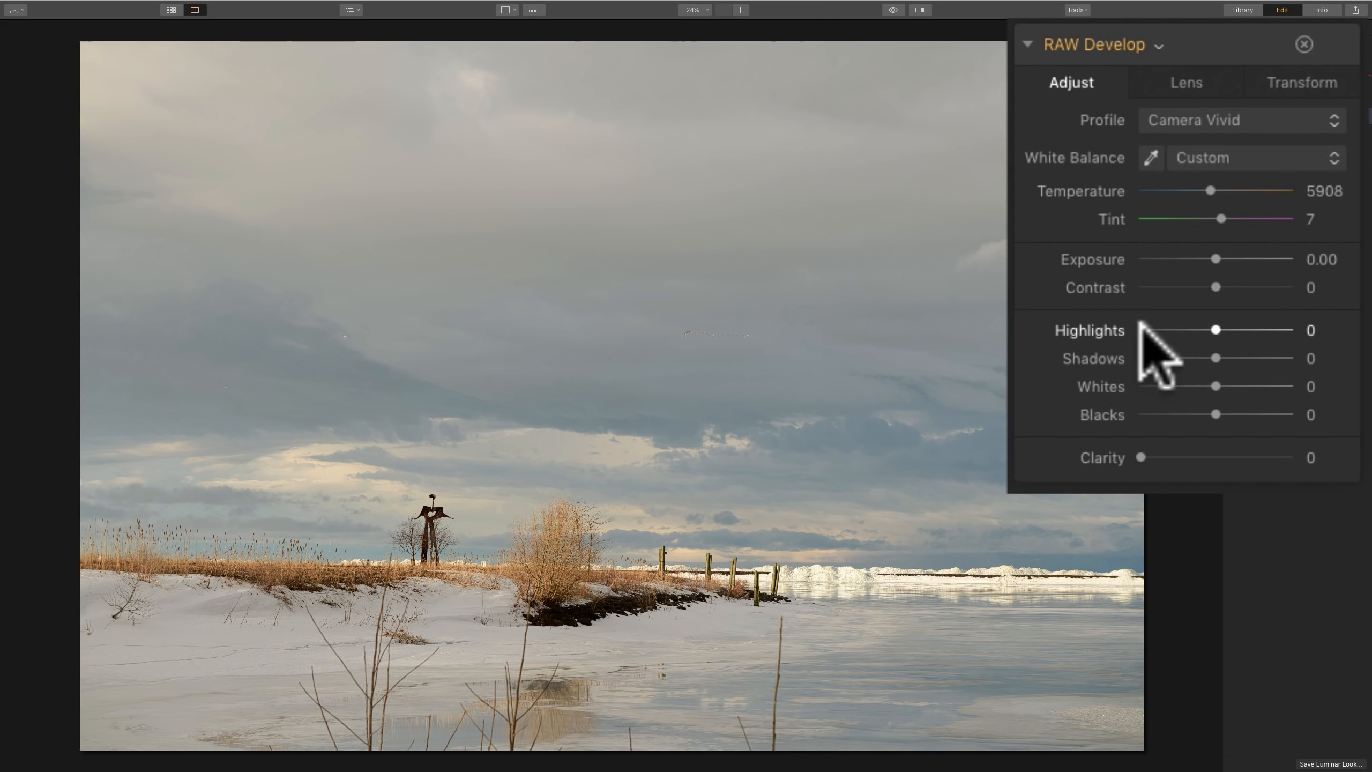
mouse_move(1224, 364)
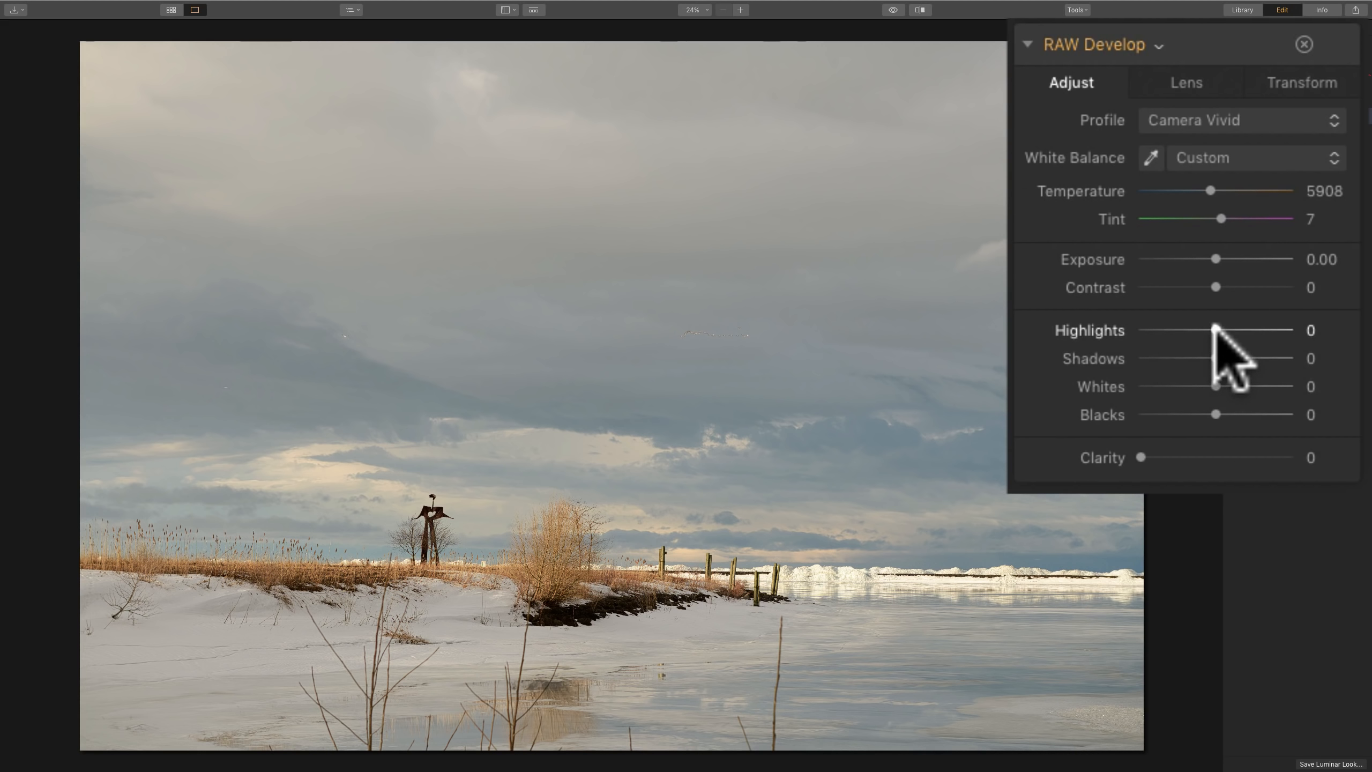
Lower Highlights to -65 and raise Shadows to the maximum of 100.
left_click(1215, 332)
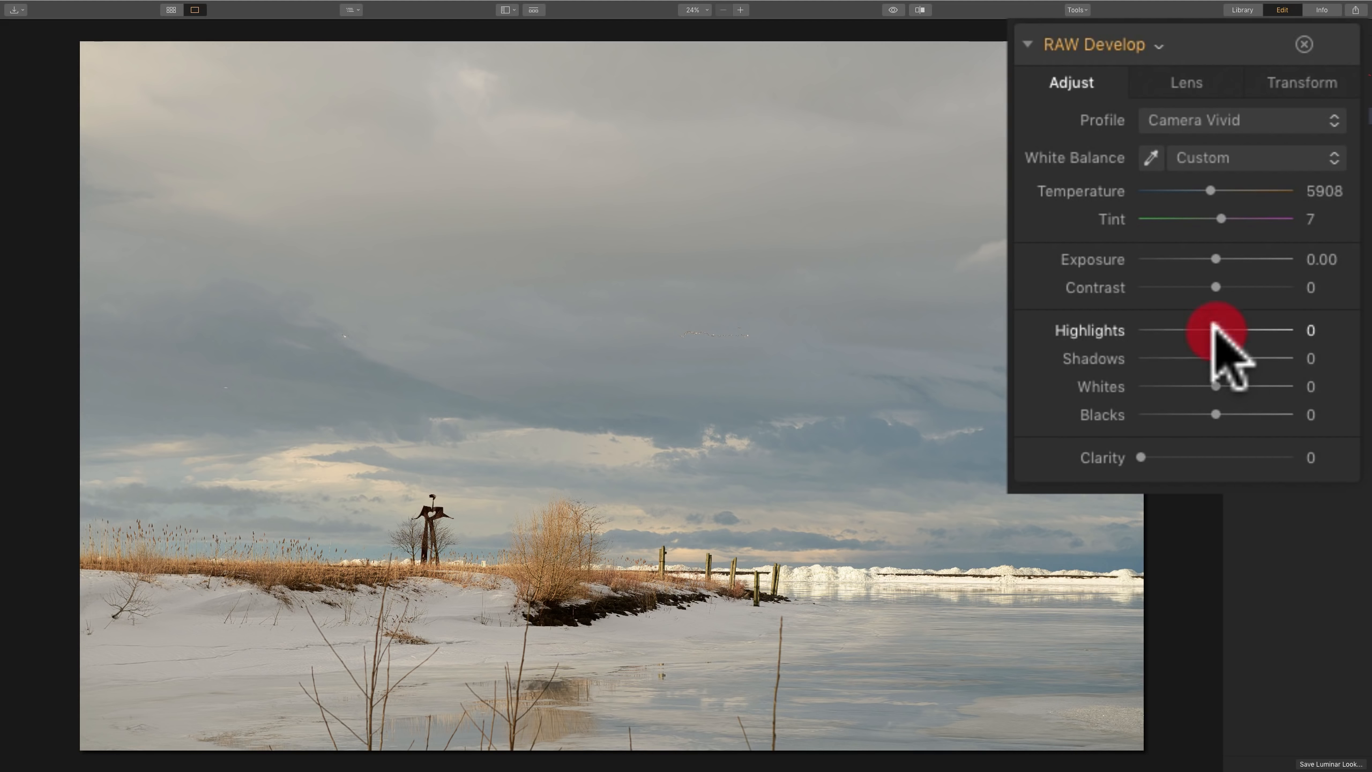
left_click_drag(1214, 330, 1157, 330)
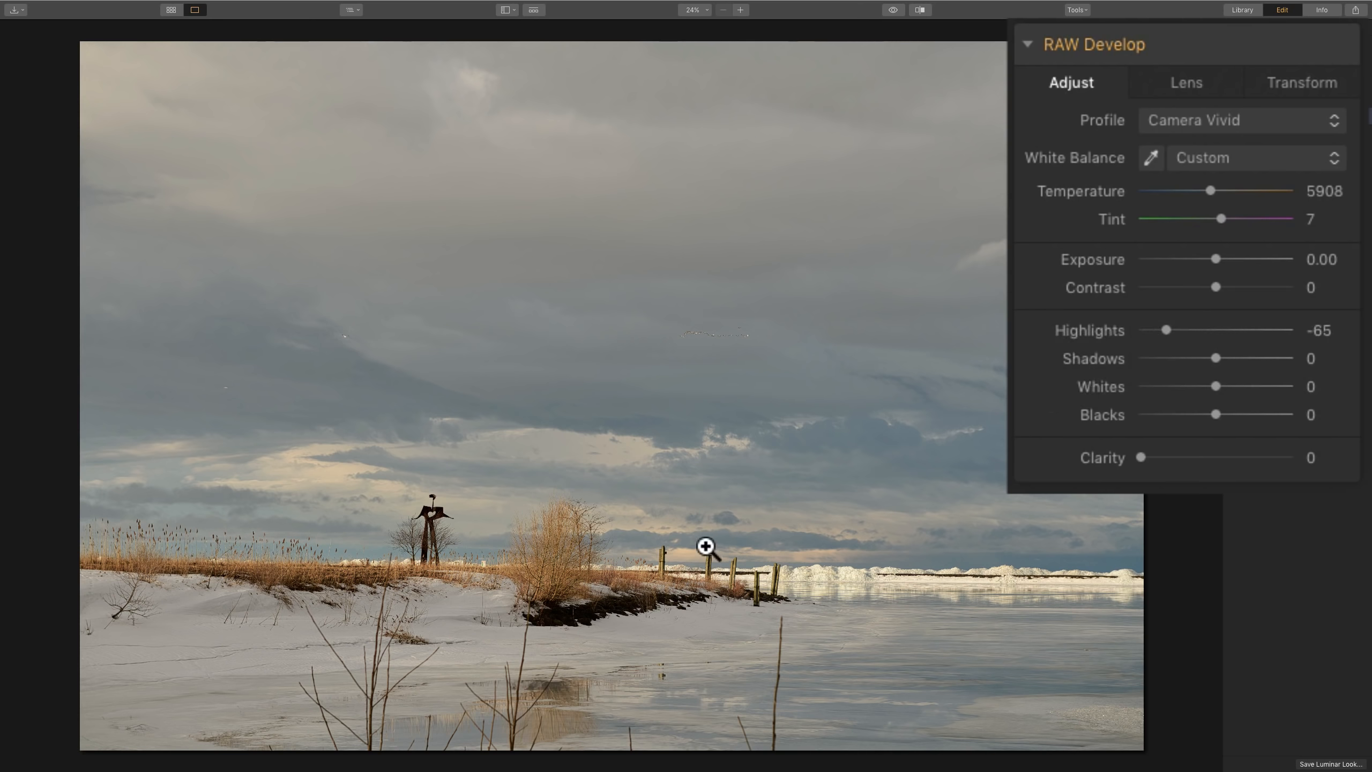
mouse_move(677, 534)
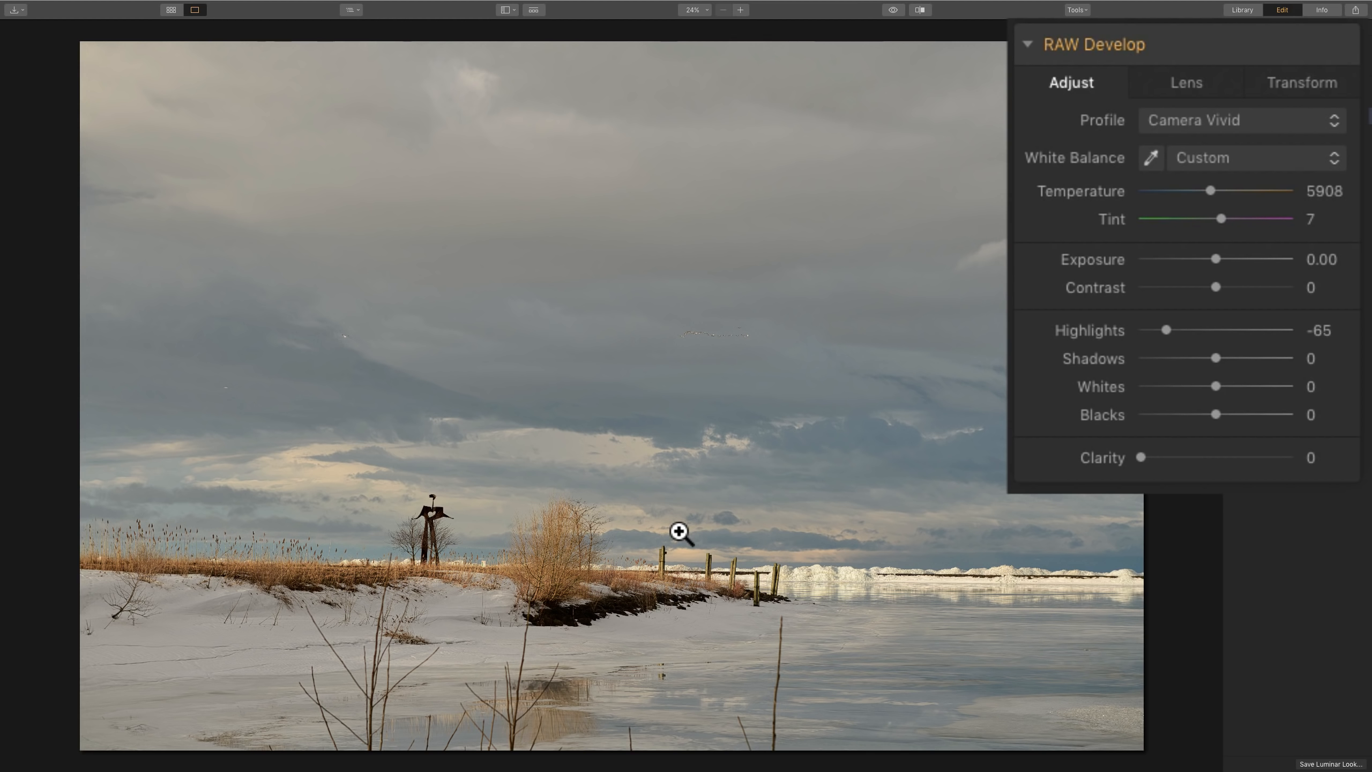
mouse_move(526, 616)
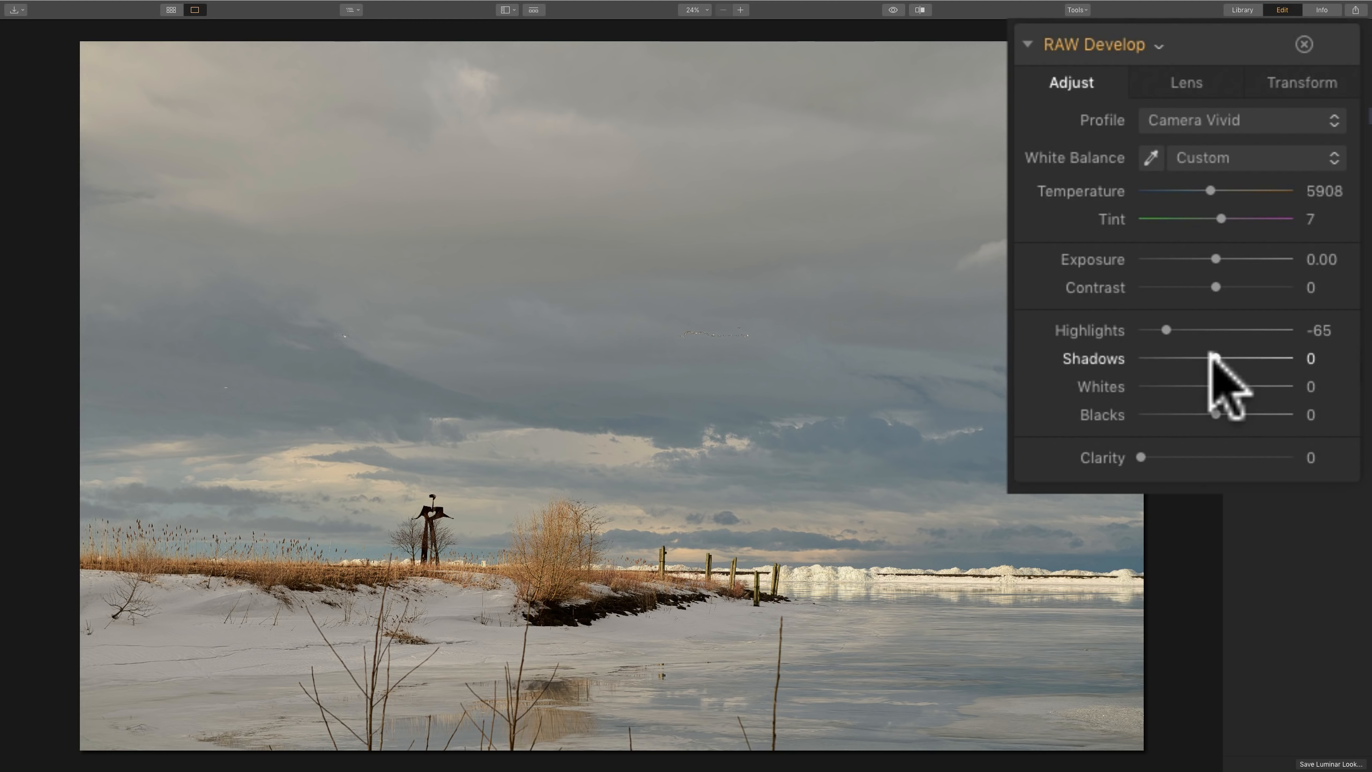
left_click_drag(1214, 359, 1261, 359)
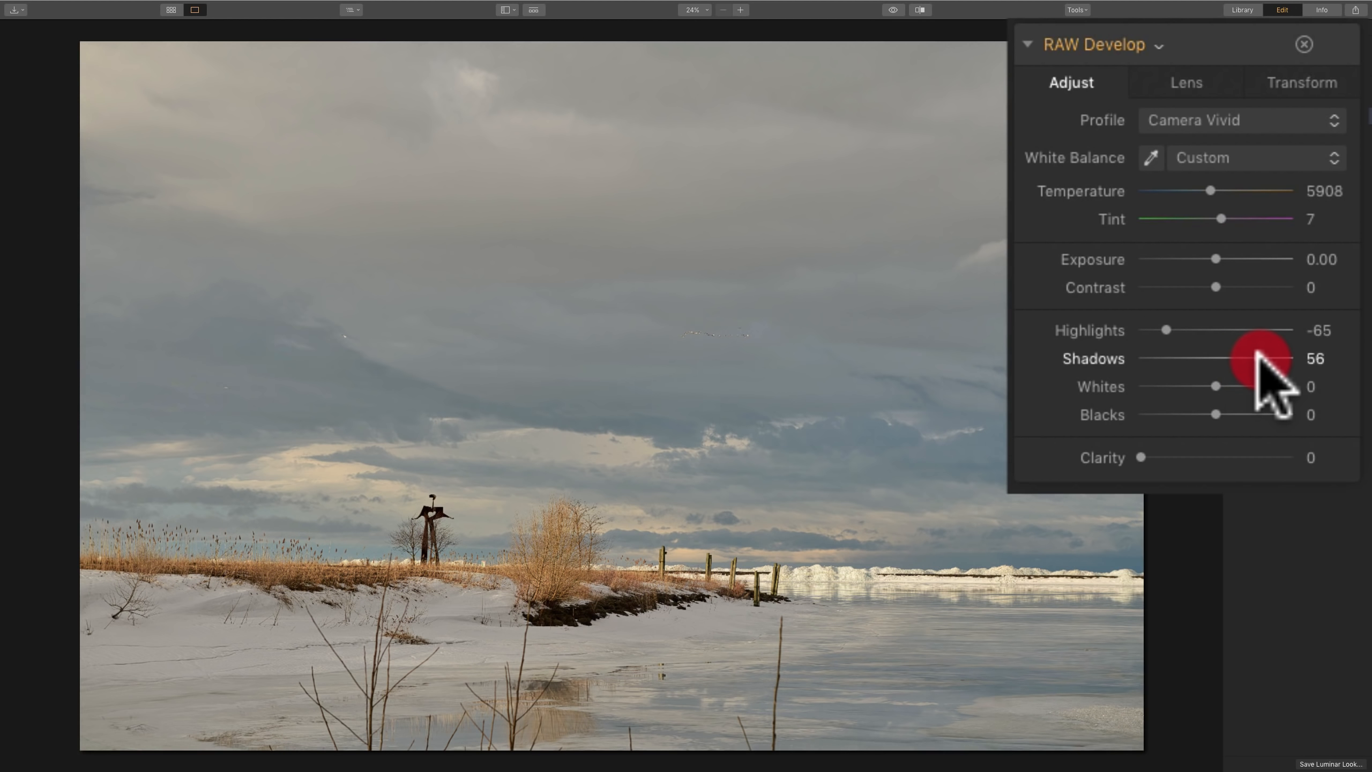
left_click_drag(1261, 359, 1275, 360)
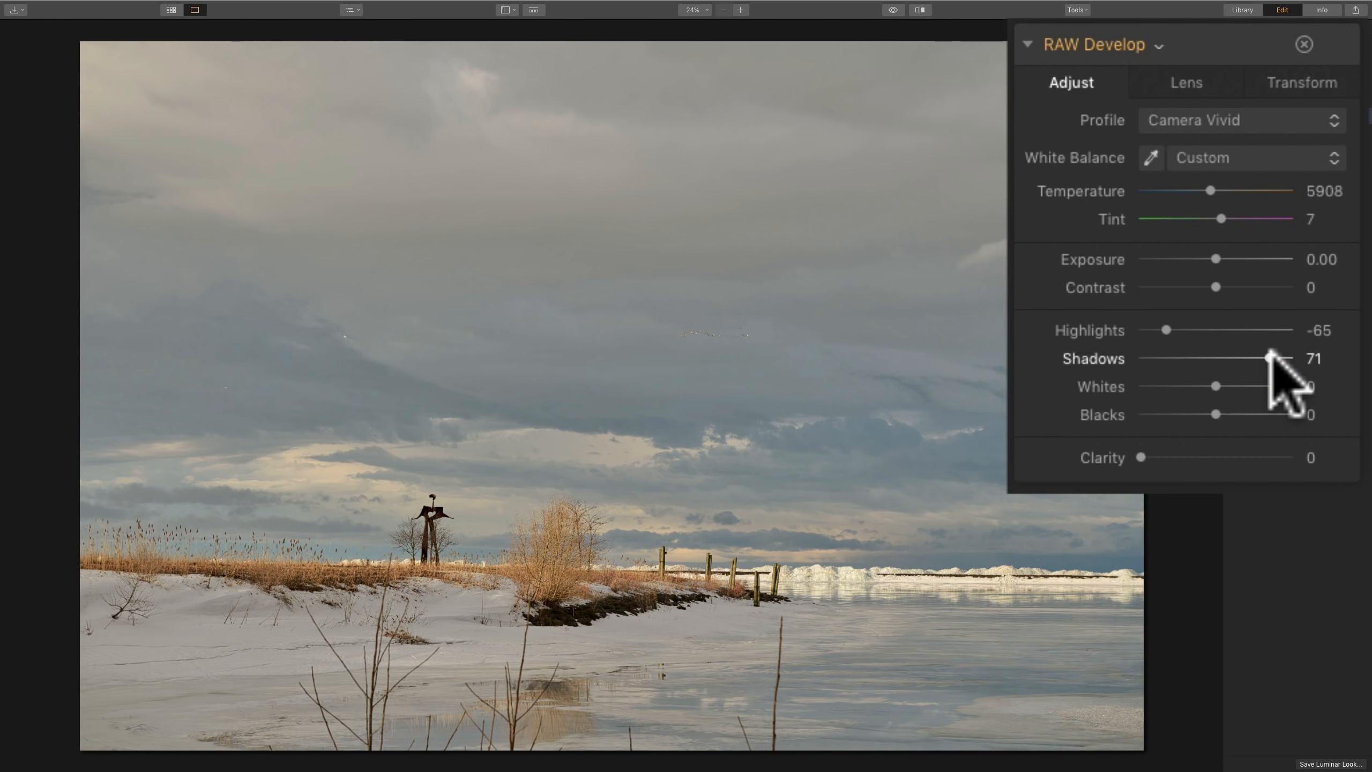
left_click_drag(1269, 358, 1285, 358)
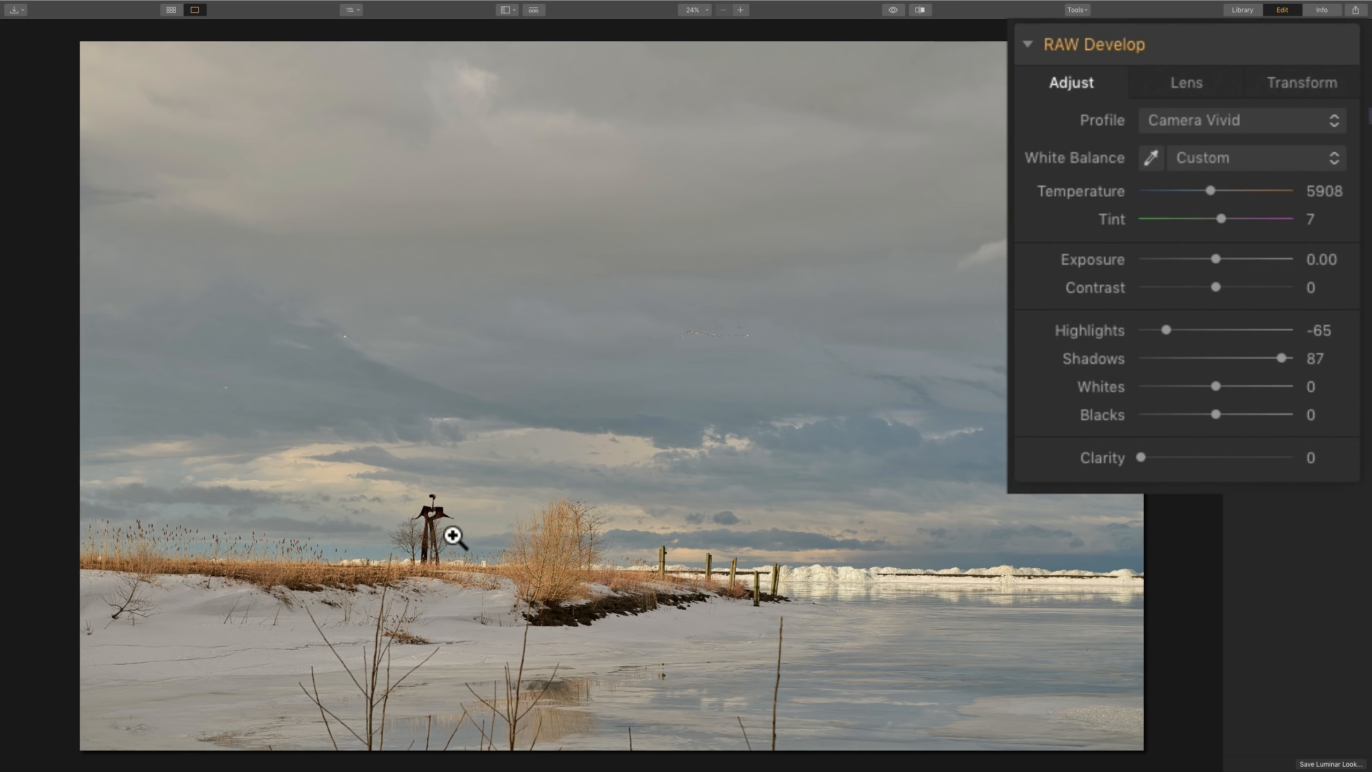
left_click_drag(1282, 358, 1295, 358)
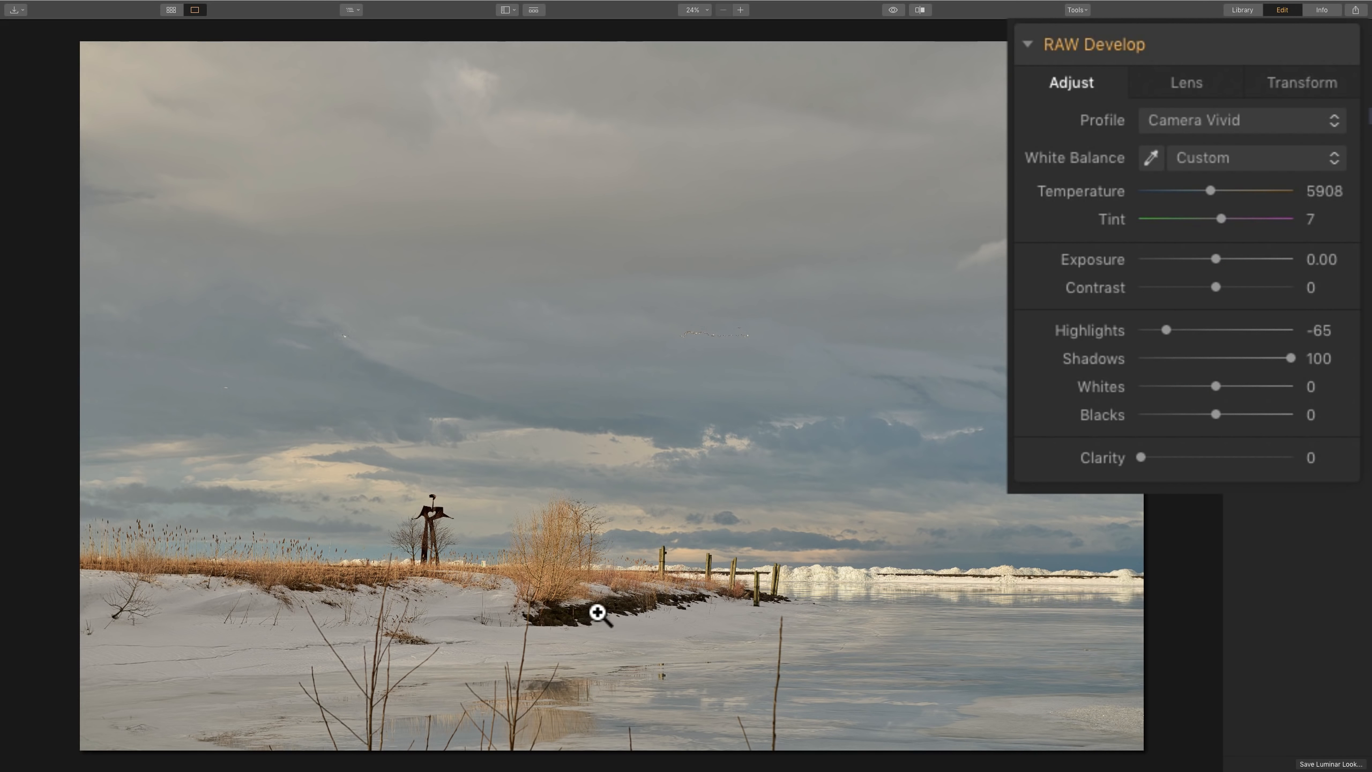
mouse_move(1218, 350)
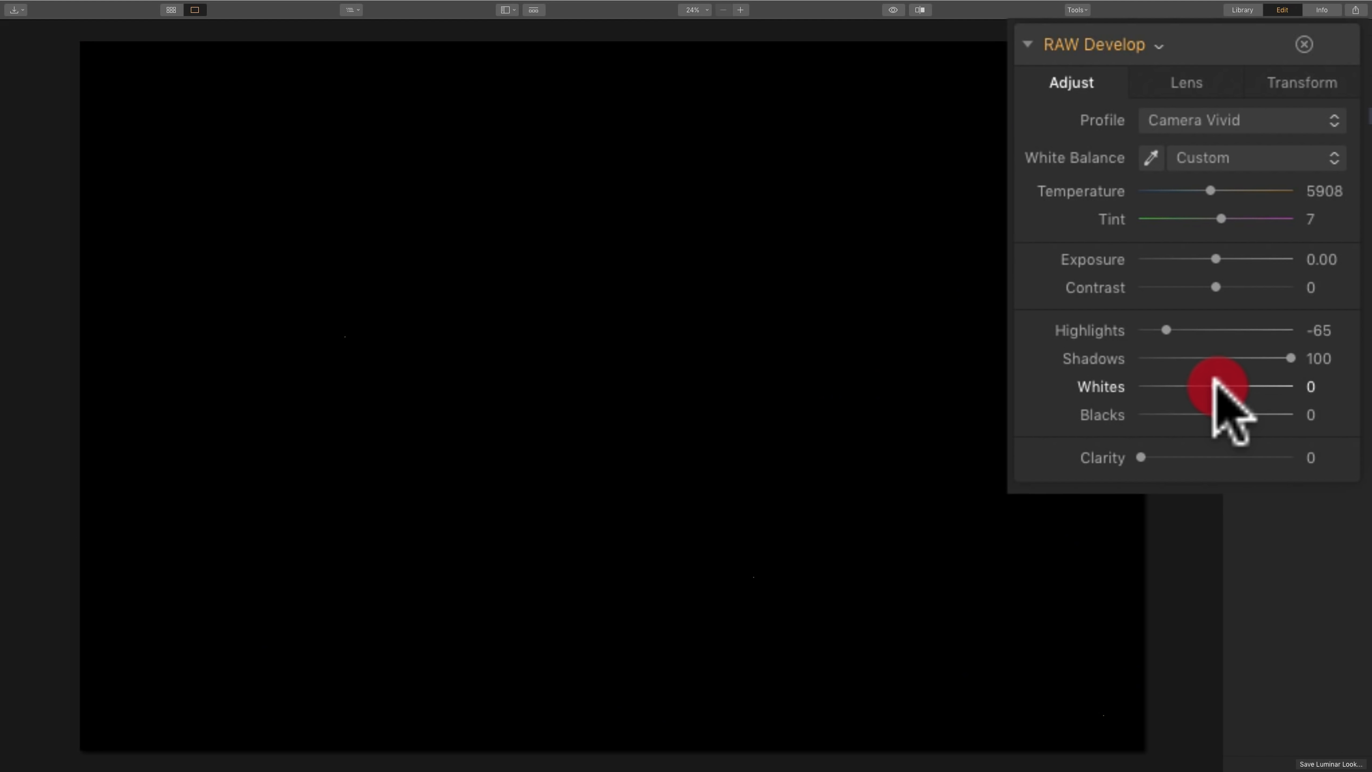
Alt-drag Whites up toward maximum to find where the snow and water start clipping.
left_click_drag(1208, 386, 1225, 386)
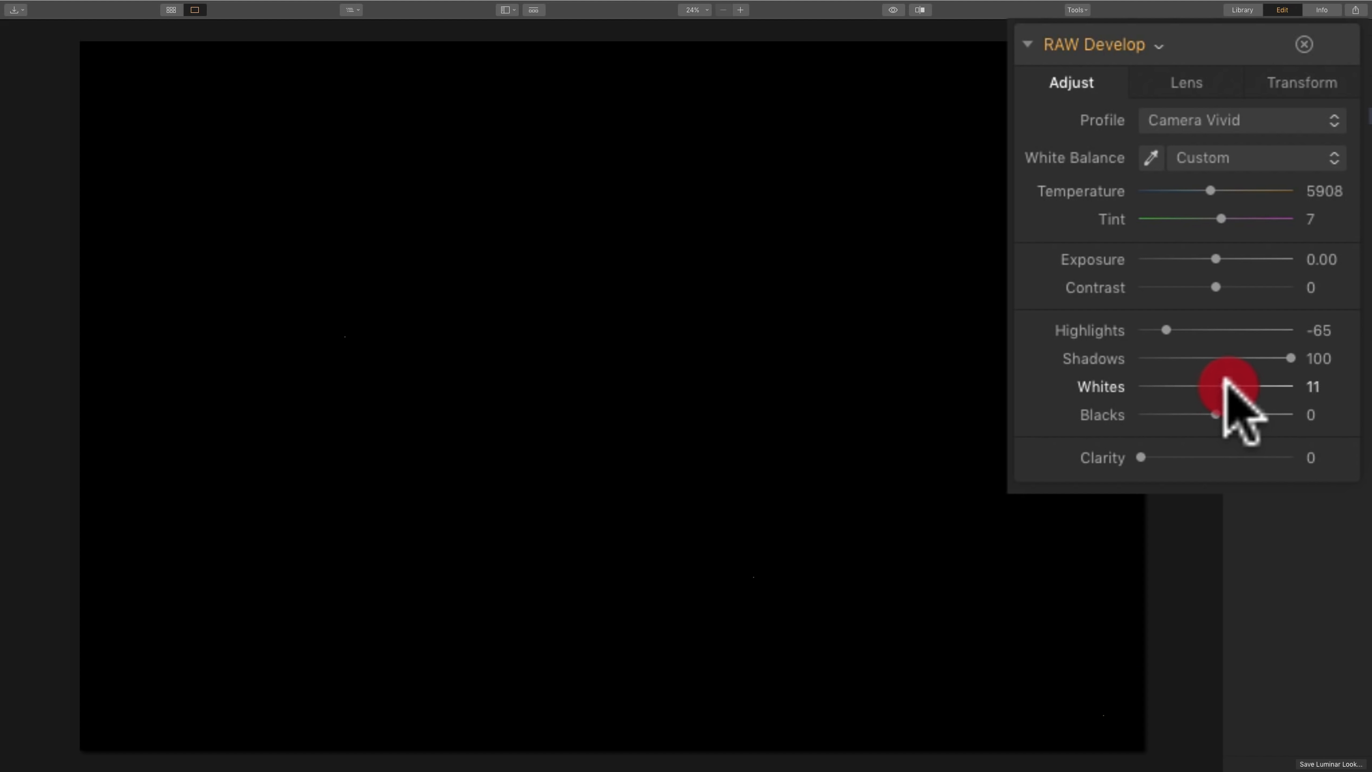
left_click_drag(1234, 386, 1291, 386)
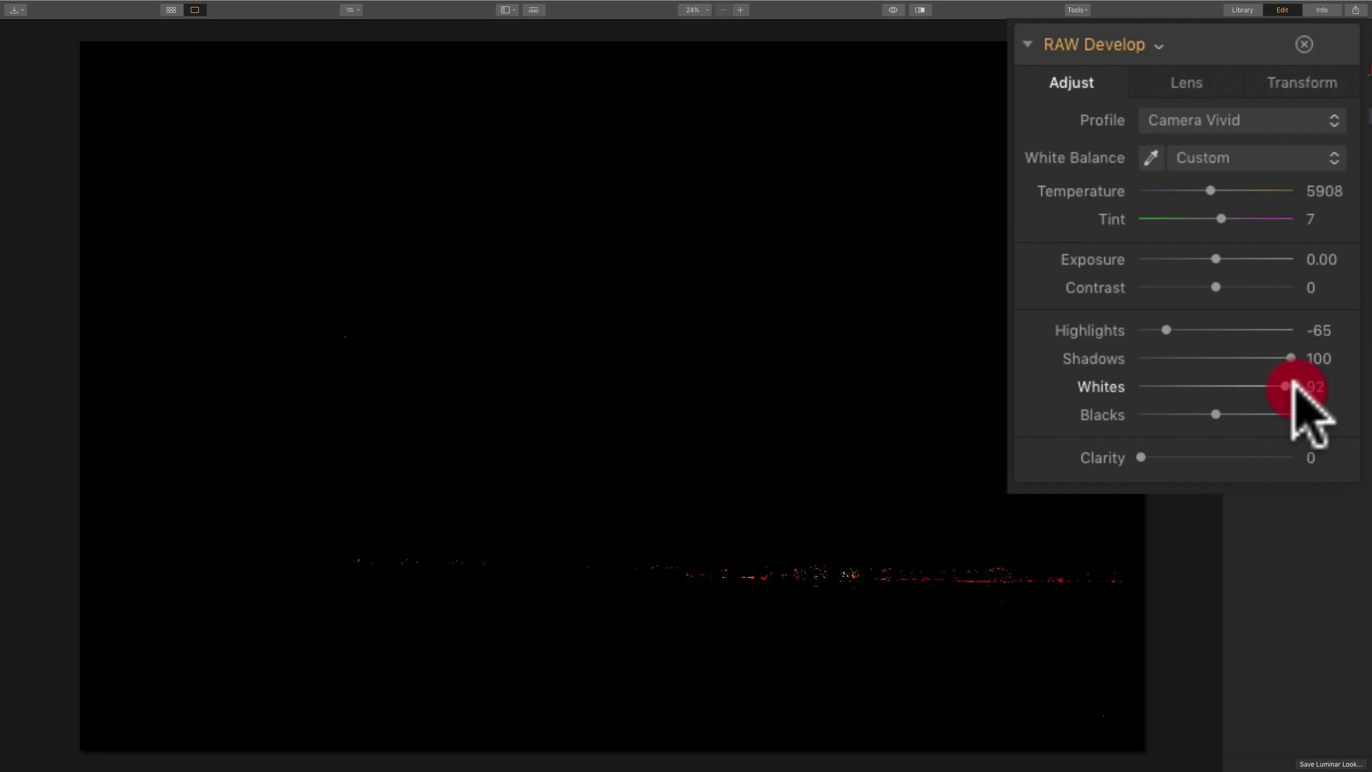
left_click_drag(1295, 386, 1281, 386)
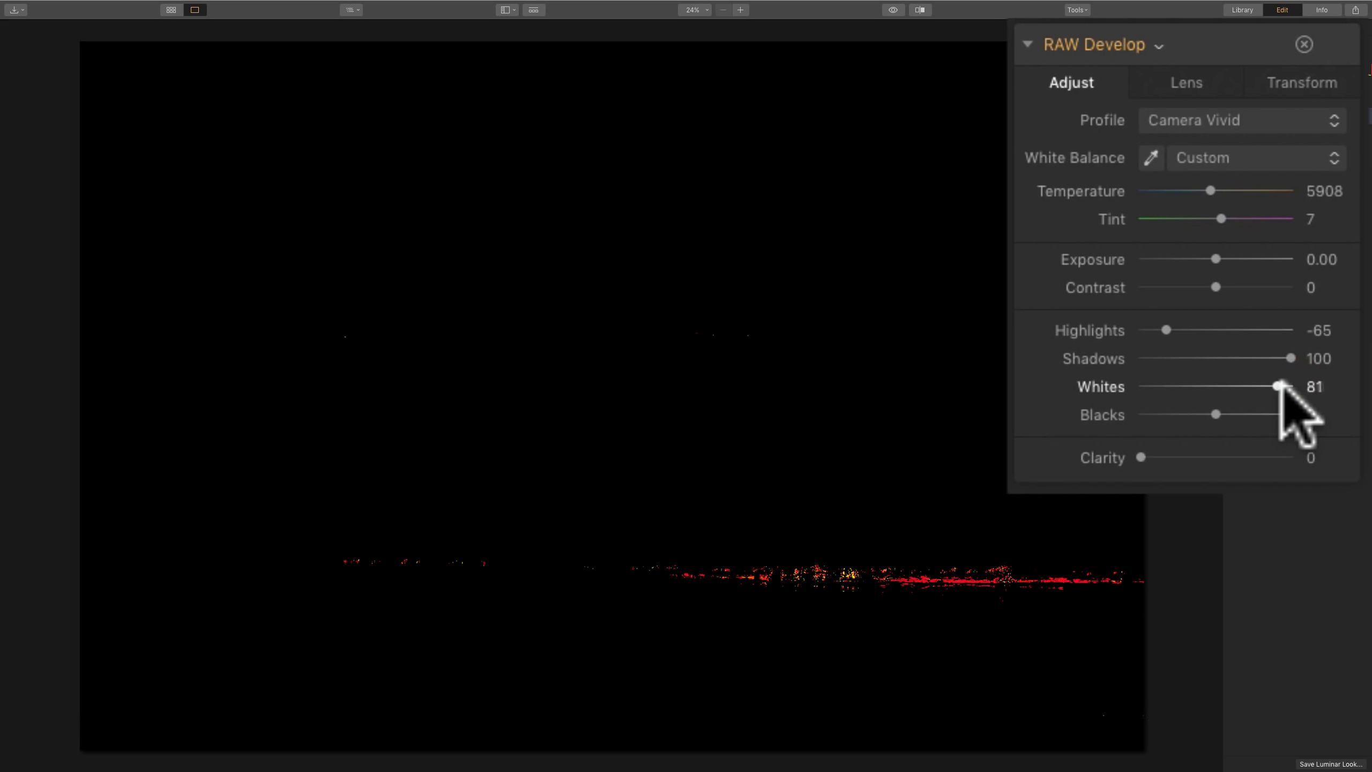
left_click_drag(1282, 386, 1288, 386)
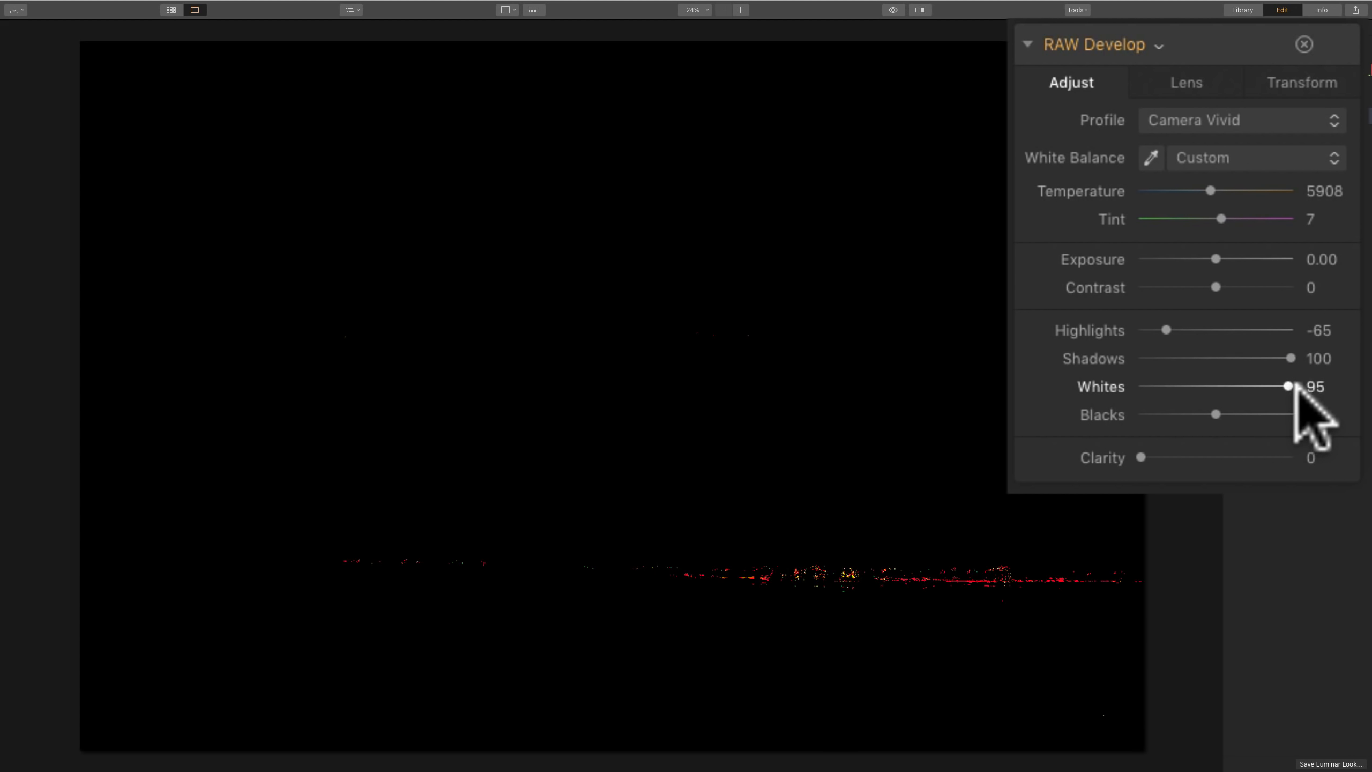
left_click_drag(1287, 386, 1282, 386)
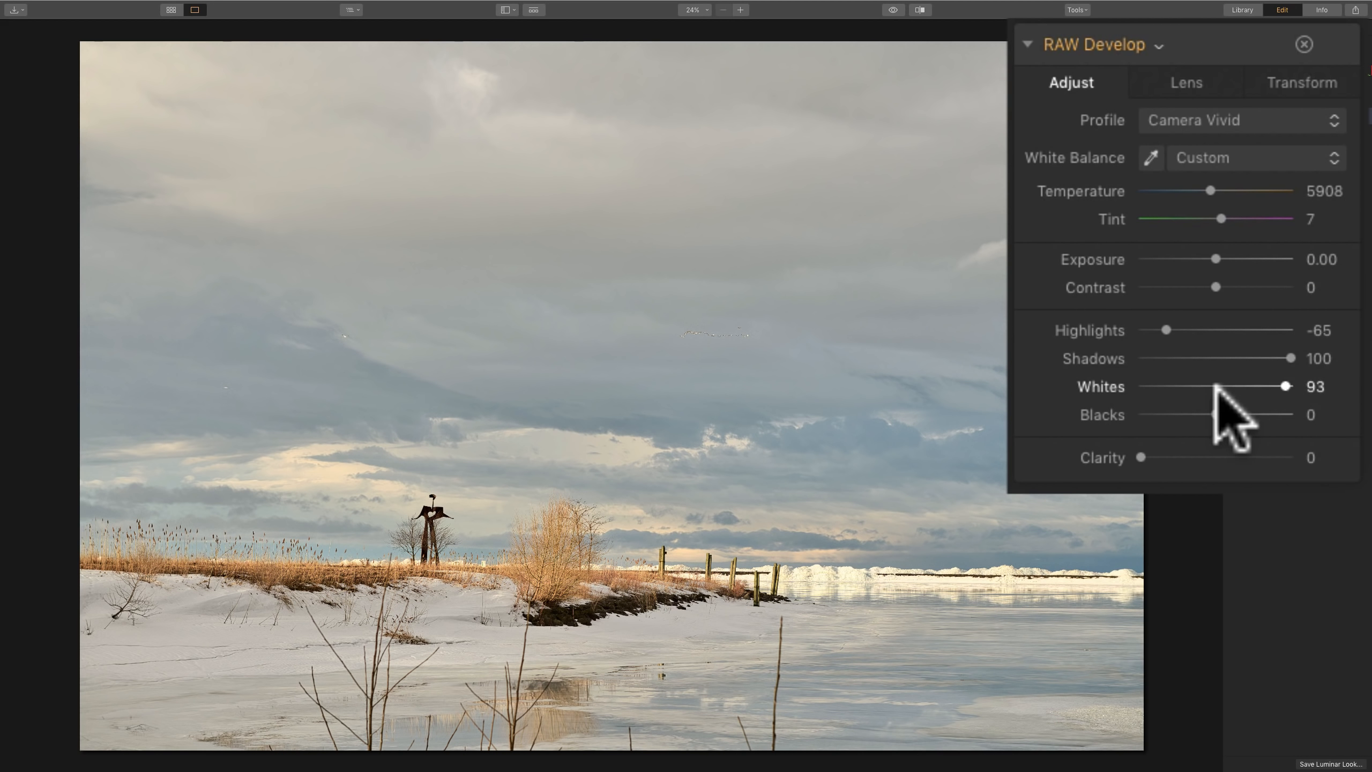
left_click_drag(1282, 386, 1291, 385)
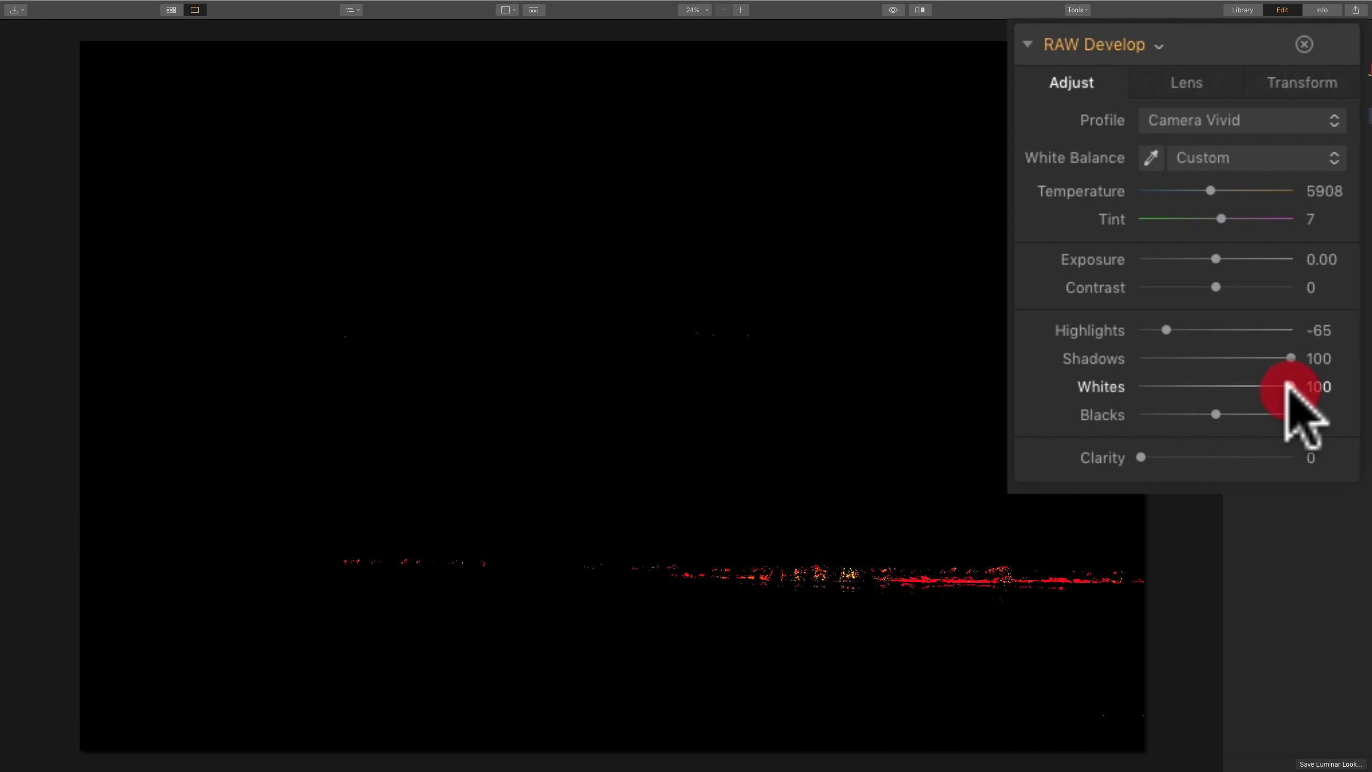
left_click_drag(1299, 387, 1288, 387)
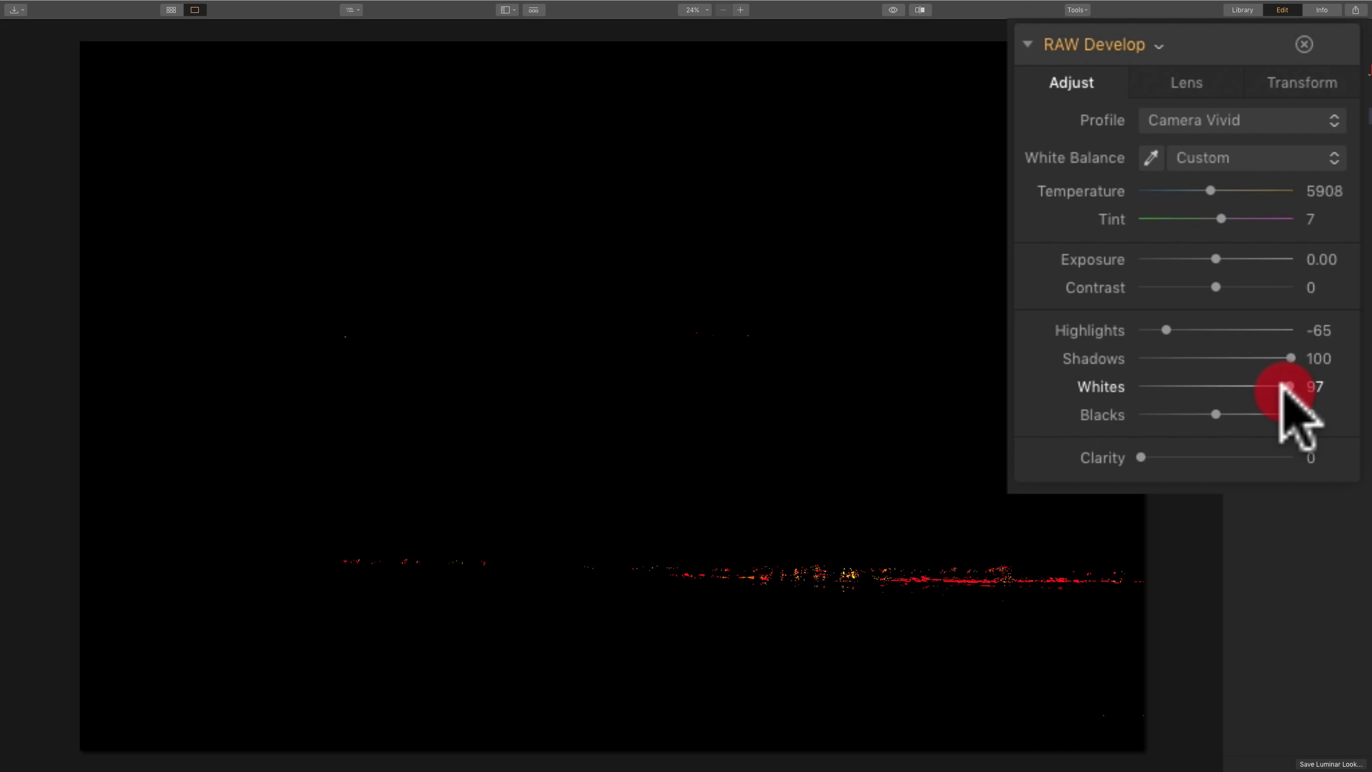
left_click_drag(1278, 387, 1299, 387)
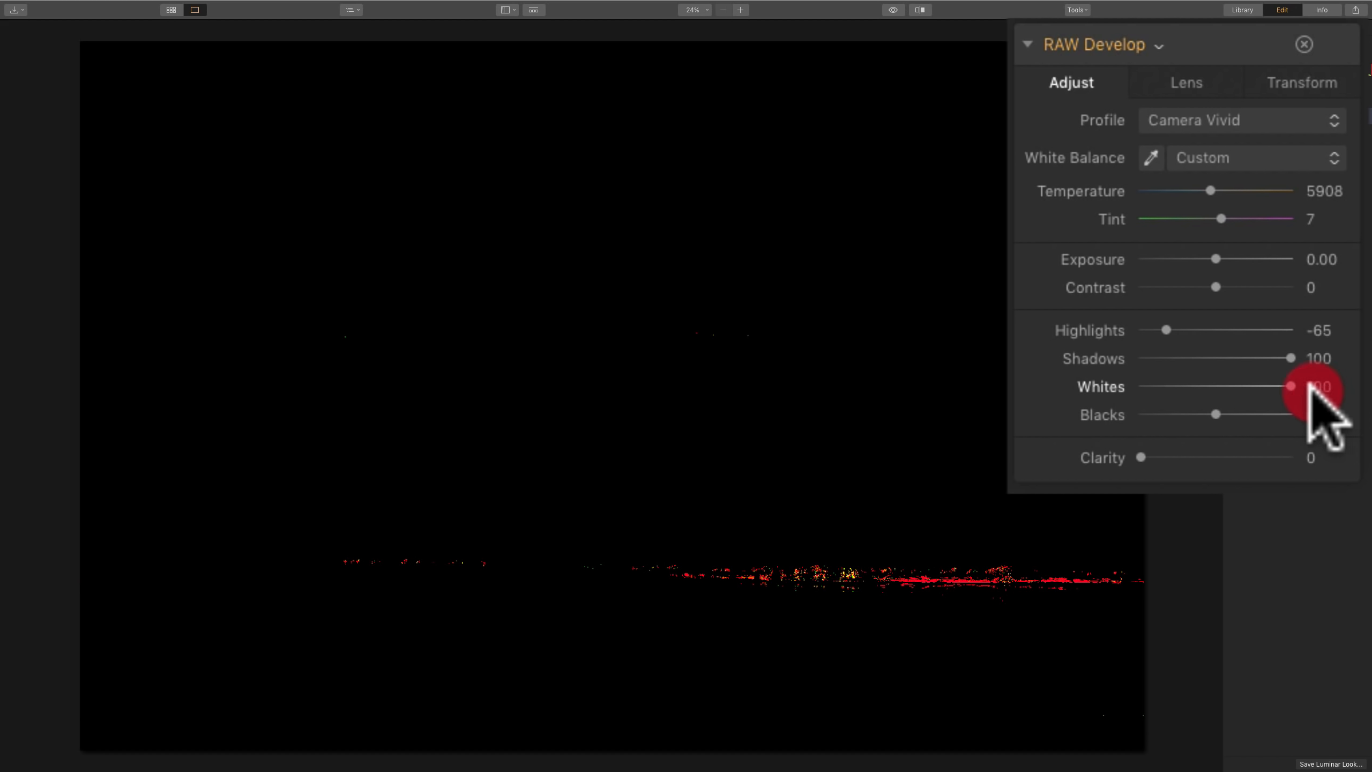
left_click_drag(1294, 386, 1284, 386)
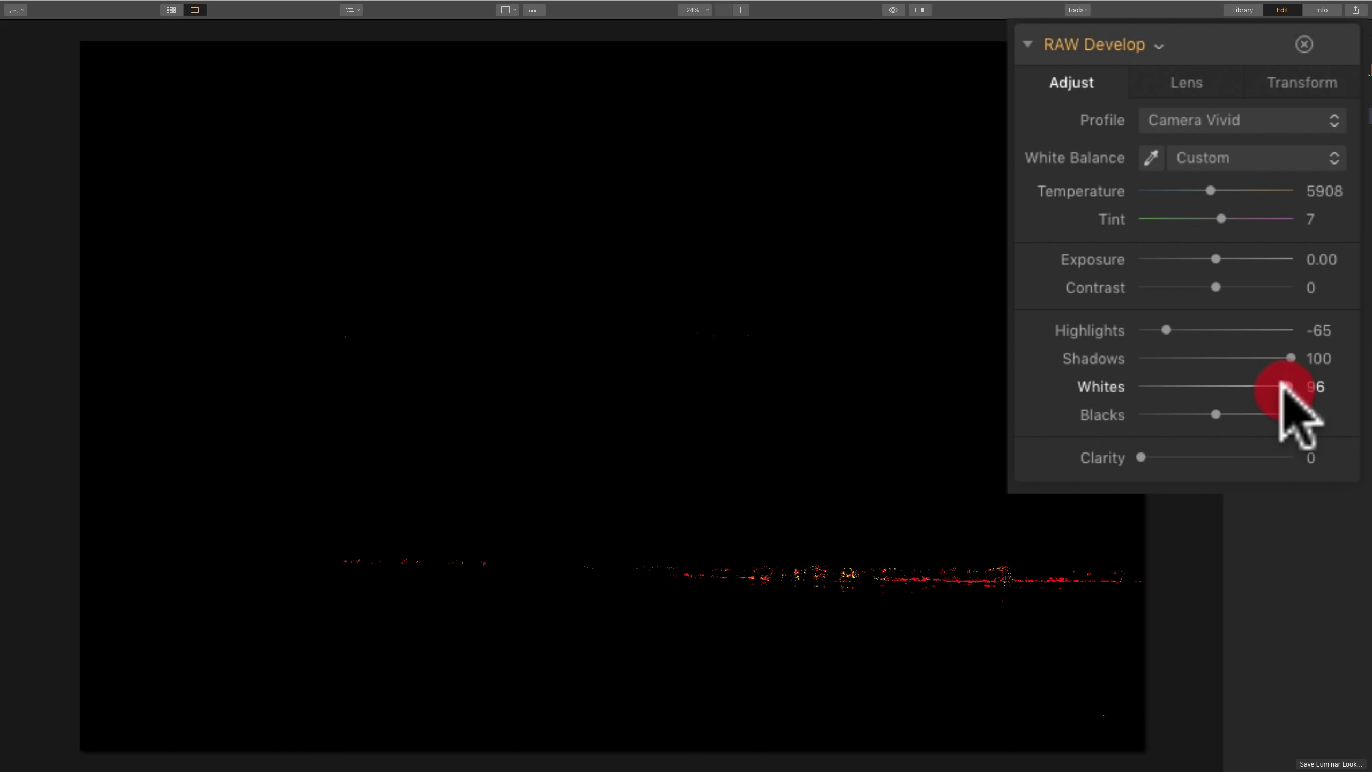
left_click_drag(1286, 387, 1299, 387)
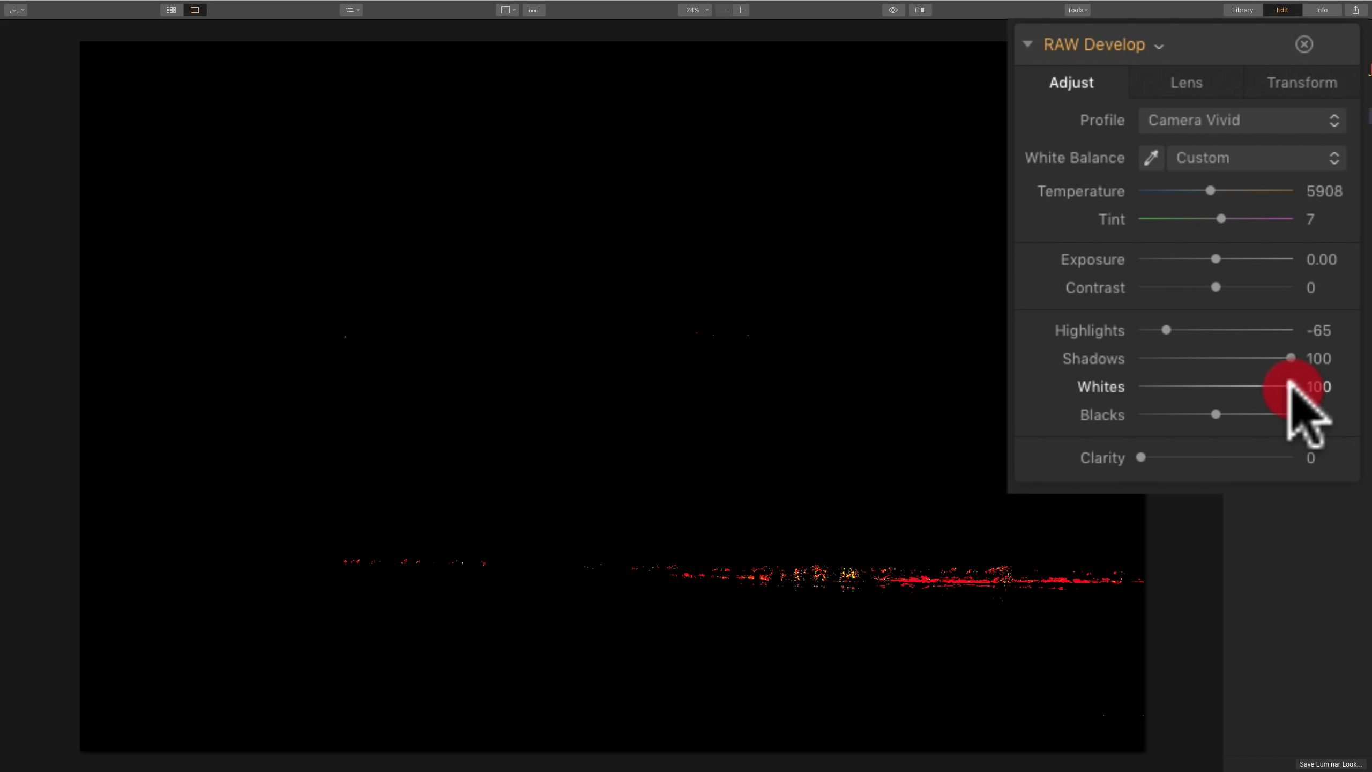
Ease Whites back down until clipping disappears, settling at 28.
left_click_drag(1295, 386, 1274, 386)
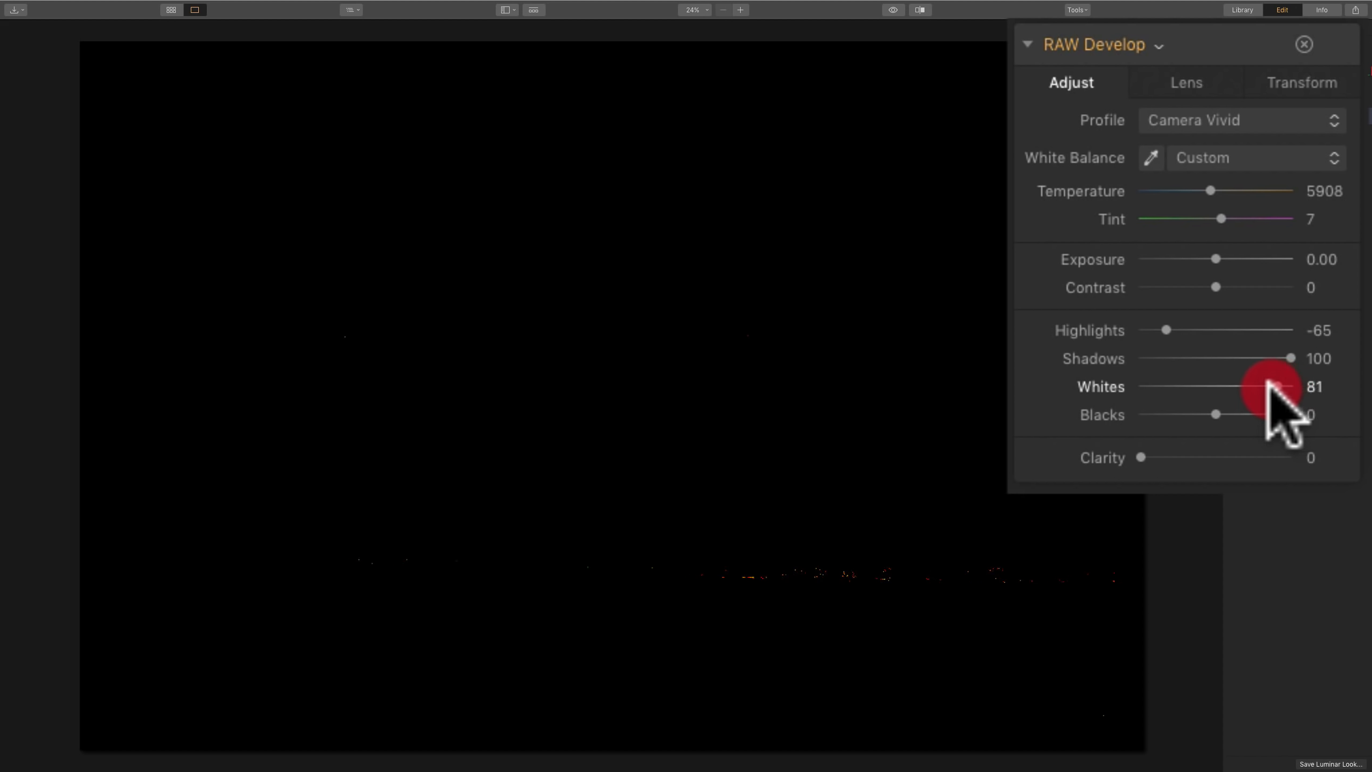
left_click_drag(1278, 387, 1242, 387)
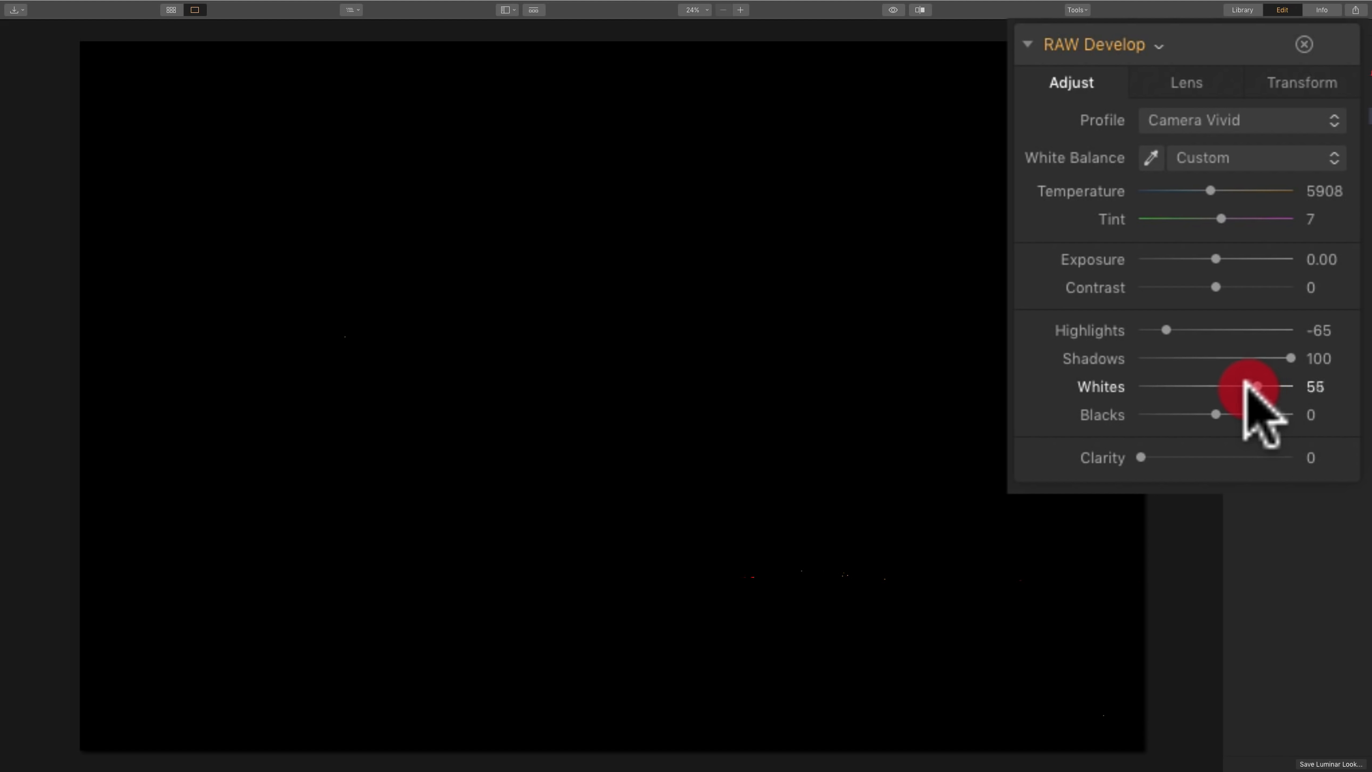
left_click_drag(1259, 387, 1238, 387)
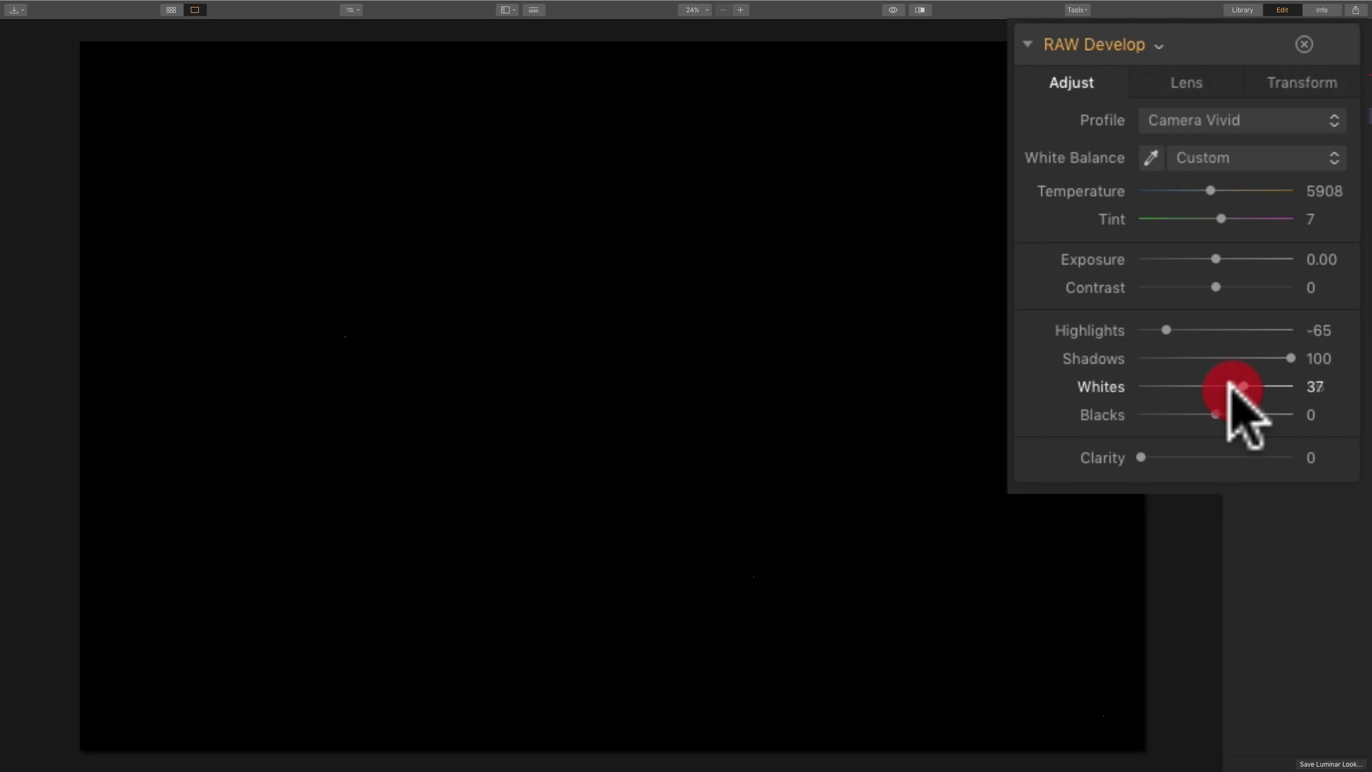
left_click_drag(1243, 386, 1236, 386)
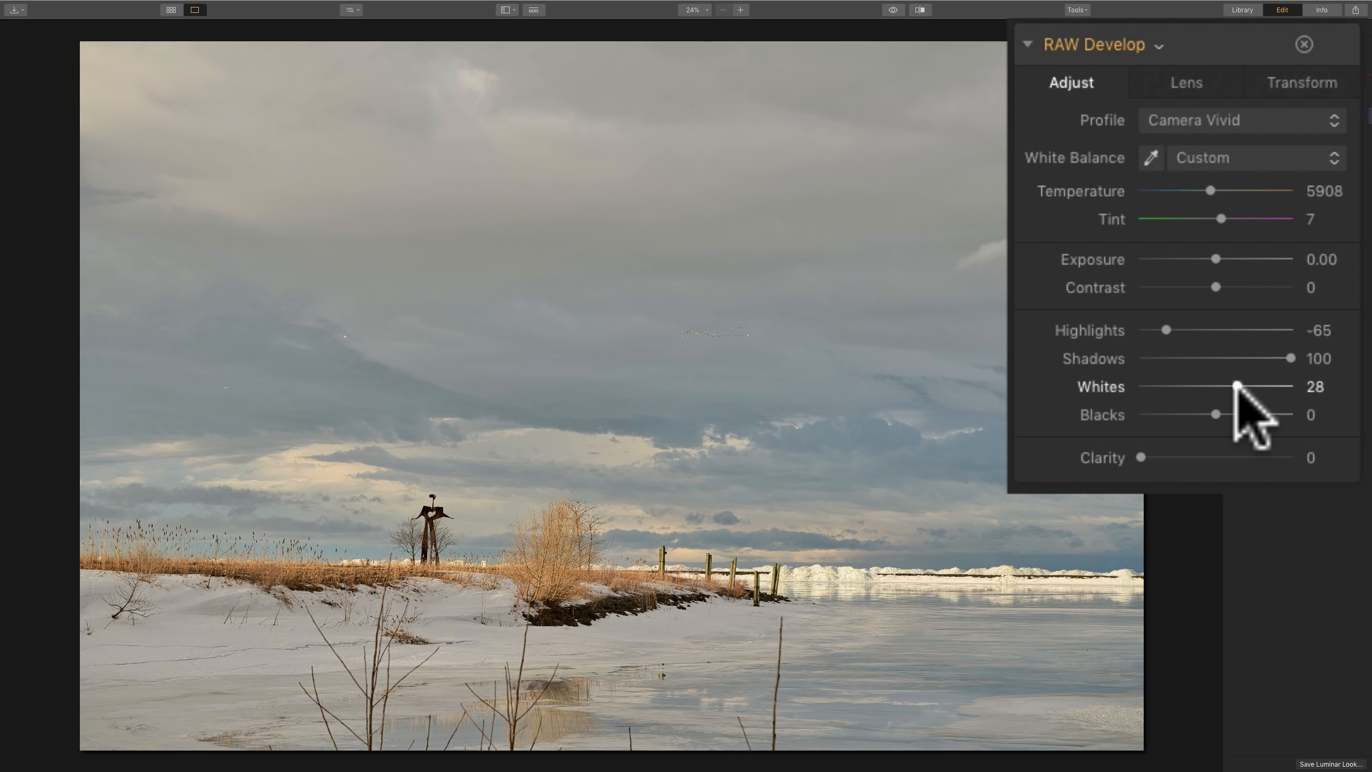
mouse_move(1222, 416)
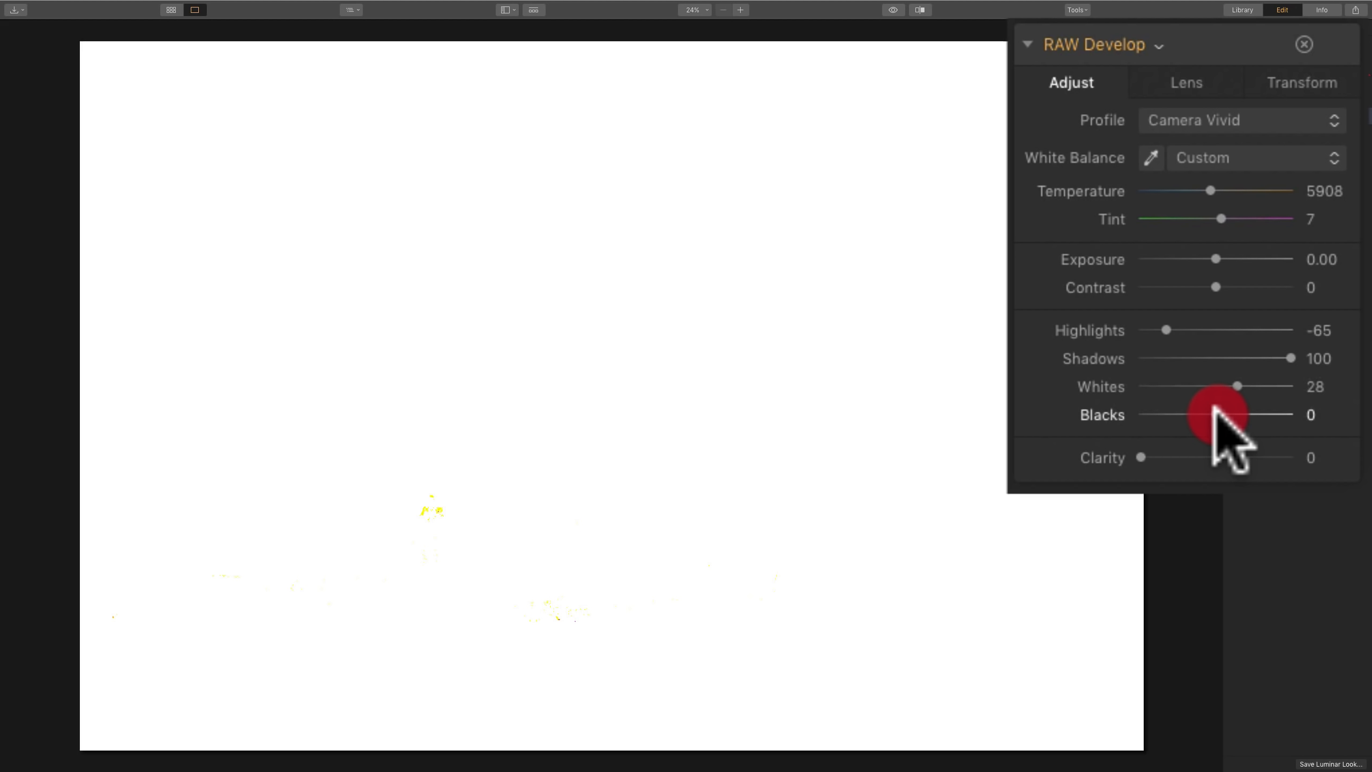
Alt-drag Blacks through about -58 while watching shadow clipping and settle at -41.
left_click_drag(1234, 414, 1208, 414)
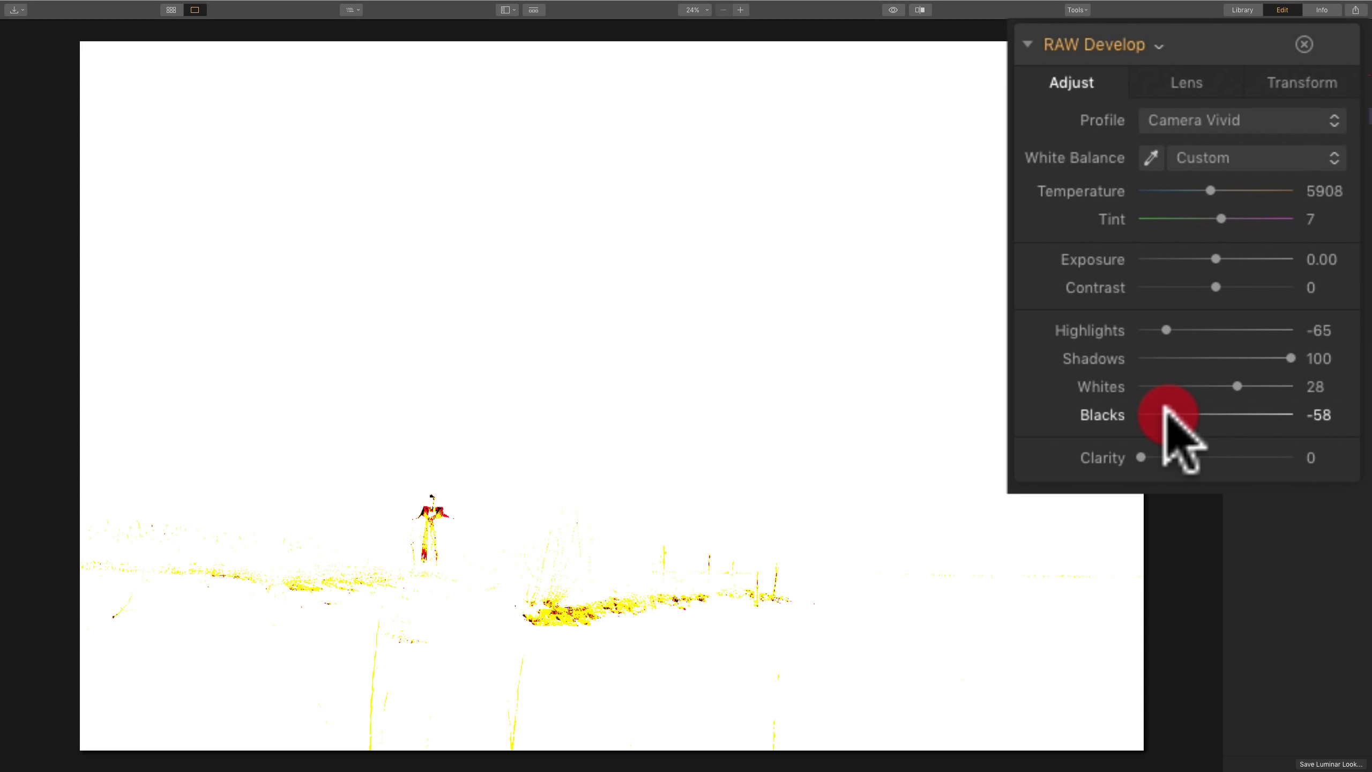
left_click_drag(1173, 415, 1141, 415)
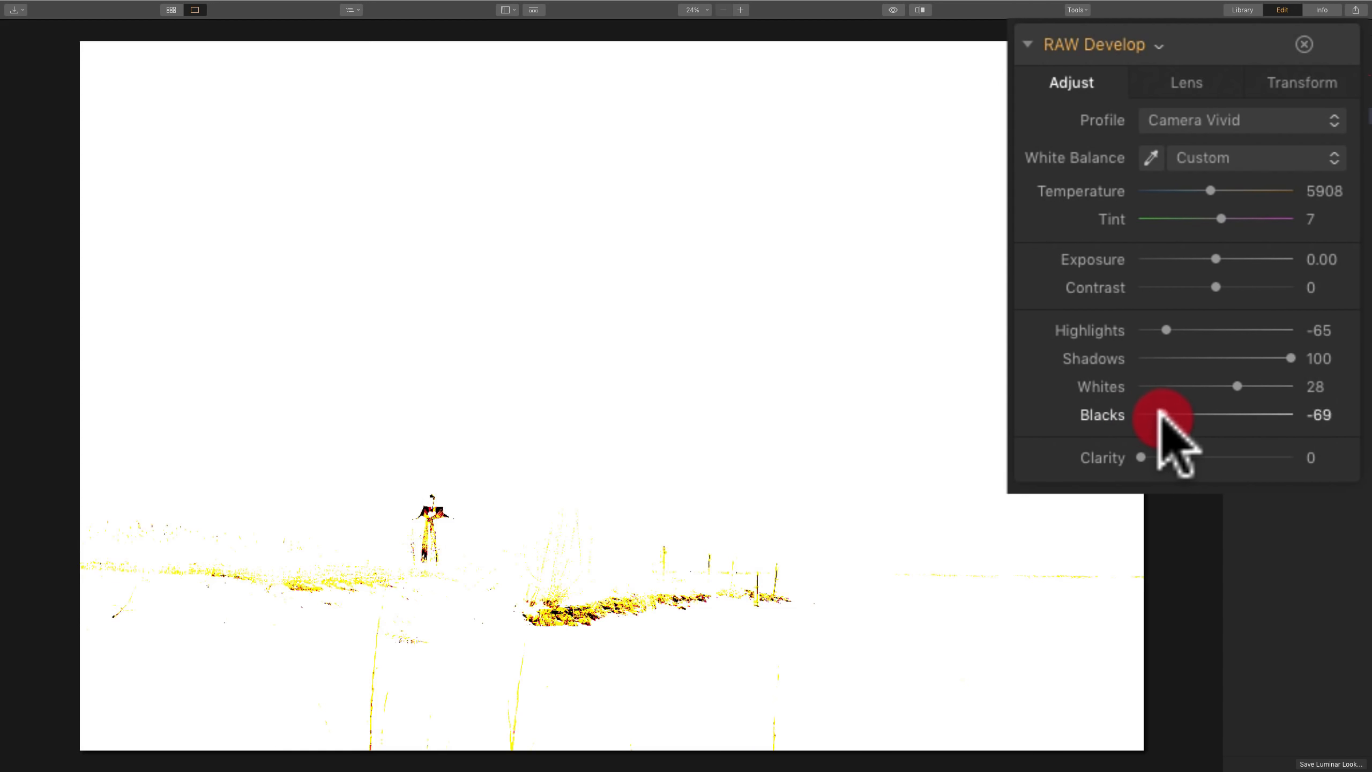
left_click_drag(1155, 414, 1168, 414)
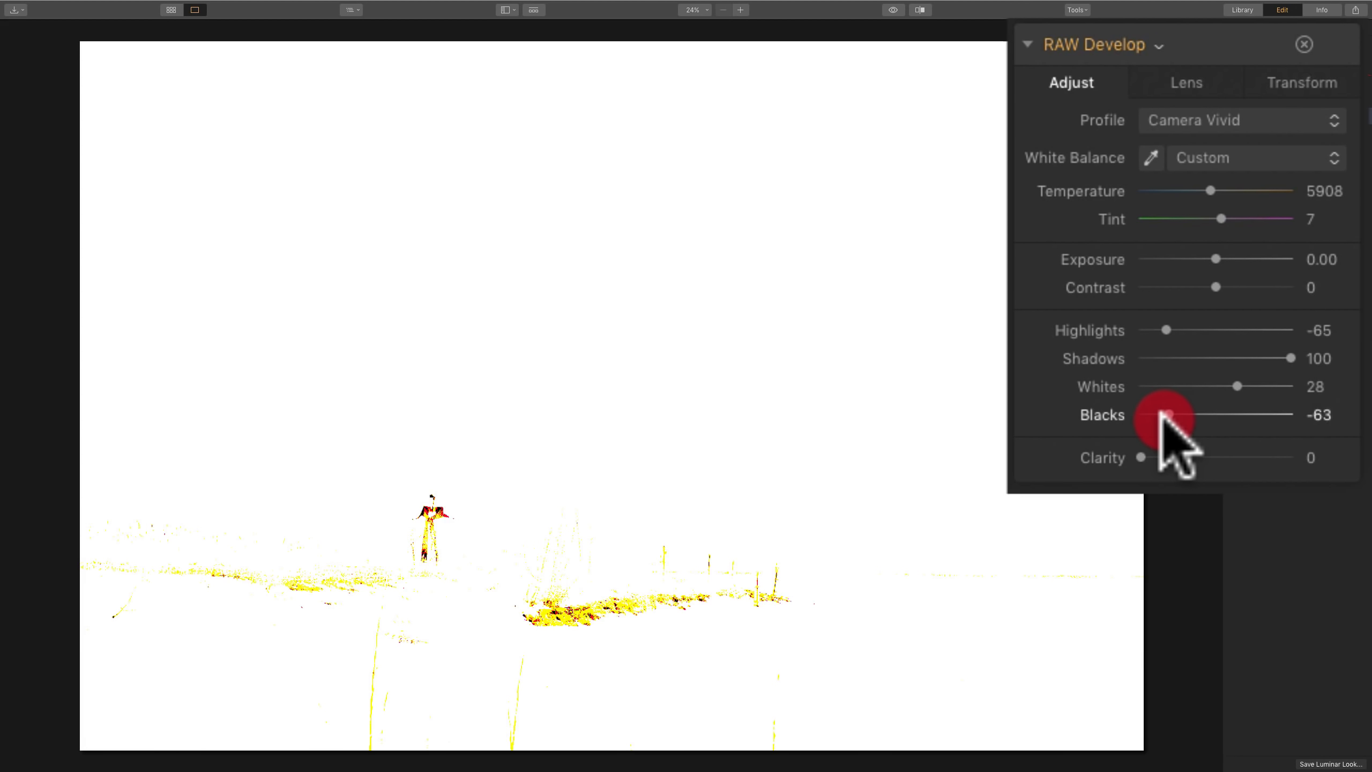
left_click_drag(1164, 414, 1177, 414)
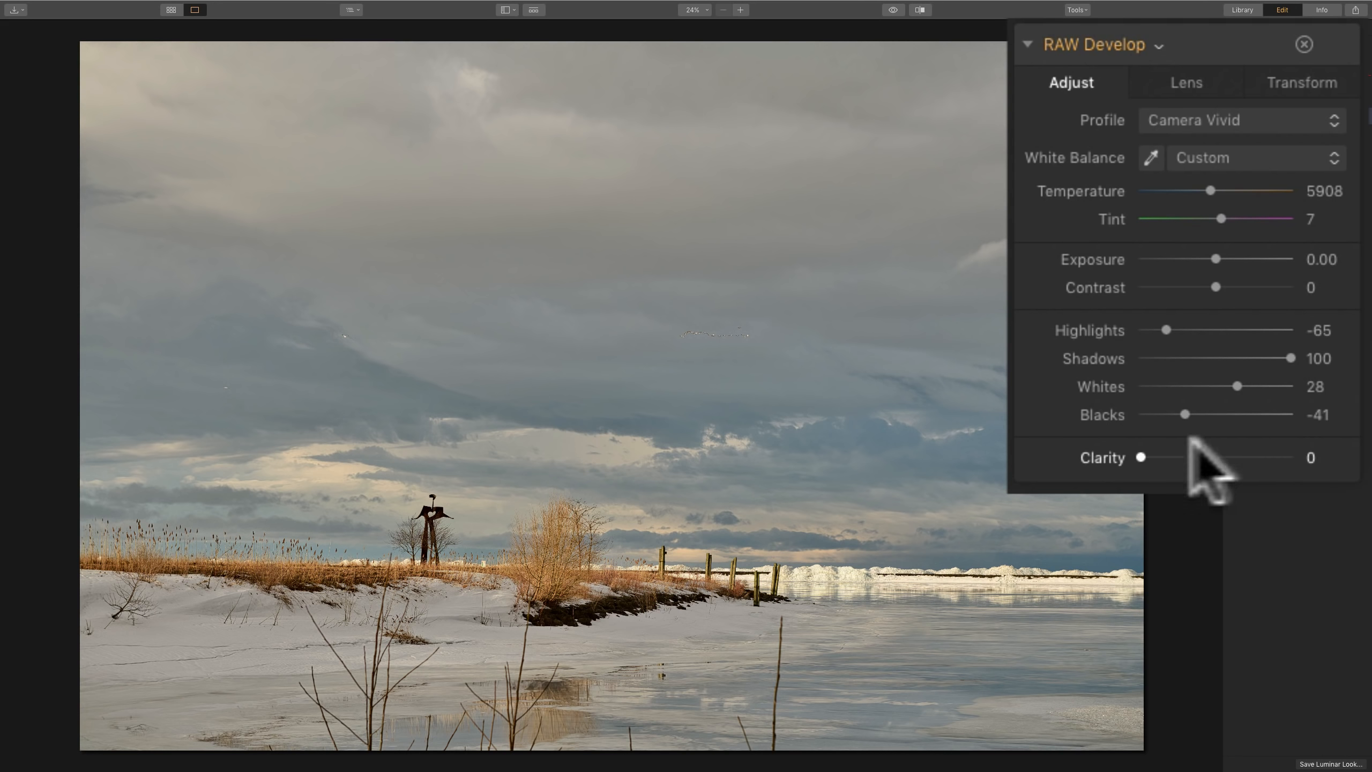
left_click_drag(1141, 457, 1165, 457)
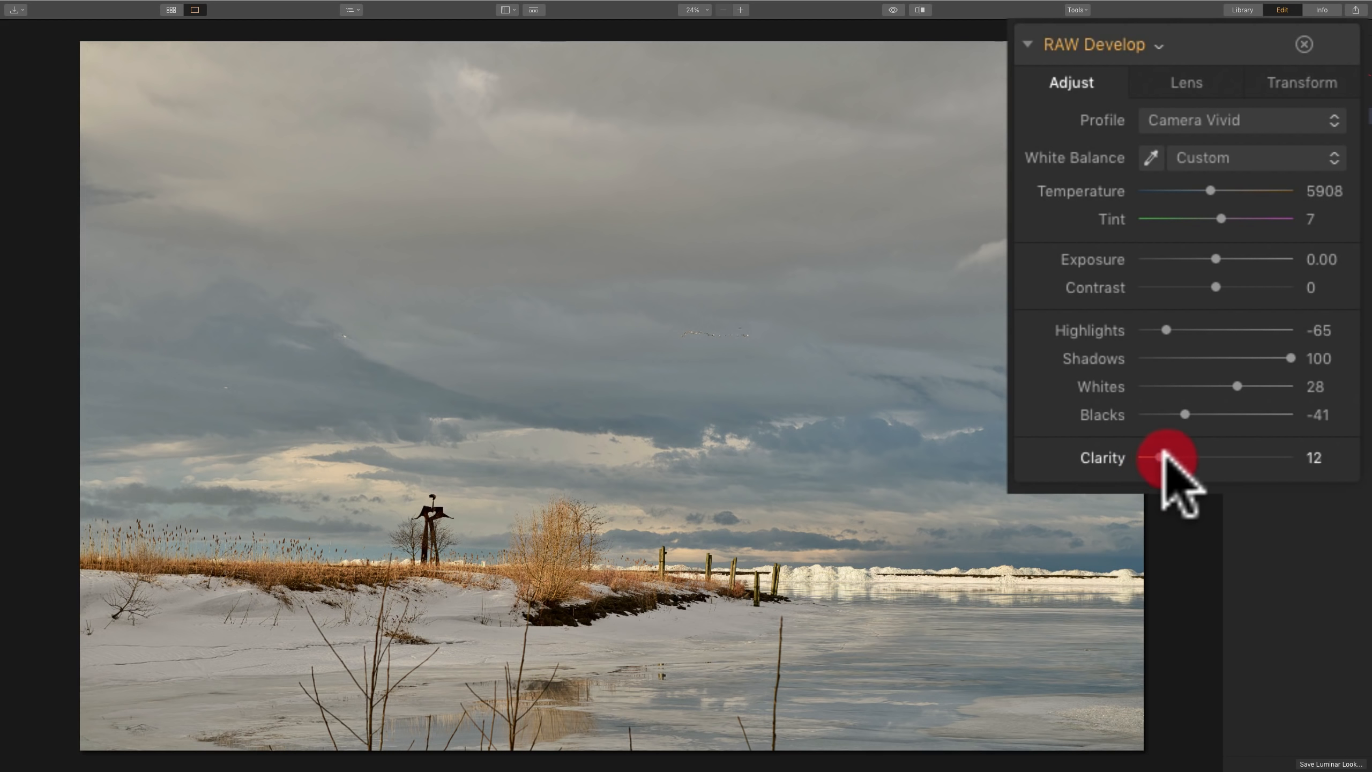
left_click_drag(1165, 457, 1182, 457)
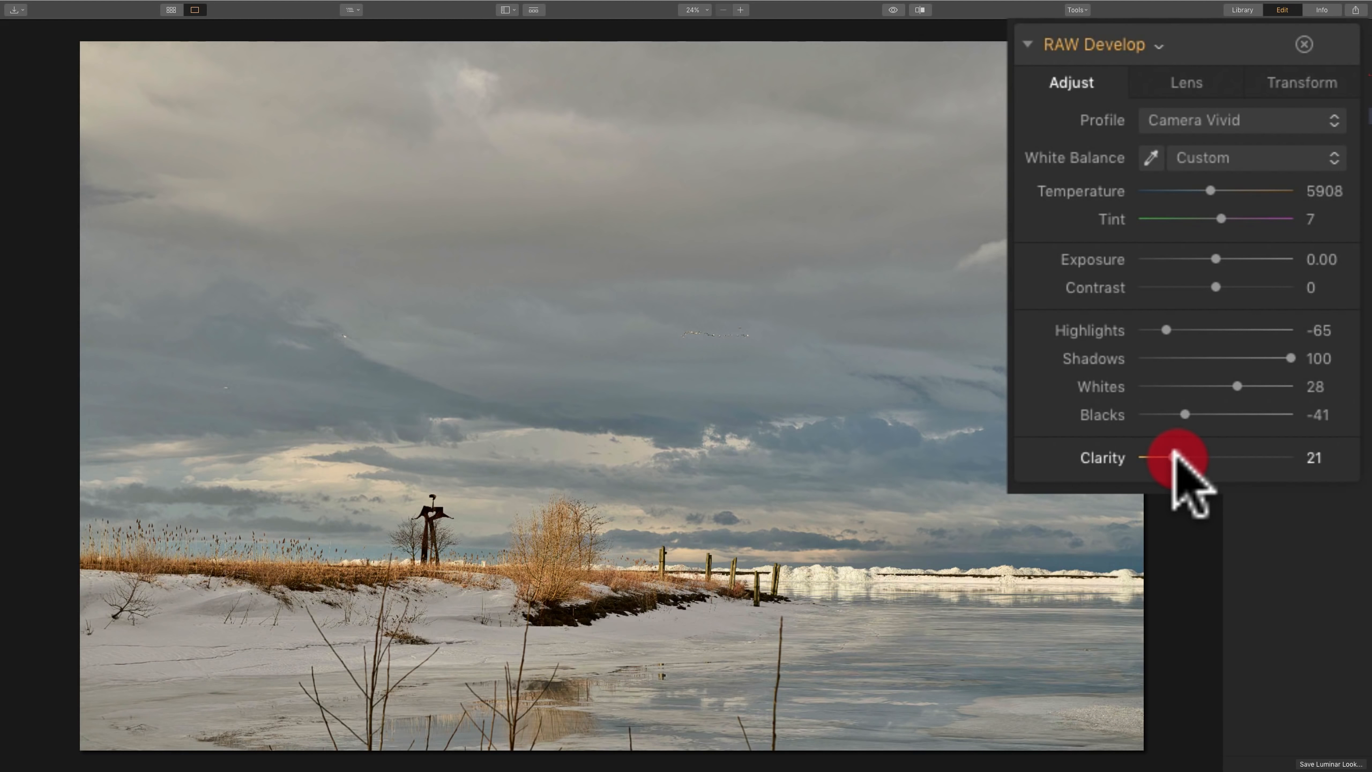
left_click_drag(1177, 457, 1146, 457)
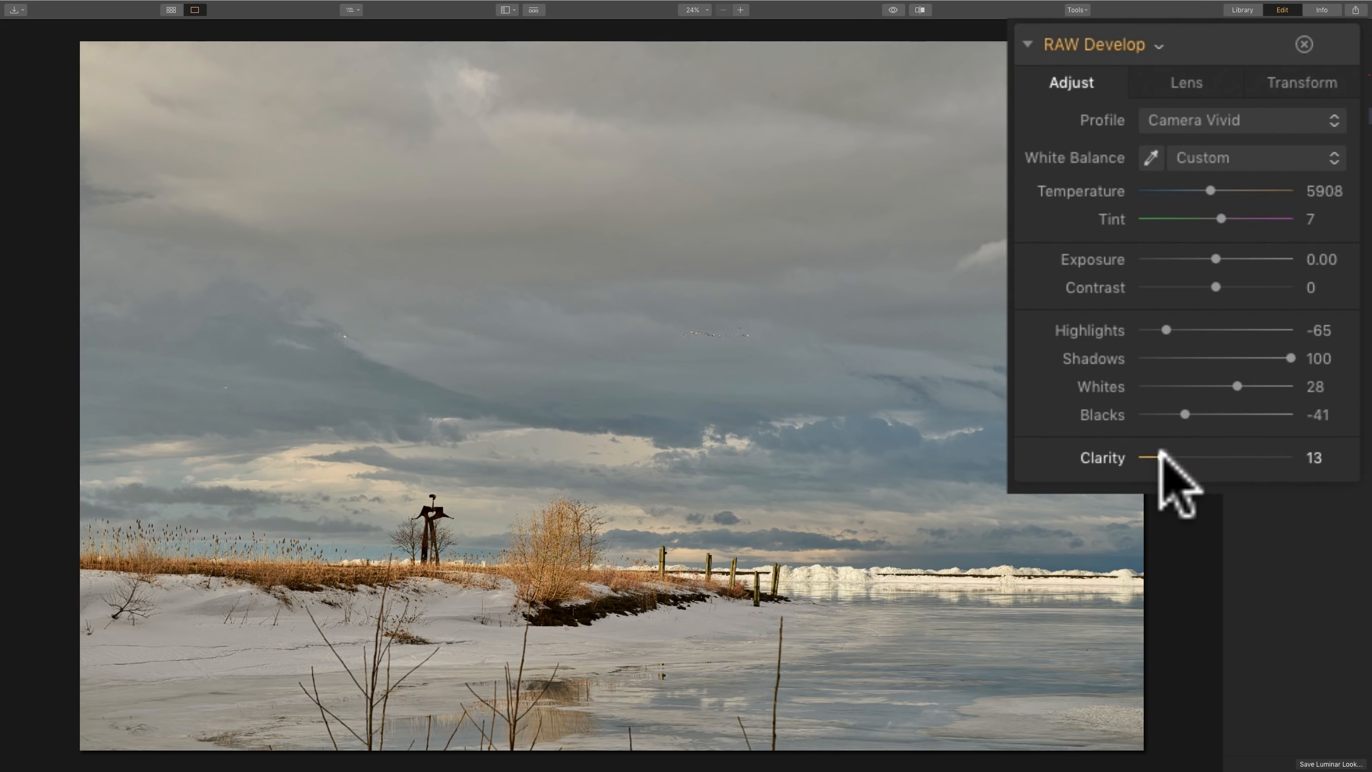
double_click(1141, 458)
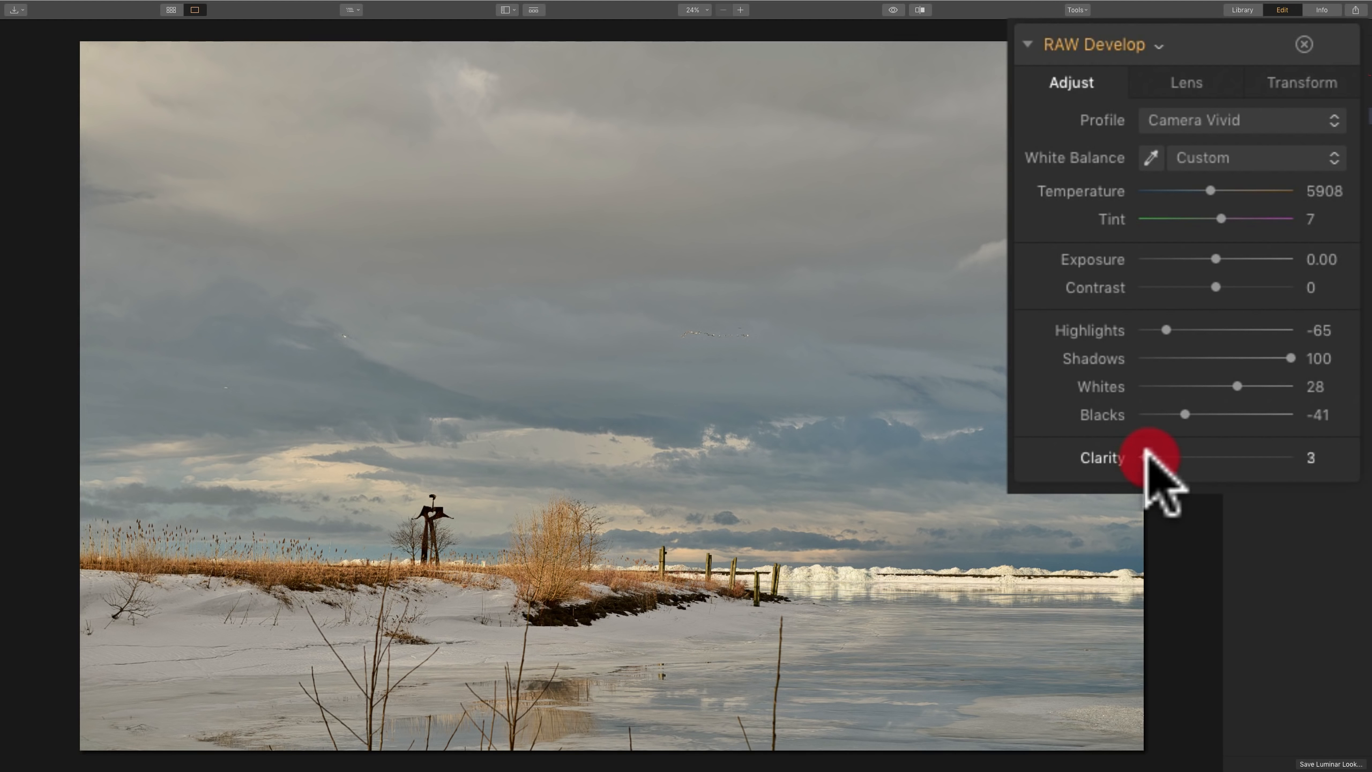
left_click_drag(1150, 457, 1186, 456)
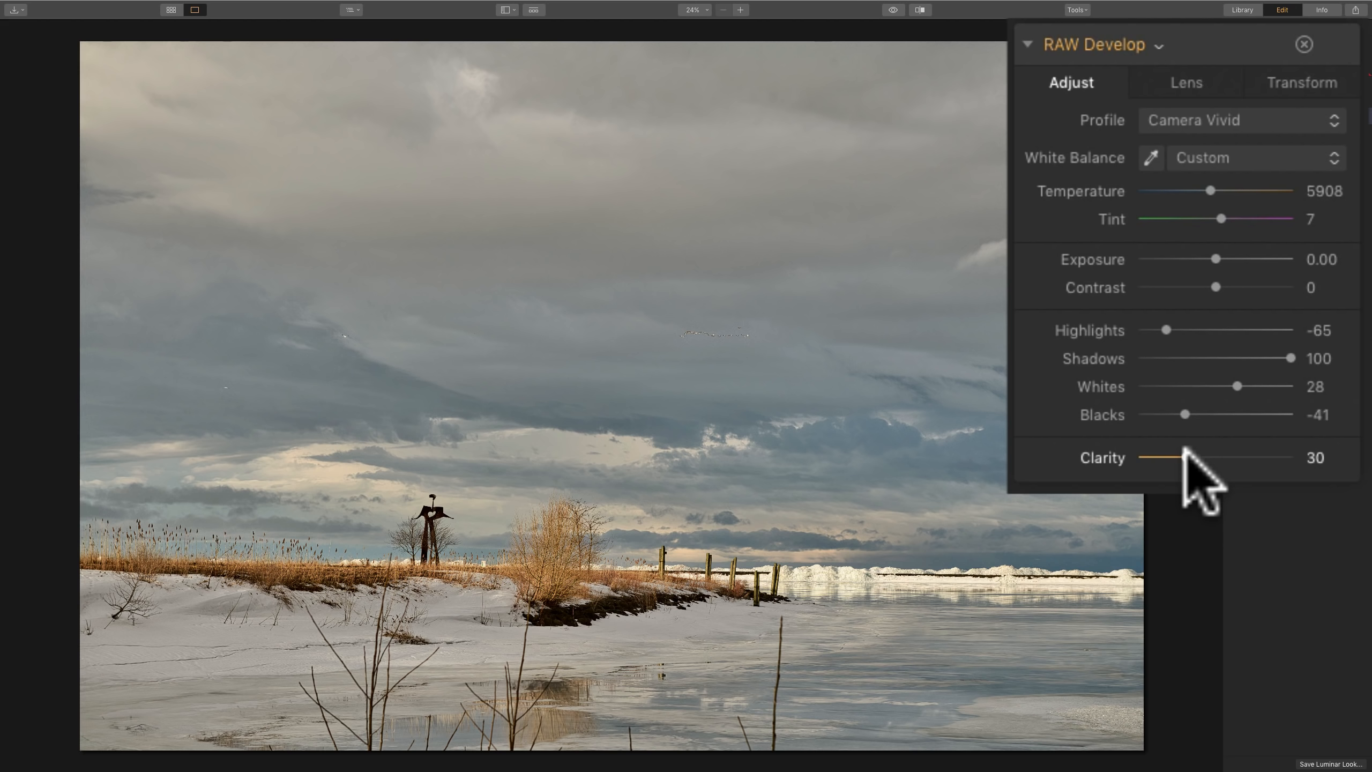
left_click_drag(1173, 456, 1142, 457)
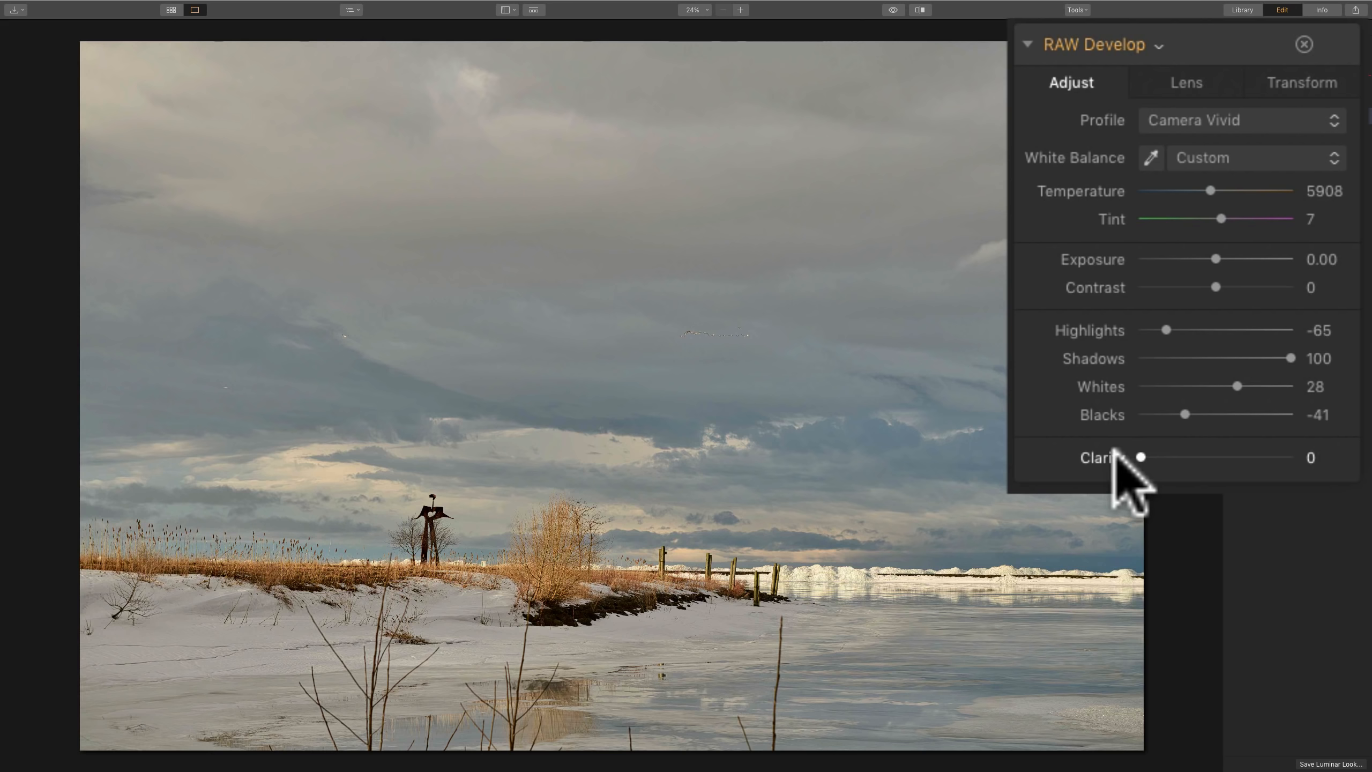
In the Lens tab, toggle automatic lens distortion correction off and back on, leaving all corrections enabled.
left_click(1187, 84)
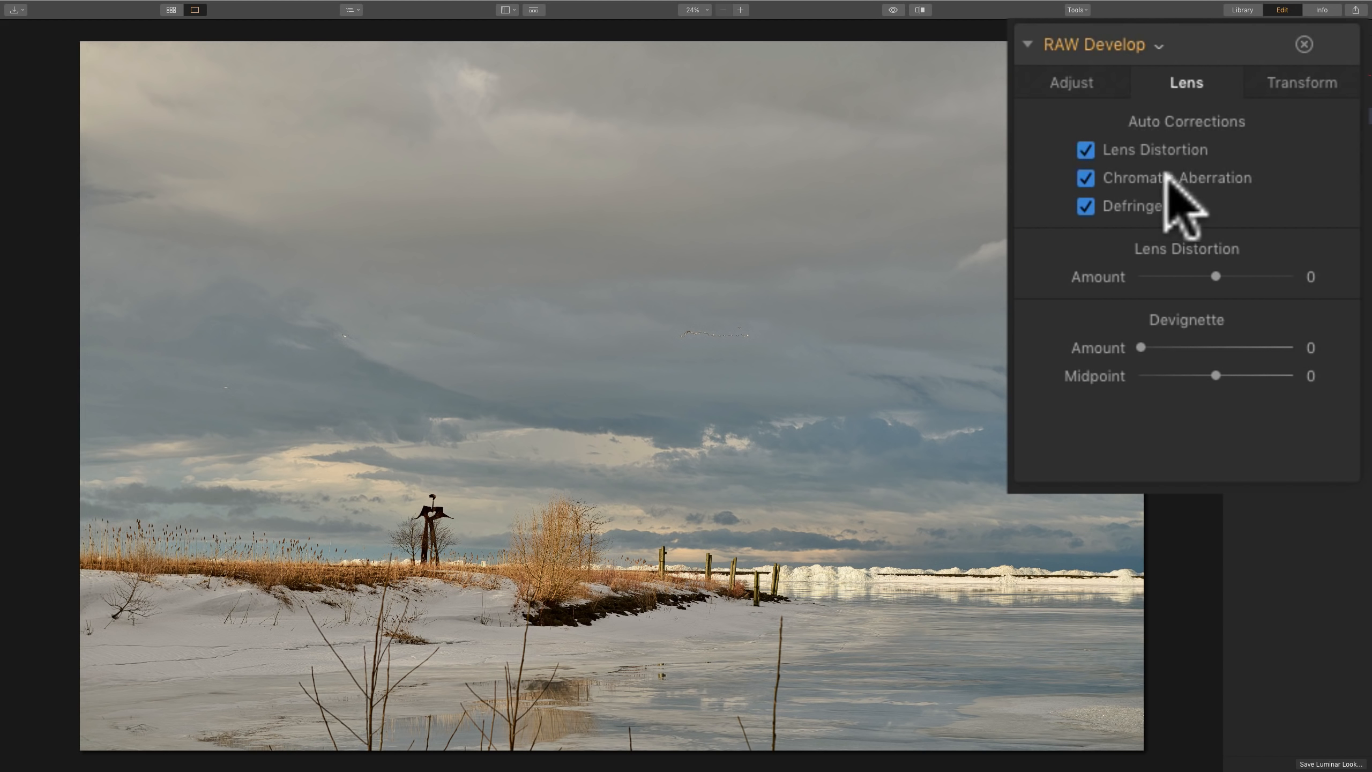
left_click(1085, 150)
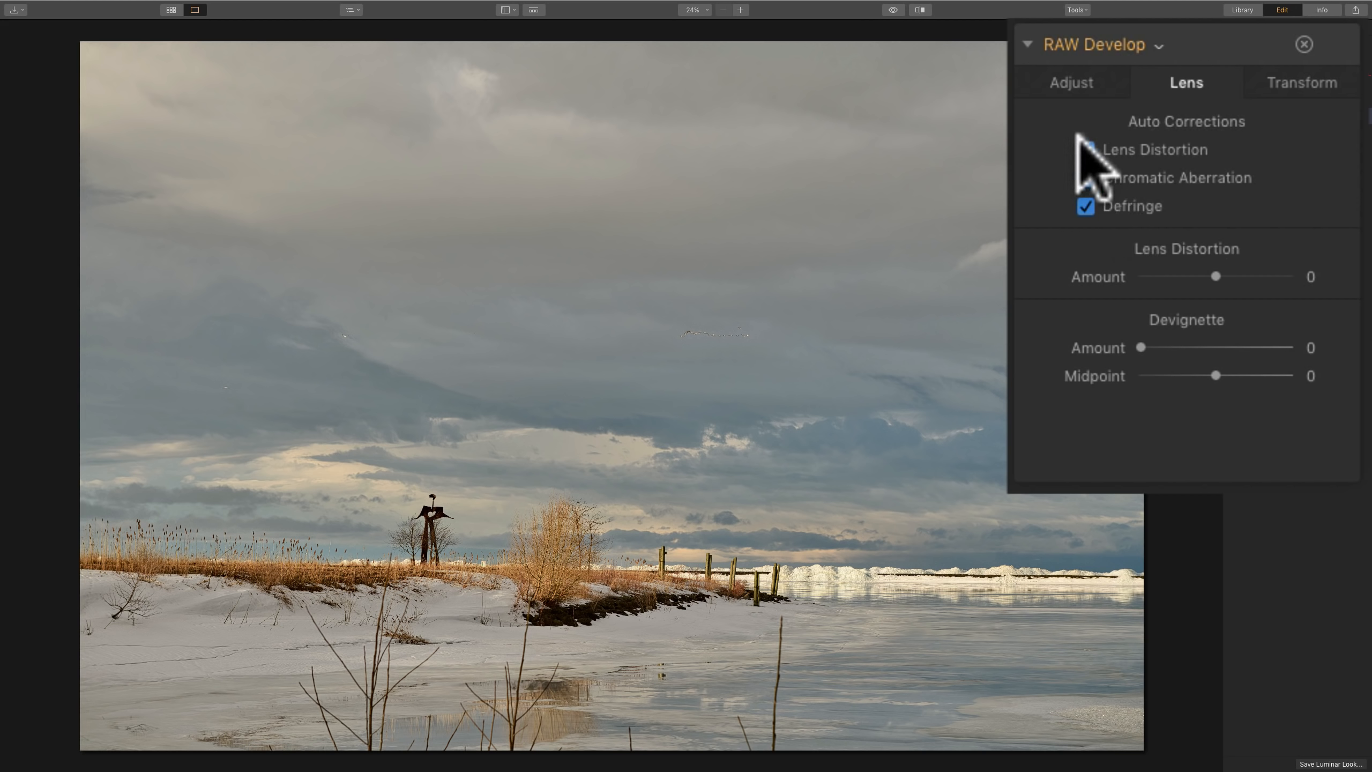
left_click(1086, 150)
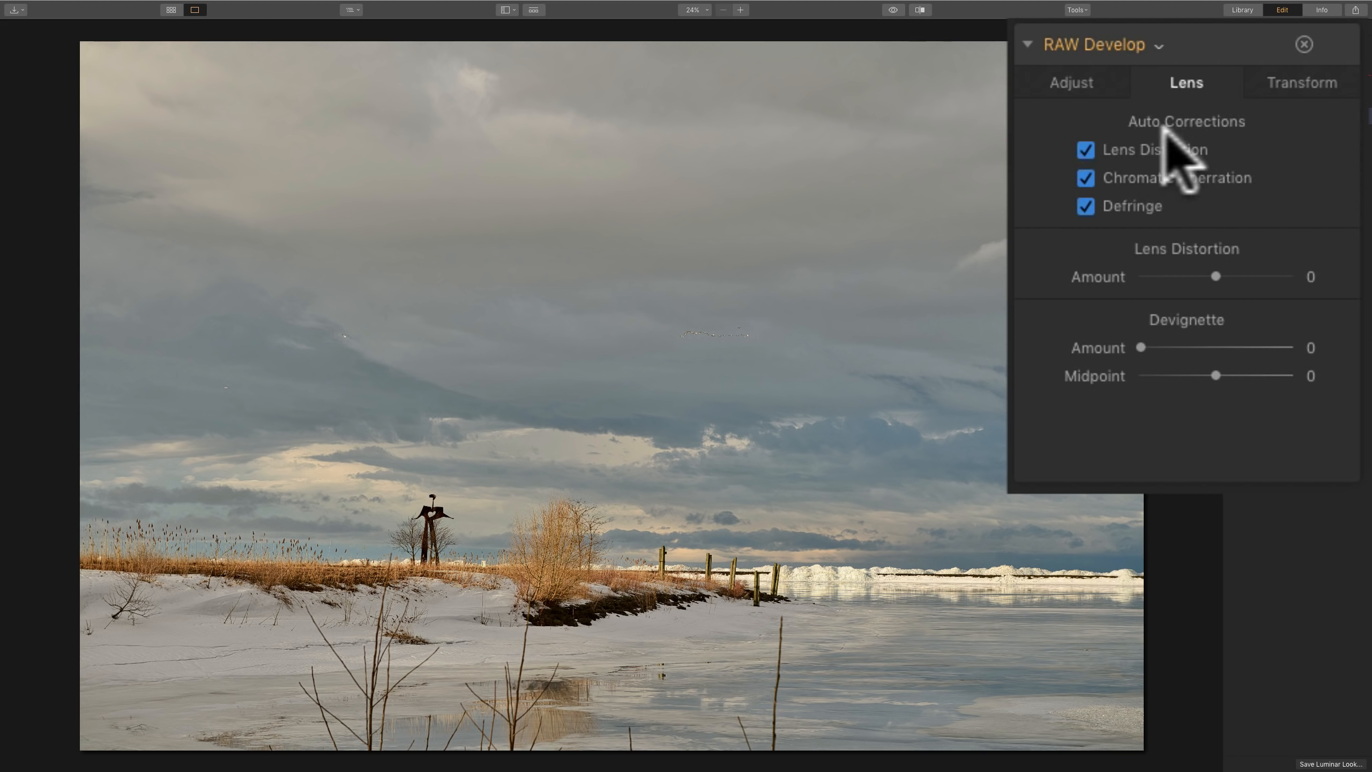
mouse_move(1286, 126)
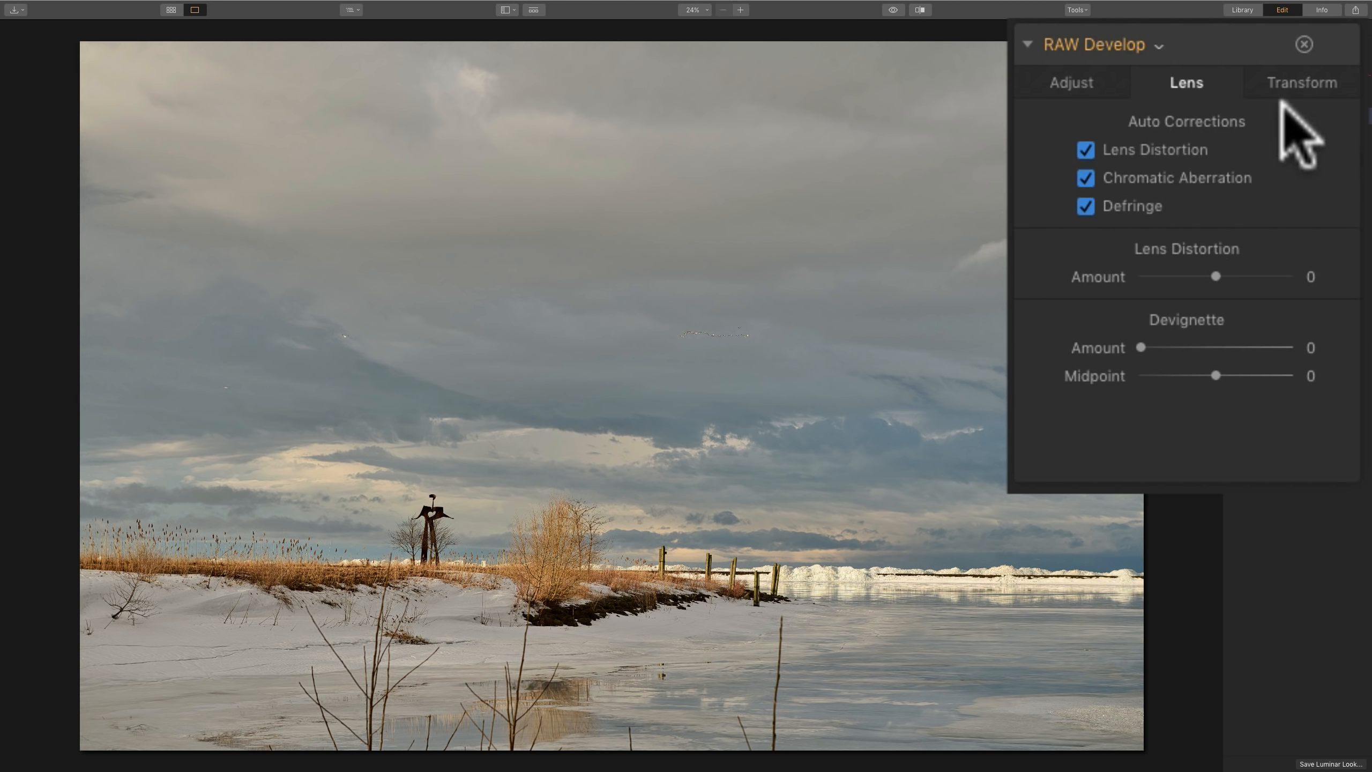
Review the Transform perspective settings and leave them at zero.
left_click(1301, 81)
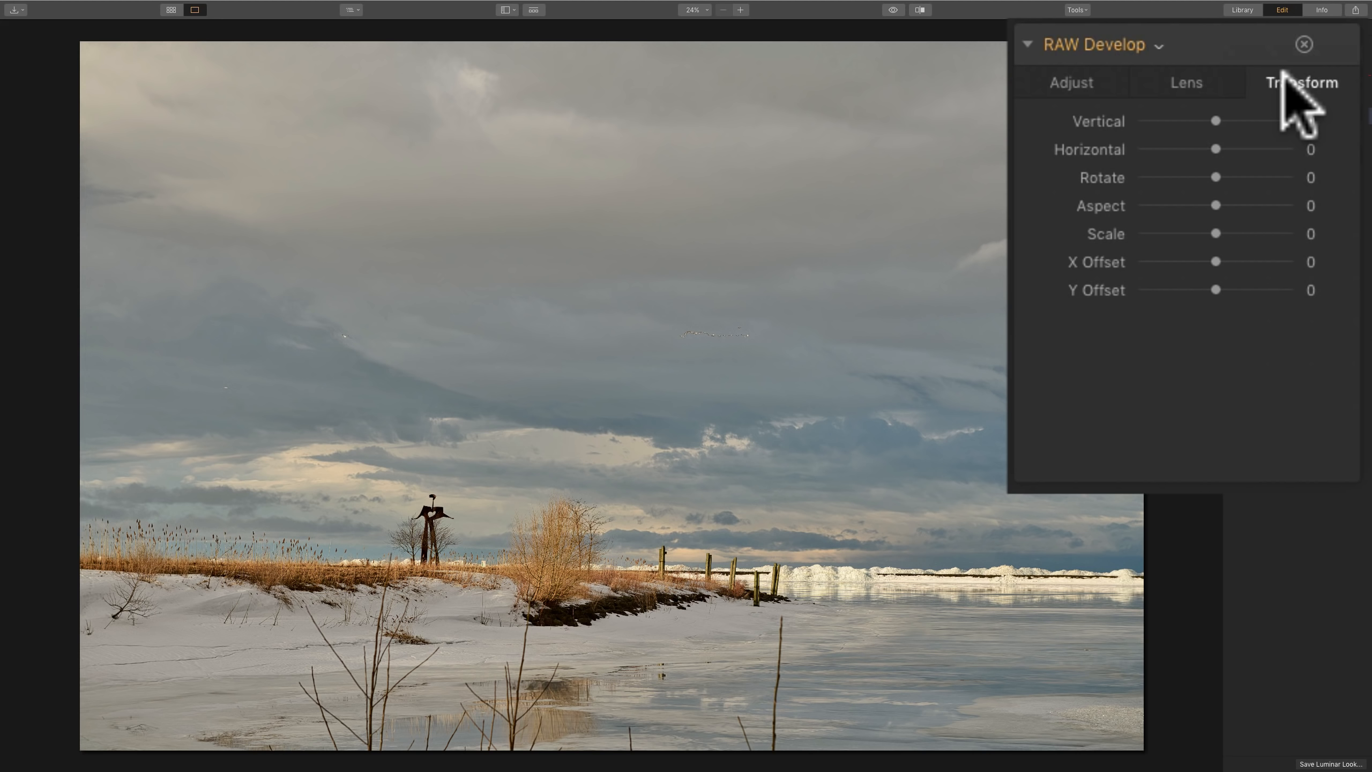
mouse_move(1214, 155)
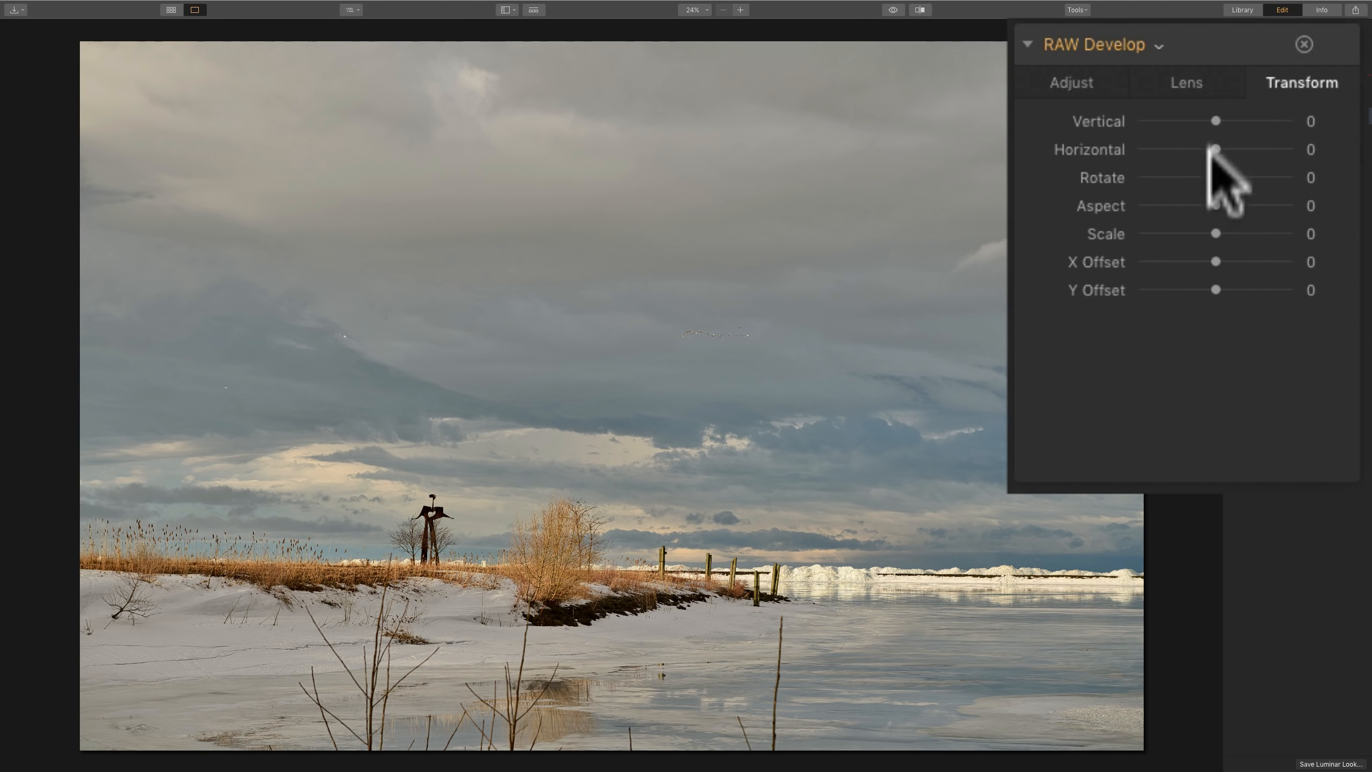
left_click(1071, 82)
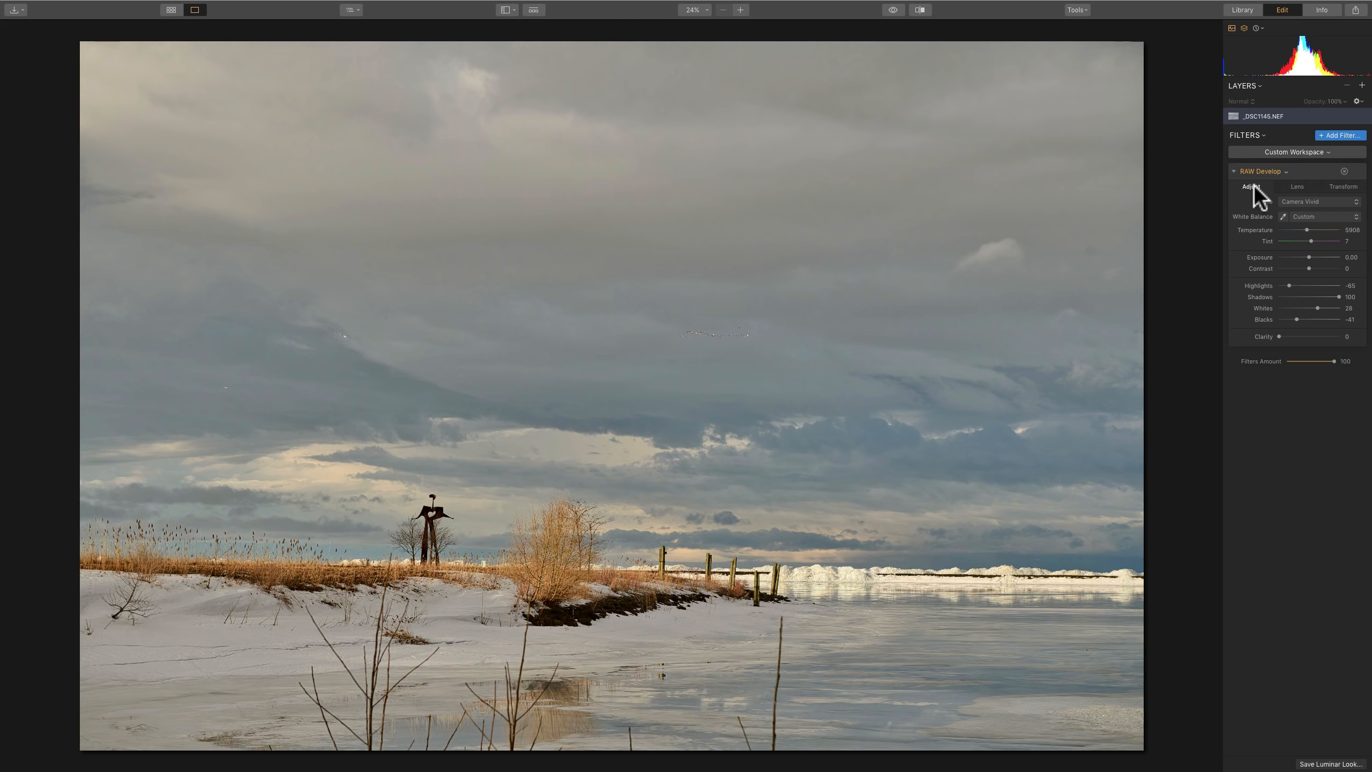
Add a Denoise filter with Luminosity raised to 43 and Boost left at 50.
left_click(1340, 135)
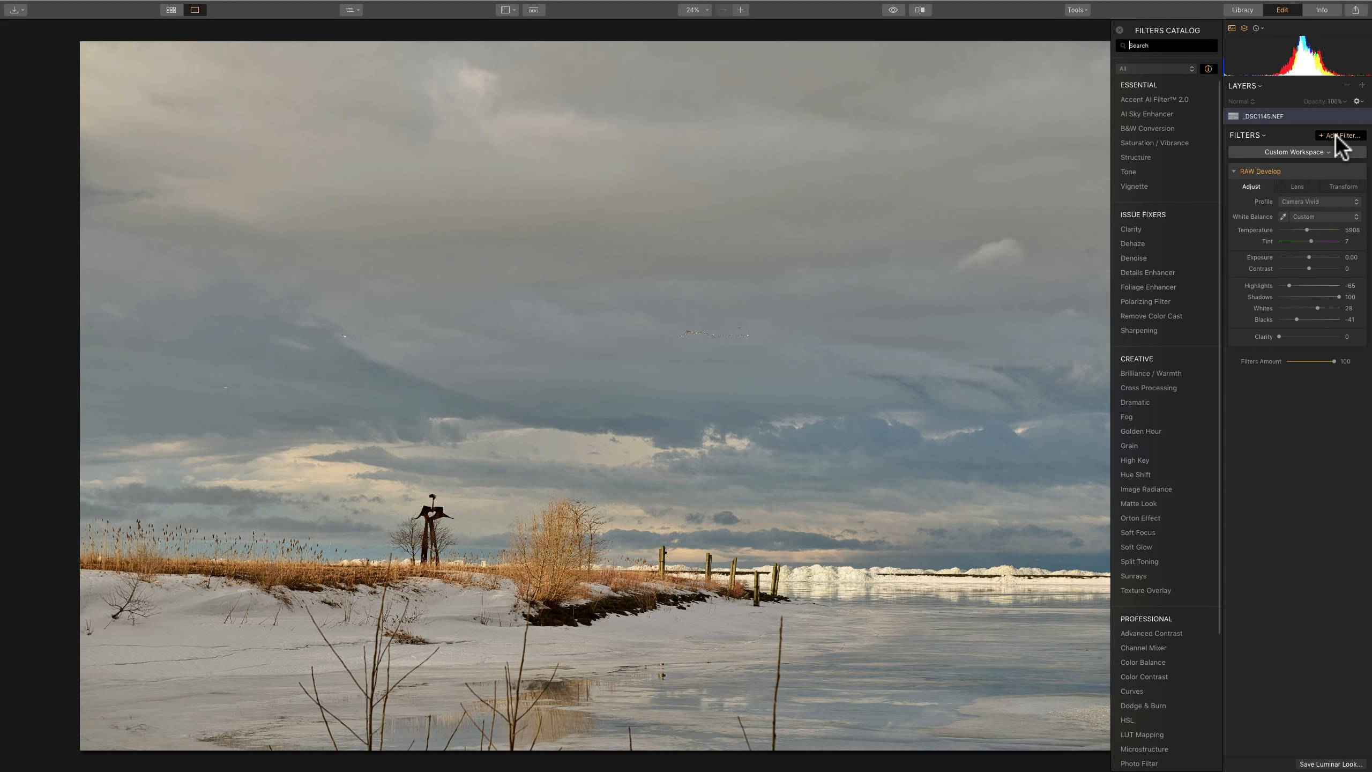
mouse_move(1141, 248)
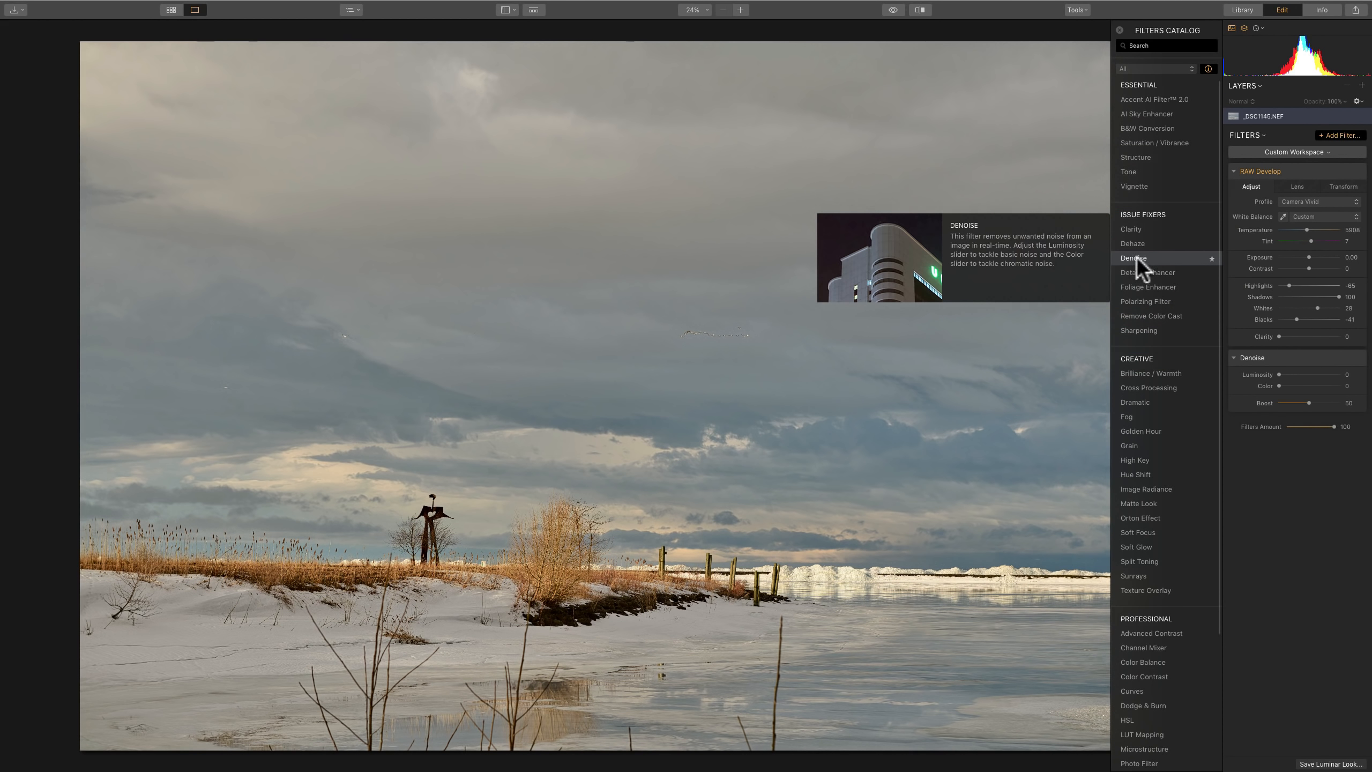
mouse_move(1181, 102)
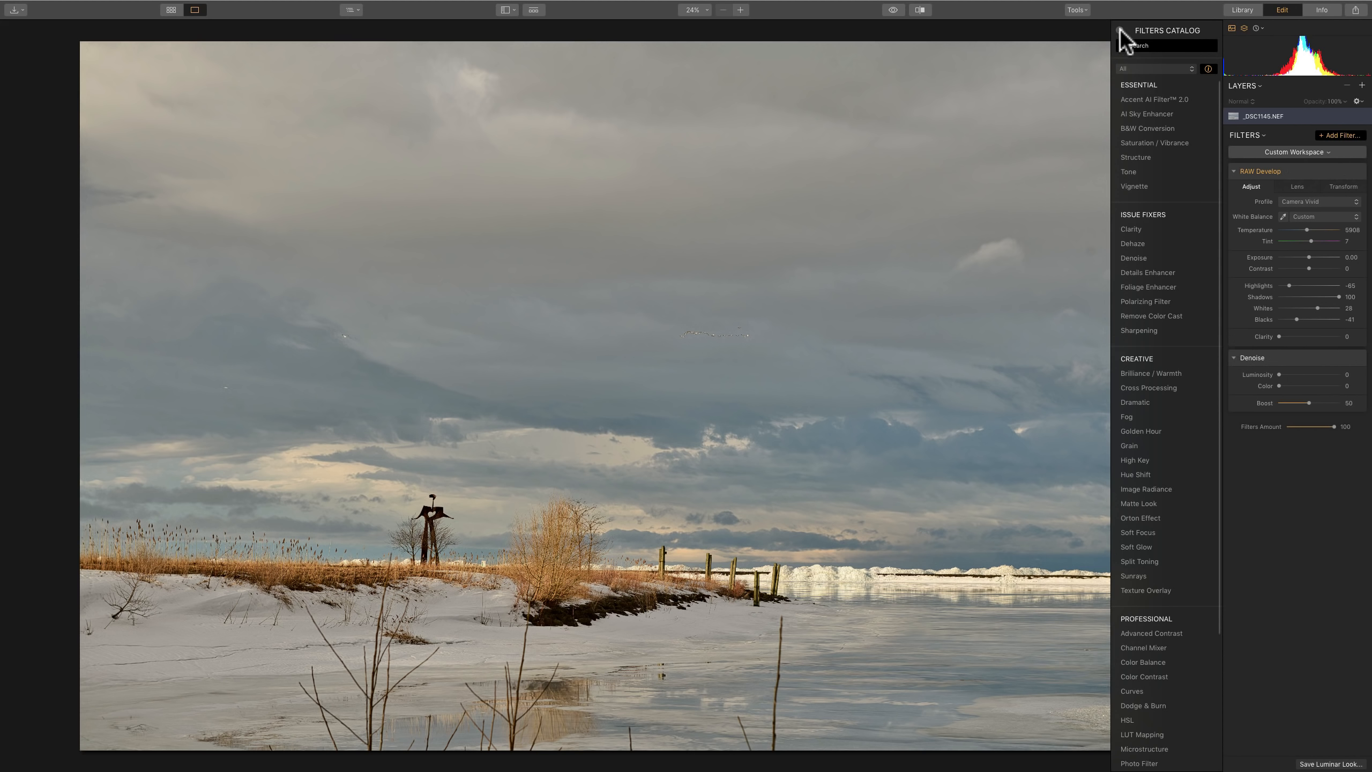
left_click(1121, 30)
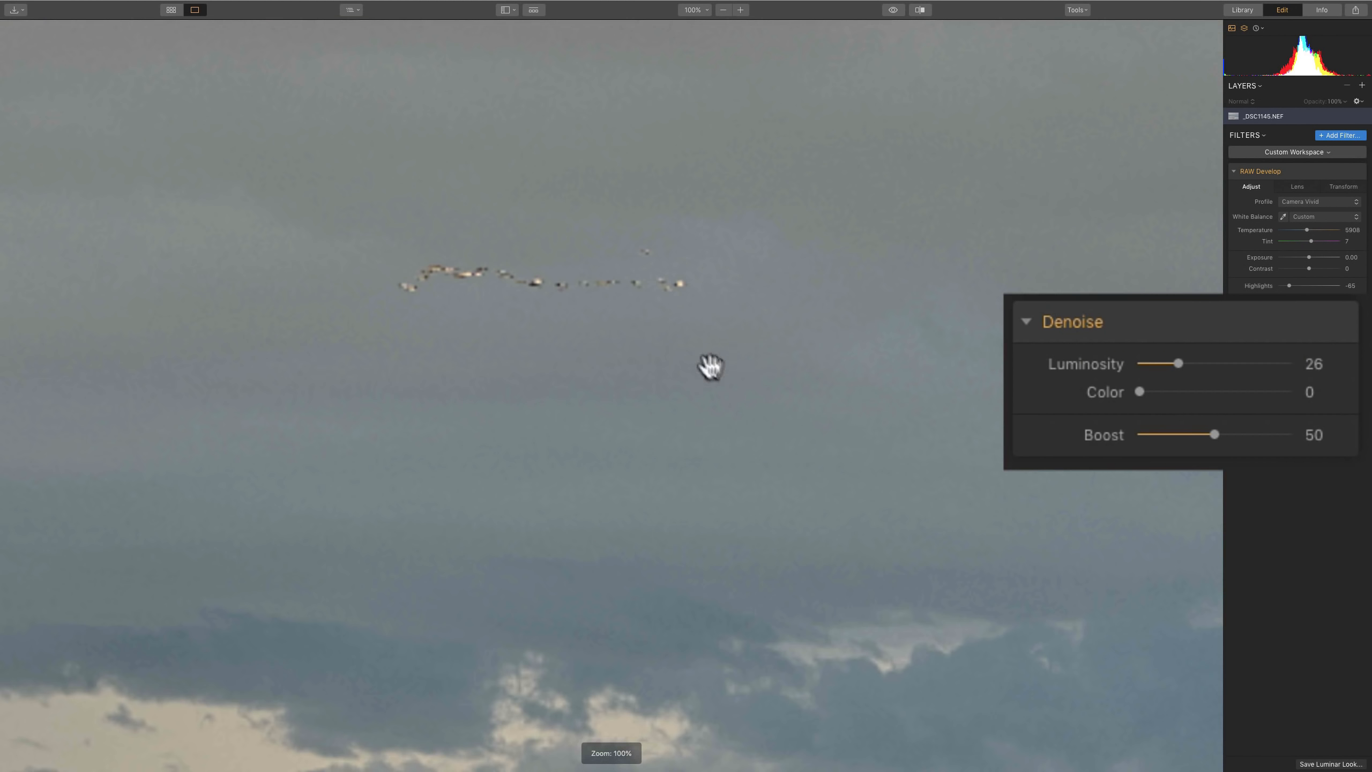
mouse_move(1173, 371)
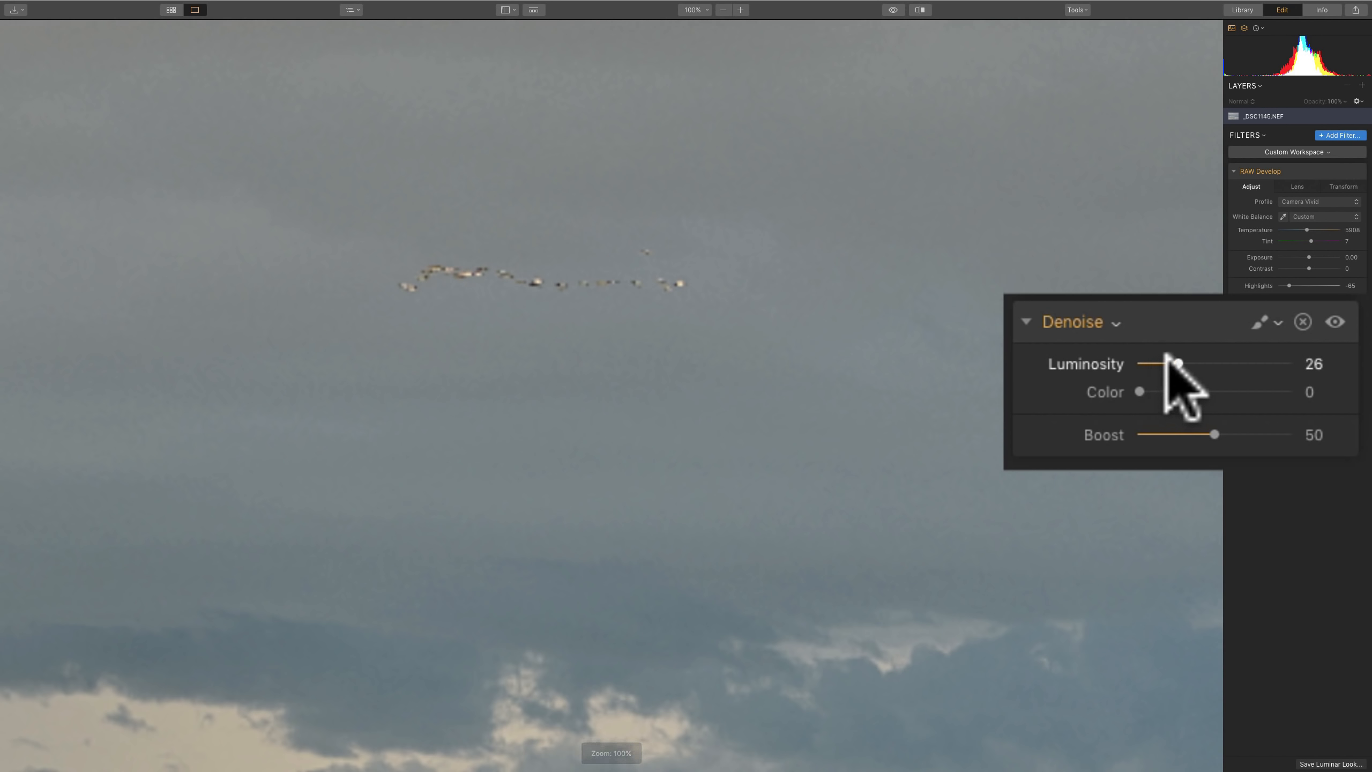
left_click_drag(1177, 363, 1203, 364)
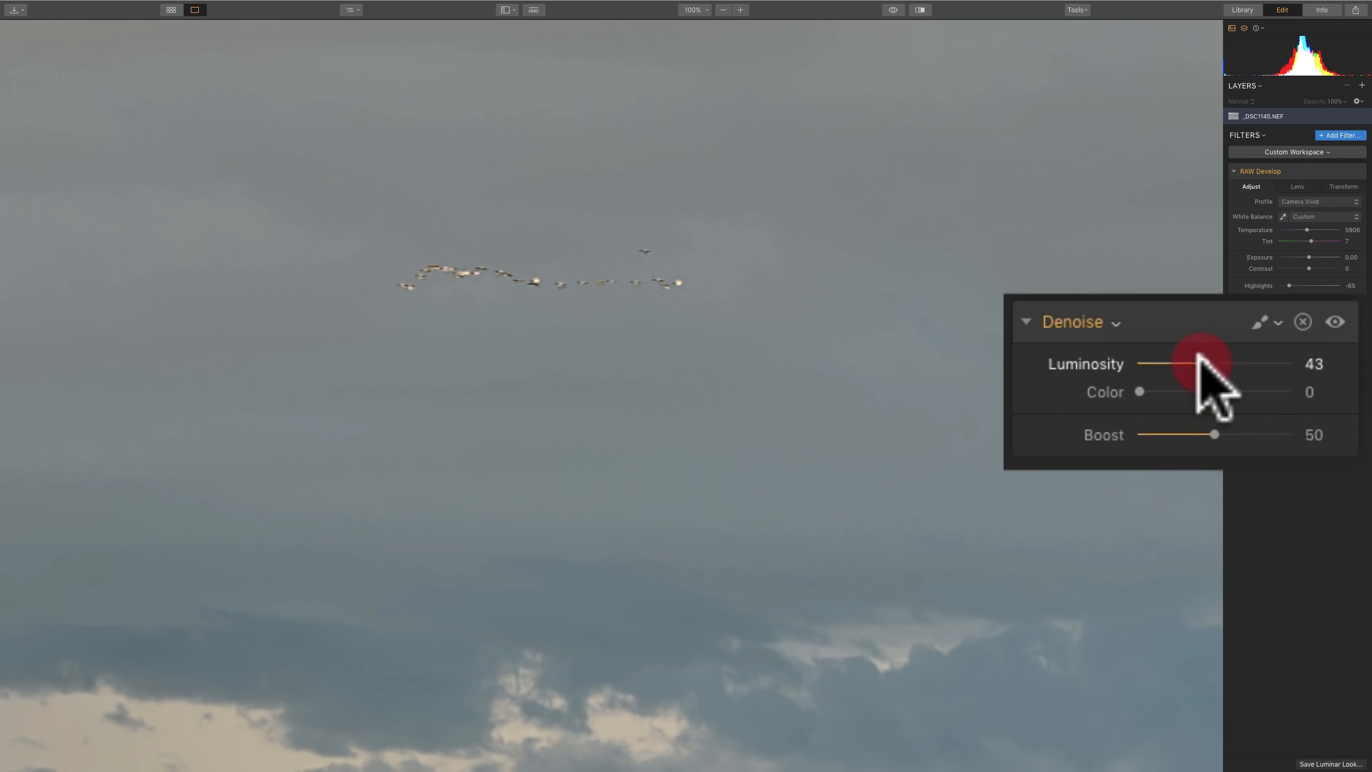
left_click_drag(1139, 391, 1156, 392)
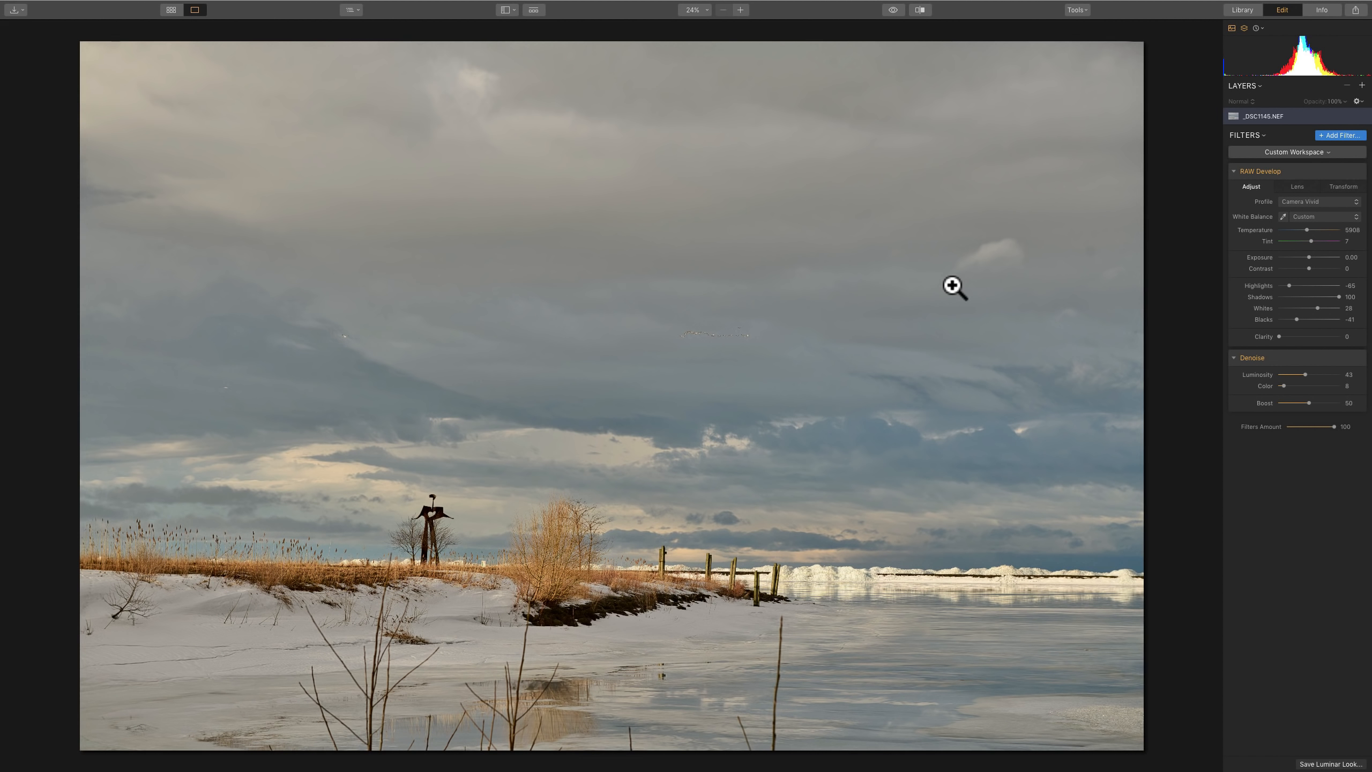
mouse_move(1066, 279)
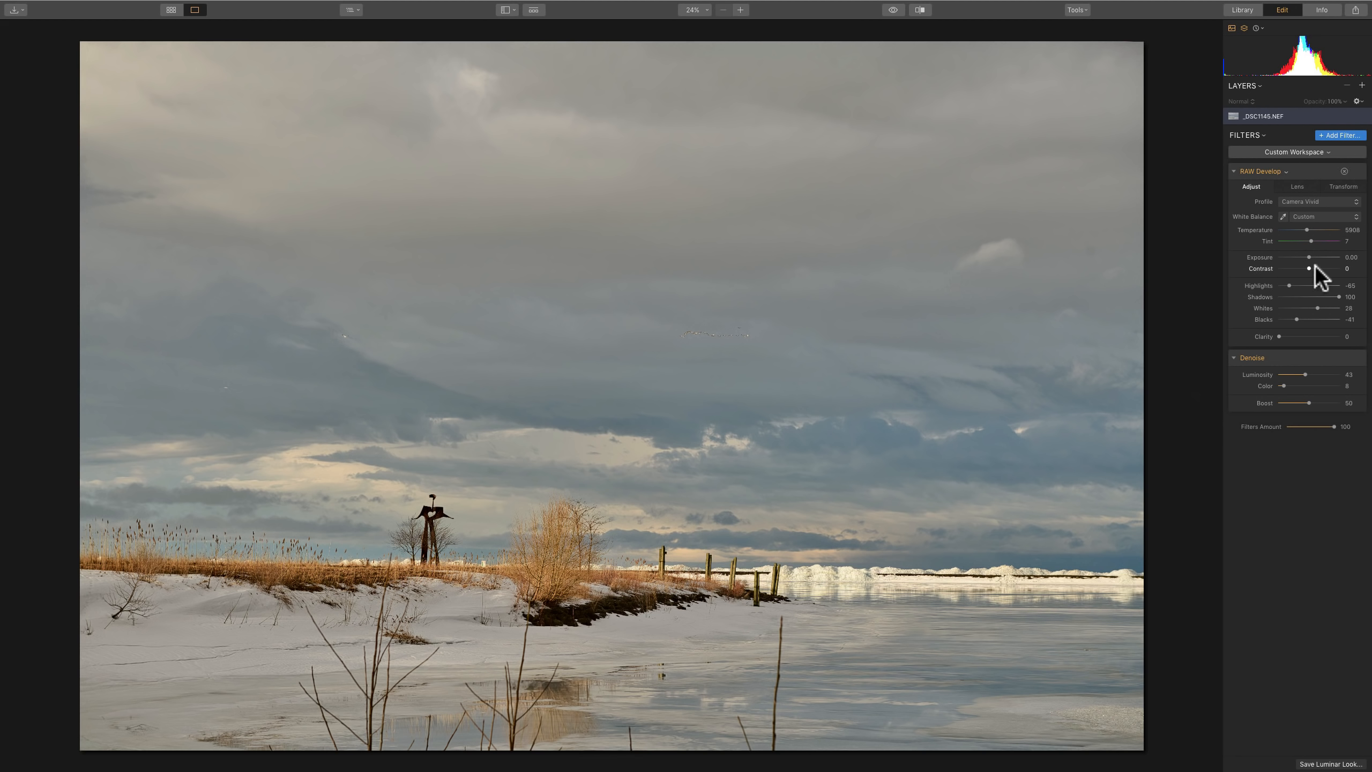
mouse_move(1237, 185)
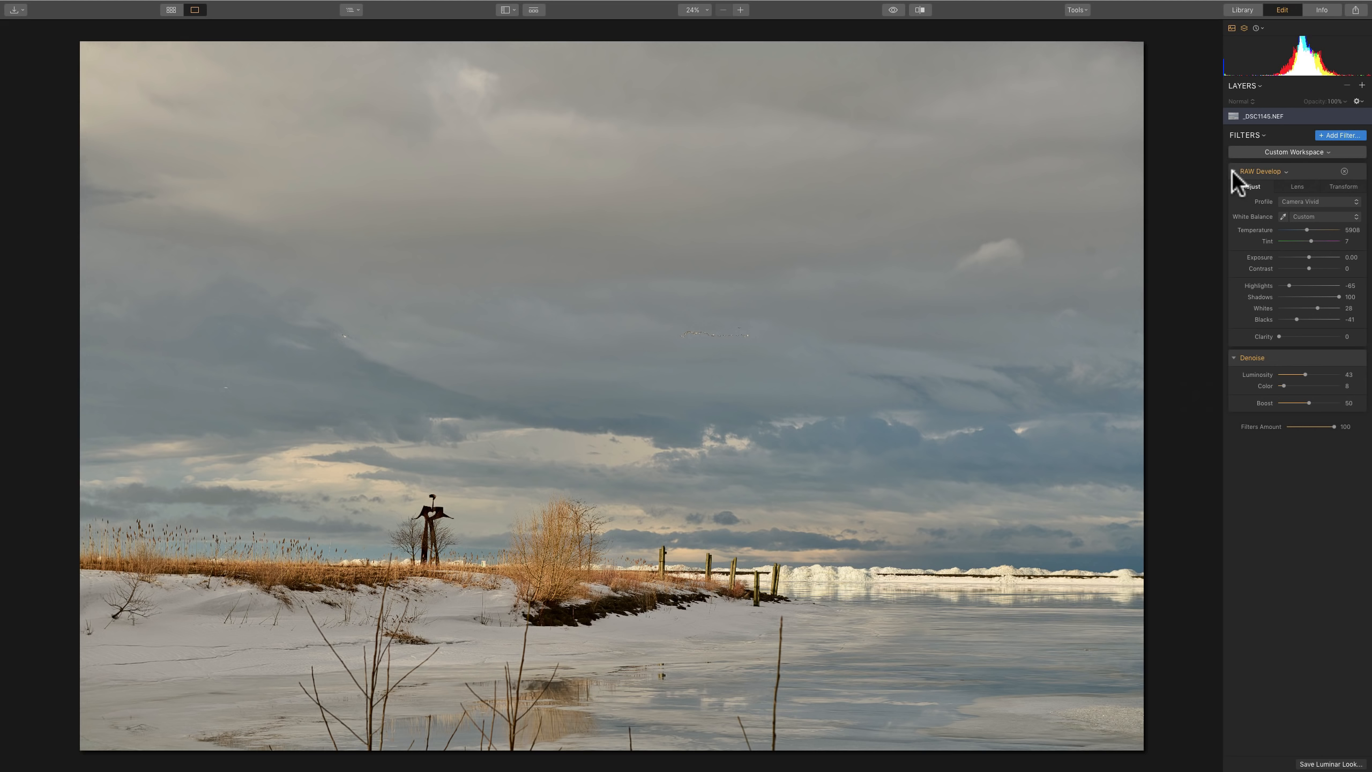
mouse_move(1238, 177)
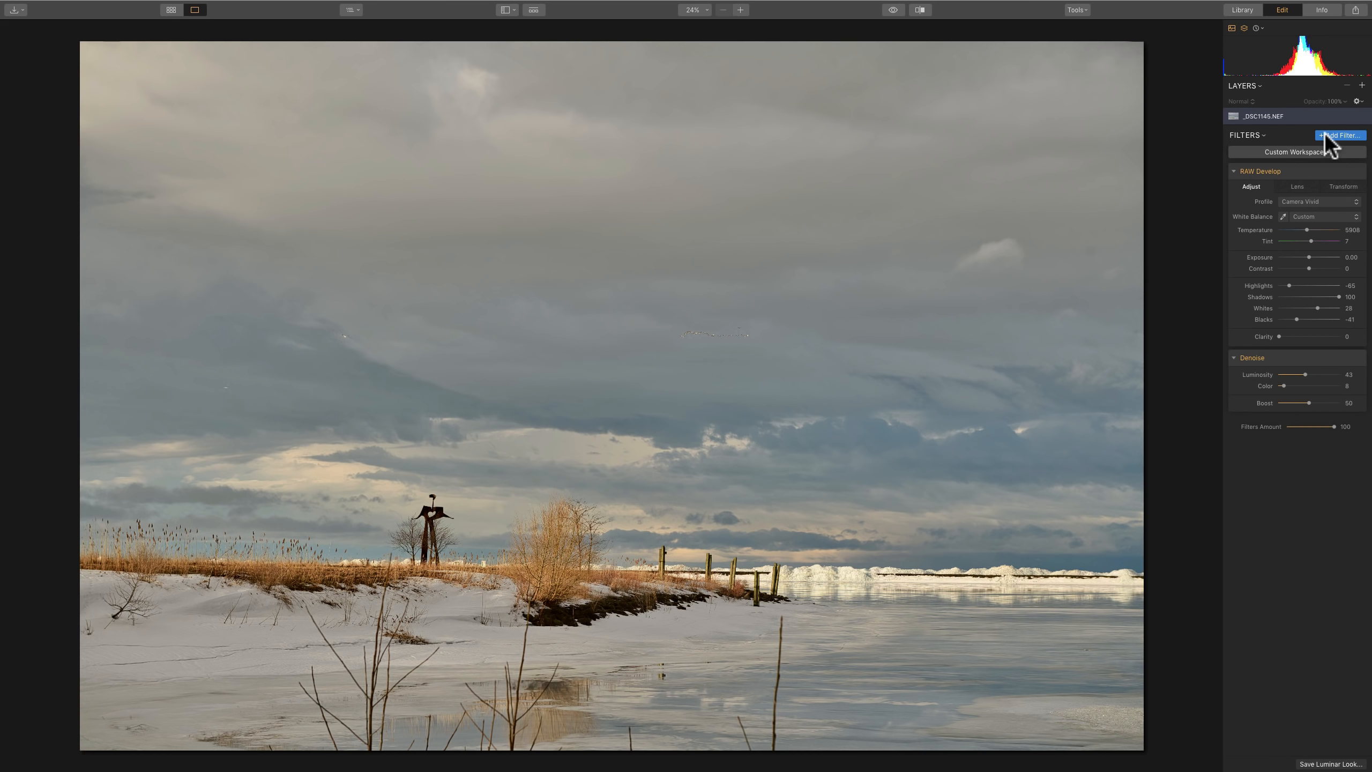
Add a Curves filter and shape an S-curve with an extra upper highlight point.
left_click(1340, 135)
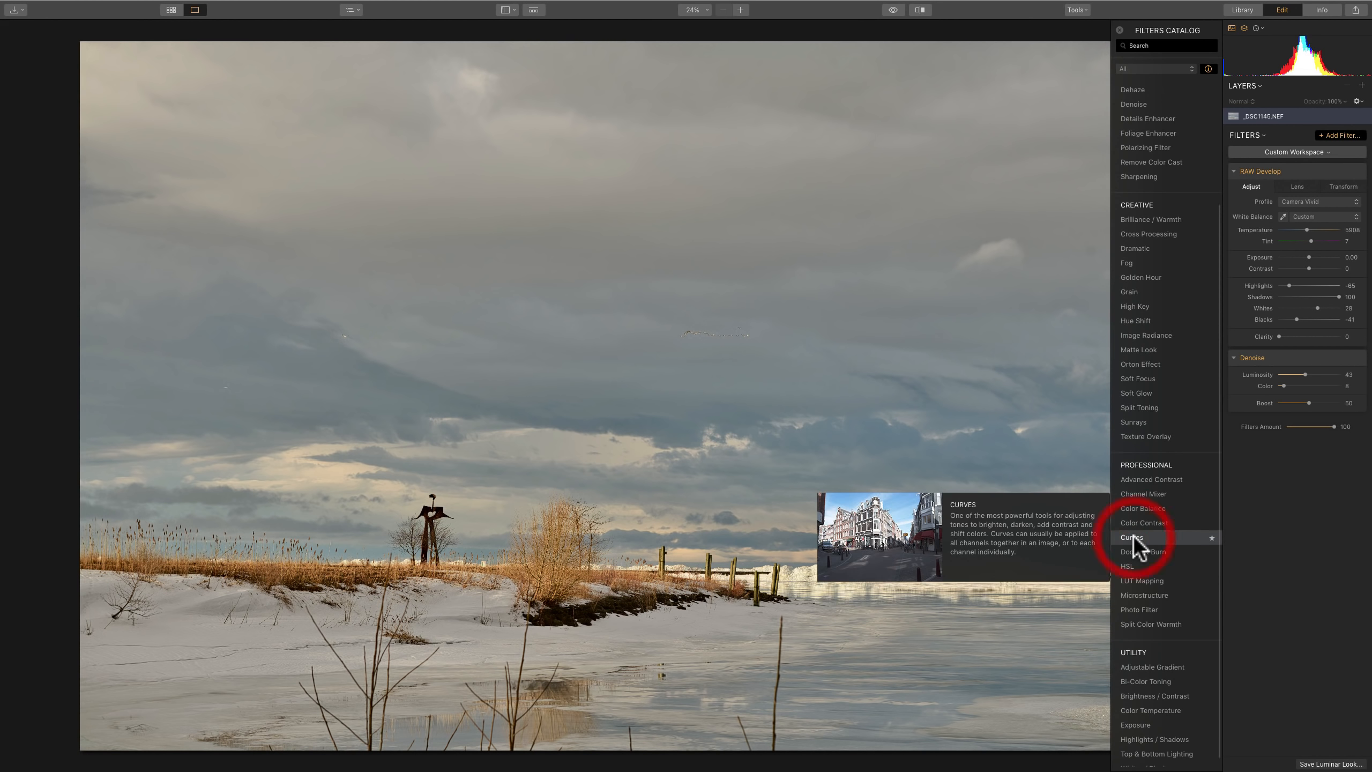
left_click(1132, 537)
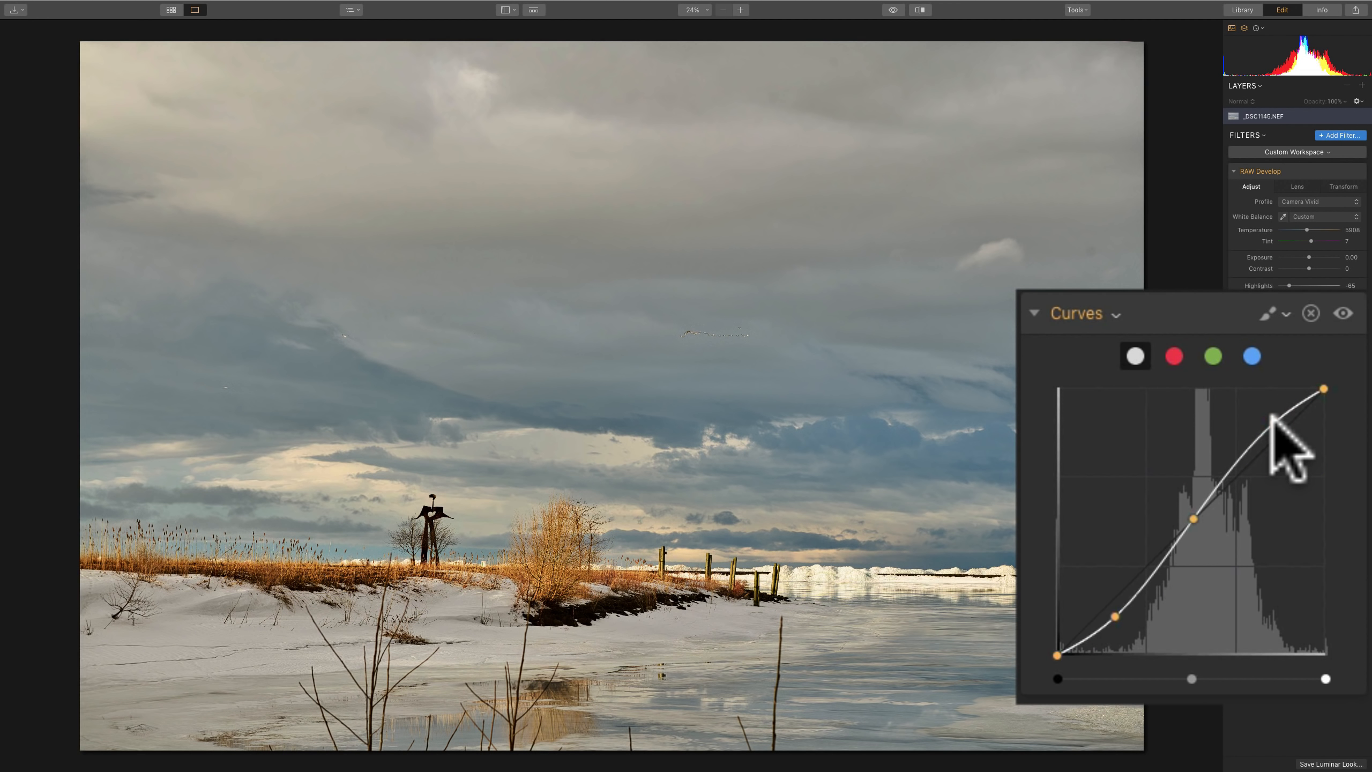
left_click_drag(1274, 422, 1275, 422)
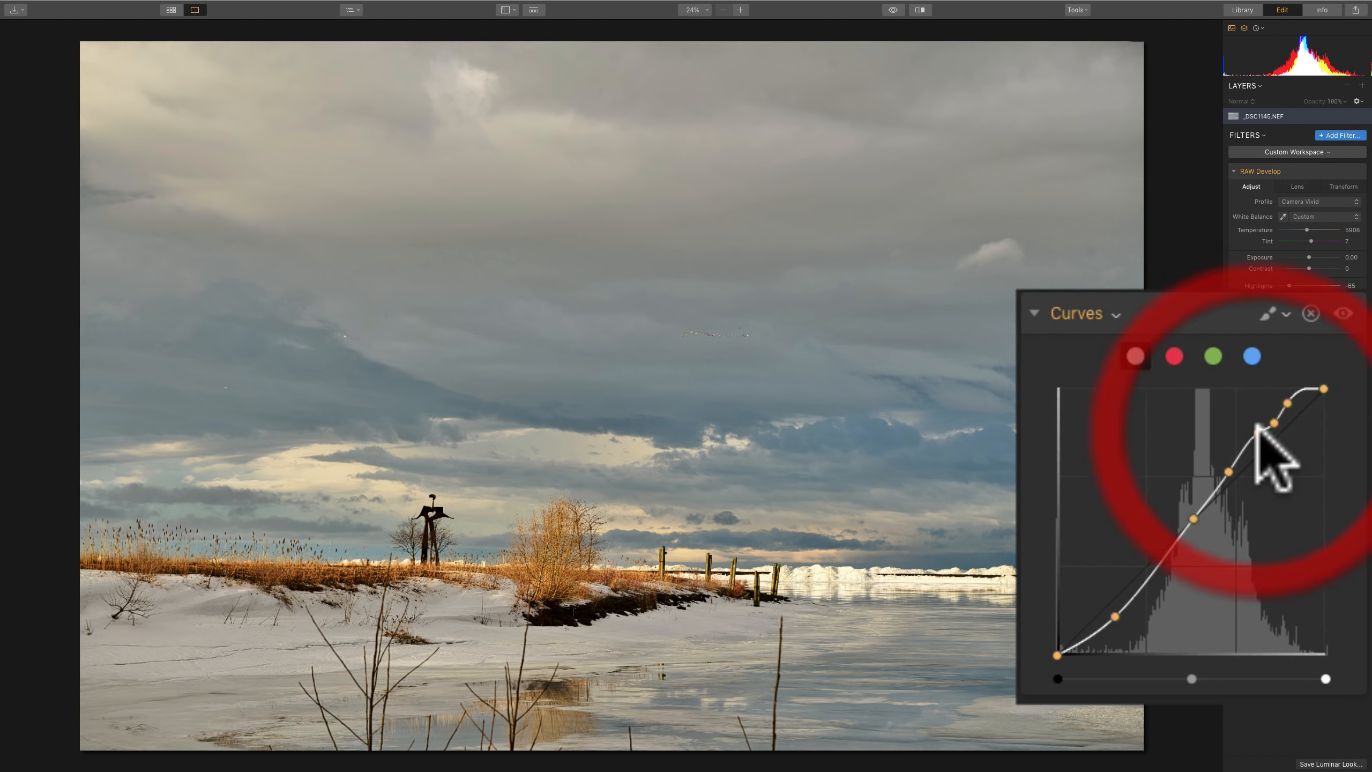
left_click(1135, 356)
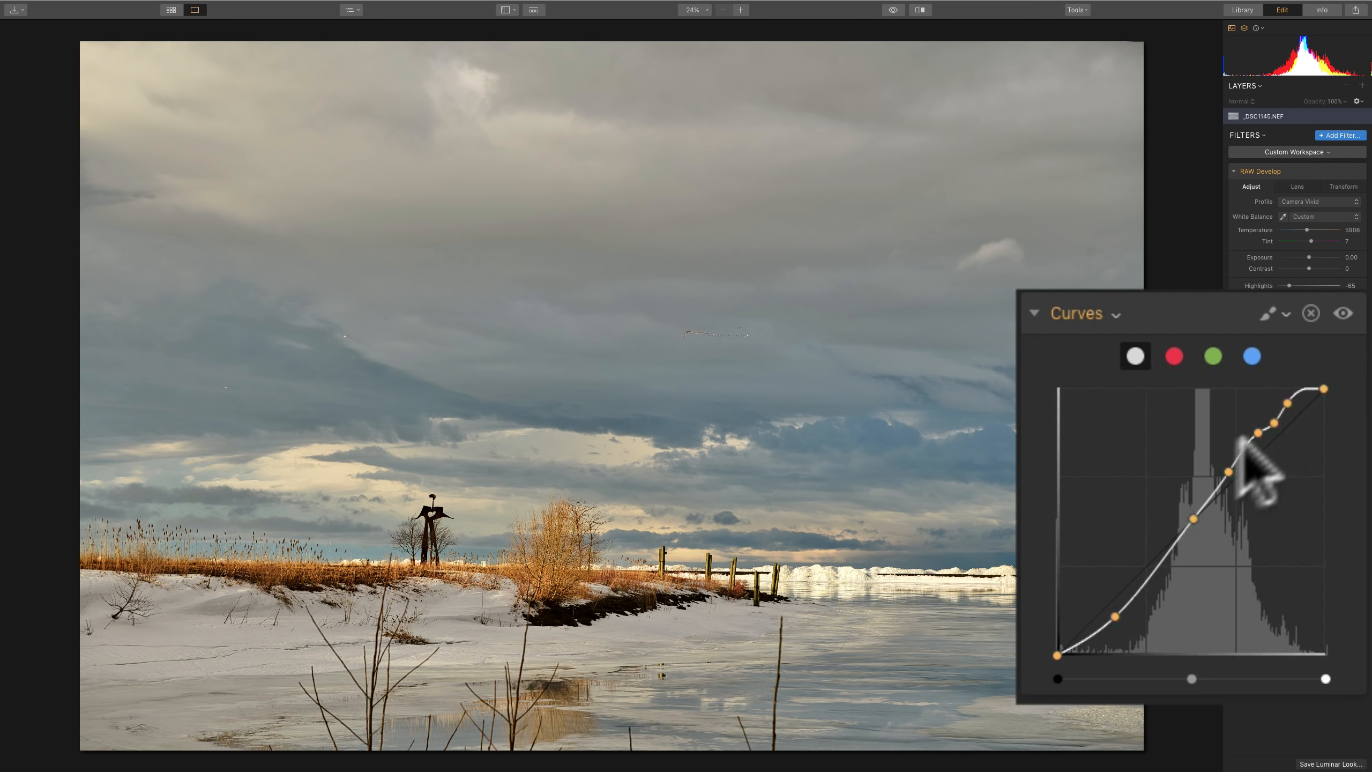
mouse_move(1289, 463)
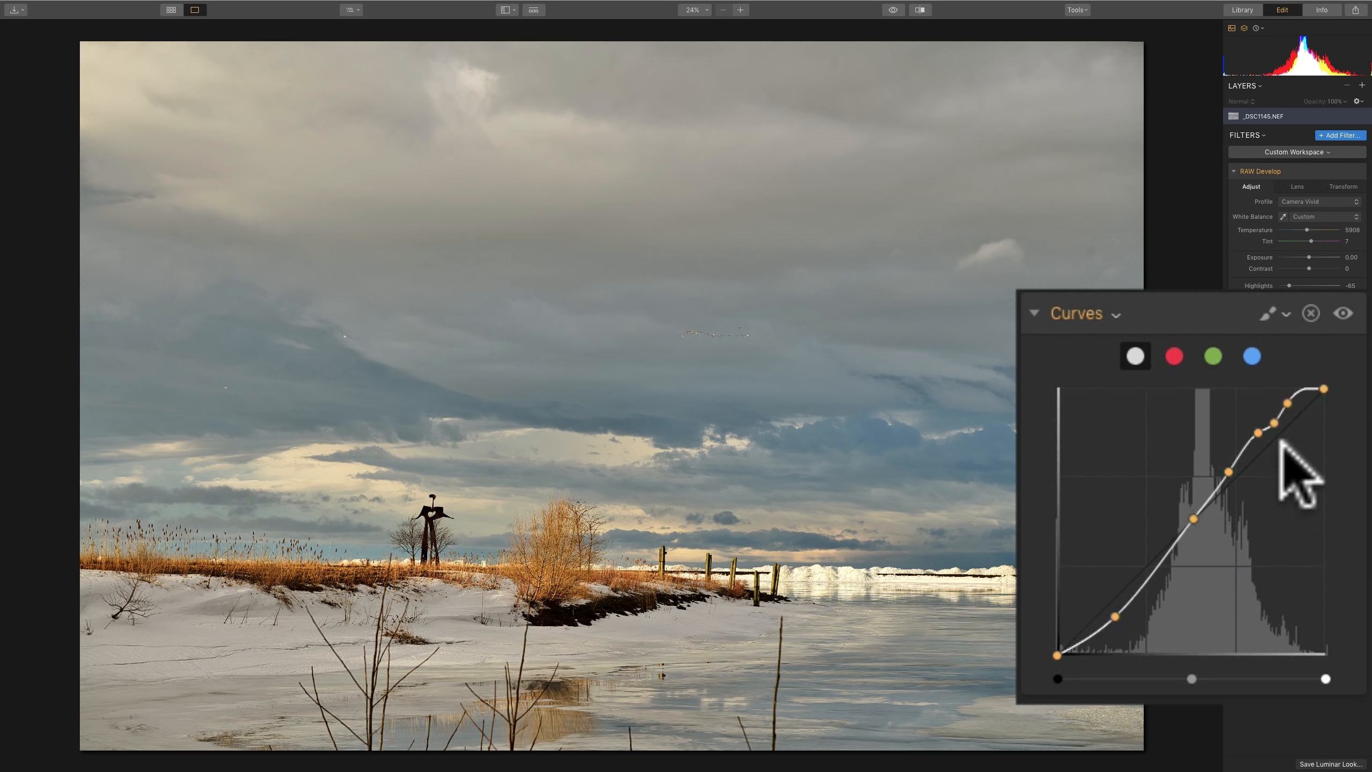
mouse_move(1185, 421)
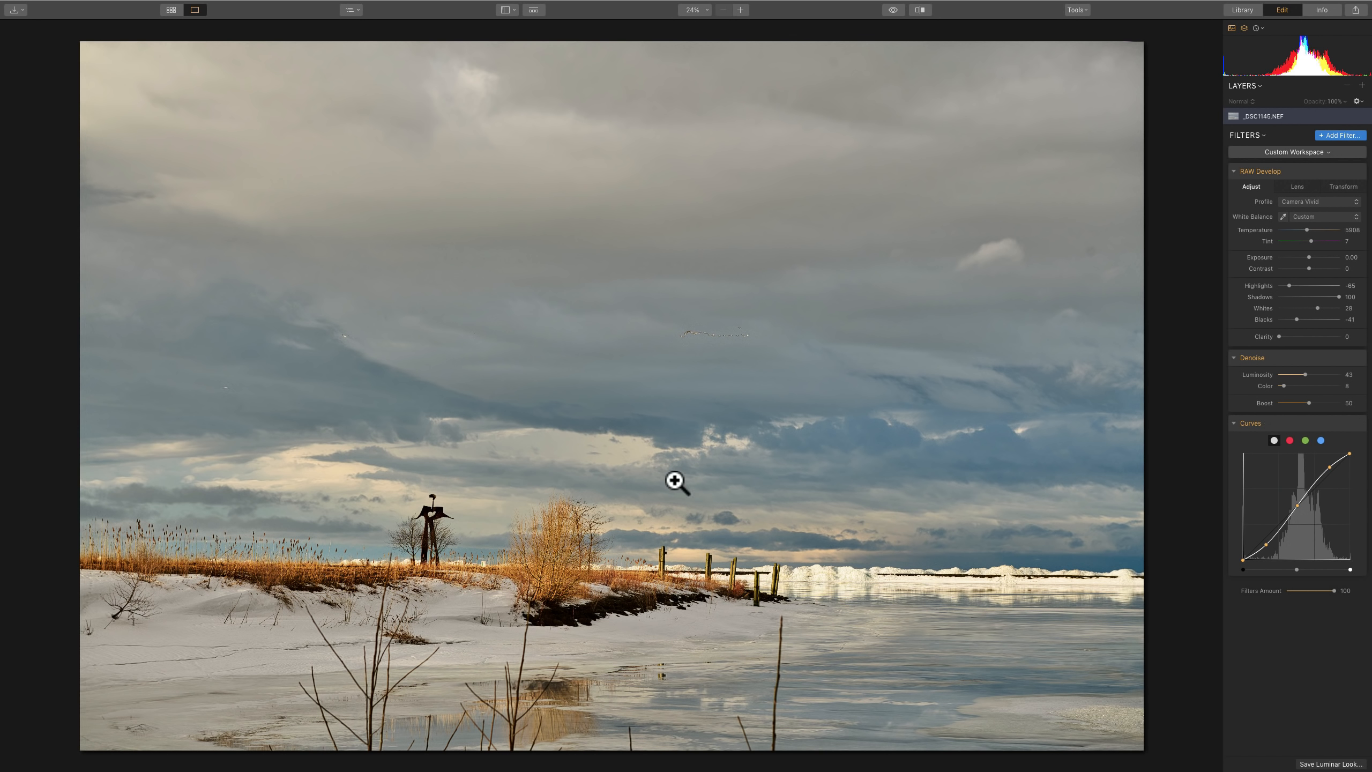
mouse_move(998, 459)
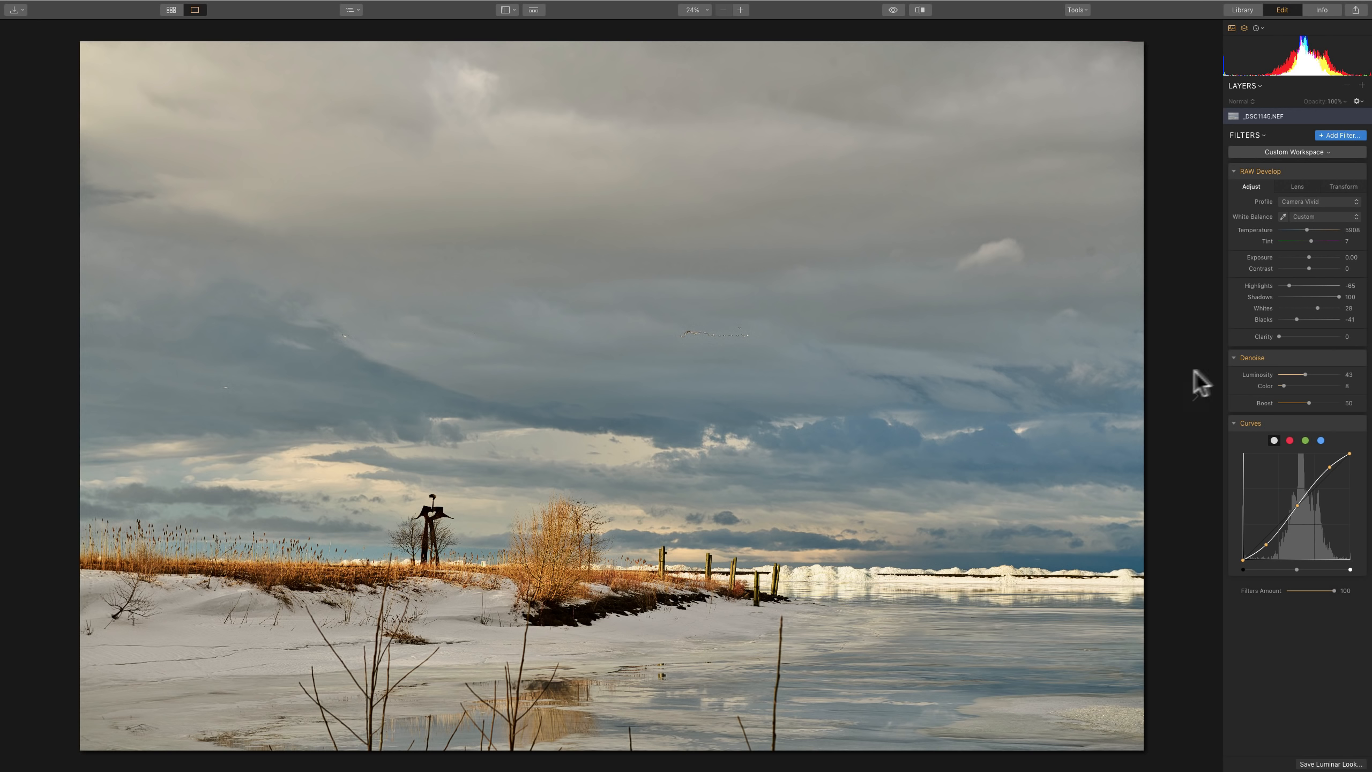
left_click_drag(1275, 335, 1293, 335)
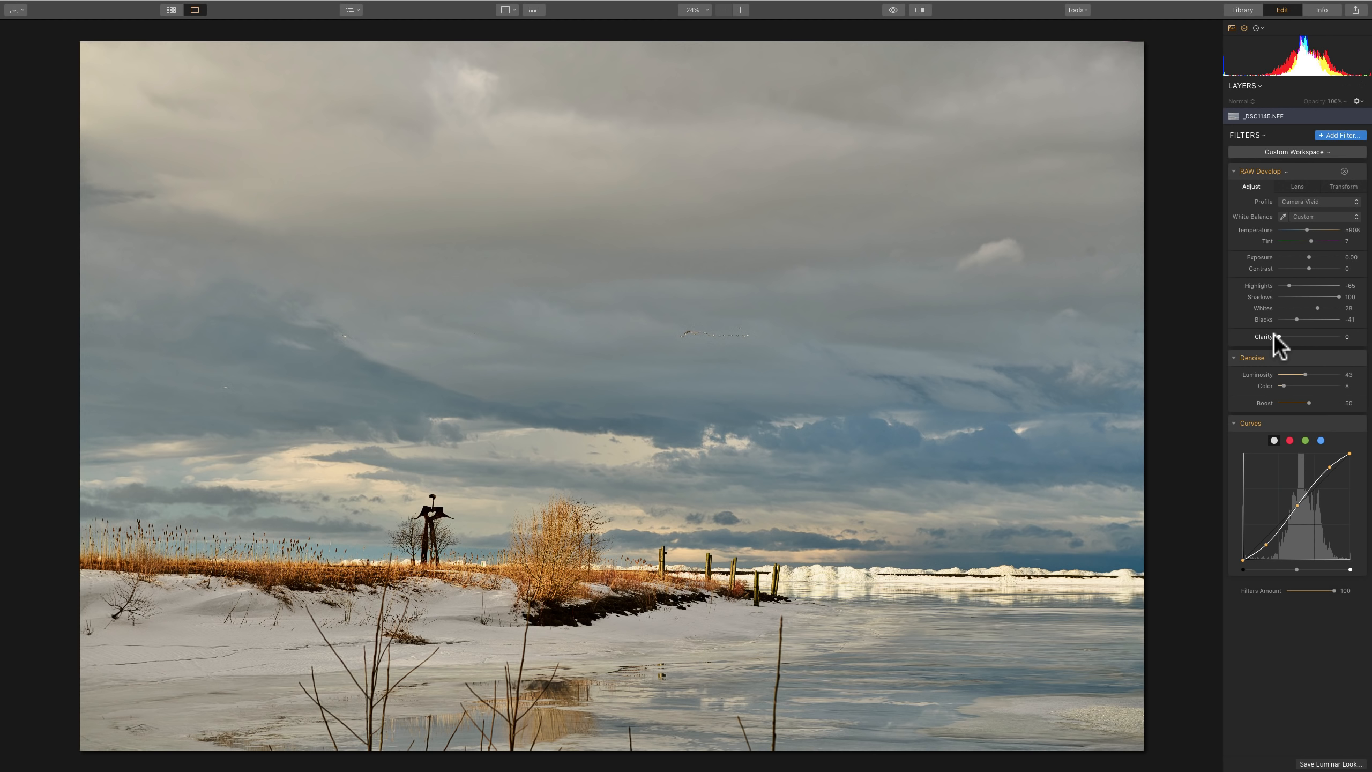
mouse_move(1305, 159)
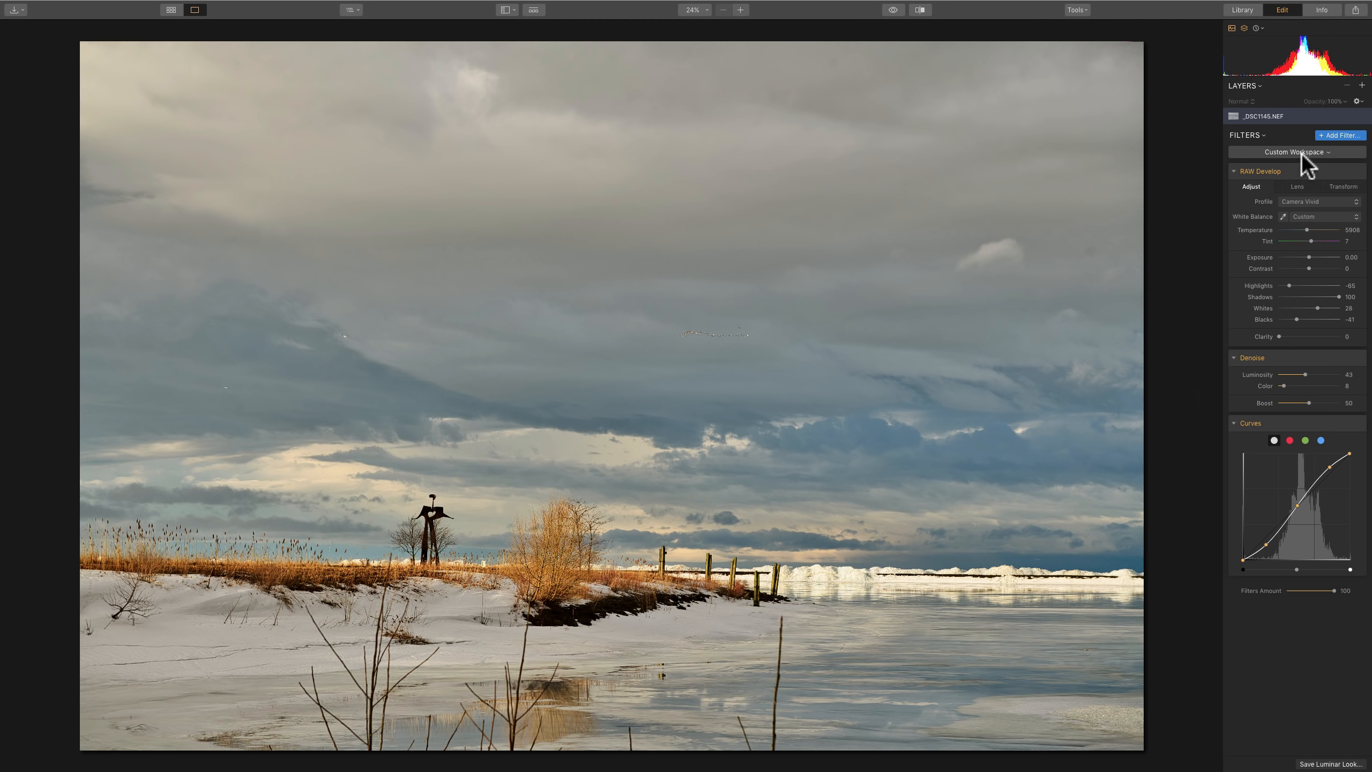
Add a Structure filter and raise its Amount to 33.
left_click(1341, 135)
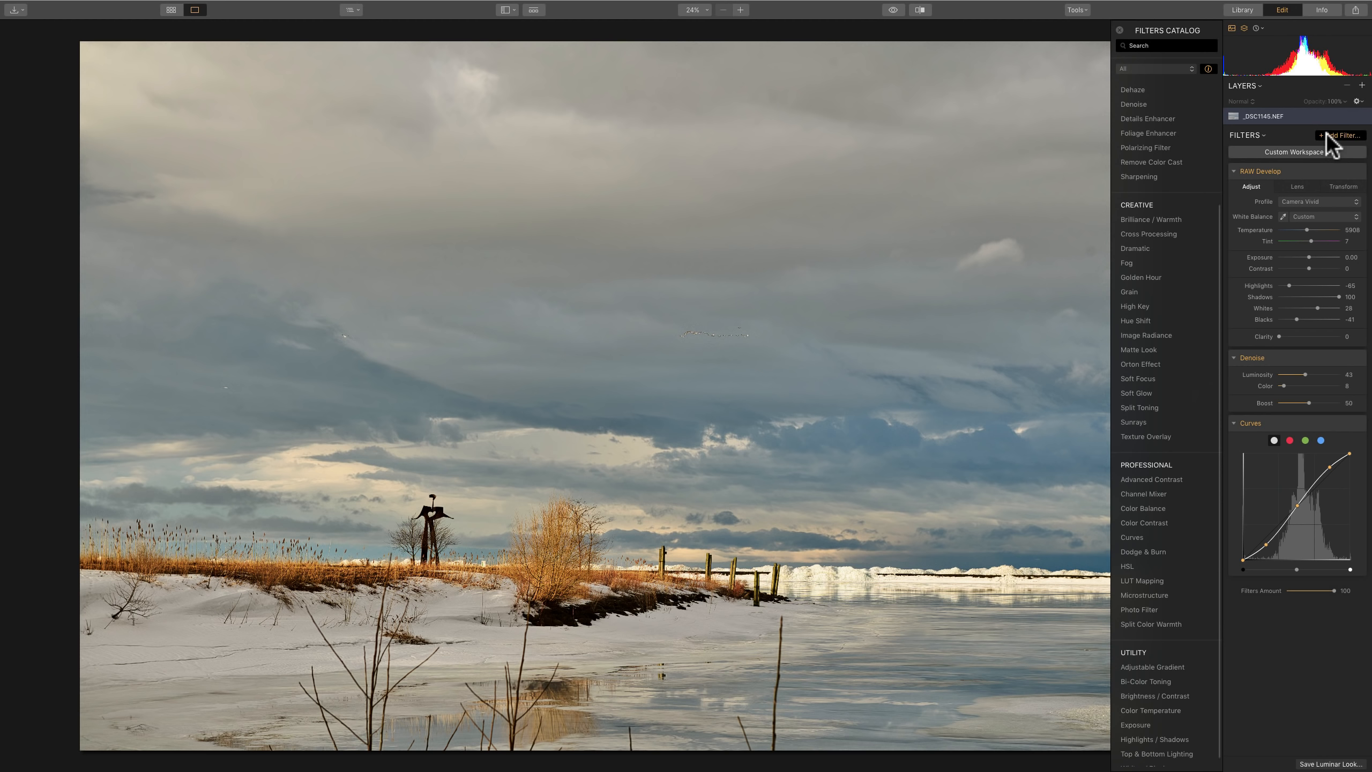
mouse_move(1328, 150)
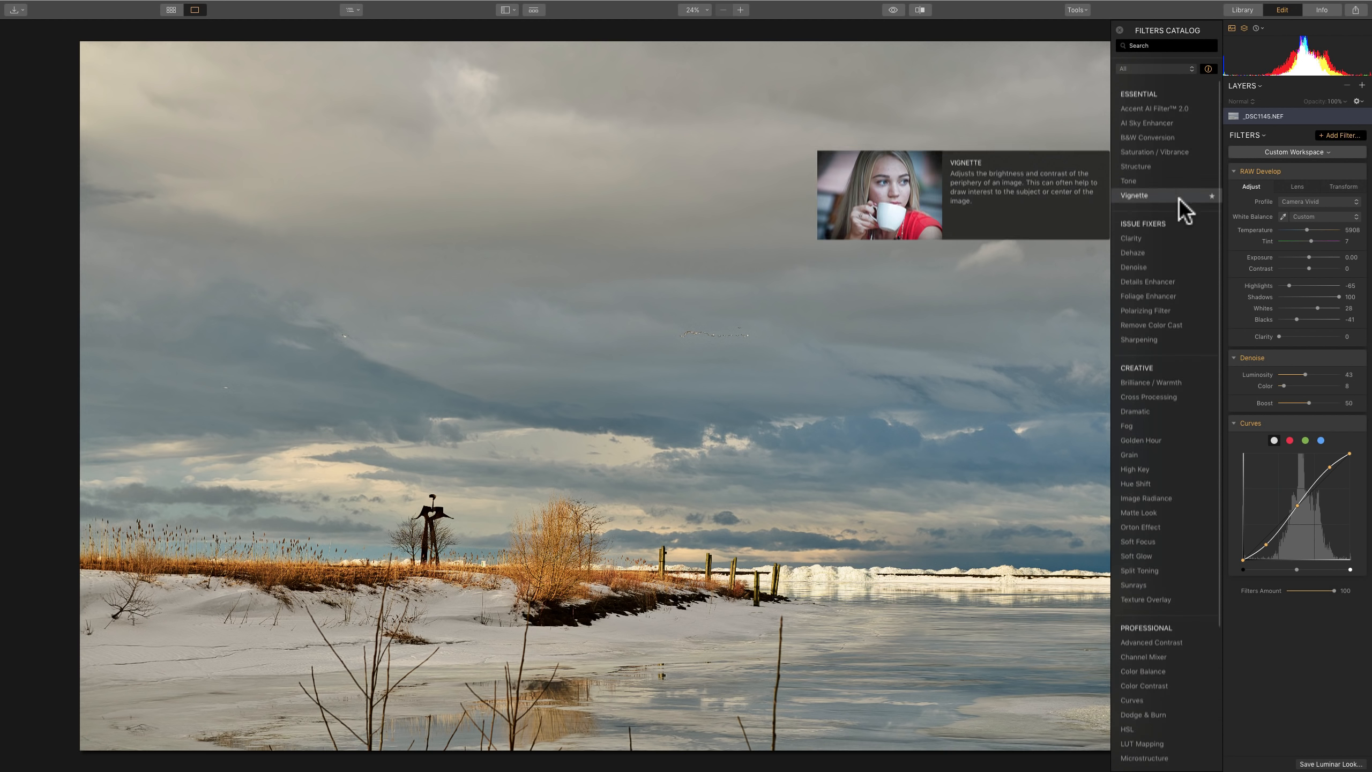
mouse_move(1145, 166)
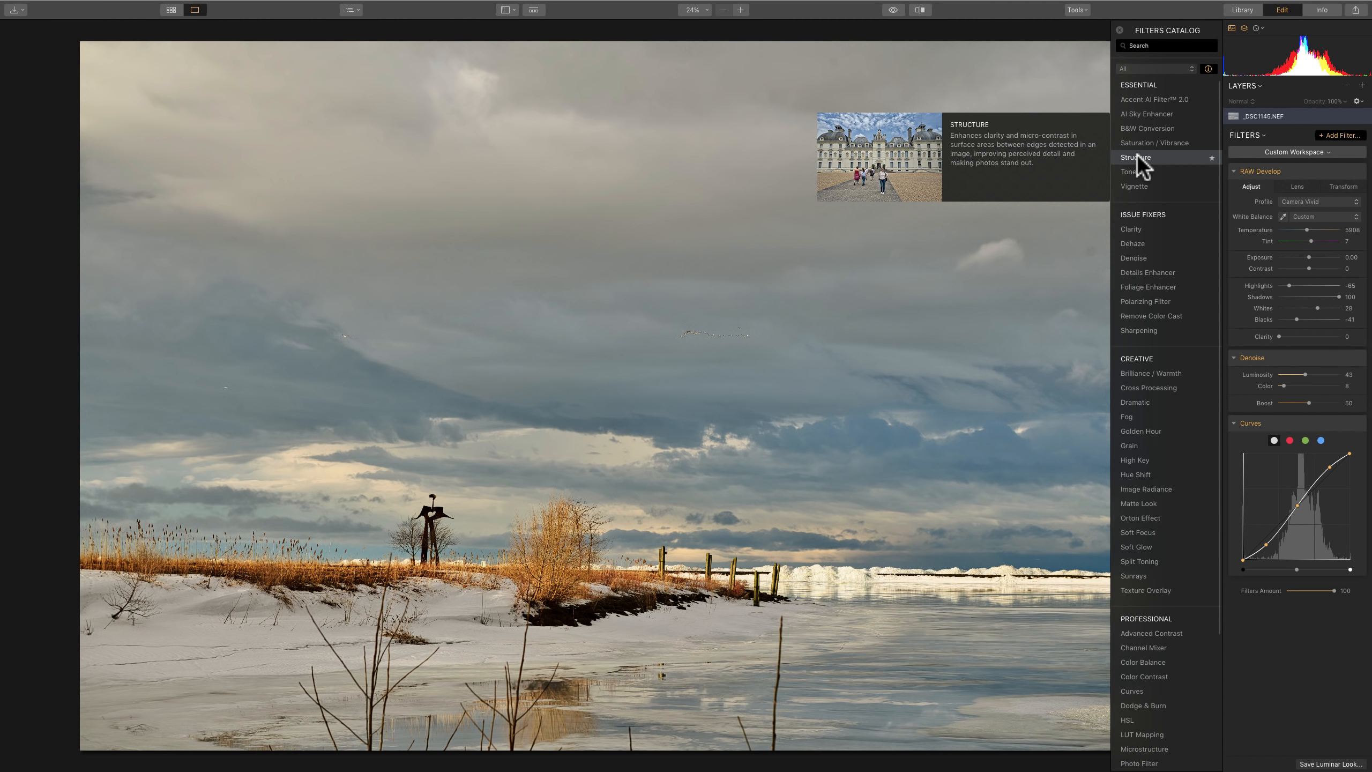
left_click(1136, 157)
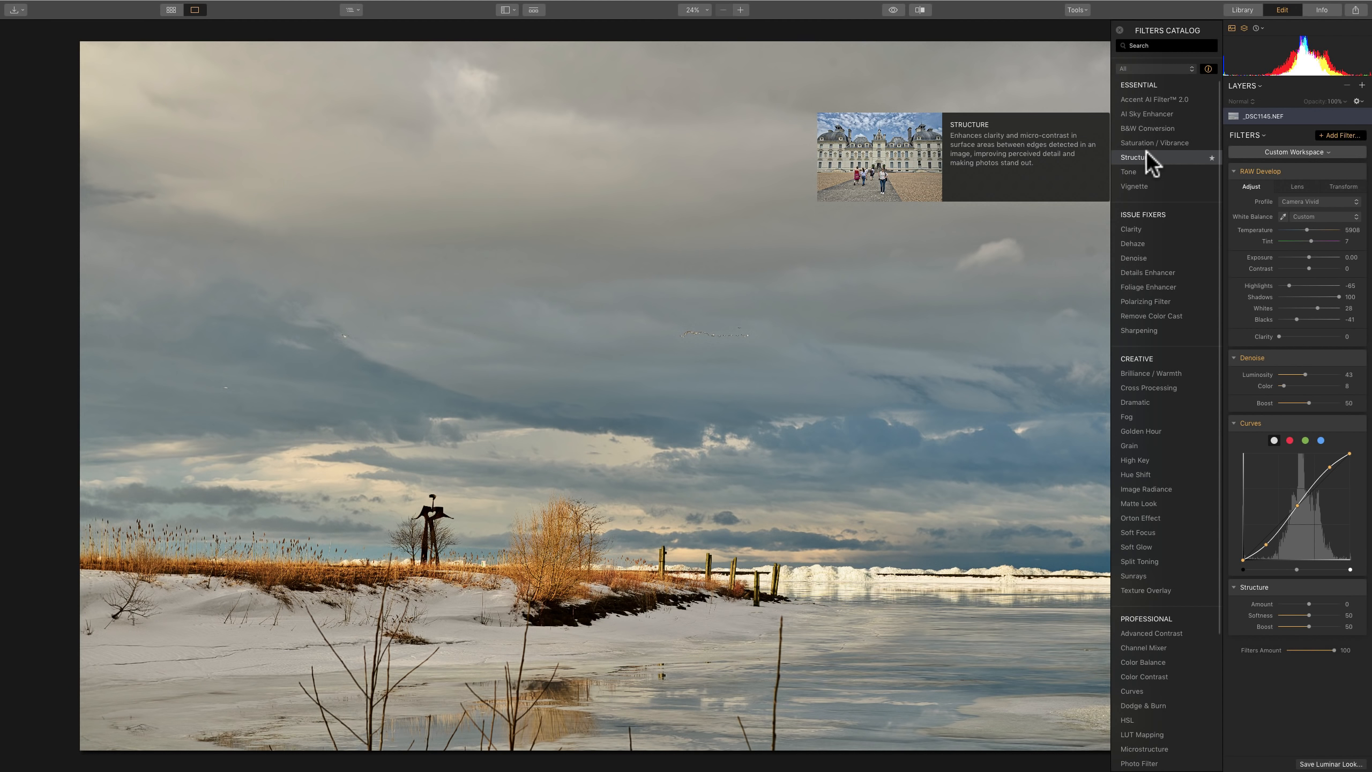
left_click(1119, 30)
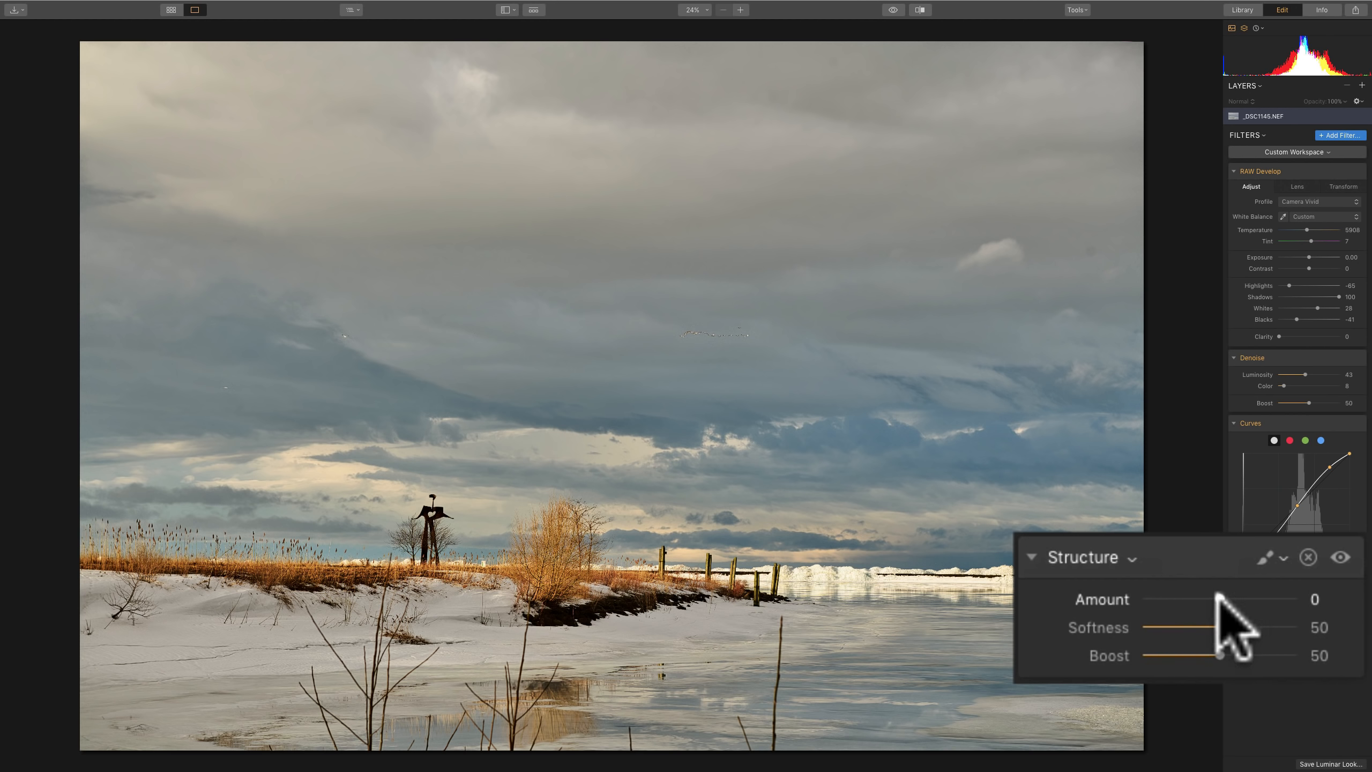
left_click(1220, 600)
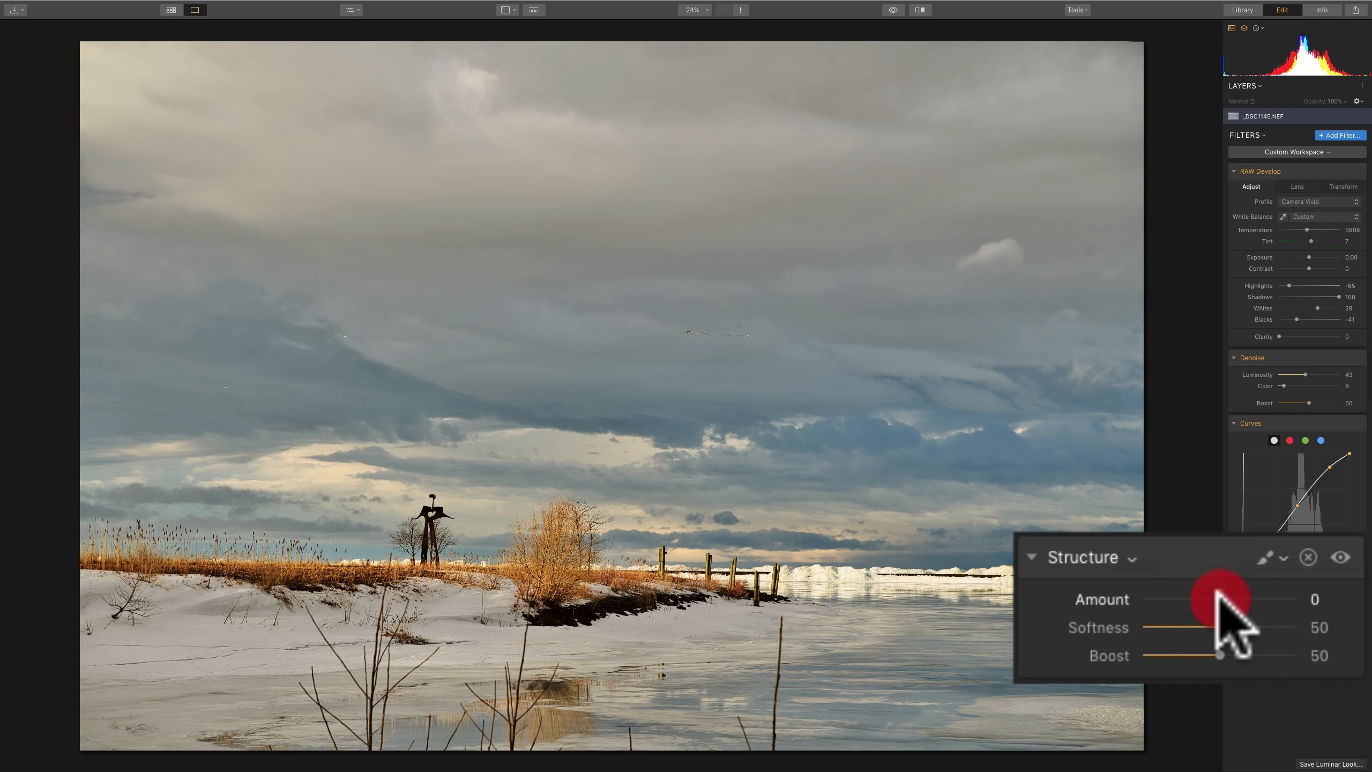
left_click_drag(1221, 600, 1229, 599)
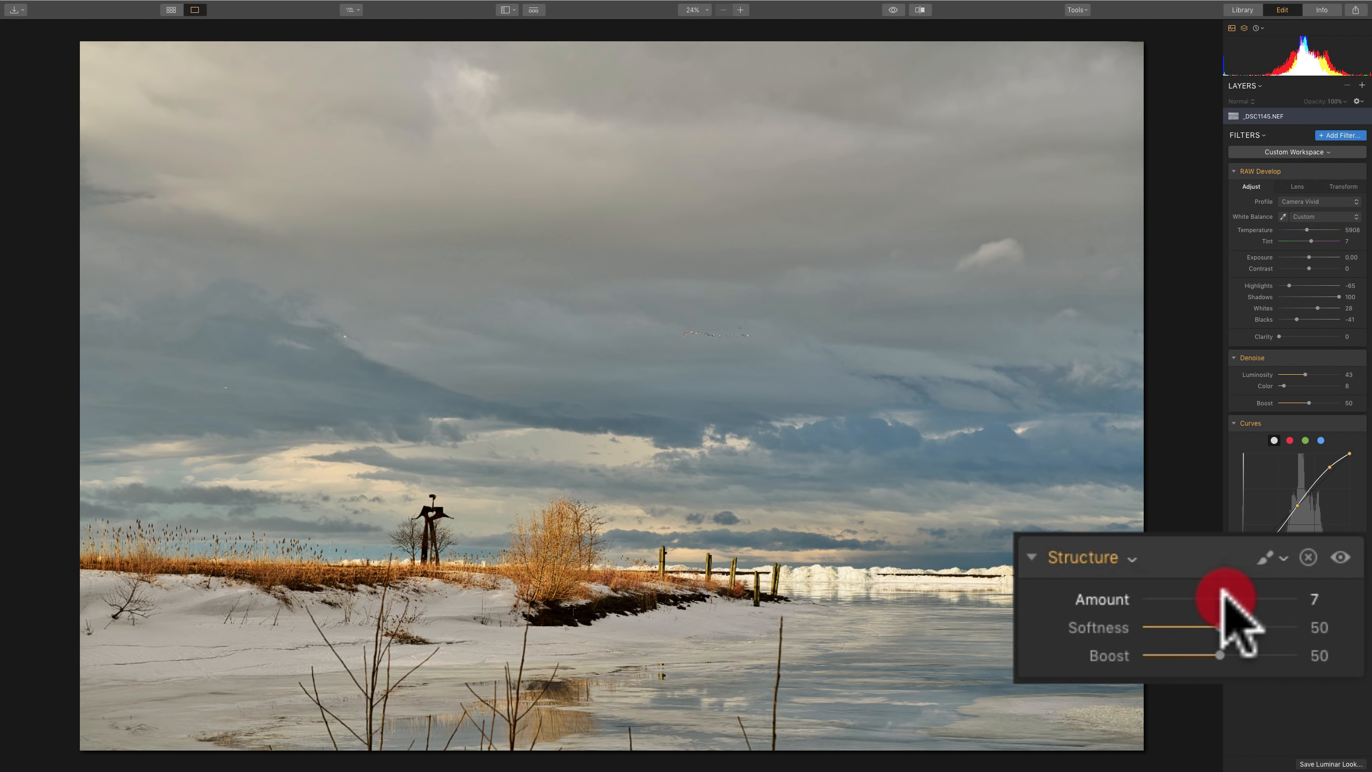
left_click_drag(1213, 599, 1234, 599)
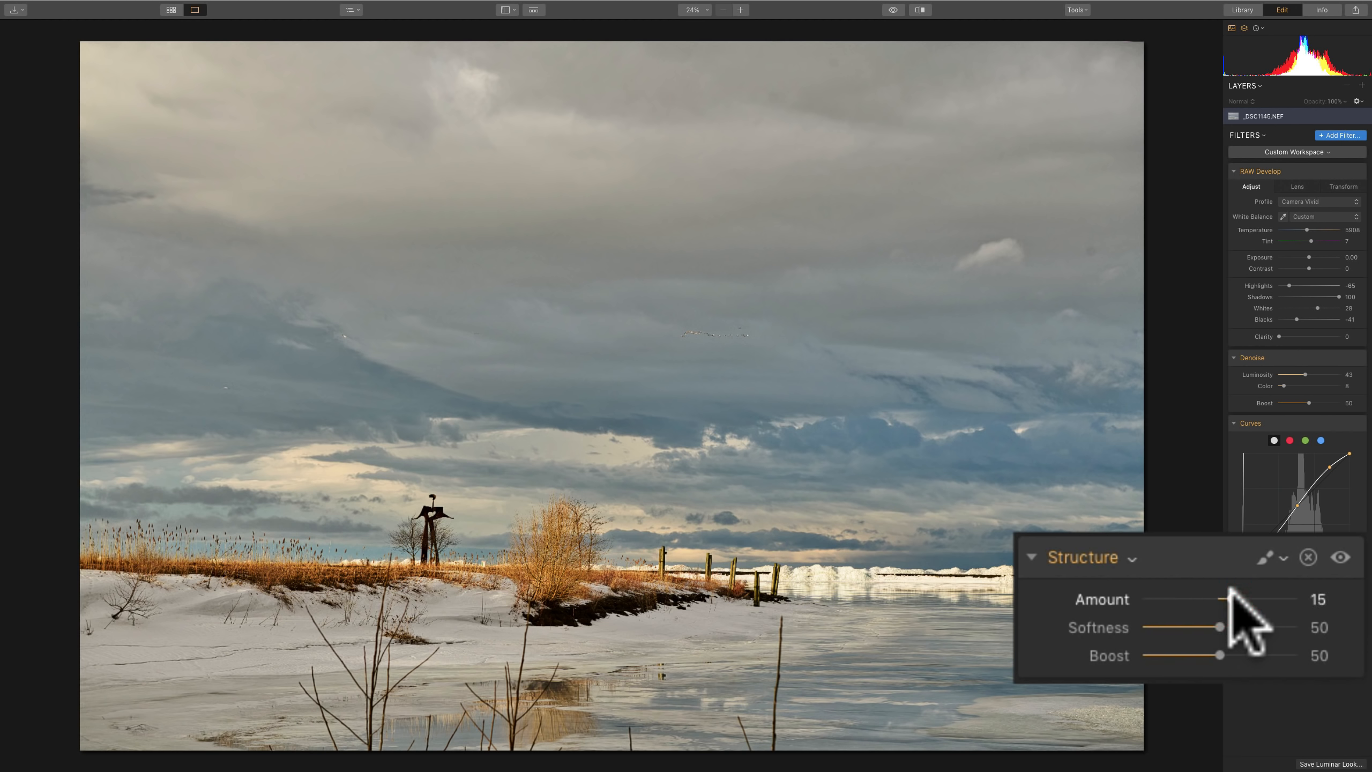
left_click_drag(1220, 601, 1260, 601)
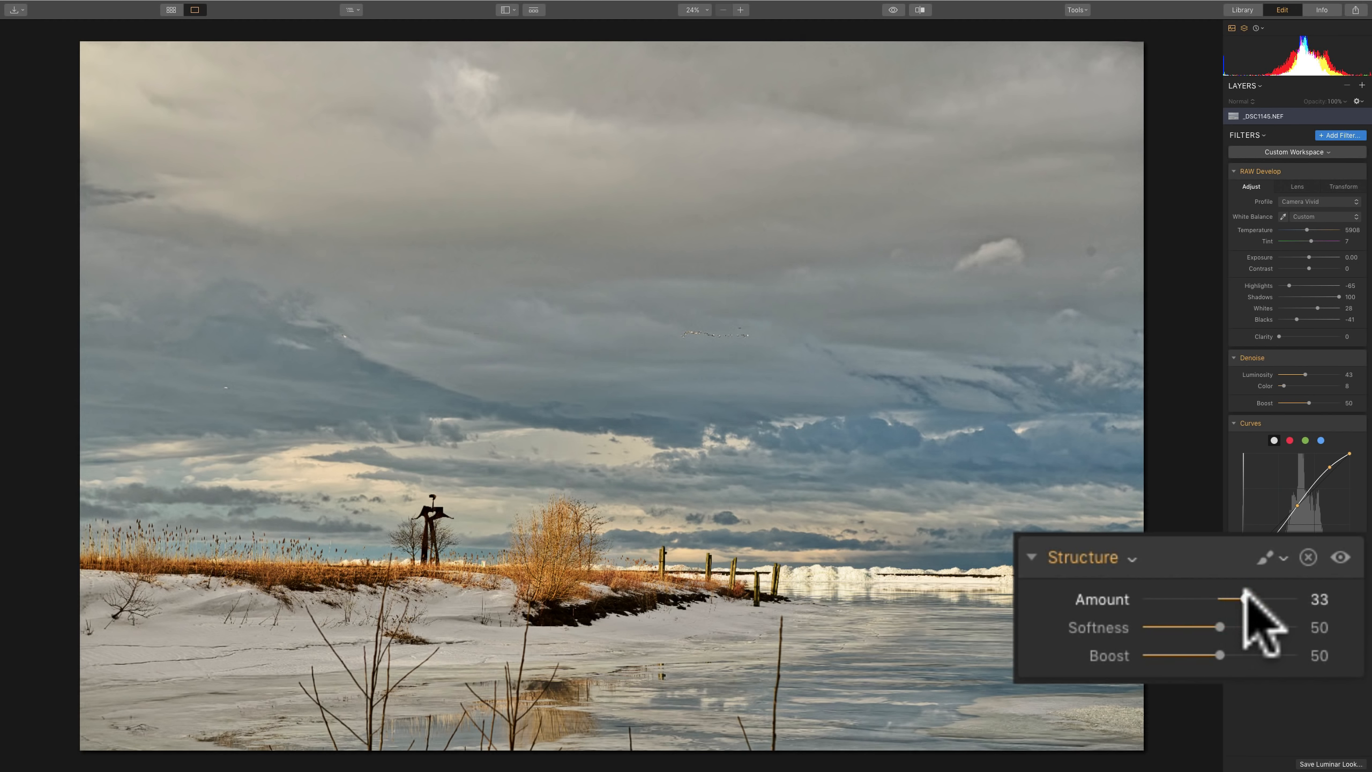
Bring the Structure Amount back down to 25.
left_click_drag(1250, 599, 1241, 599)
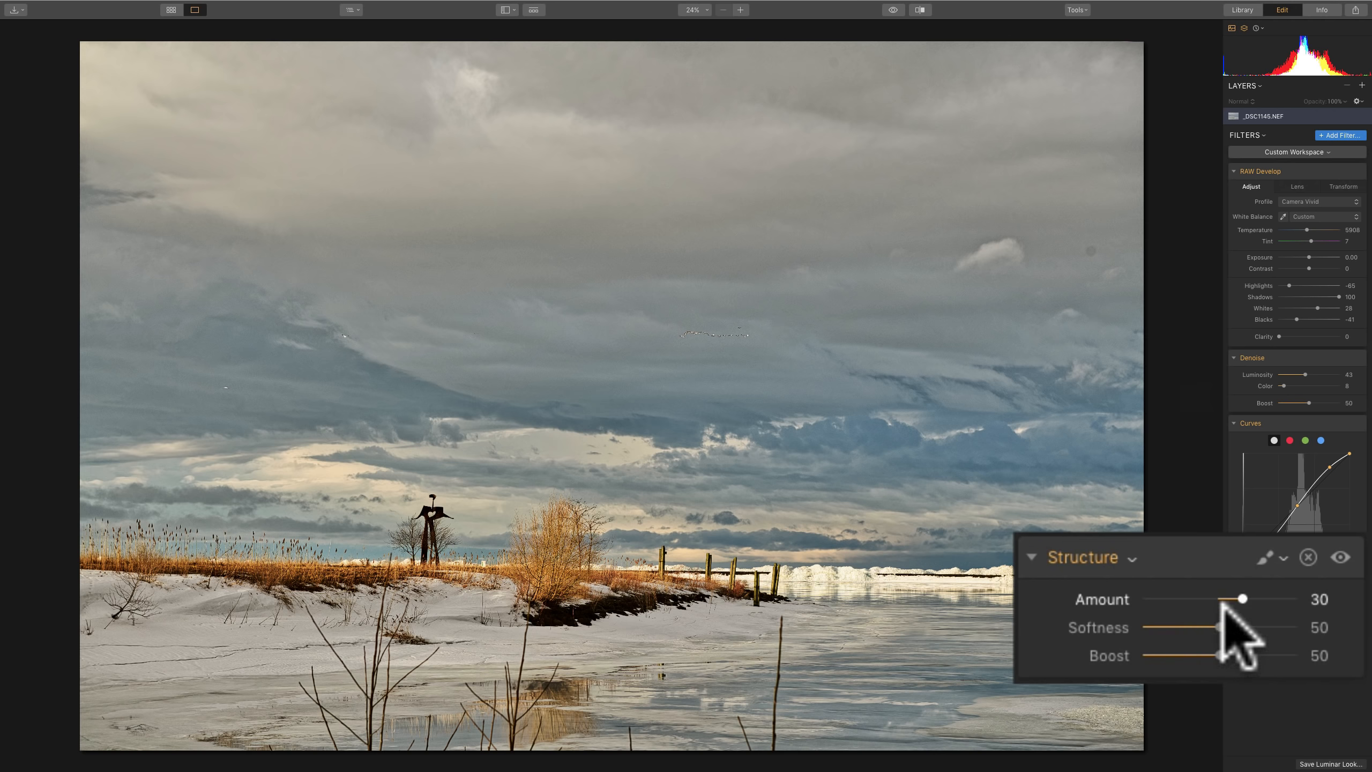
left_click_drag(1243, 600, 1232, 599)
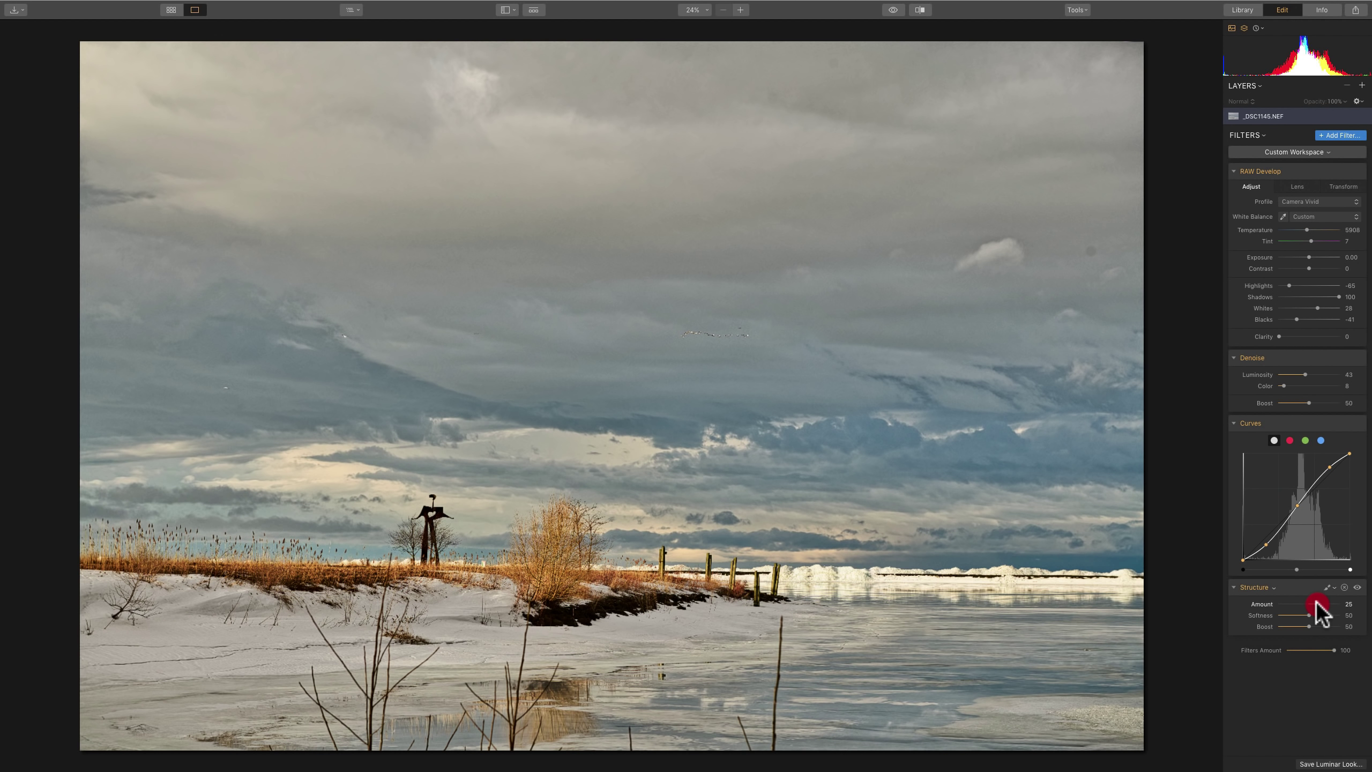
left_click_drag(1323, 604, 1316, 603)
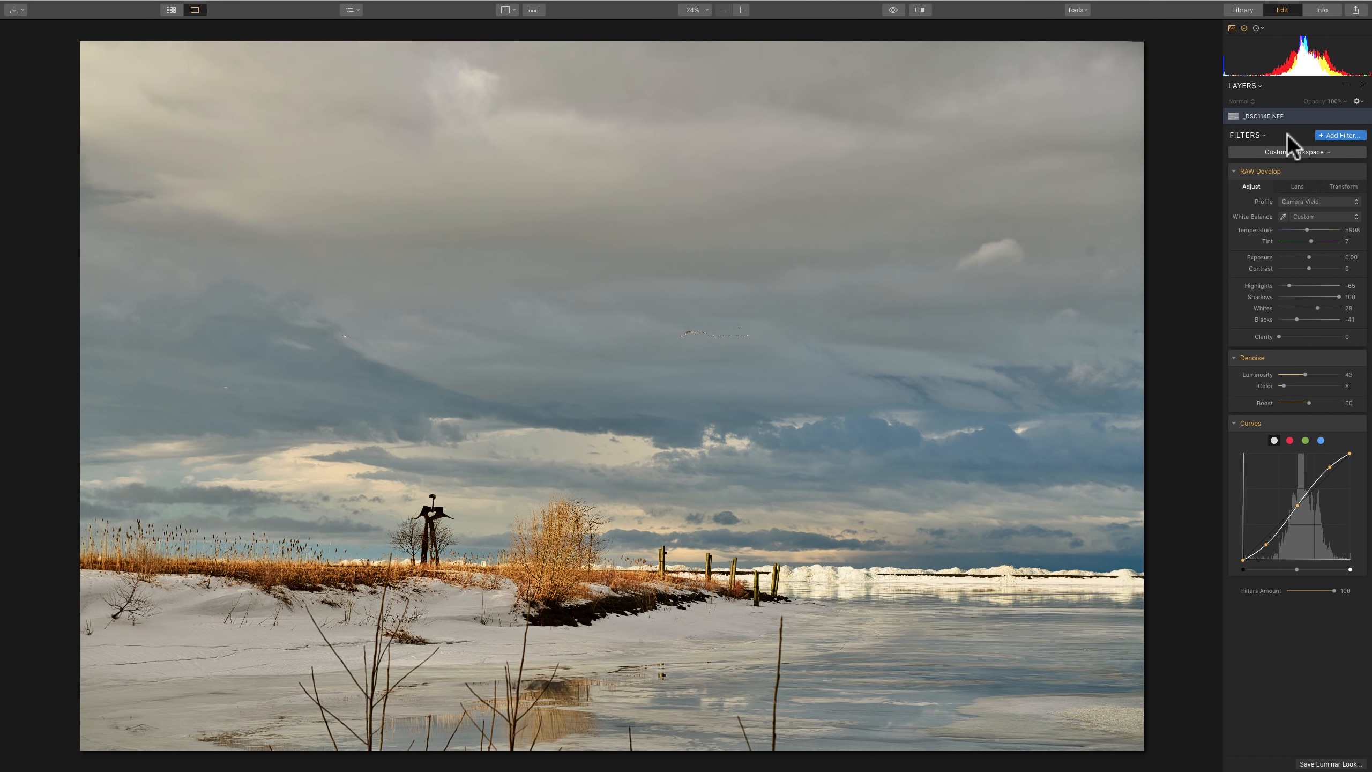
Add a Microstructure filter with Amount raised to about 22, Softness at 50.
left_click(1340, 135)
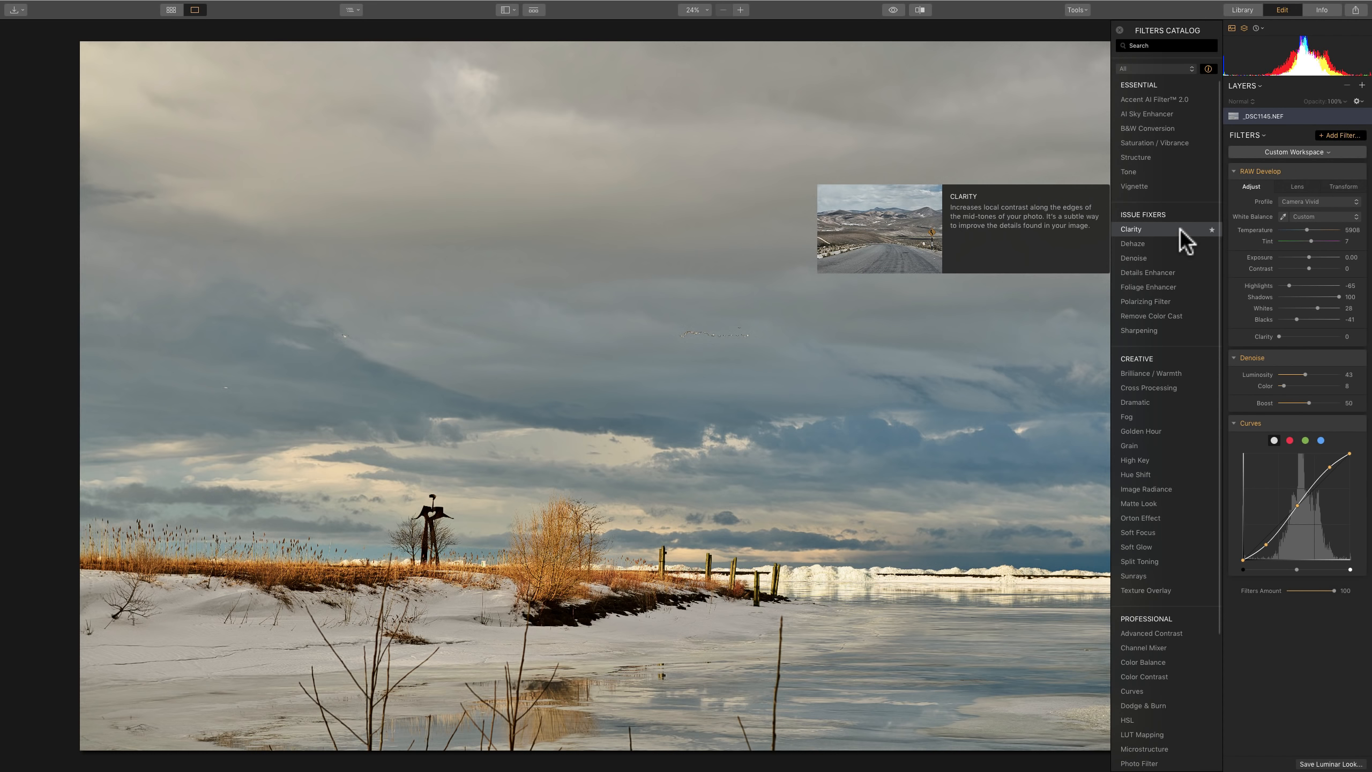
scroll("down", 3)
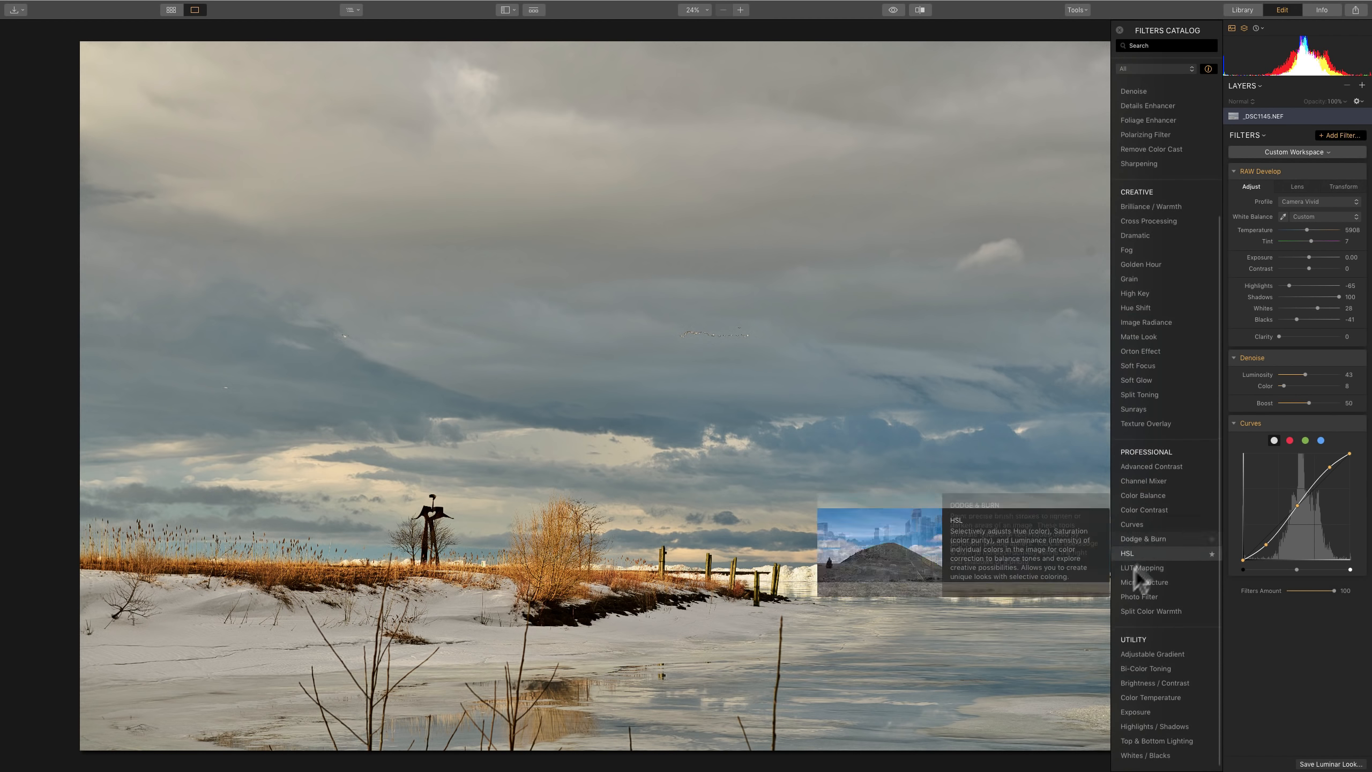
mouse_move(1143, 596)
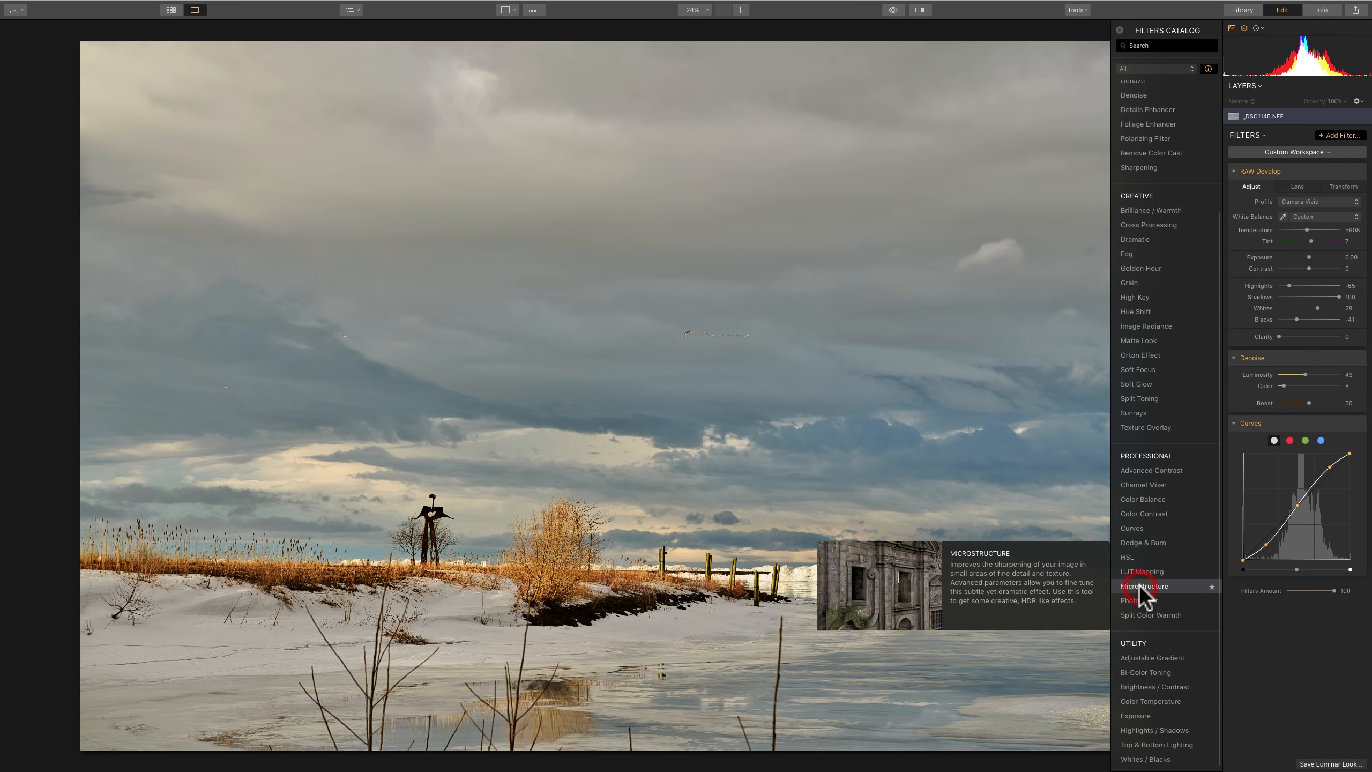
left_click(1145, 585)
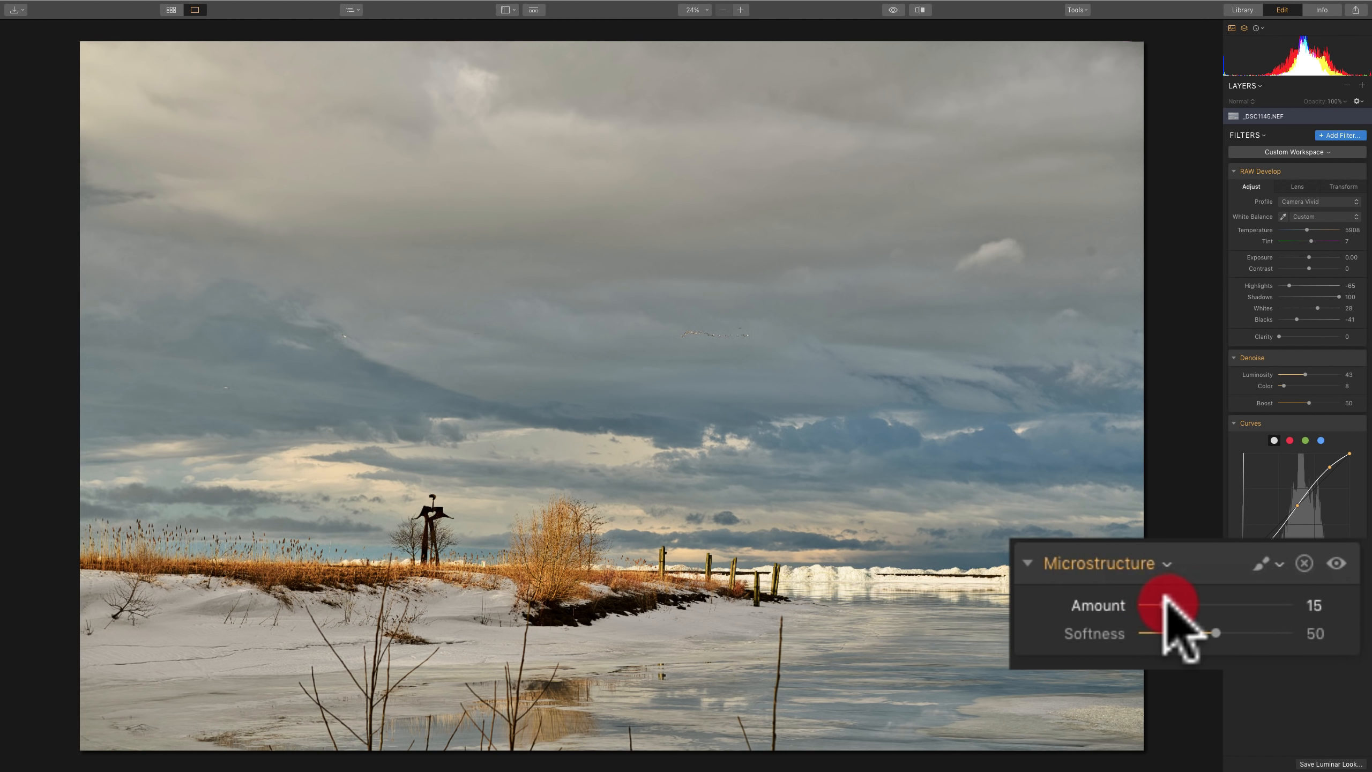
left_click_drag(1164, 605, 1177, 605)
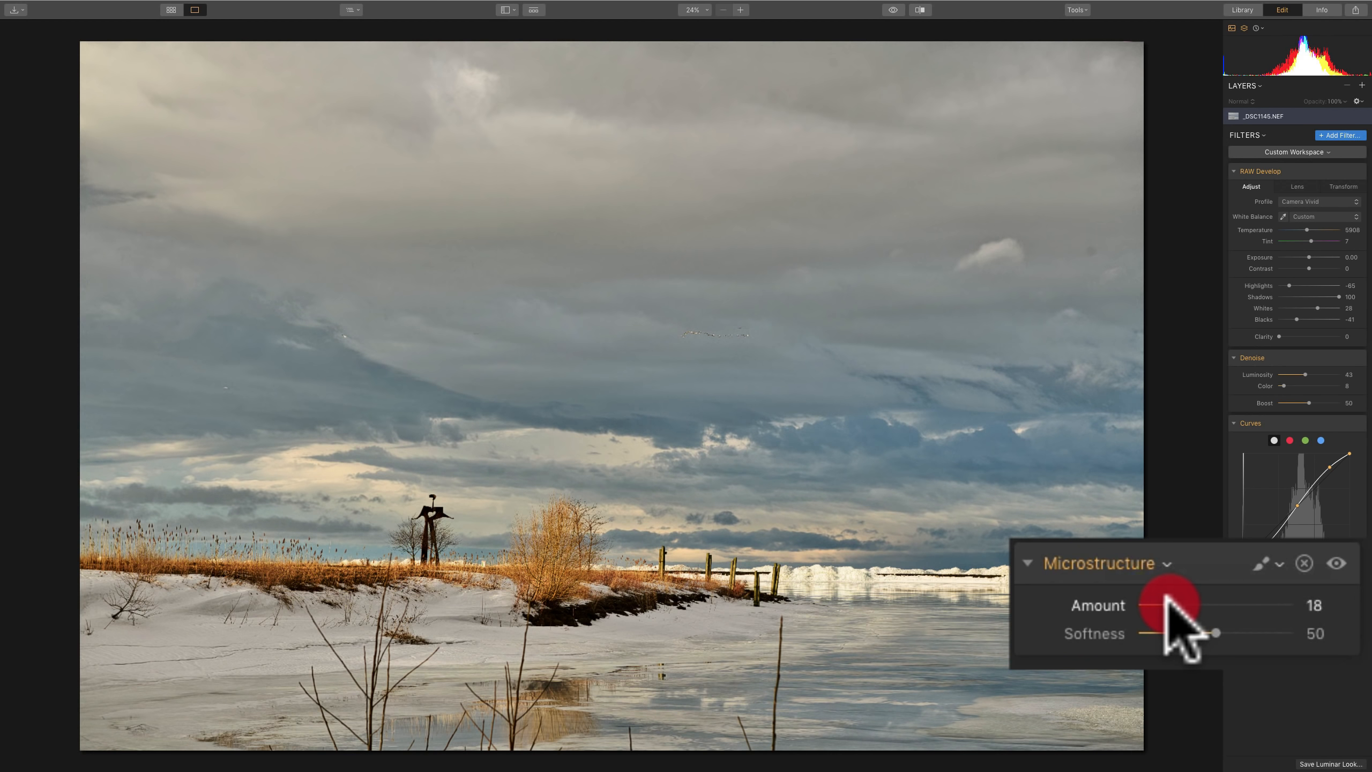
left_click_drag(1173, 605, 1192, 605)
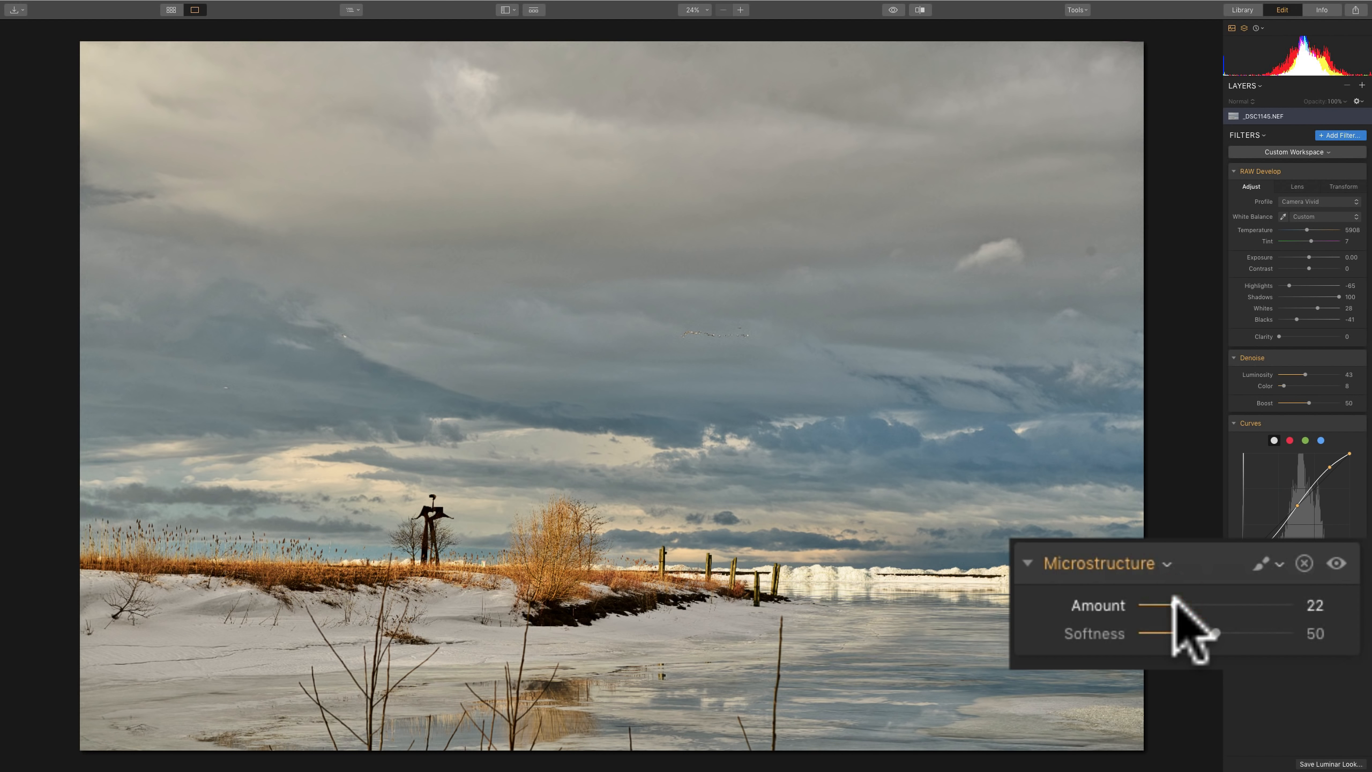
left_click_drag(1160, 604, 1173, 605)
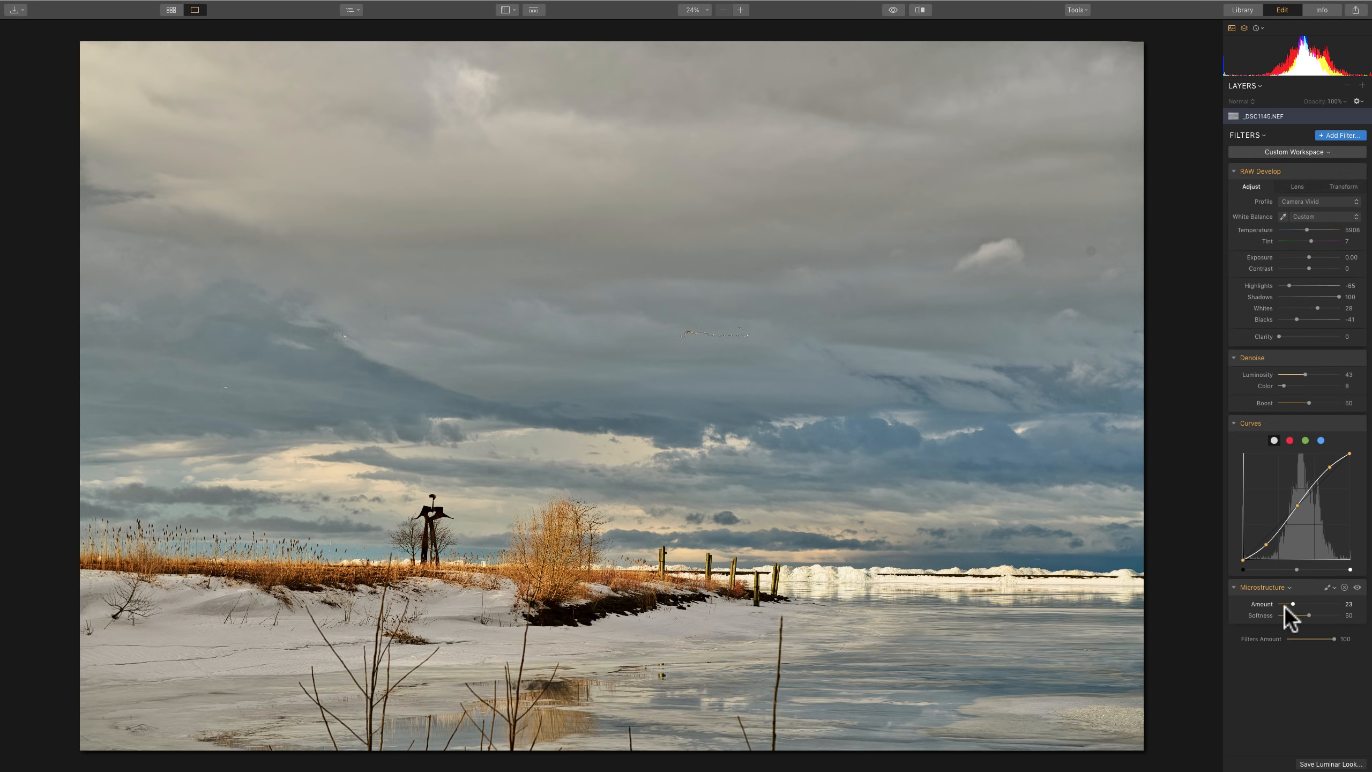
mouse_move(1301, 609)
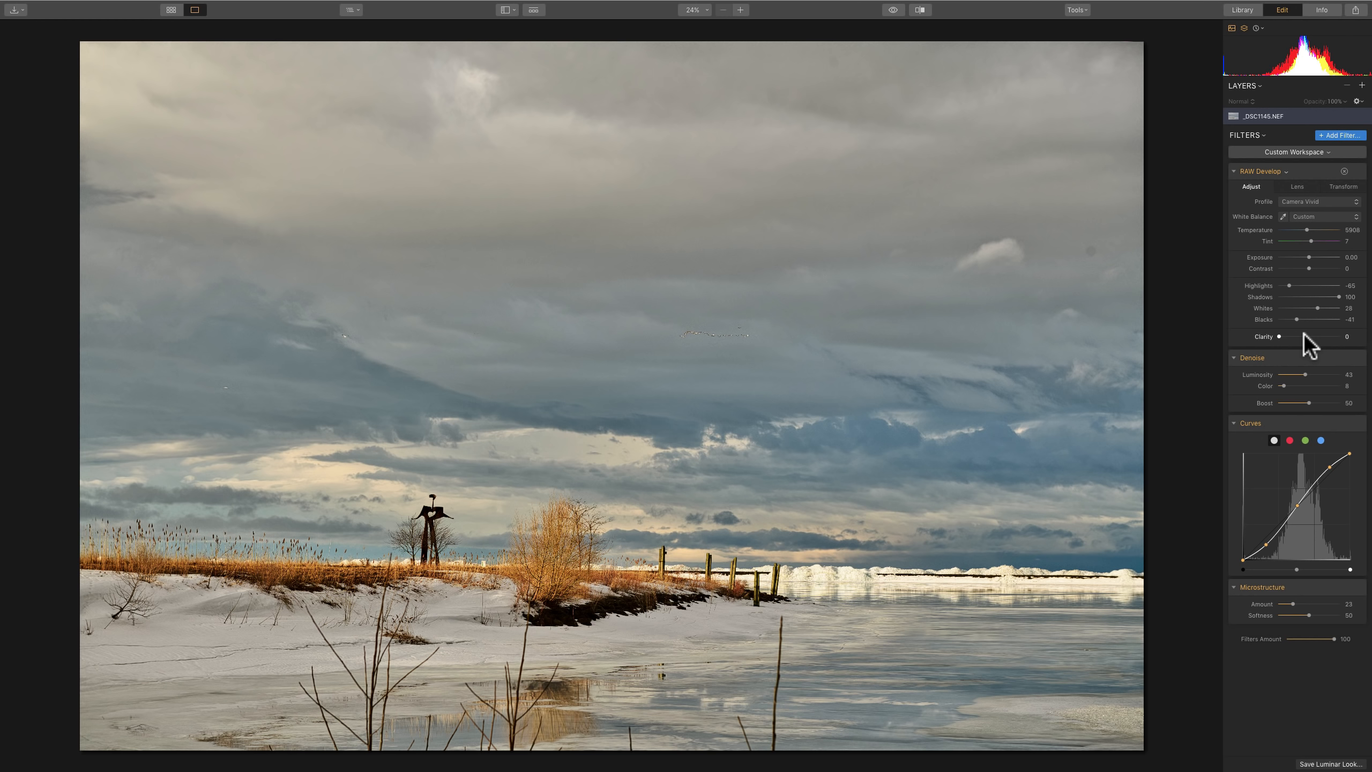
mouse_move(671, 551)
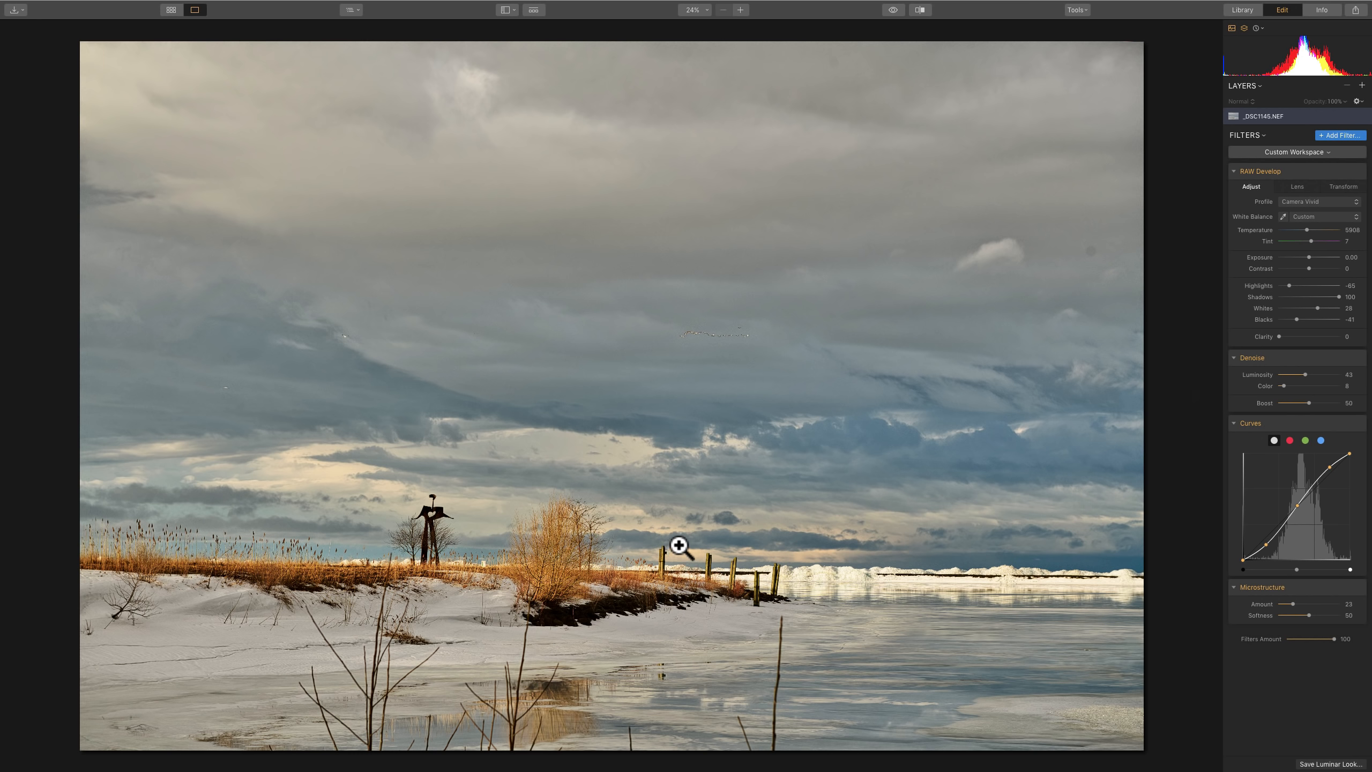
mouse_move(971, 337)
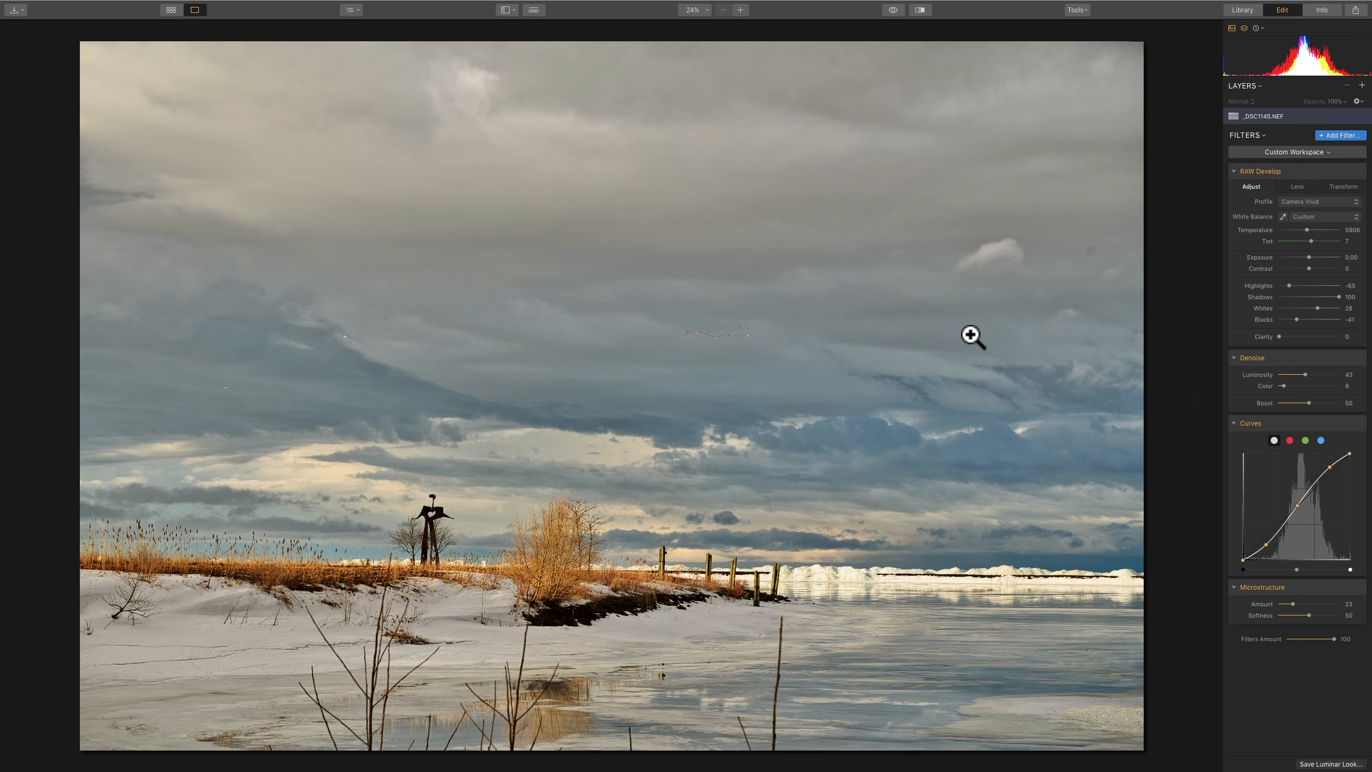
mouse_move(1342, 138)
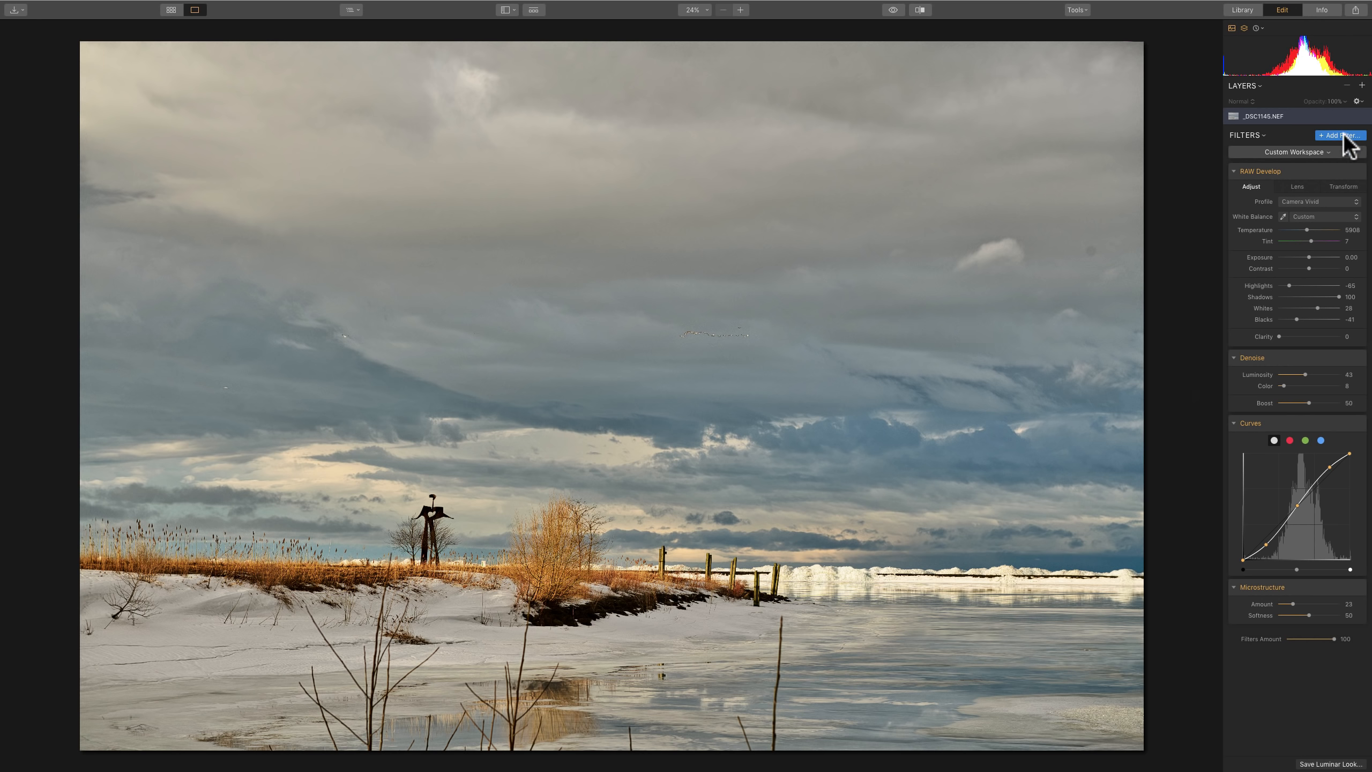
Add a Golden Hour filter at Amount 45 with Saturation boosted to 13.
left_click(1340, 135)
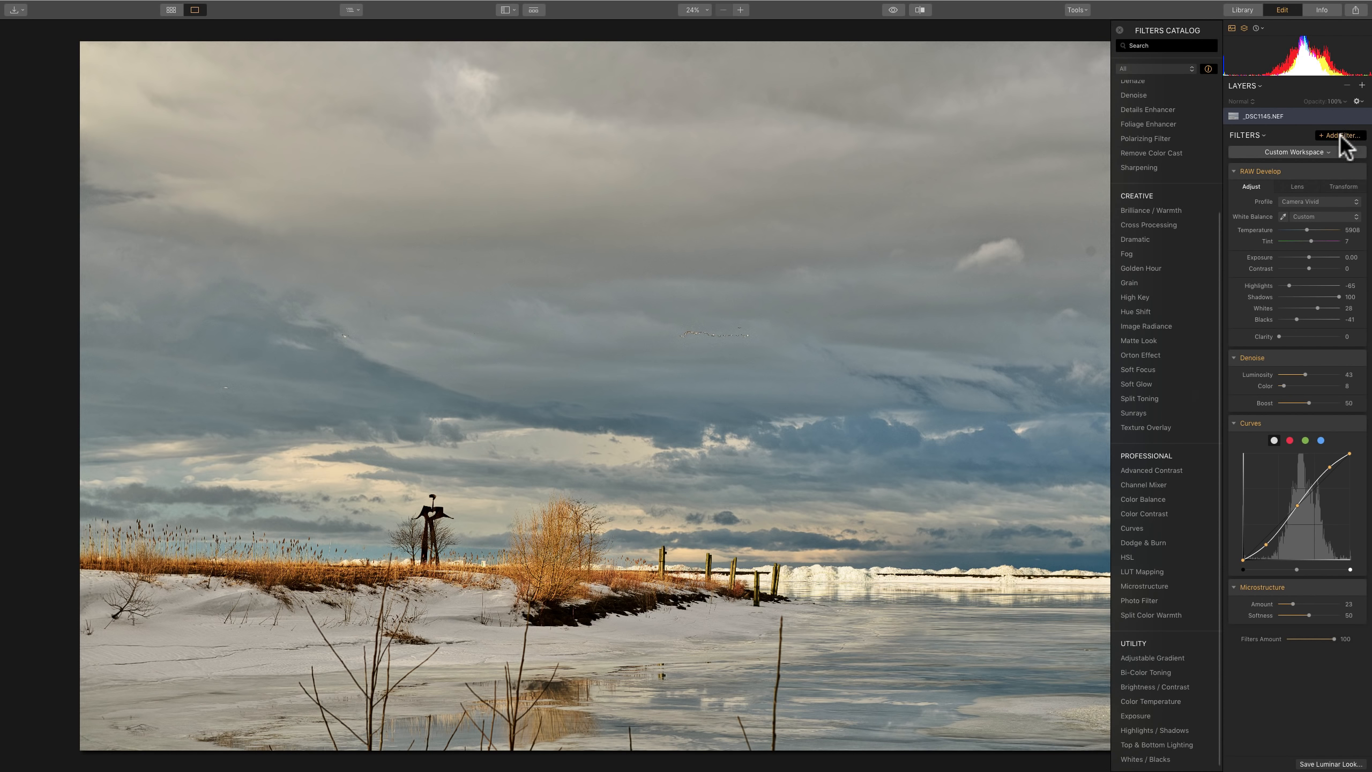
mouse_move(1153, 332)
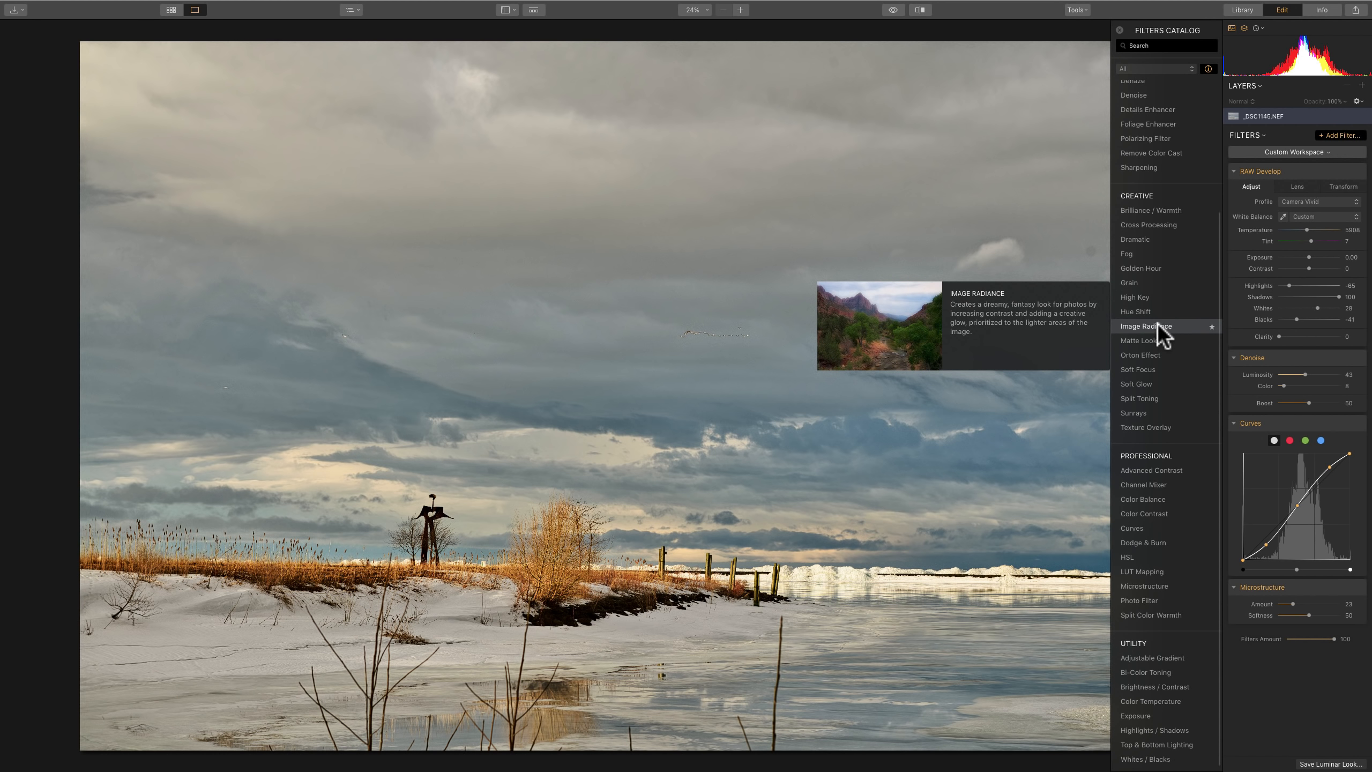
mouse_move(1152, 288)
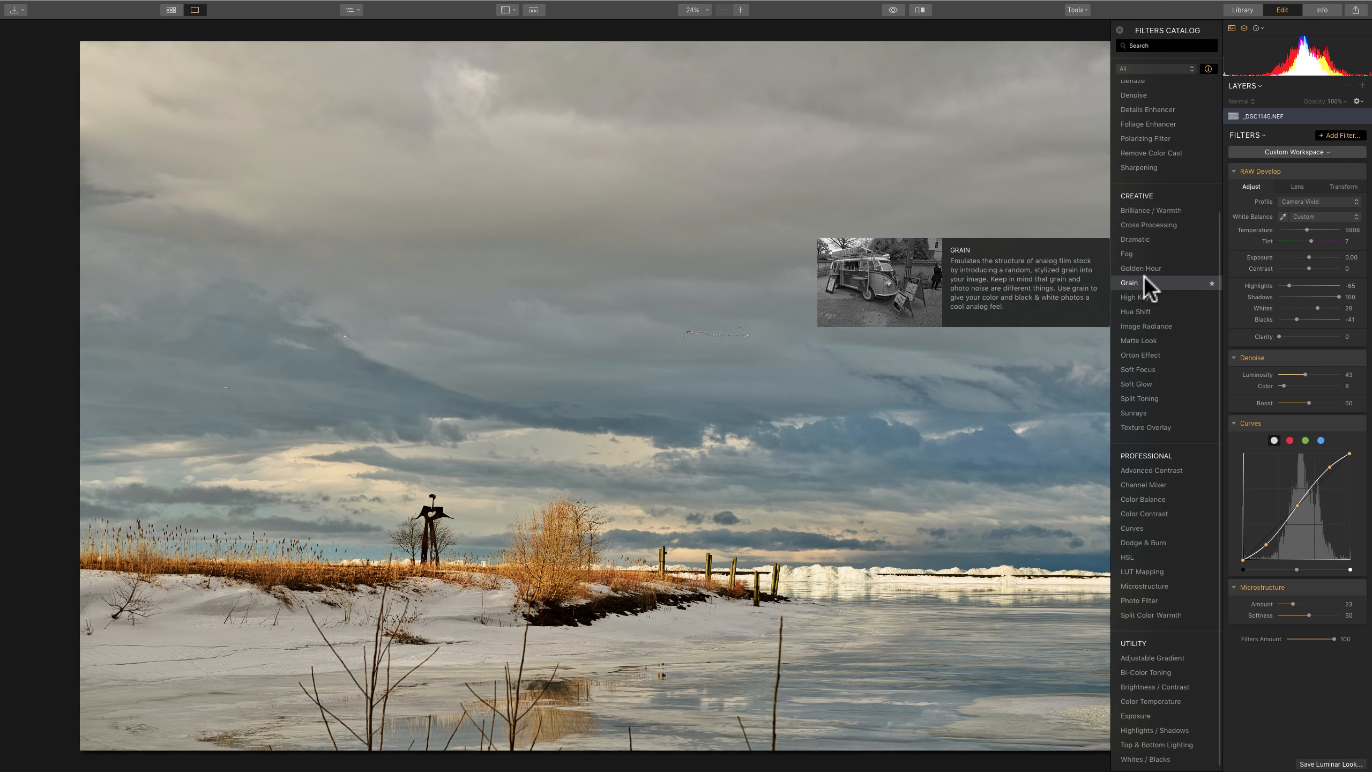
left_click(1141, 268)
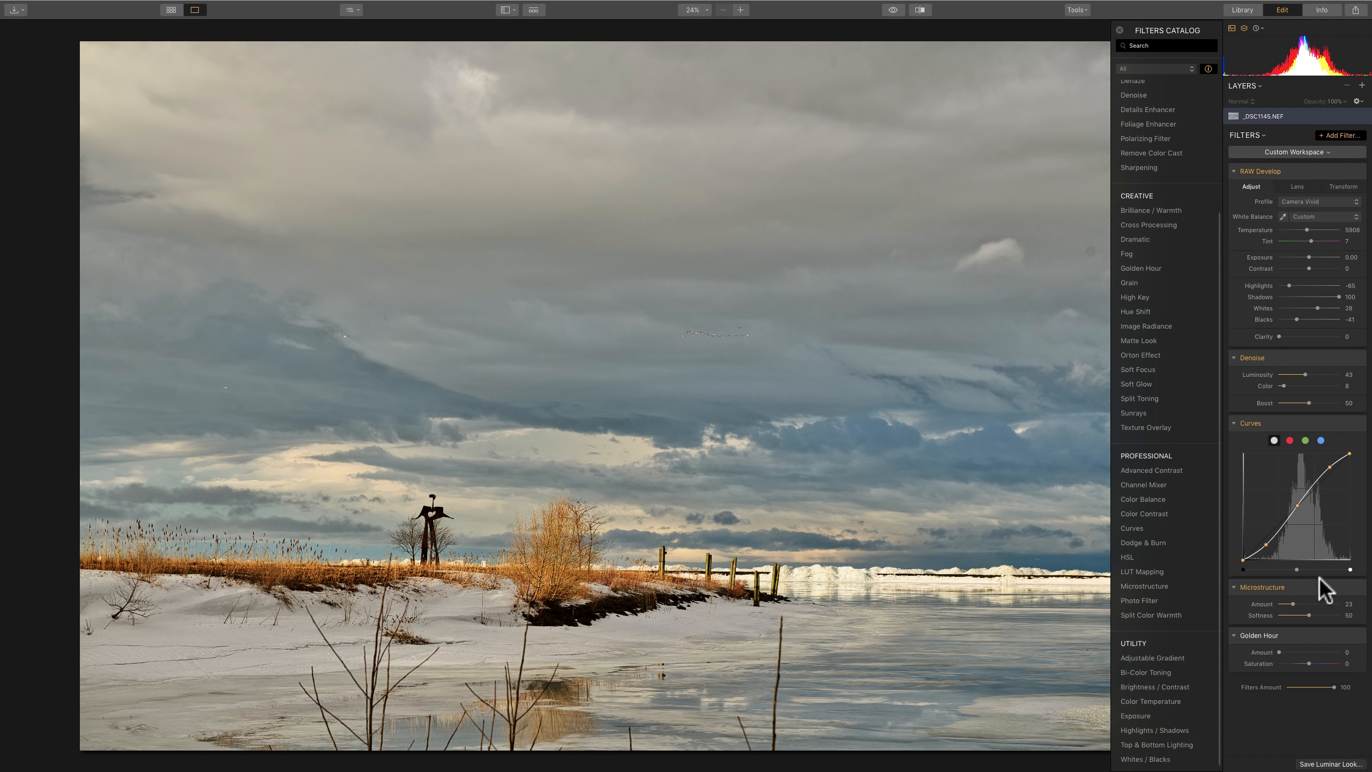
mouse_move(1107, 36)
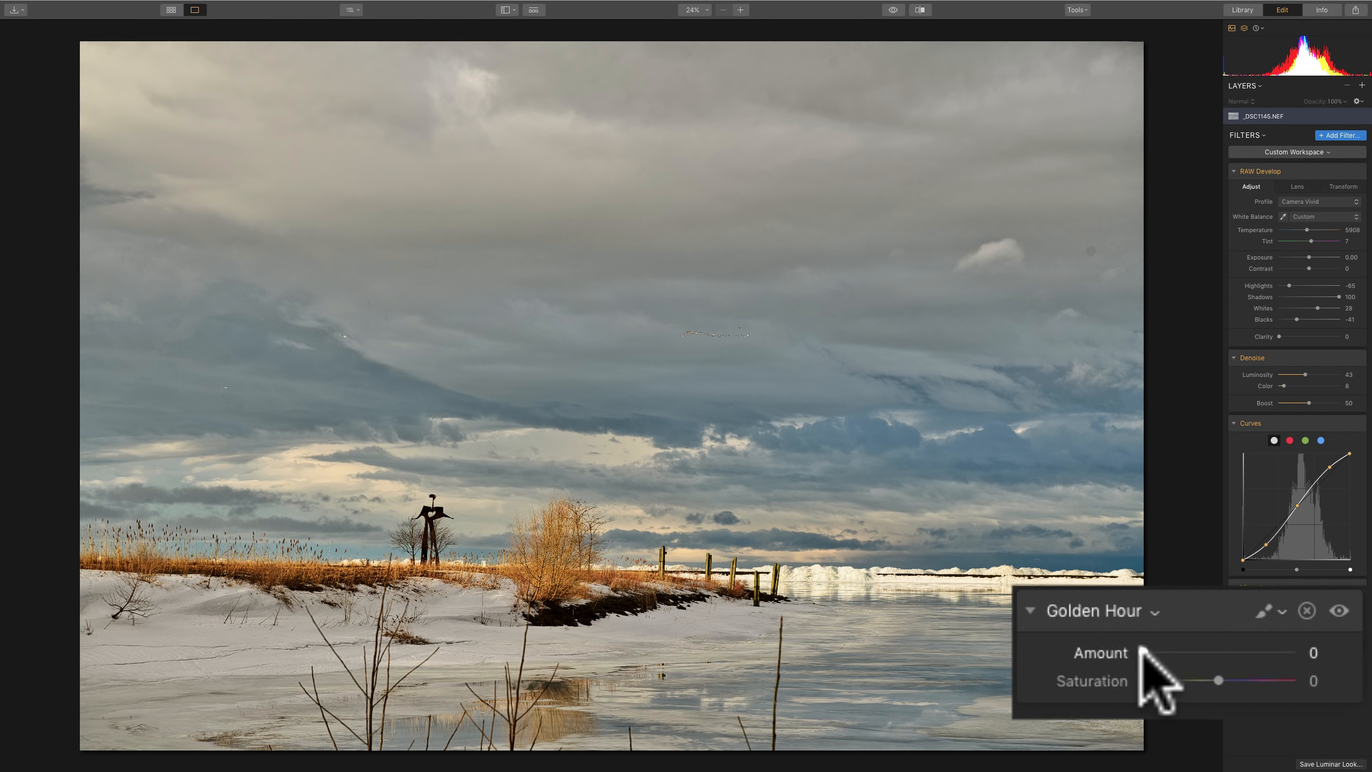
left_click_drag(1146, 653, 1198, 653)
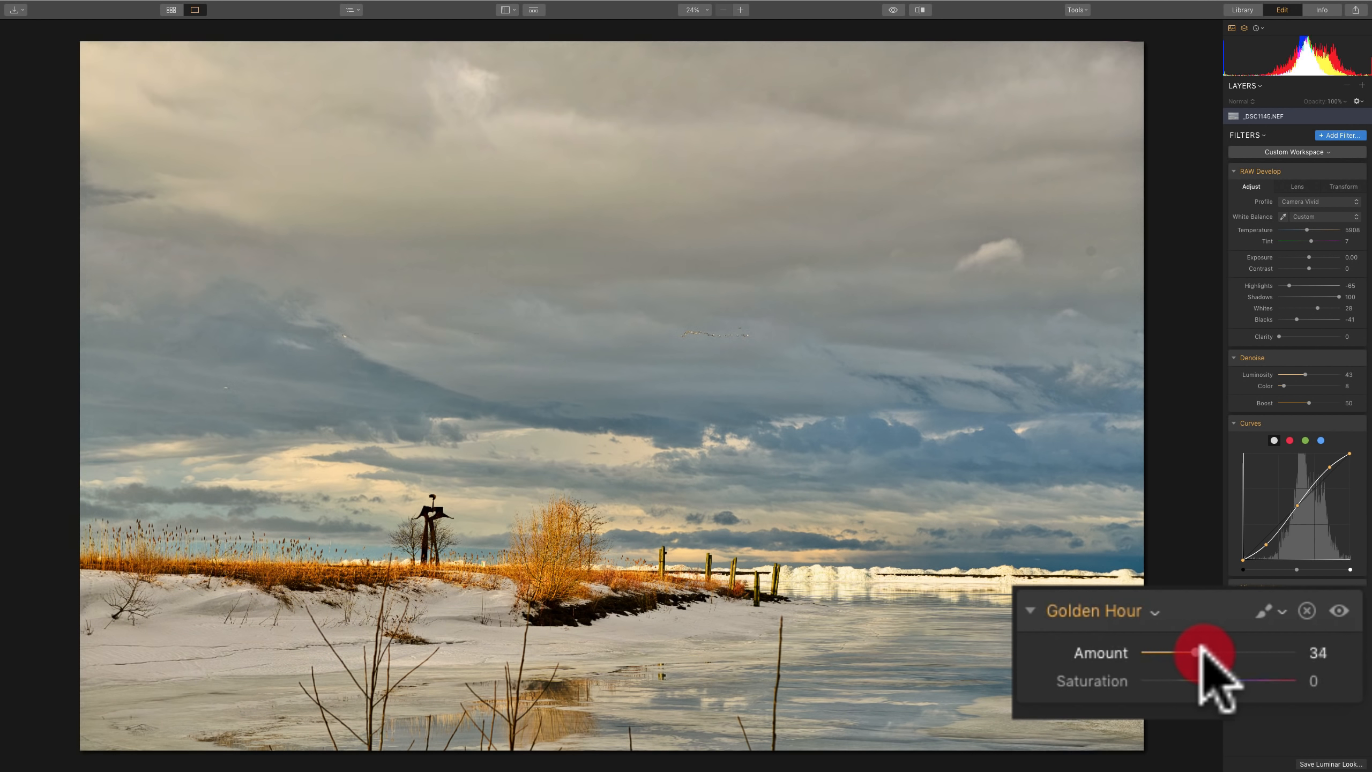
left_click_drag(1194, 652, 1203, 652)
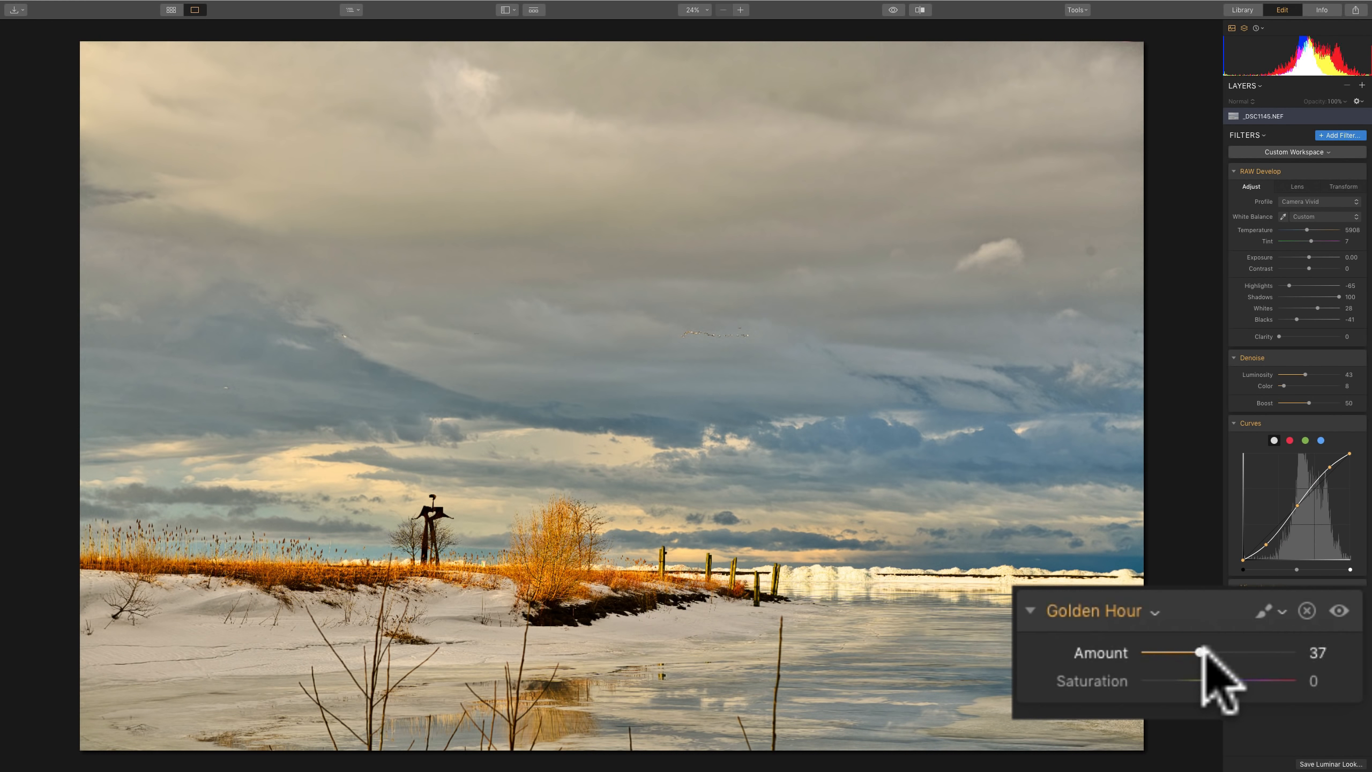
left_click_drag(1196, 653, 1206, 653)
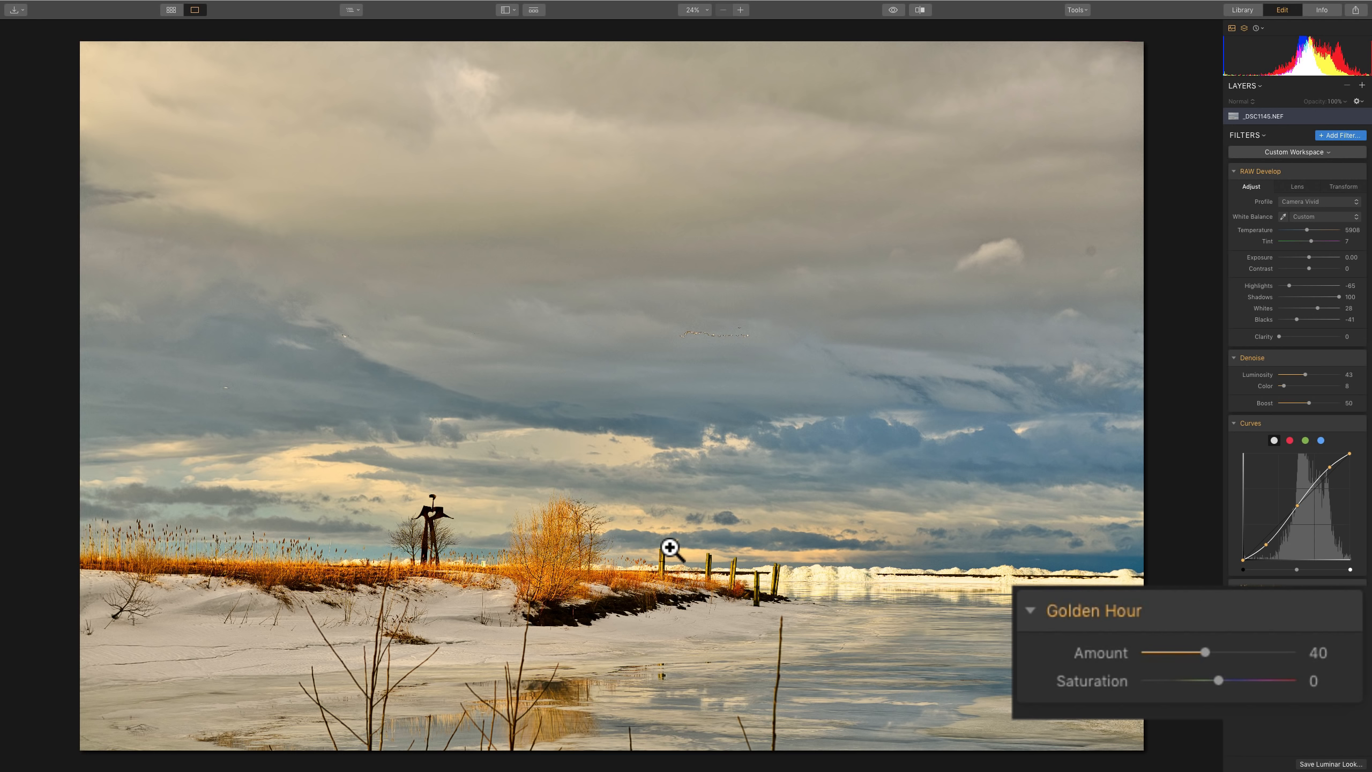
mouse_move(610, 381)
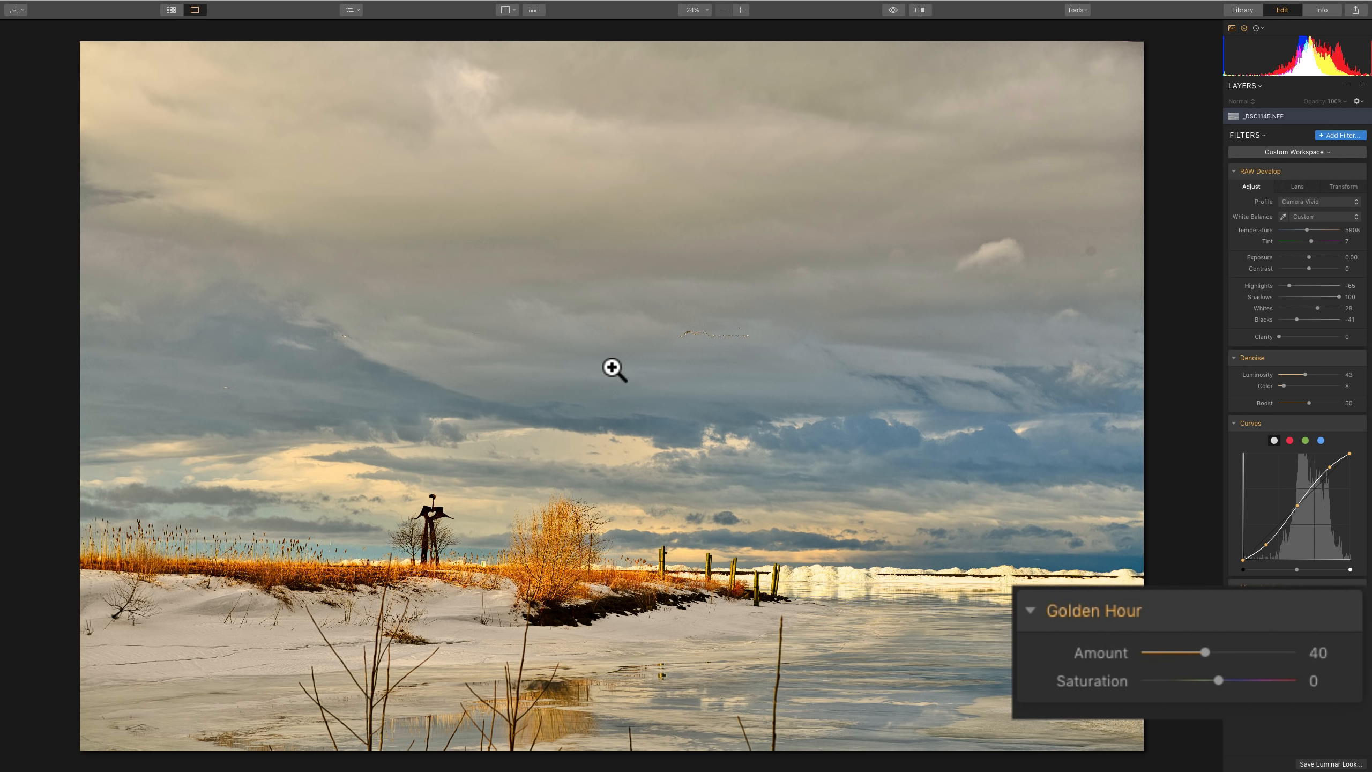
mouse_move(1116, 573)
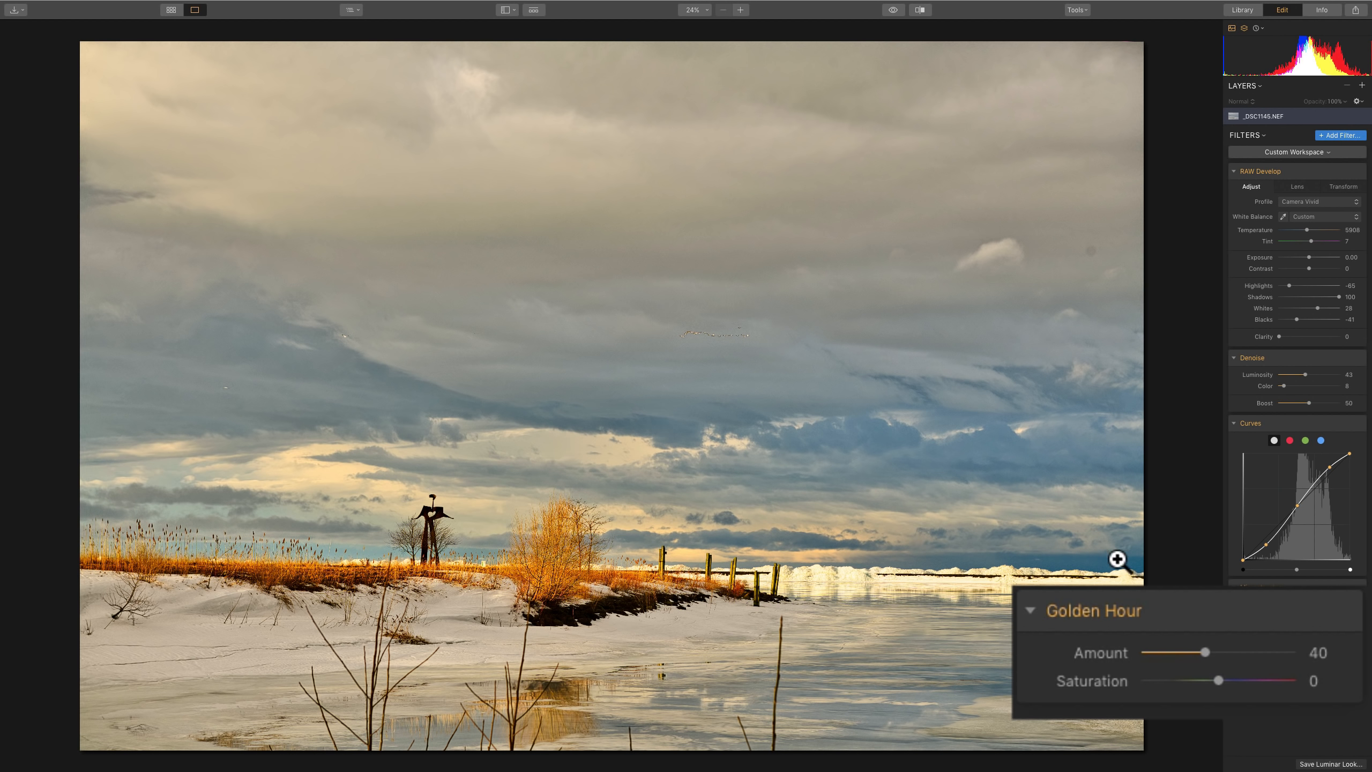
left_click_drag(1206, 653, 1214, 652)
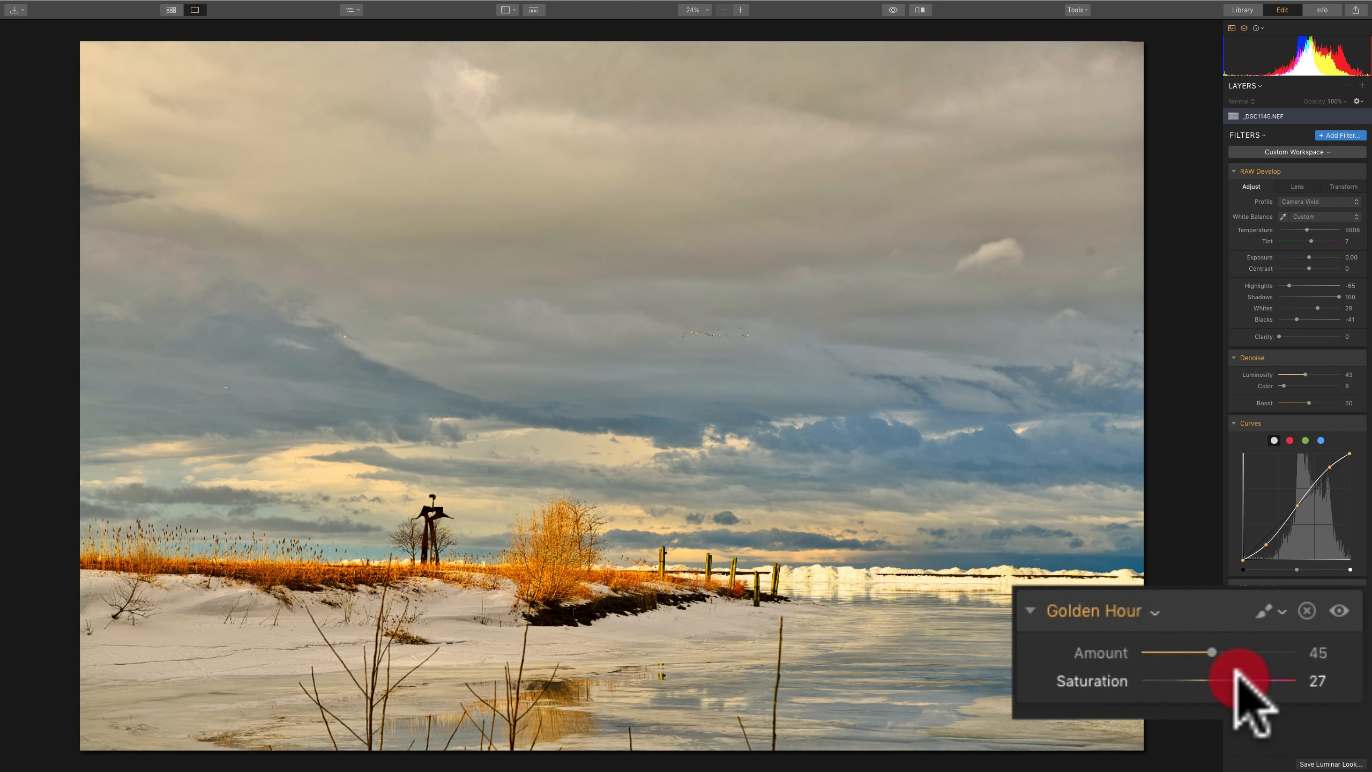
left_click_drag(1243, 680, 1290, 672)
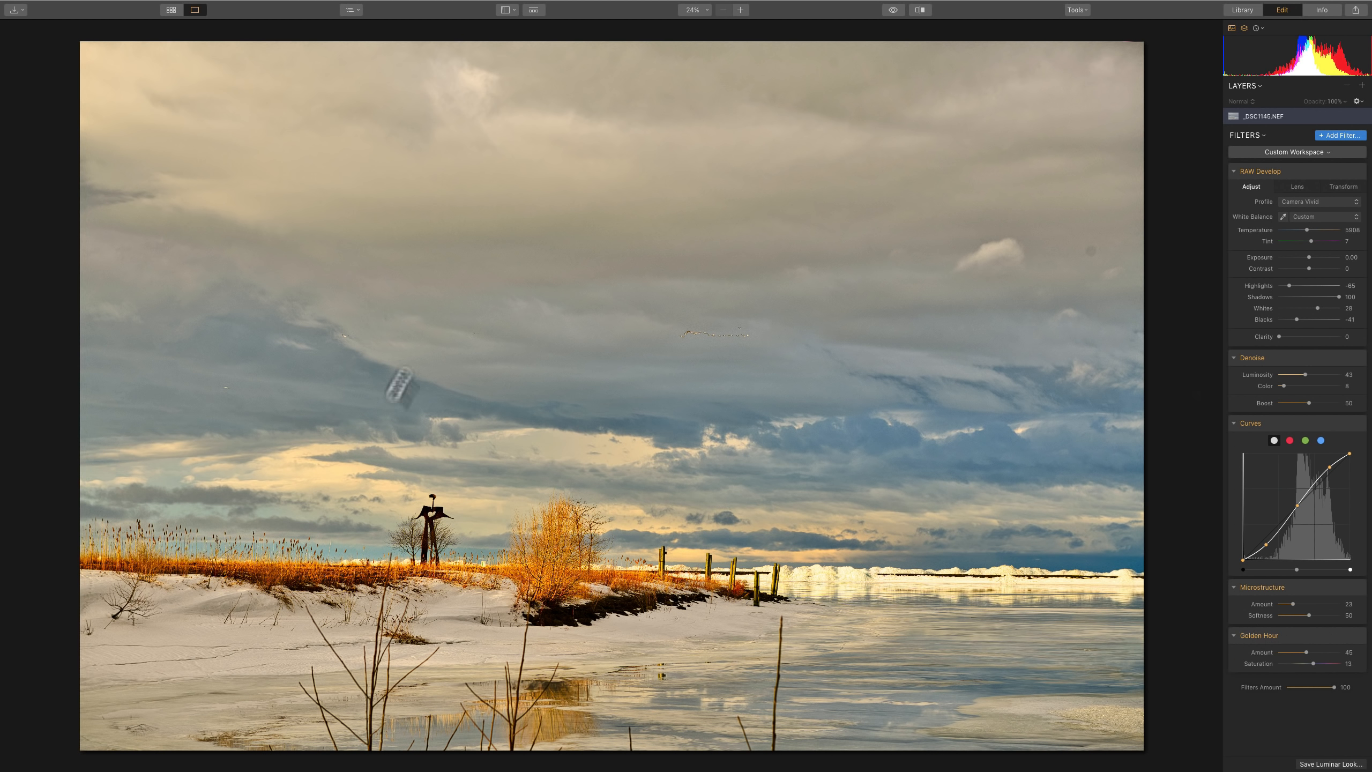
mouse_move(1279, 519)
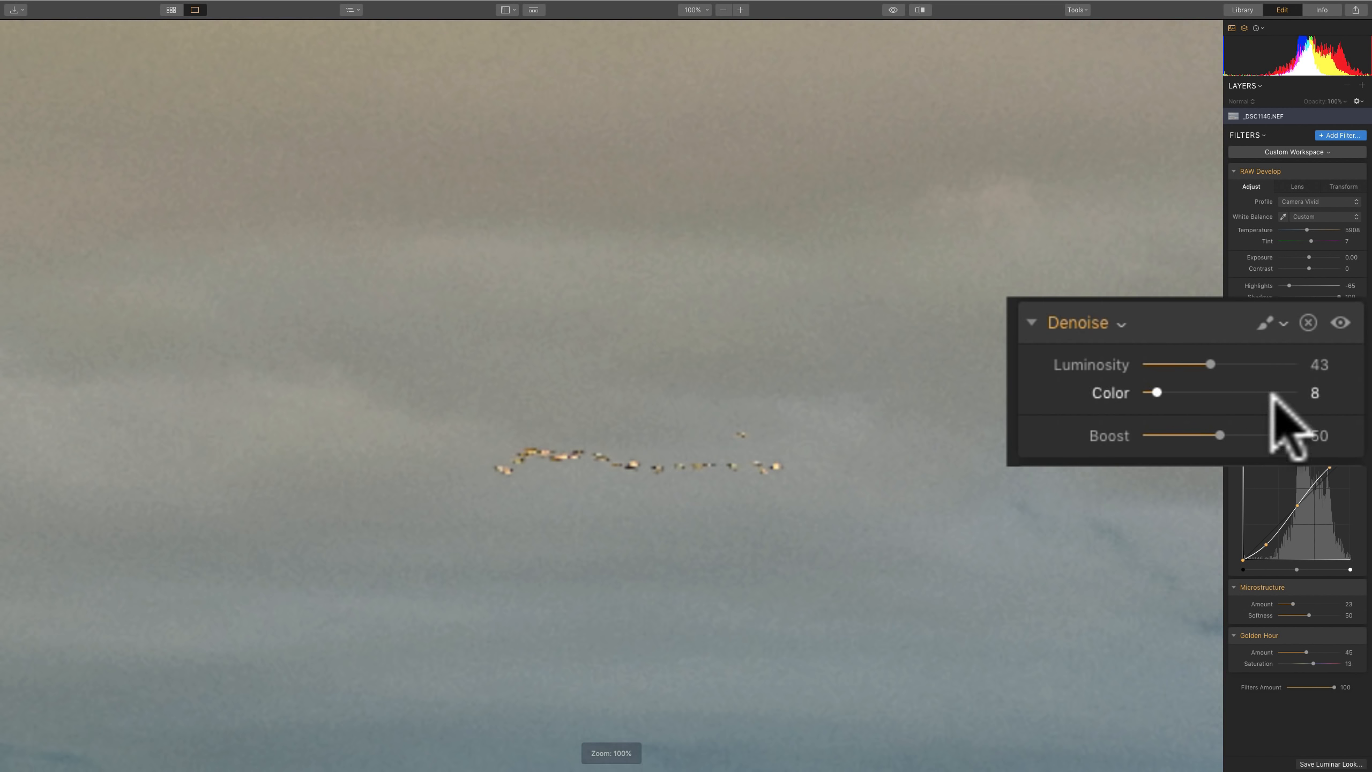
left_click_drag(1210, 364, 1246, 365)
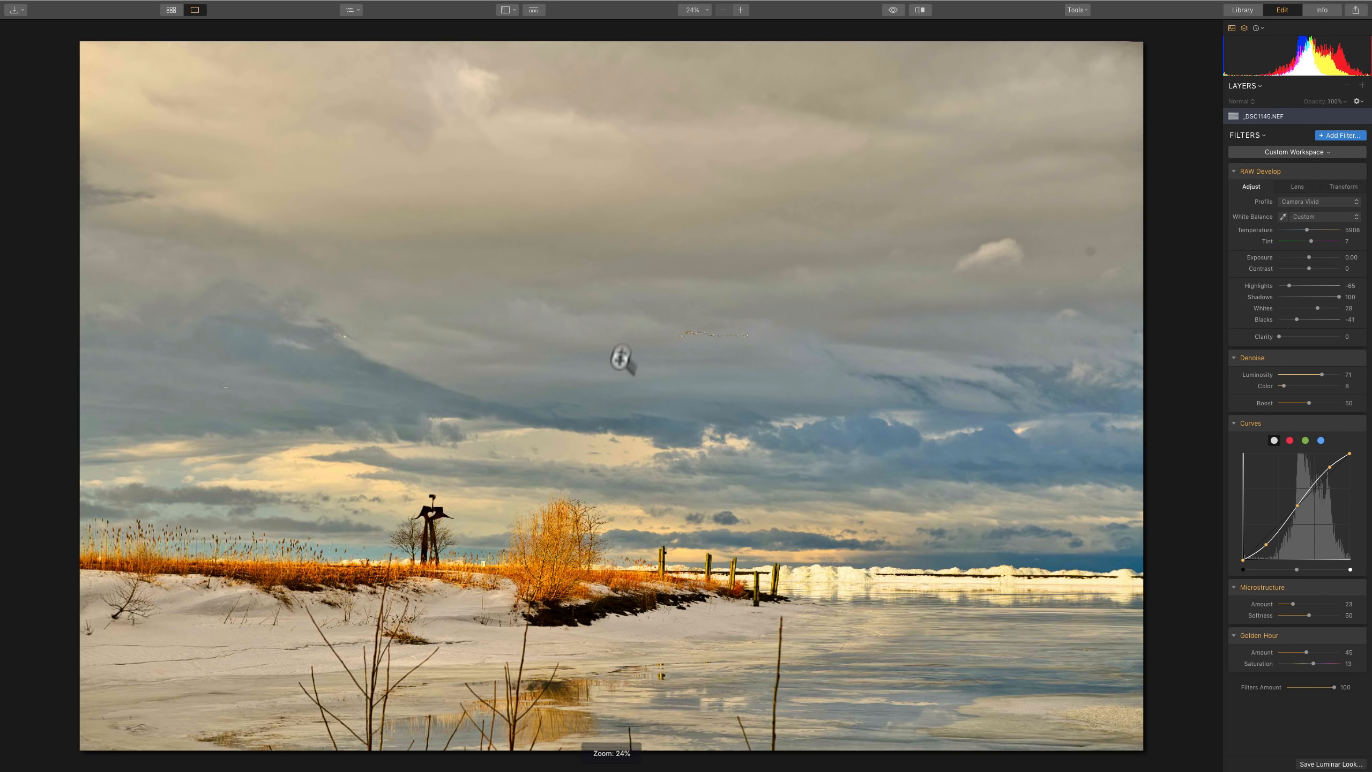
mouse_move(974, 326)
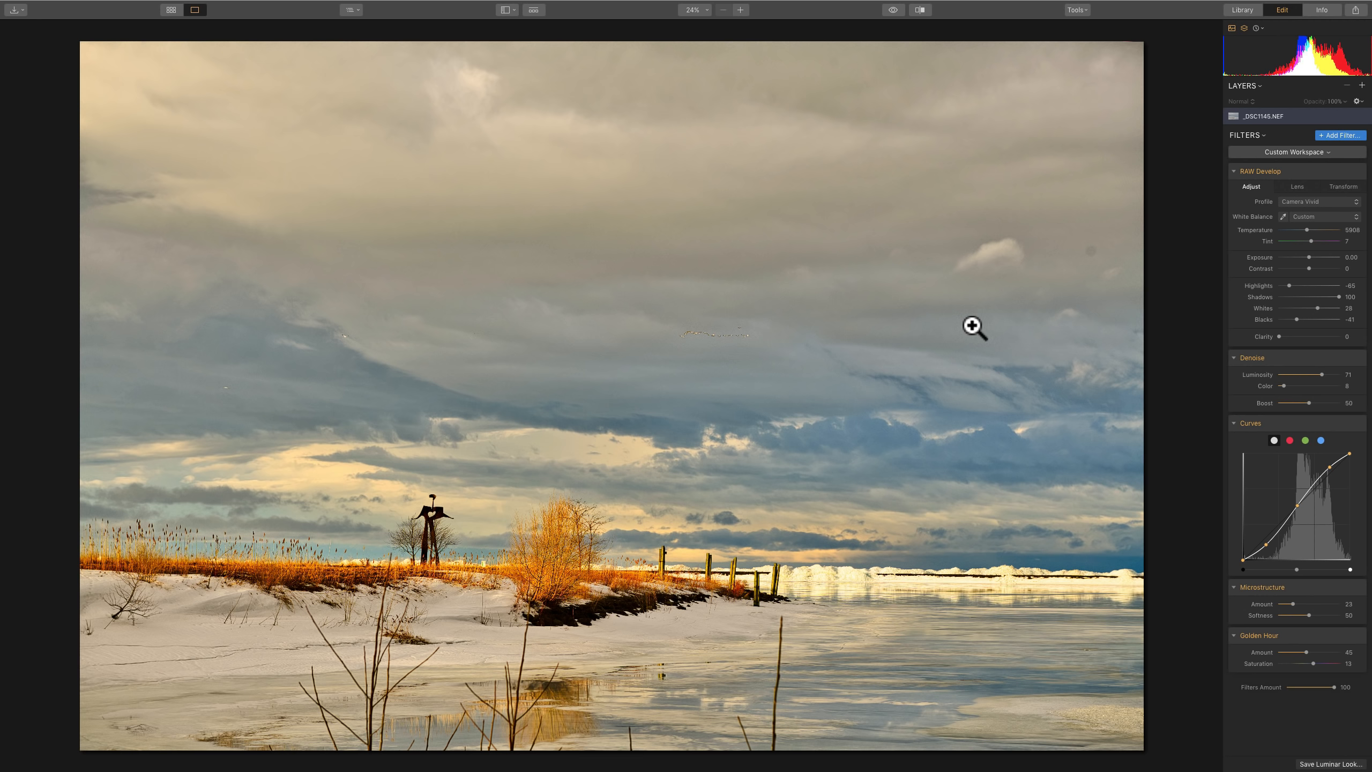
mouse_move(919, 117)
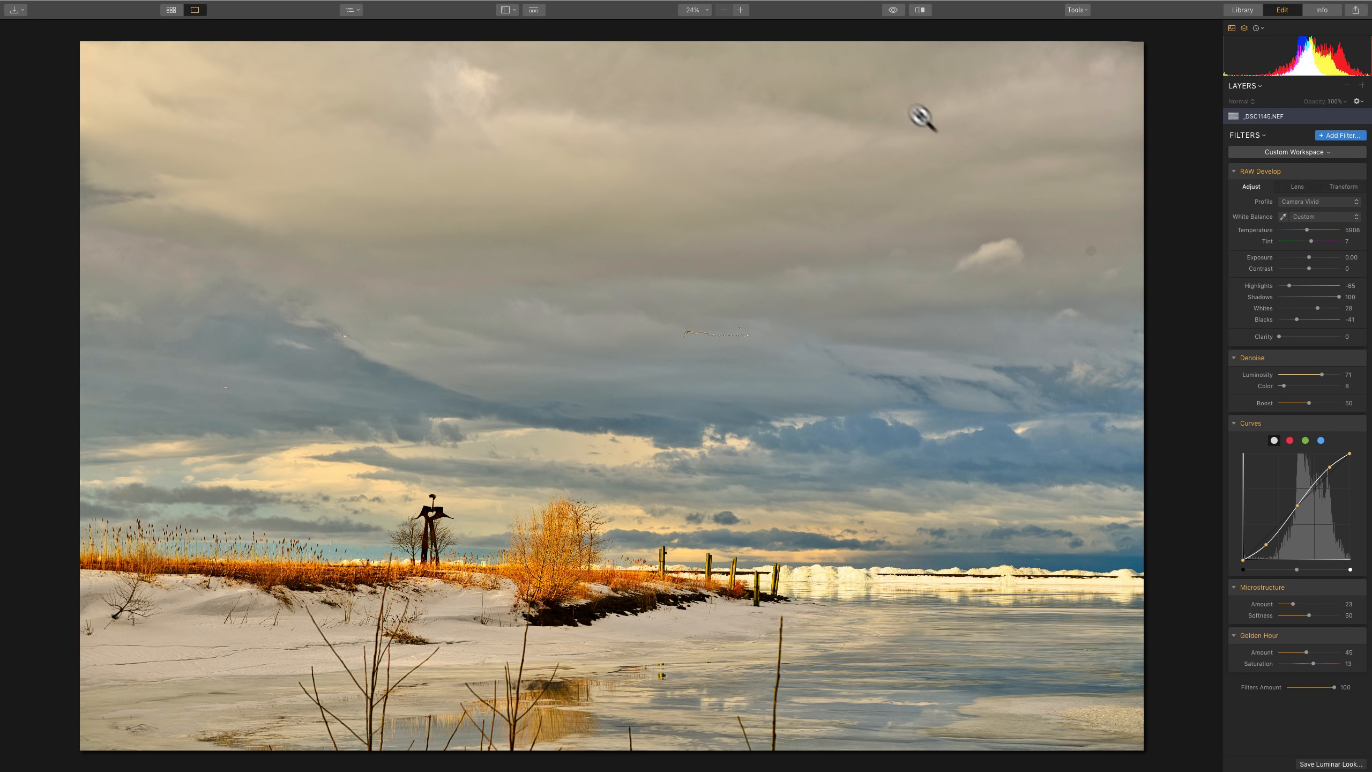
mouse_move(784, 209)
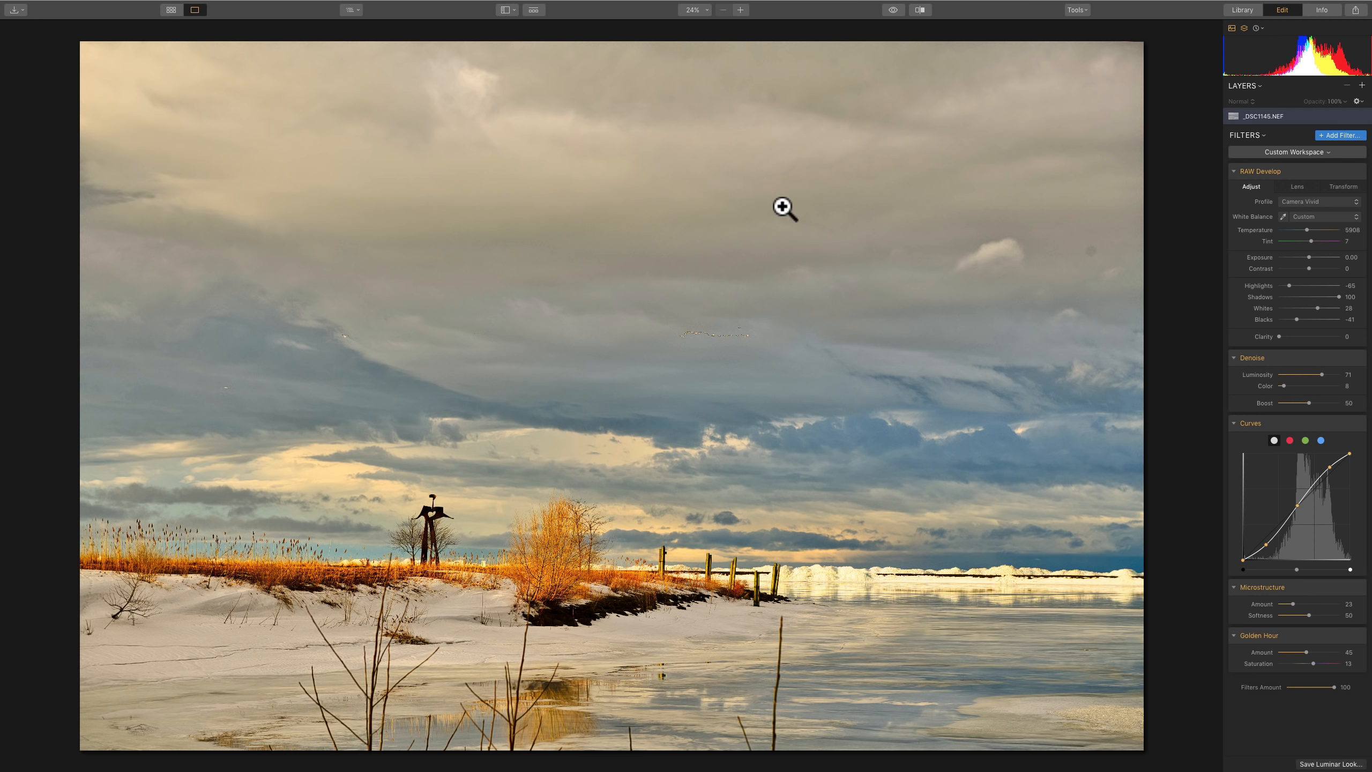
mouse_move(840, 230)
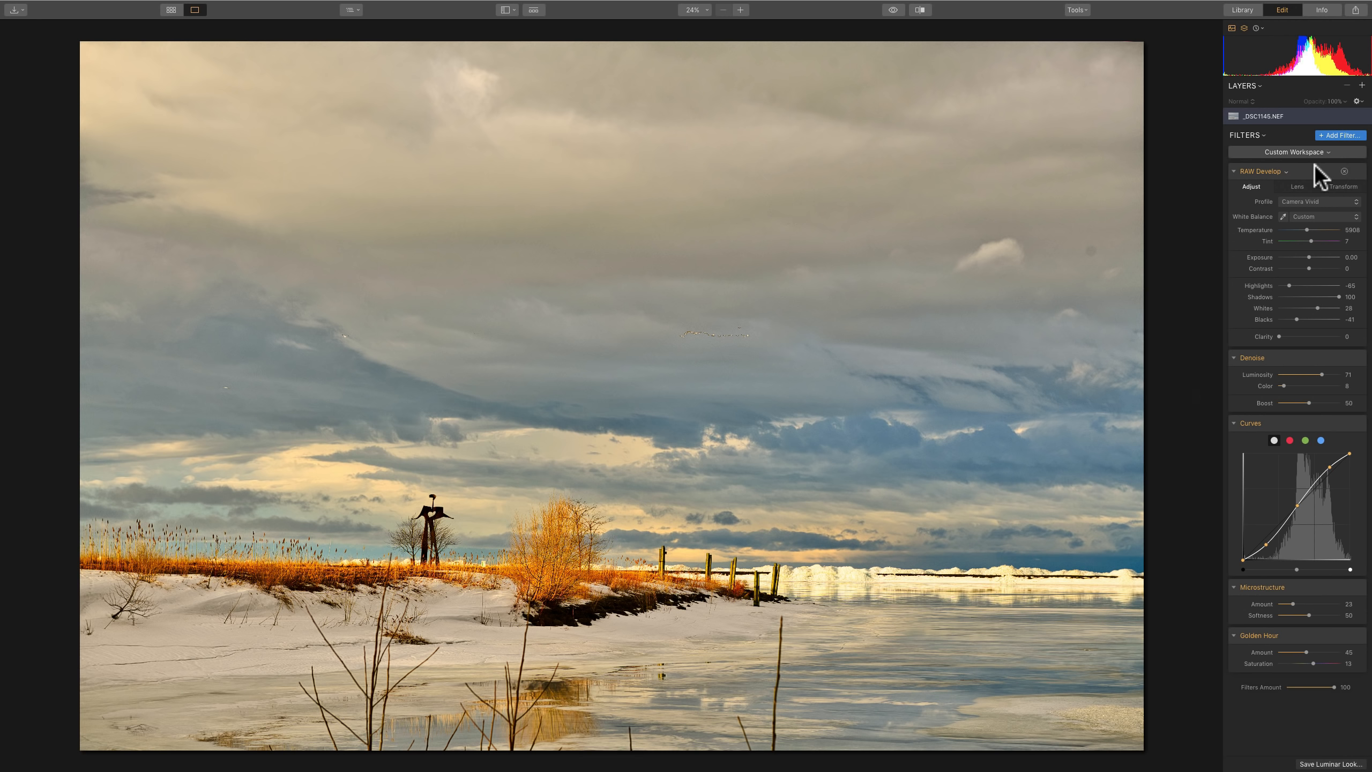
Collapse the RAW Develop, Denoise, Curves, Microstructure and Golden Hour sections to headers only.
left_click(1234, 171)
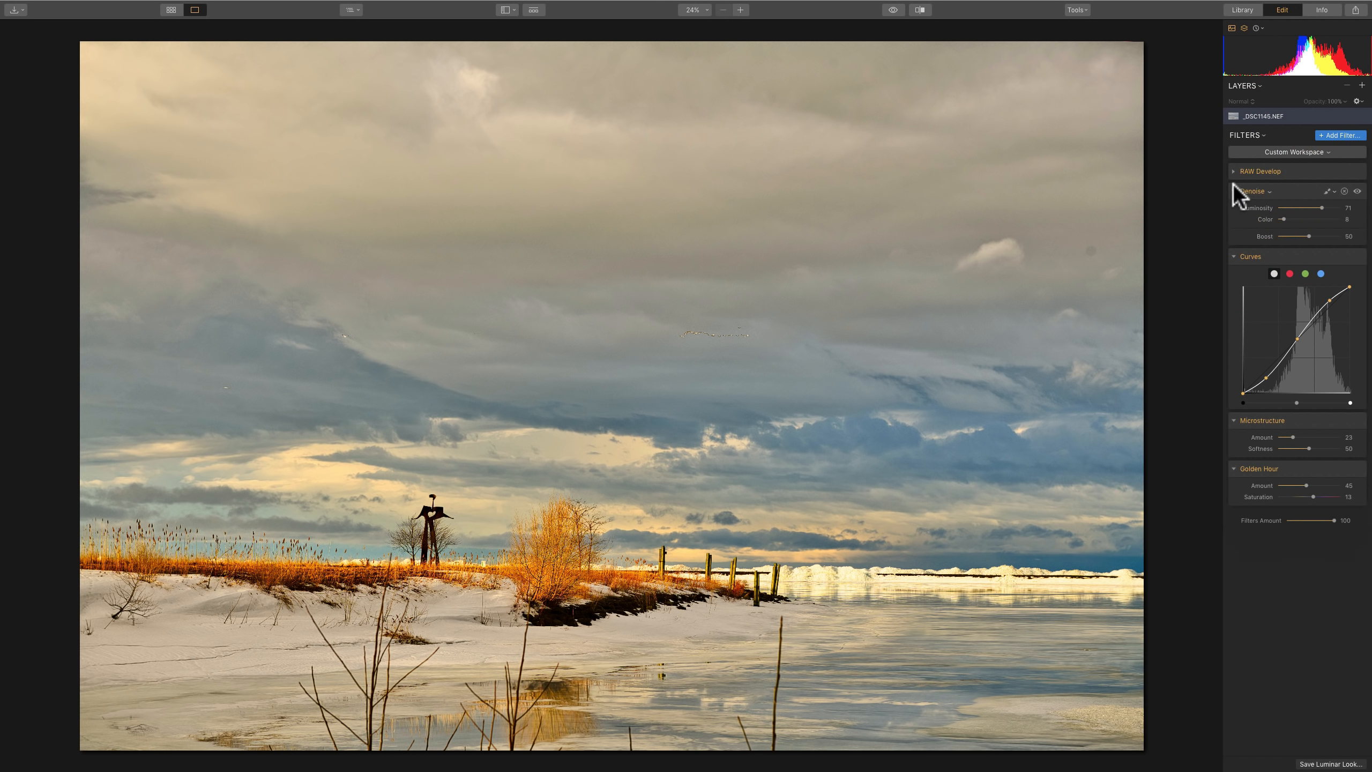
left_click(1233, 190)
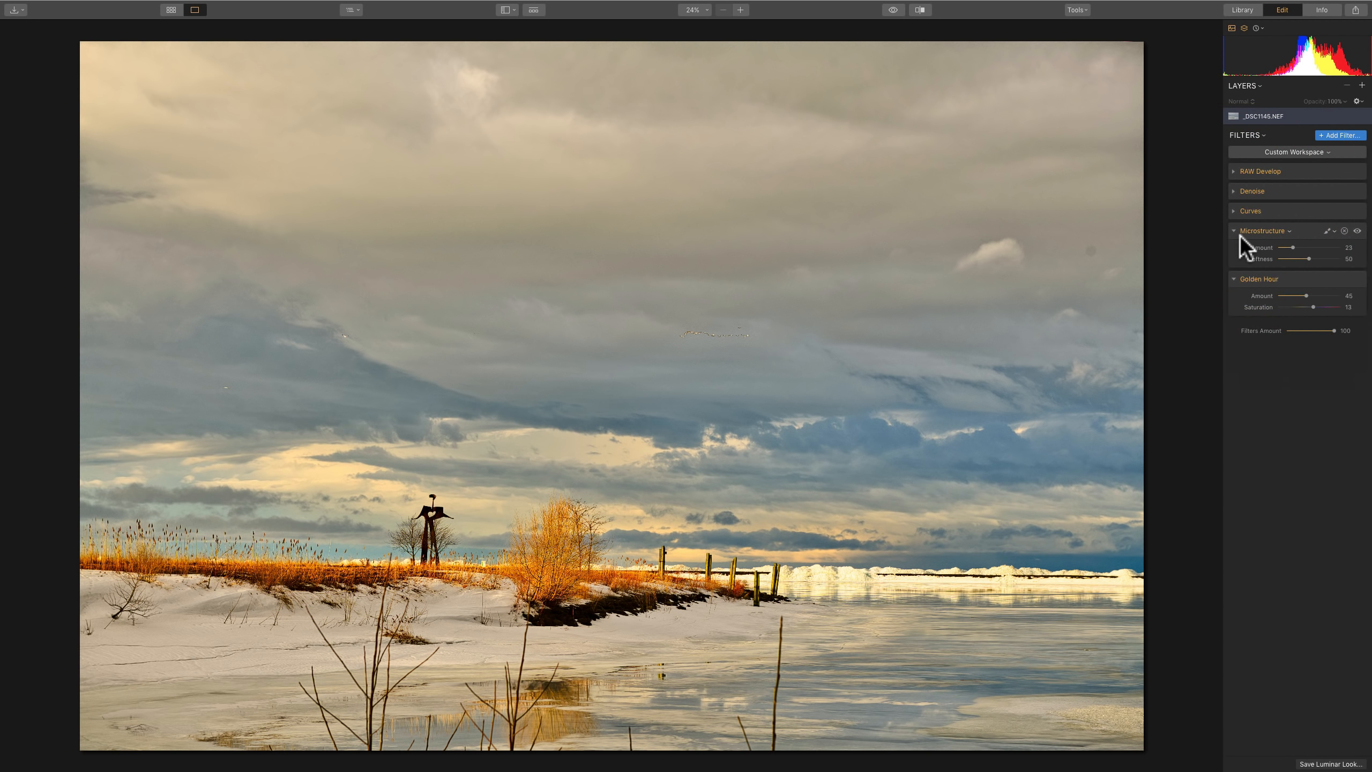
left_click(1263, 231)
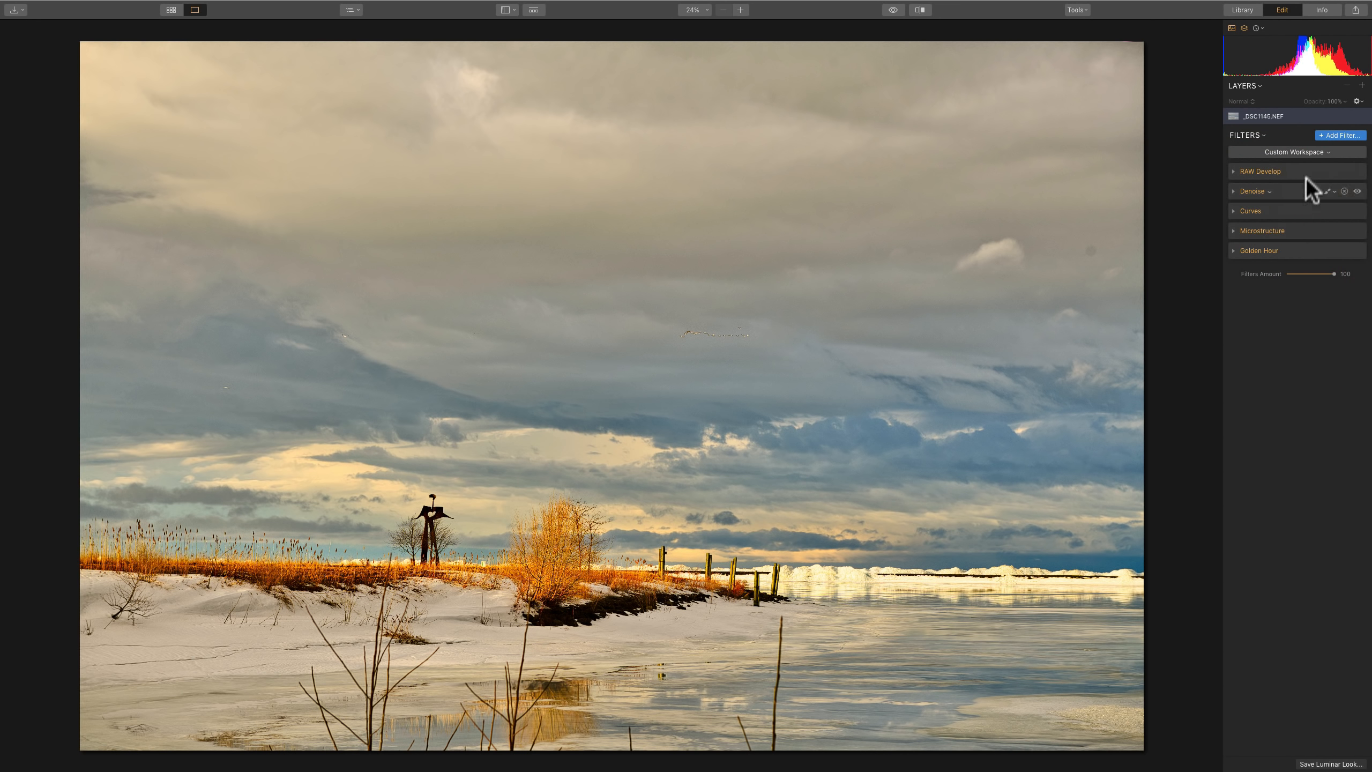
left_click(1340, 135)
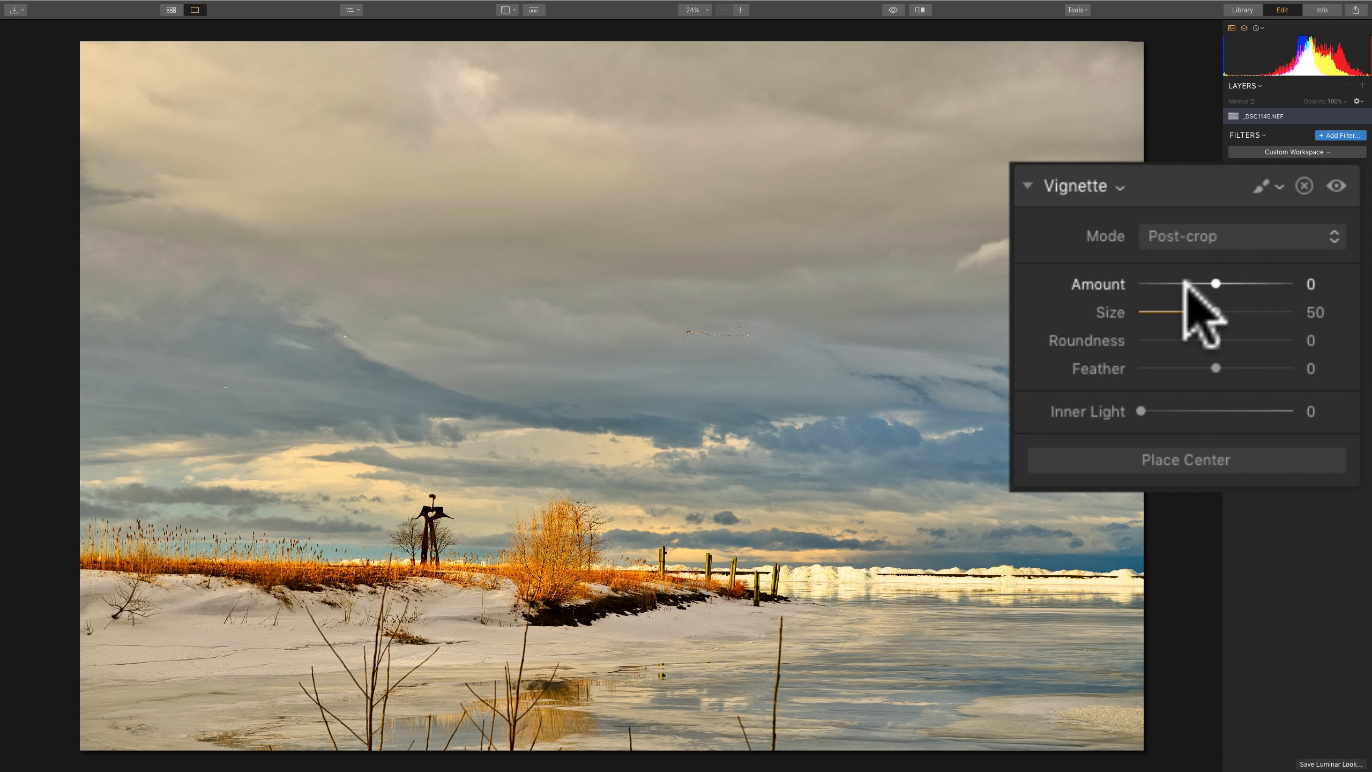
mouse_move(1188, 264)
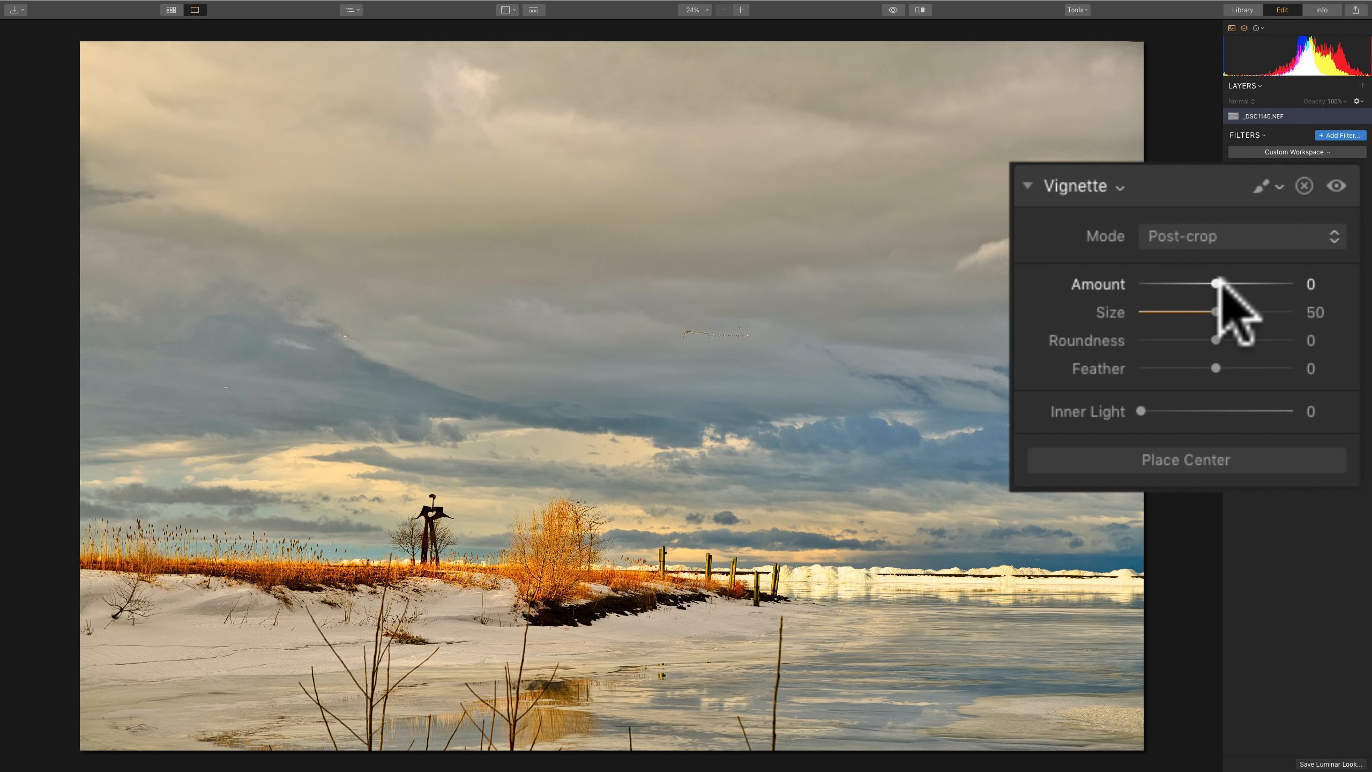
mouse_move(1218, 287)
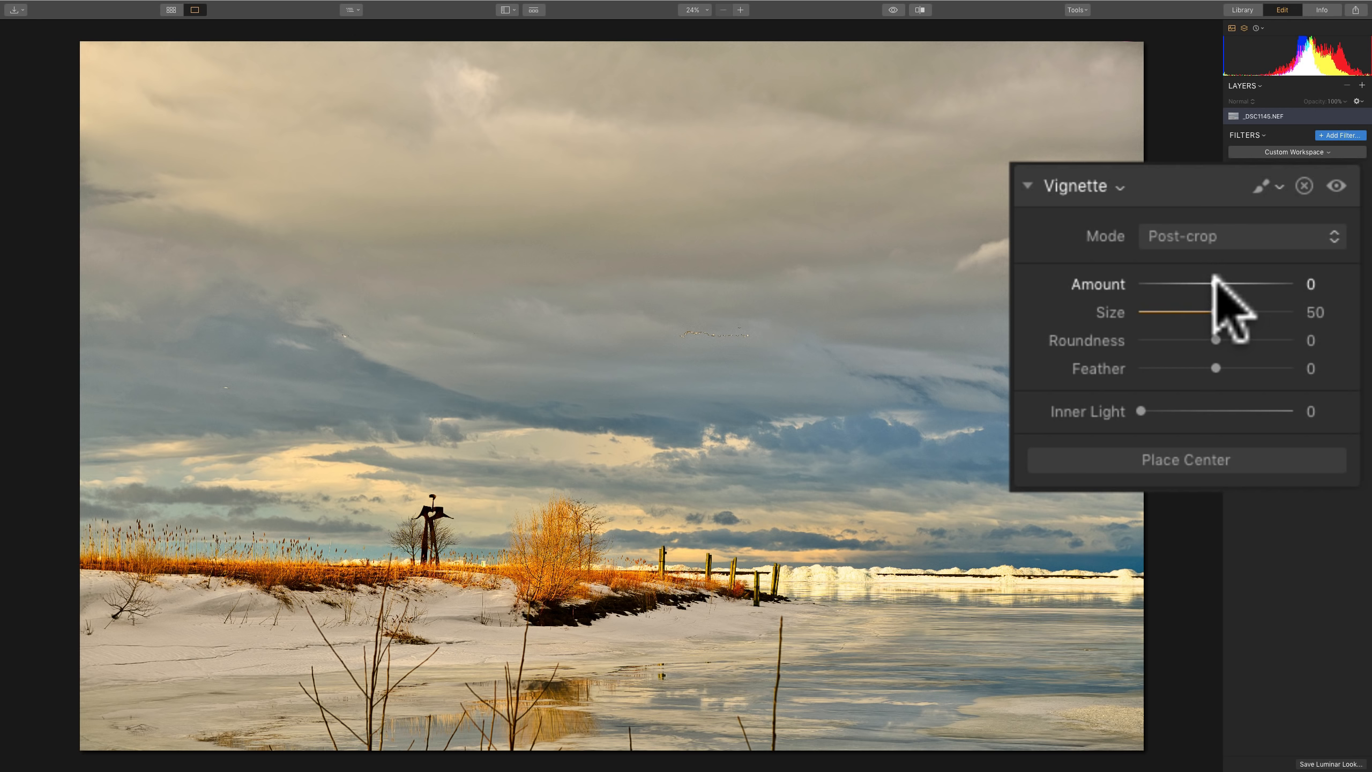
Set the Vignette to Amount -58, Size 28, Roundness -30 and Feather 16.
left_click_drag(1217, 283, 1155, 283)
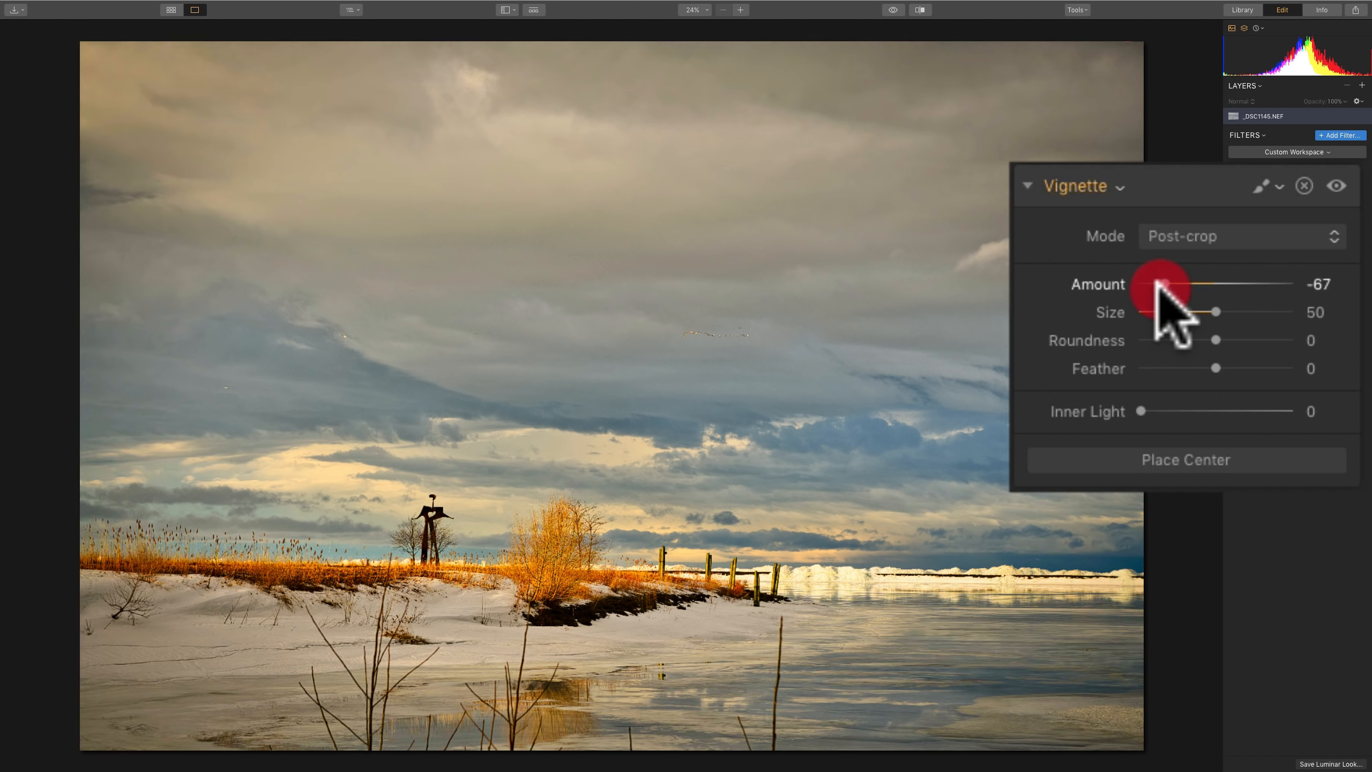
left_click_drag(1160, 289, 1225, 289)
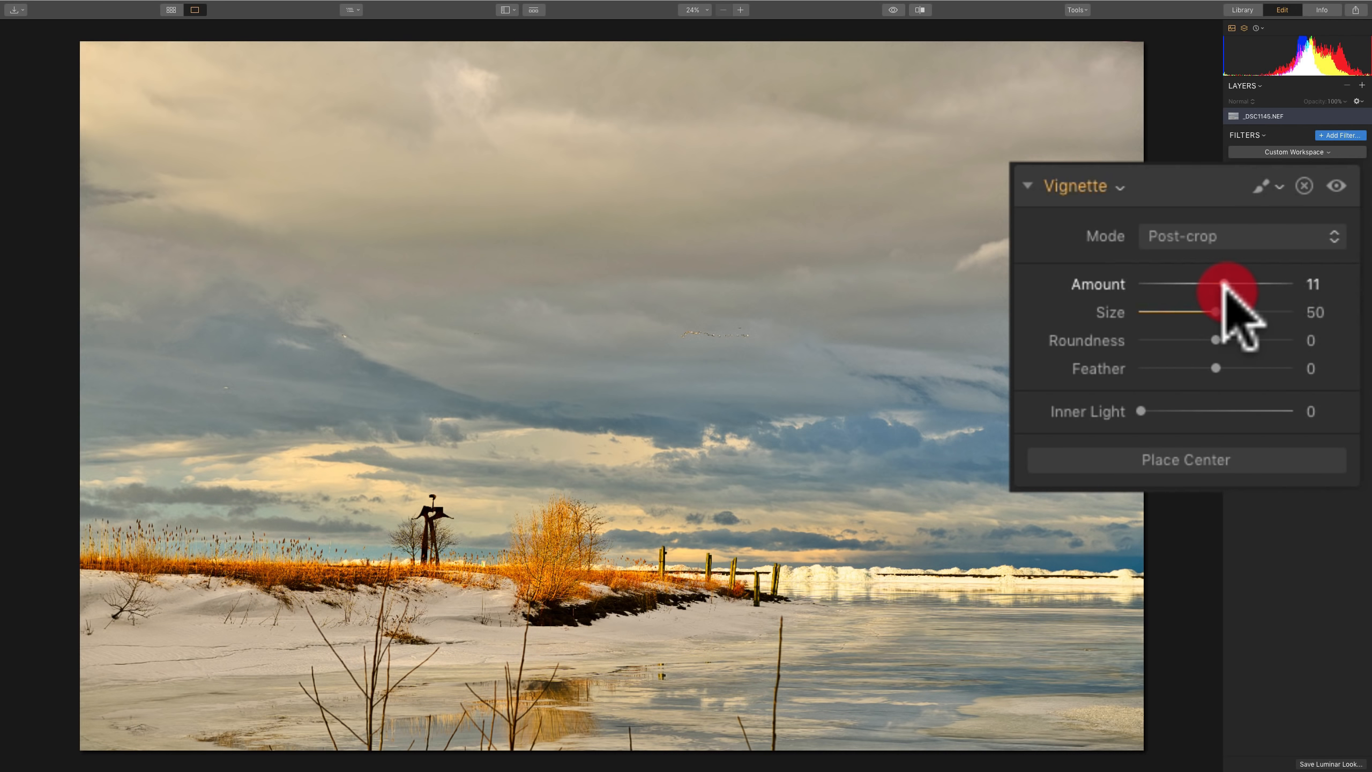
left_click_drag(1225, 283, 1173, 283)
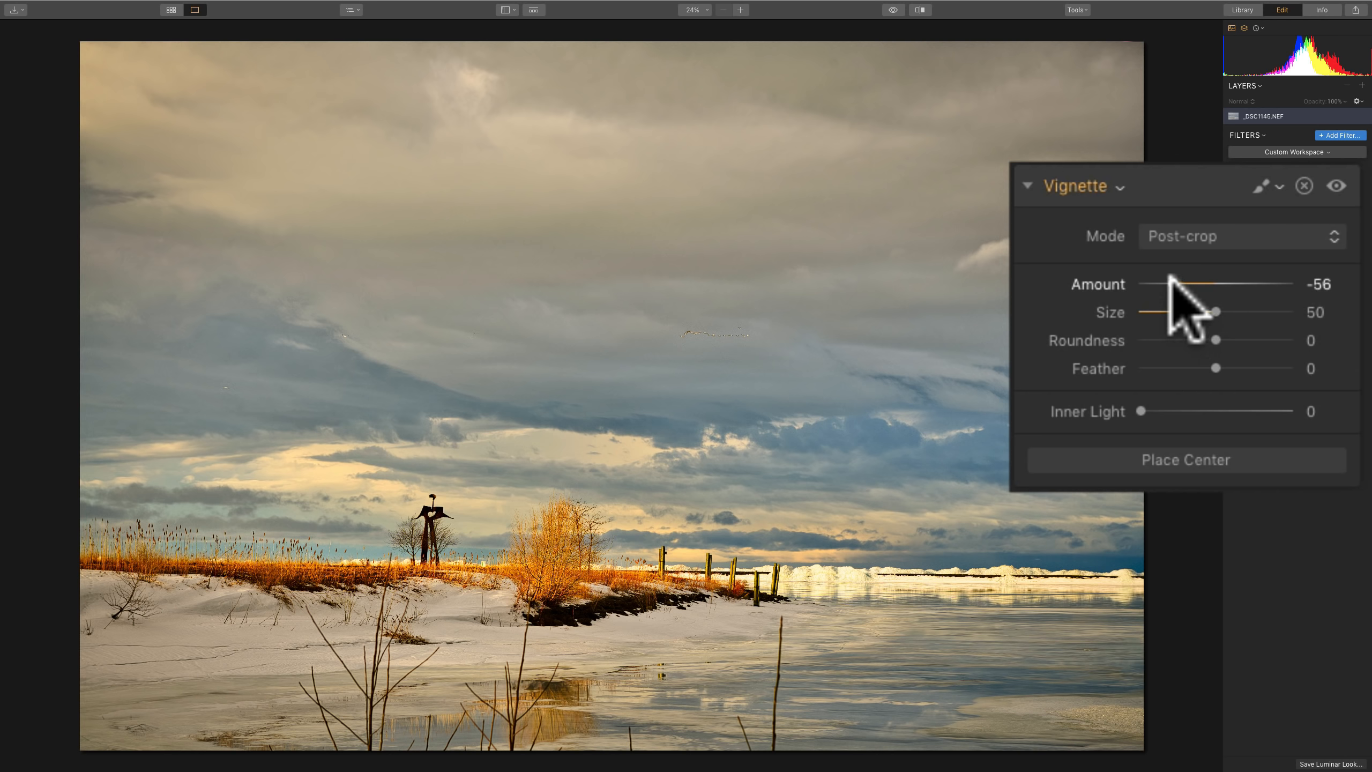
left_click_drag(1137, 284, 1160, 284)
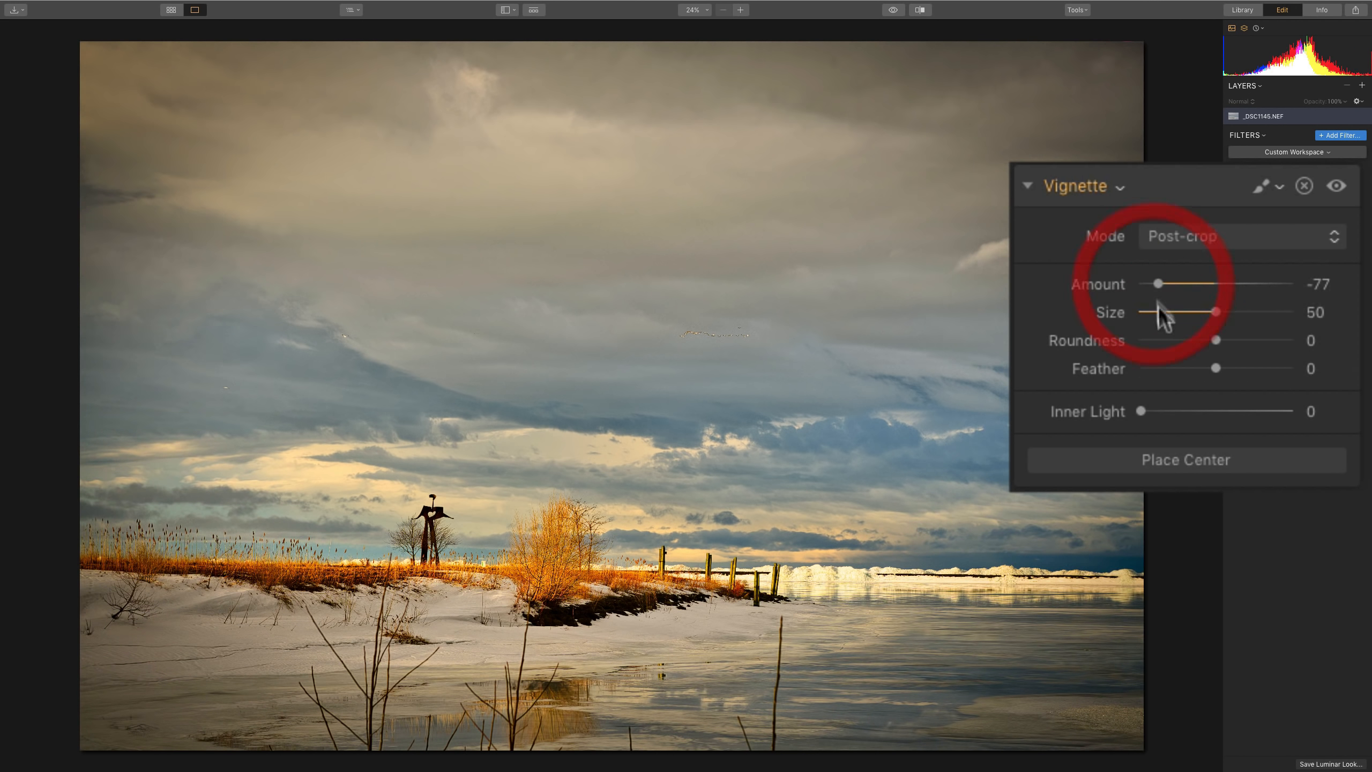
left_click_drag(1214, 312, 1179, 312)
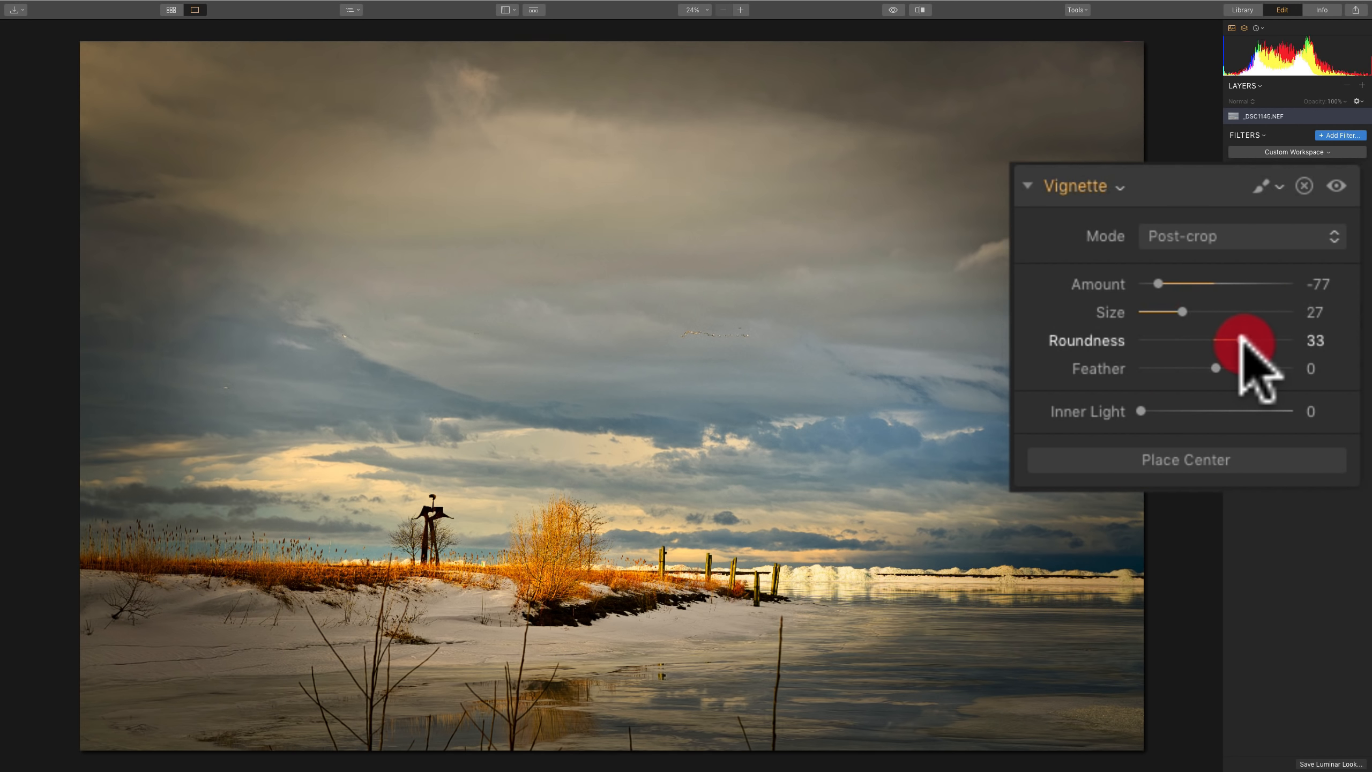
left_click_drag(1261, 341, 1192, 340)
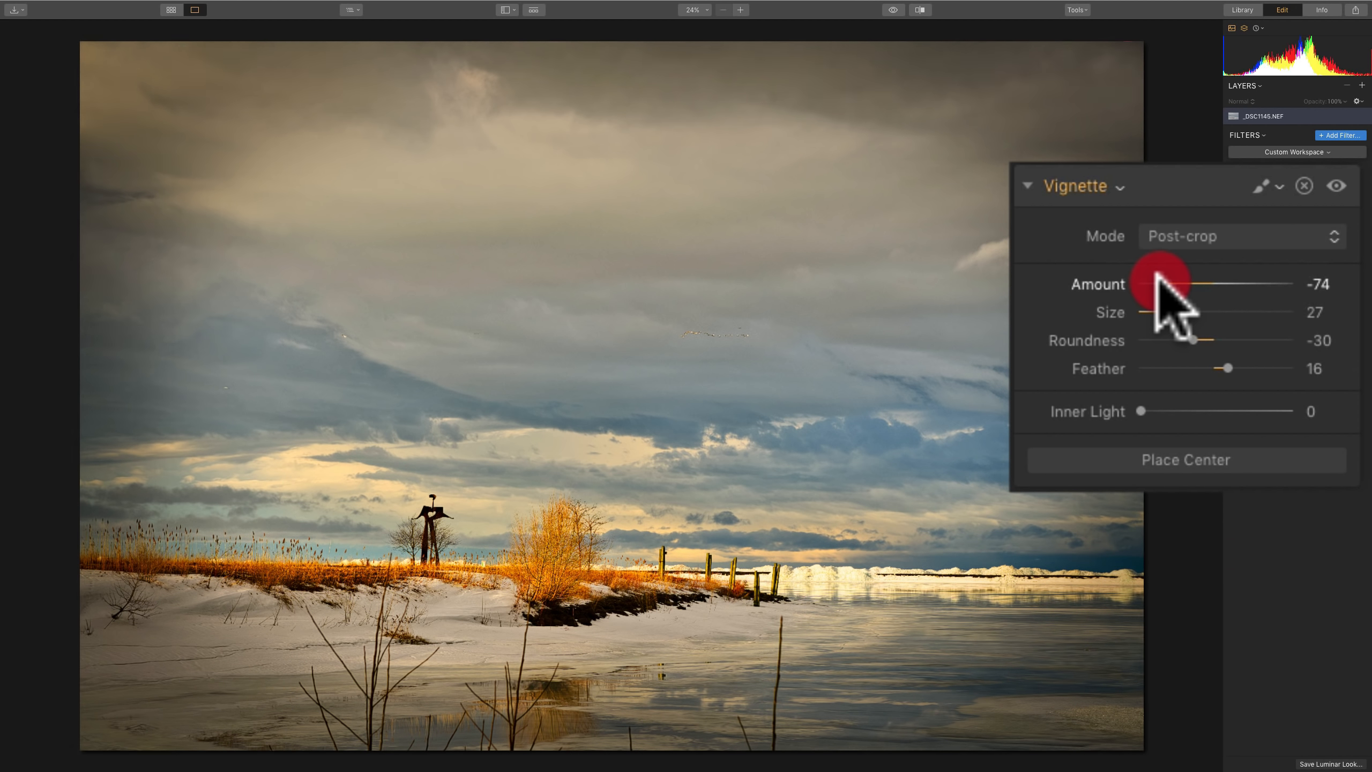
left_click_drag(1138, 283, 1195, 283)
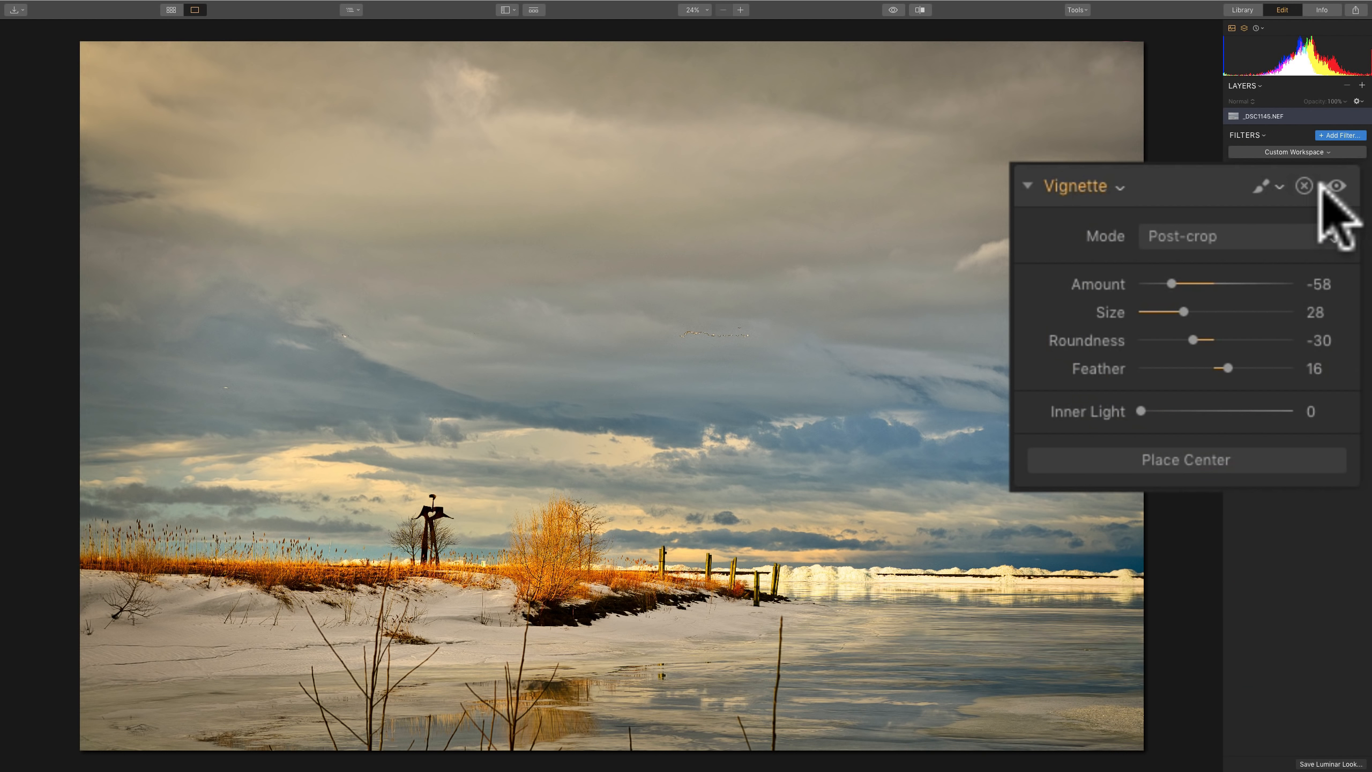
Compare the vignette on and off, then raise Inner Light to 21.
left_click(1339, 186)
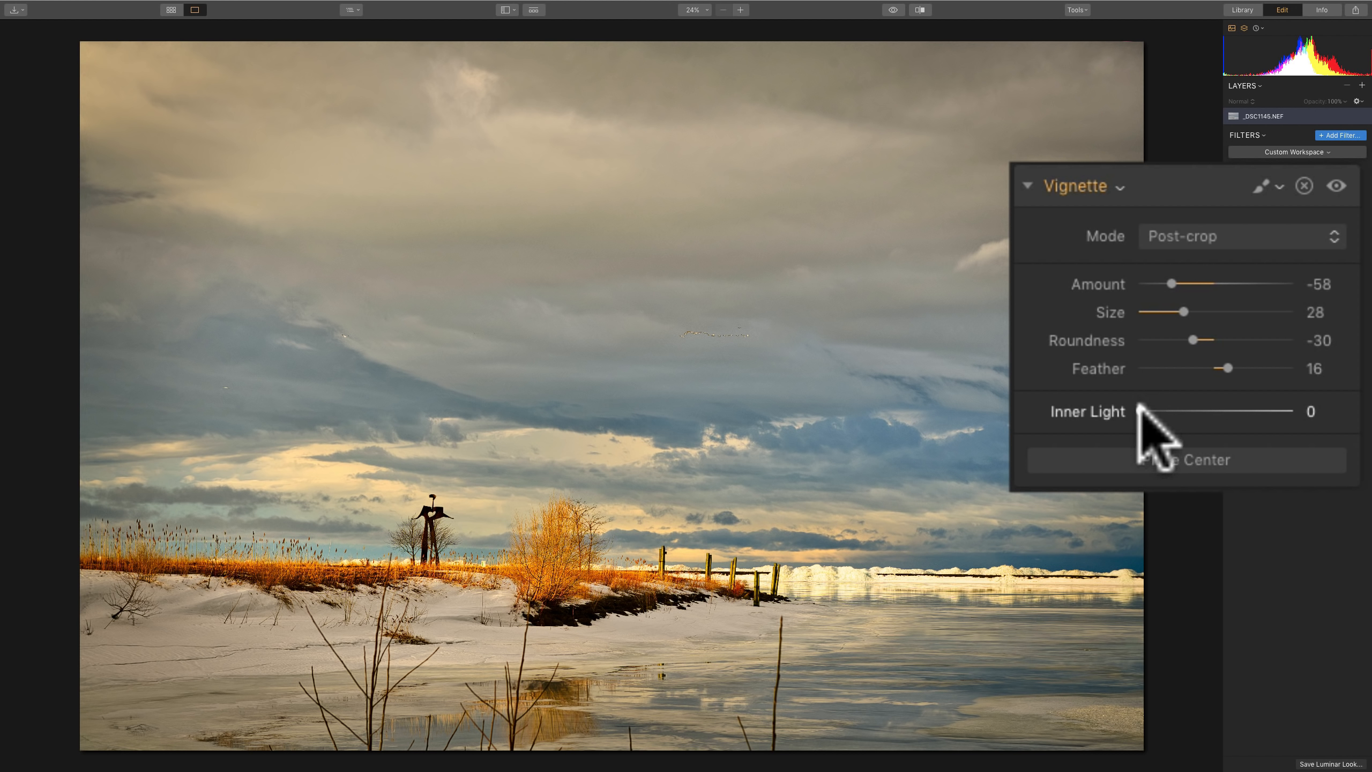
left_click_drag(1144, 412, 1155, 412)
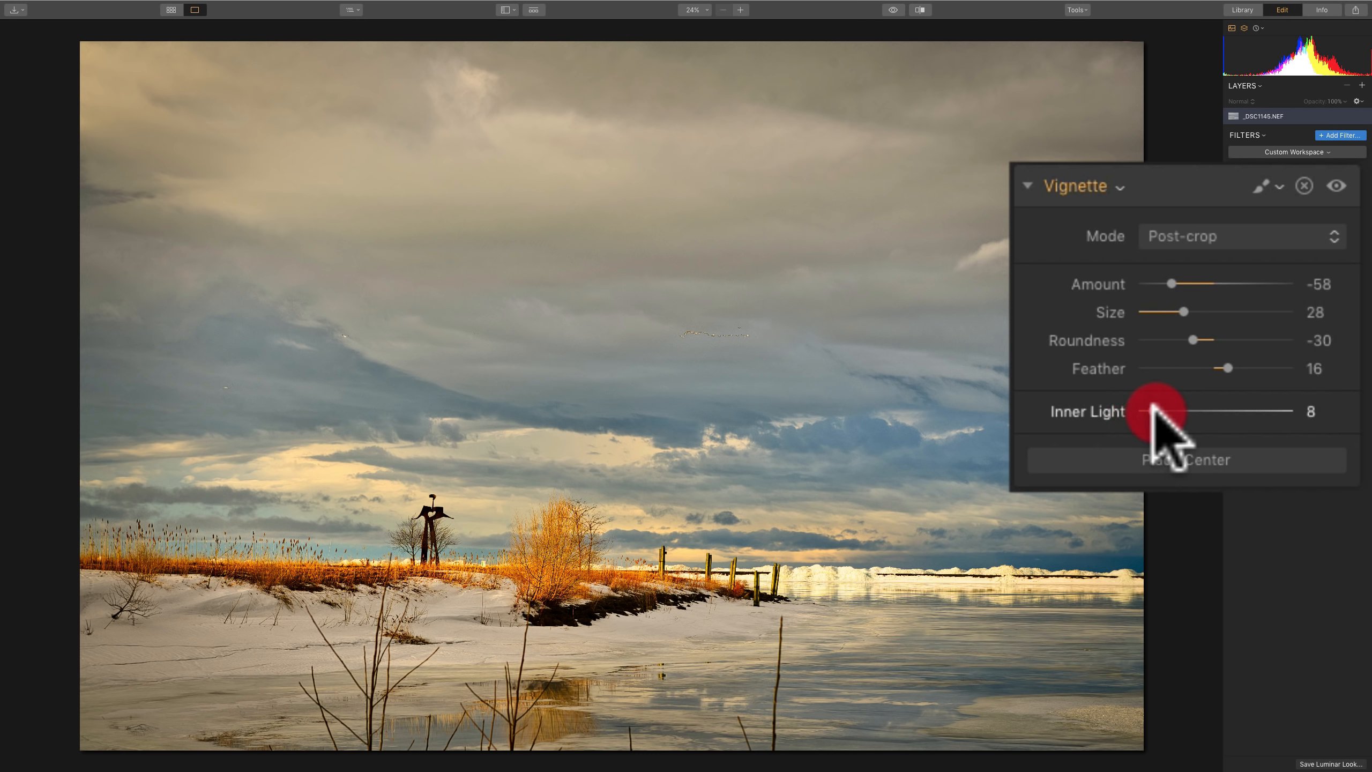
left_click_drag(1141, 411, 1179, 411)
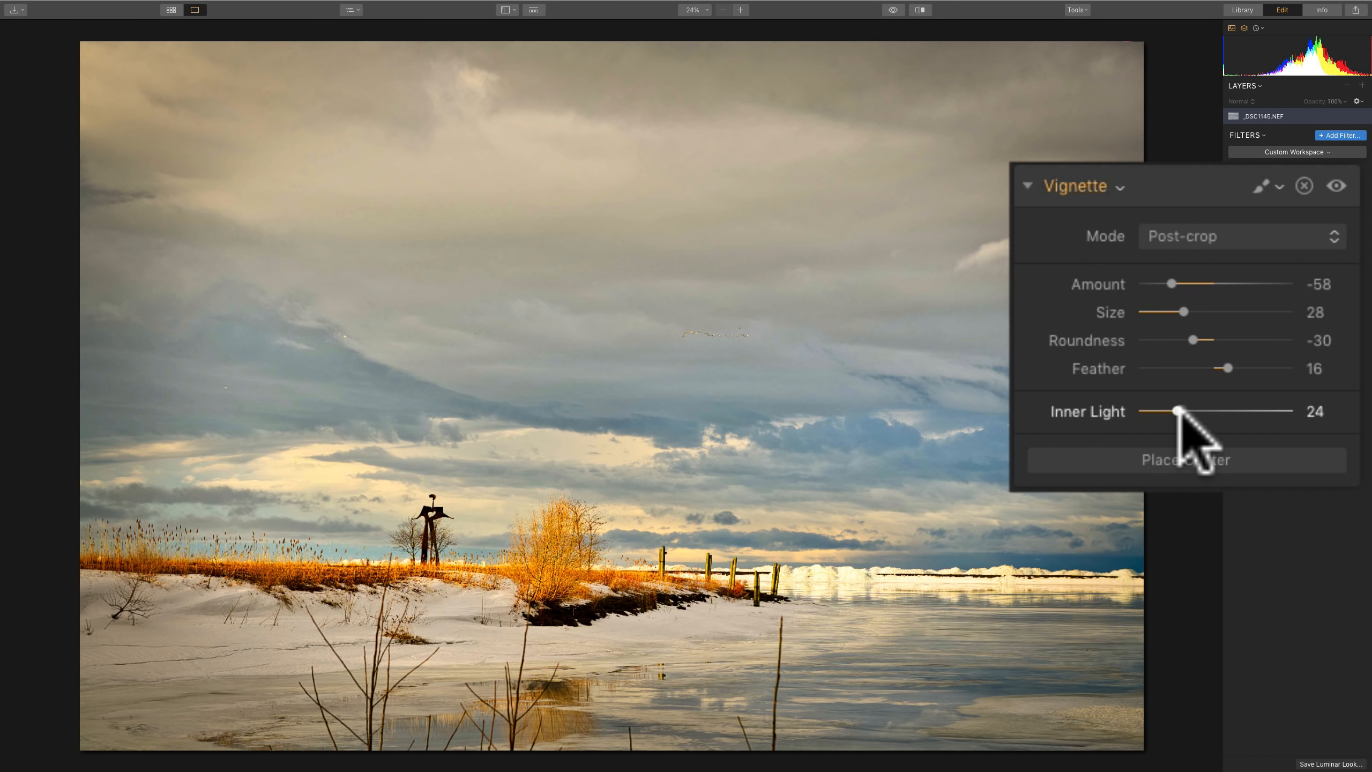
left_click_drag(1180, 412, 1171, 412)
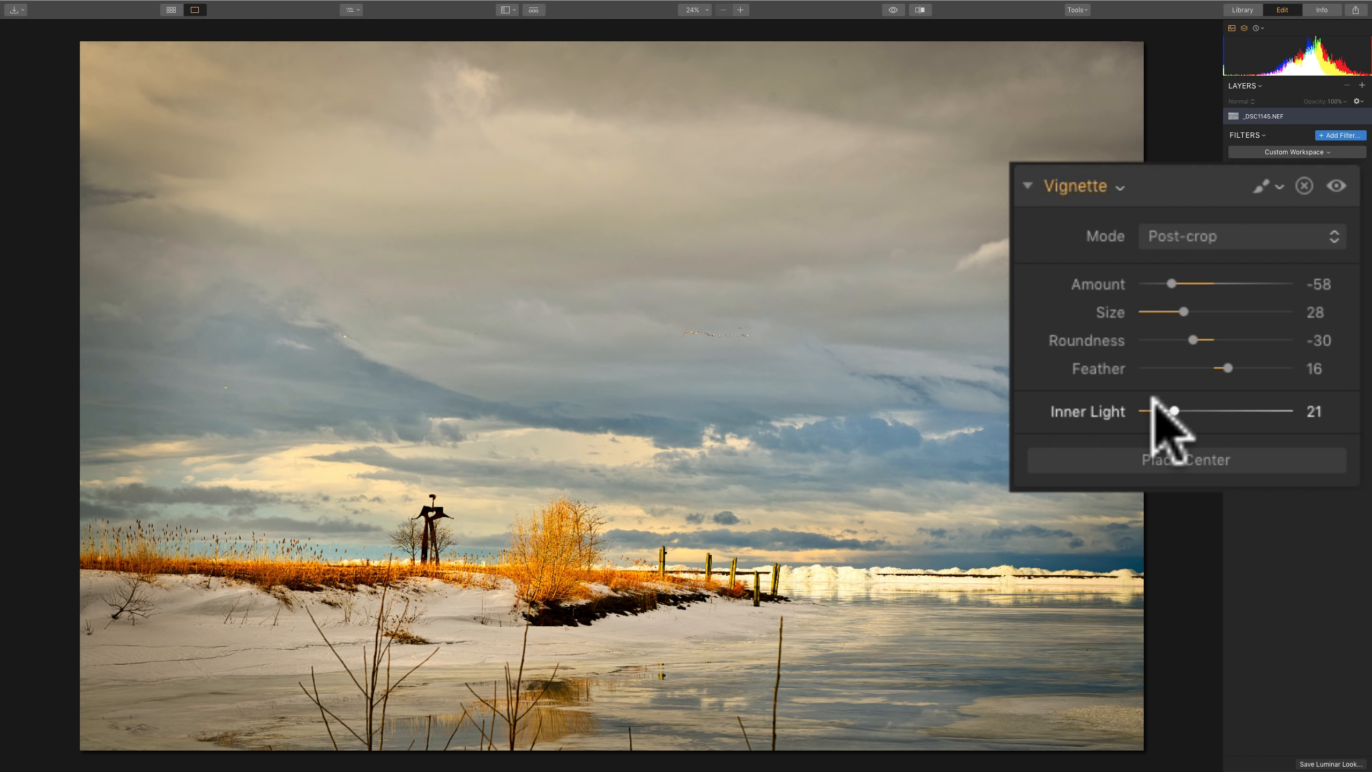
mouse_move(1340, 187)
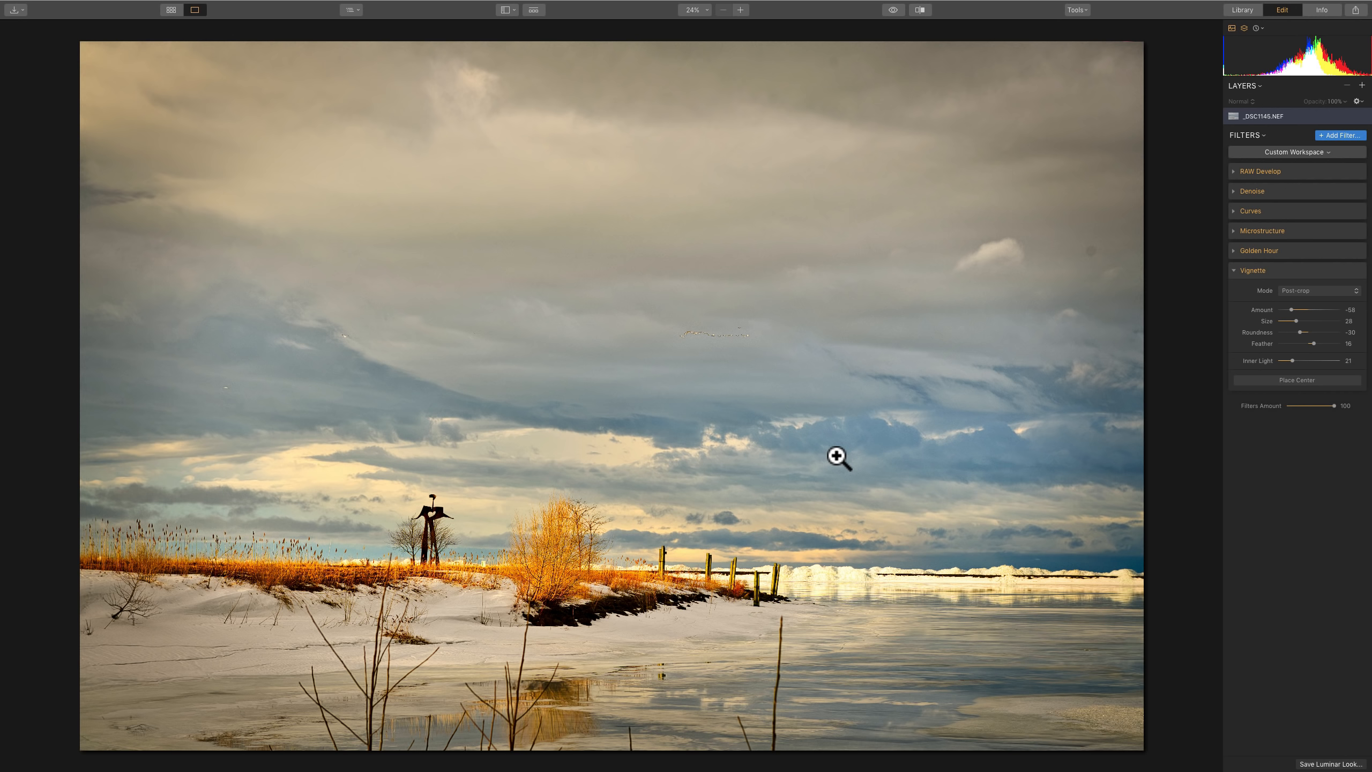
mouse_move(899, 255)
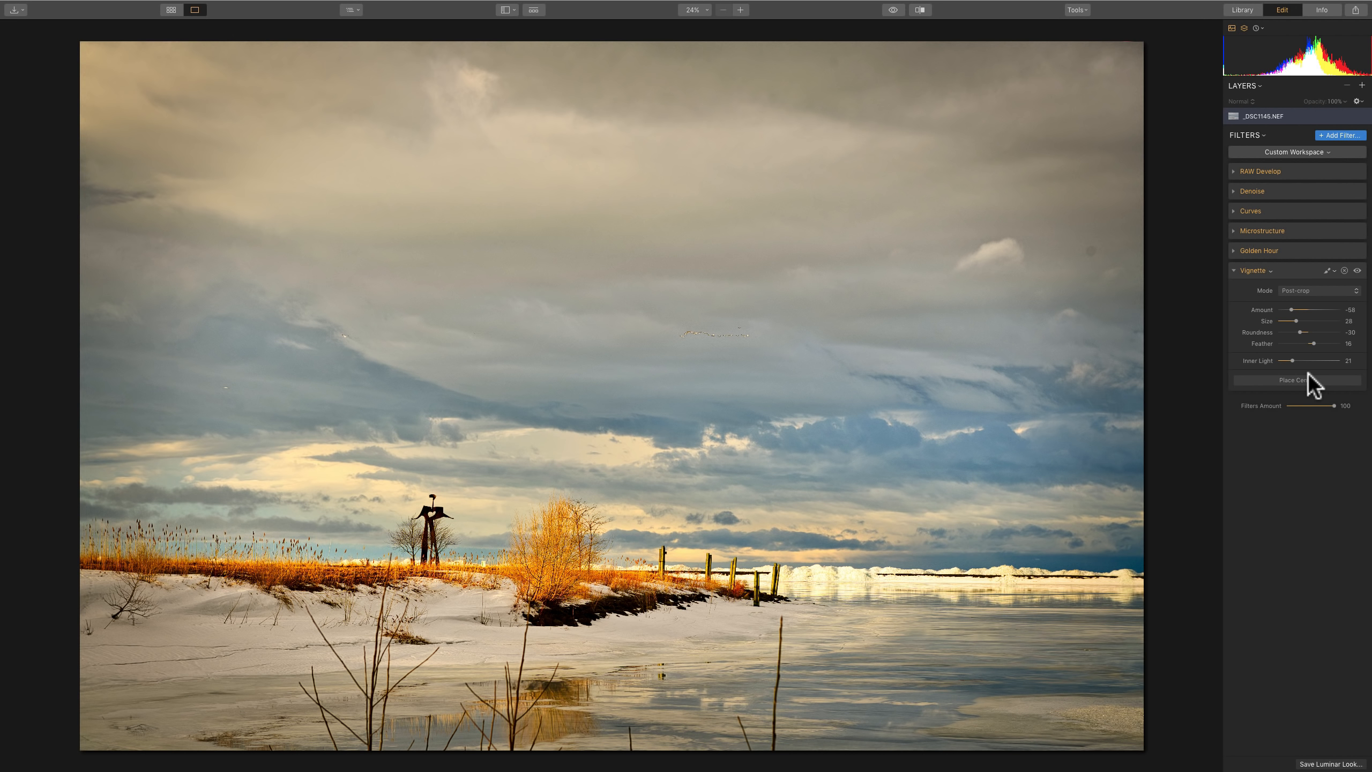
Lower the overall Filters Amount from 94 toward 80.
left_click_drag(1339, 406, 1326, 405)
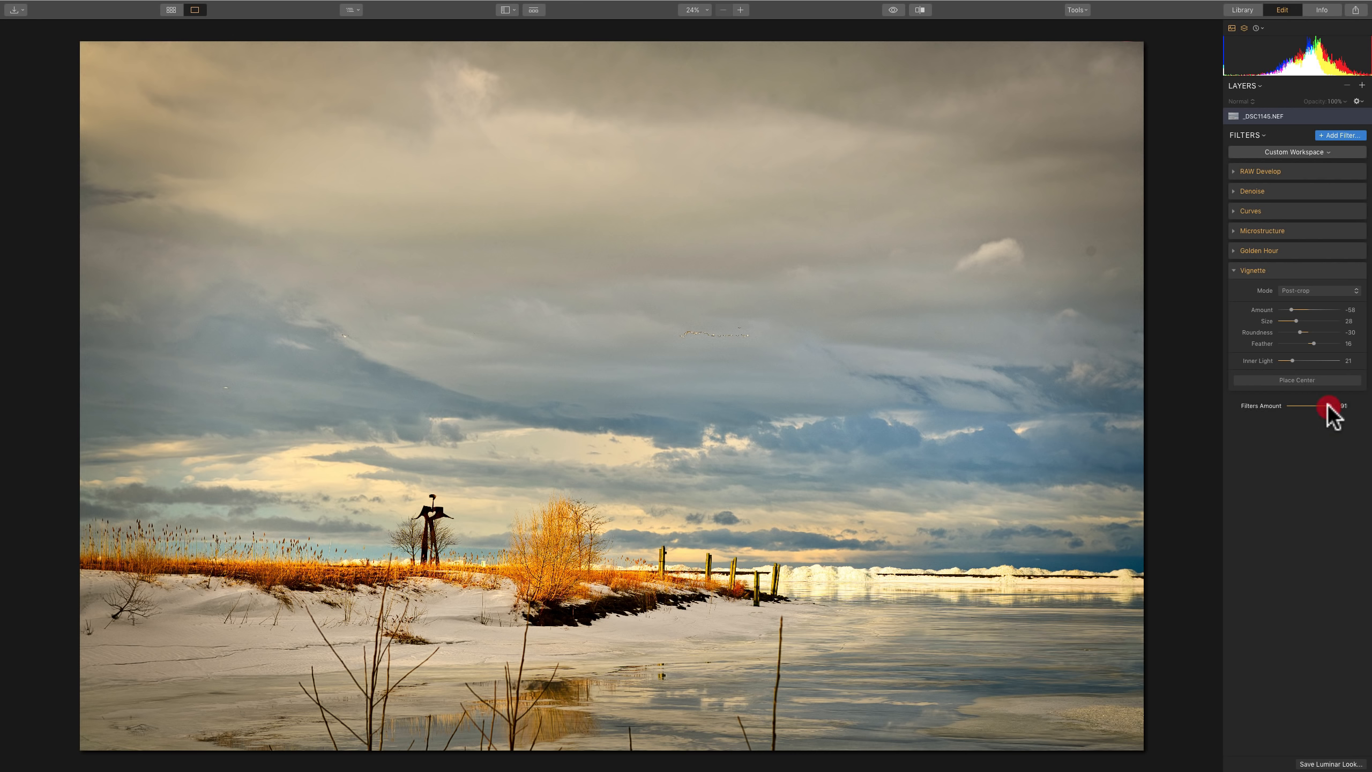
left_click_drag(1329, 410, 1322, 409)
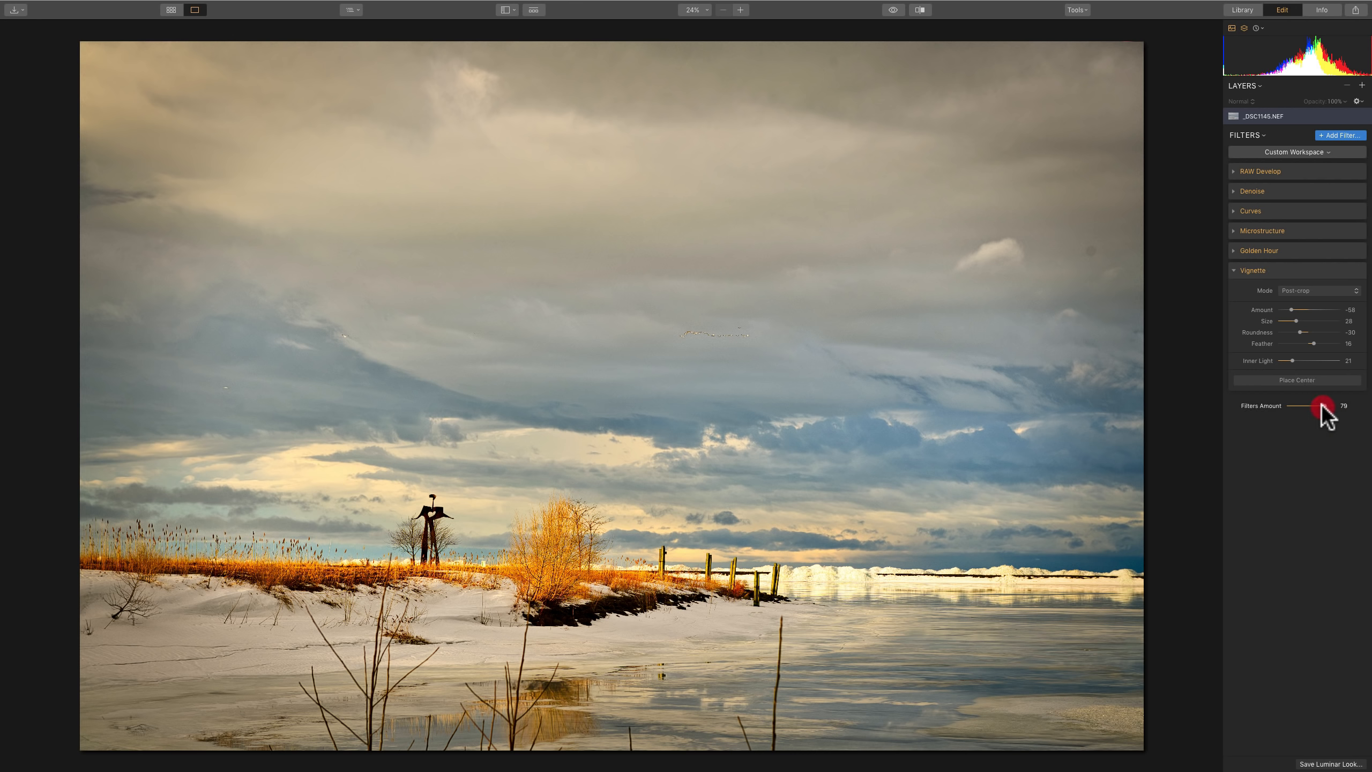
left_click_drag(1322, 406, 1321, 406)
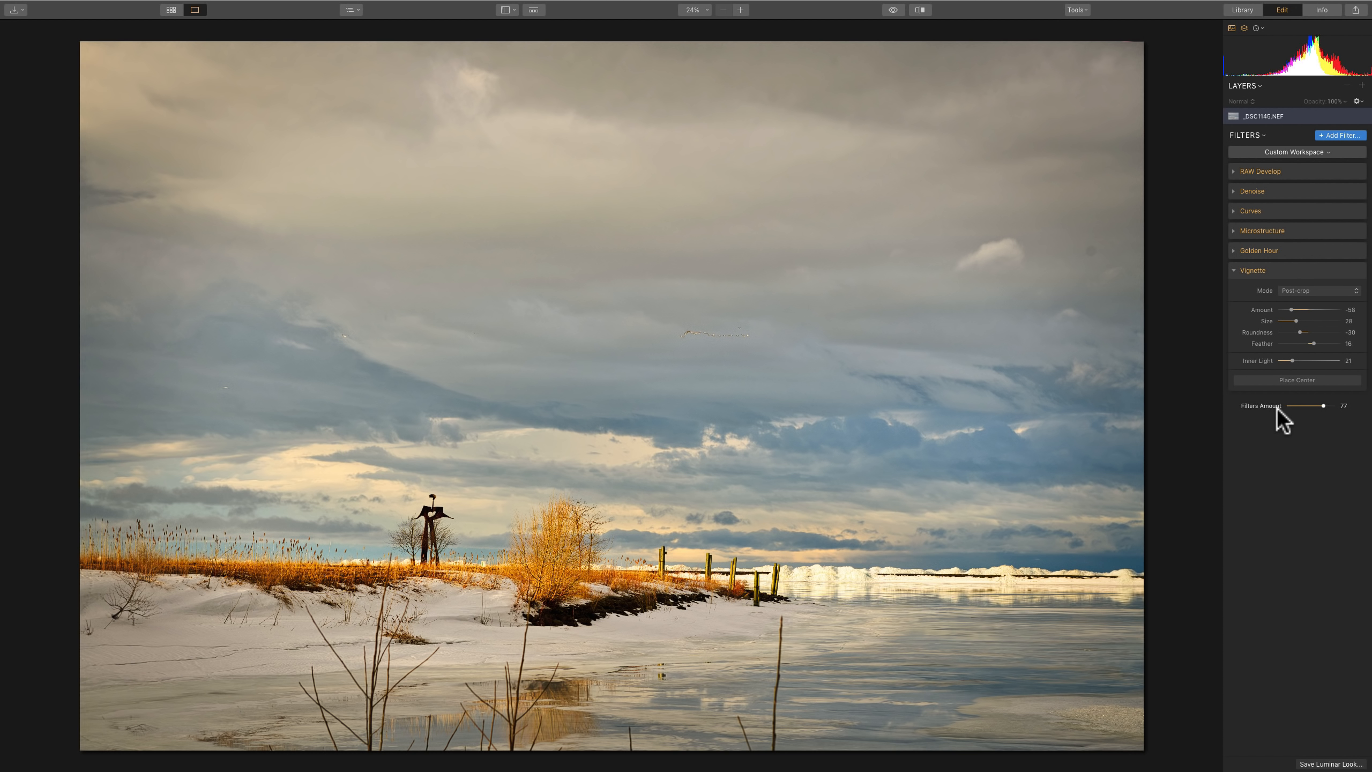
Raise the Denoise Luminosity to 82 and collapse the section again.
left_click(1252, 191)
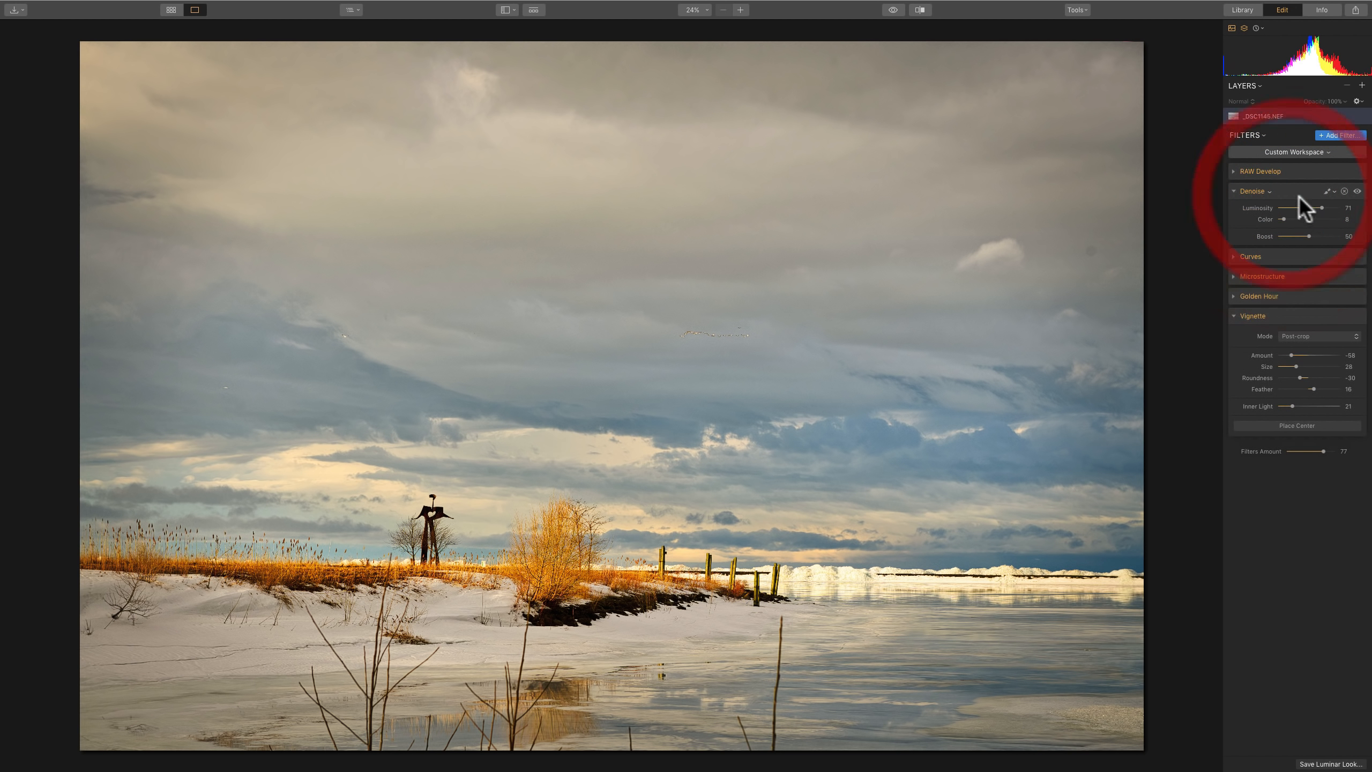
left_click_drag(1321, 207, 1330, 207)
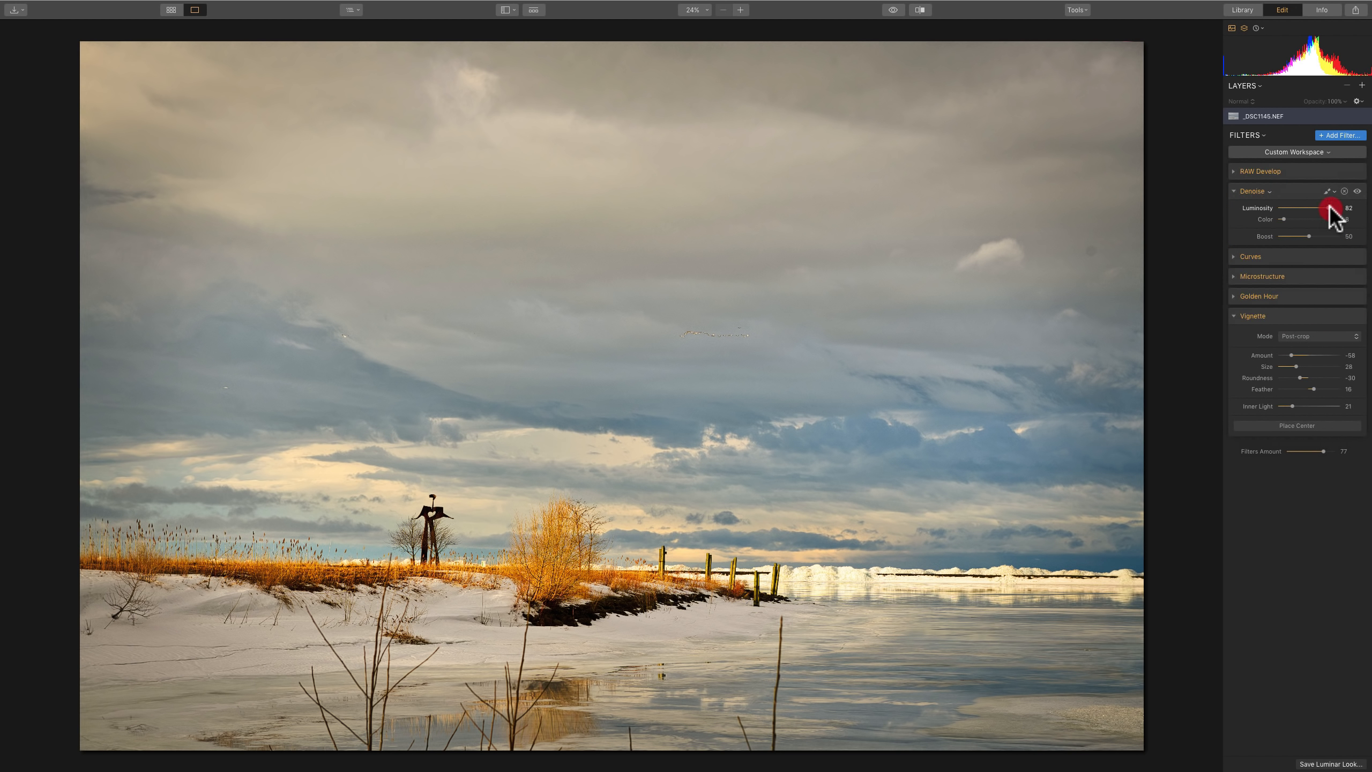
left_click(1253, 191)
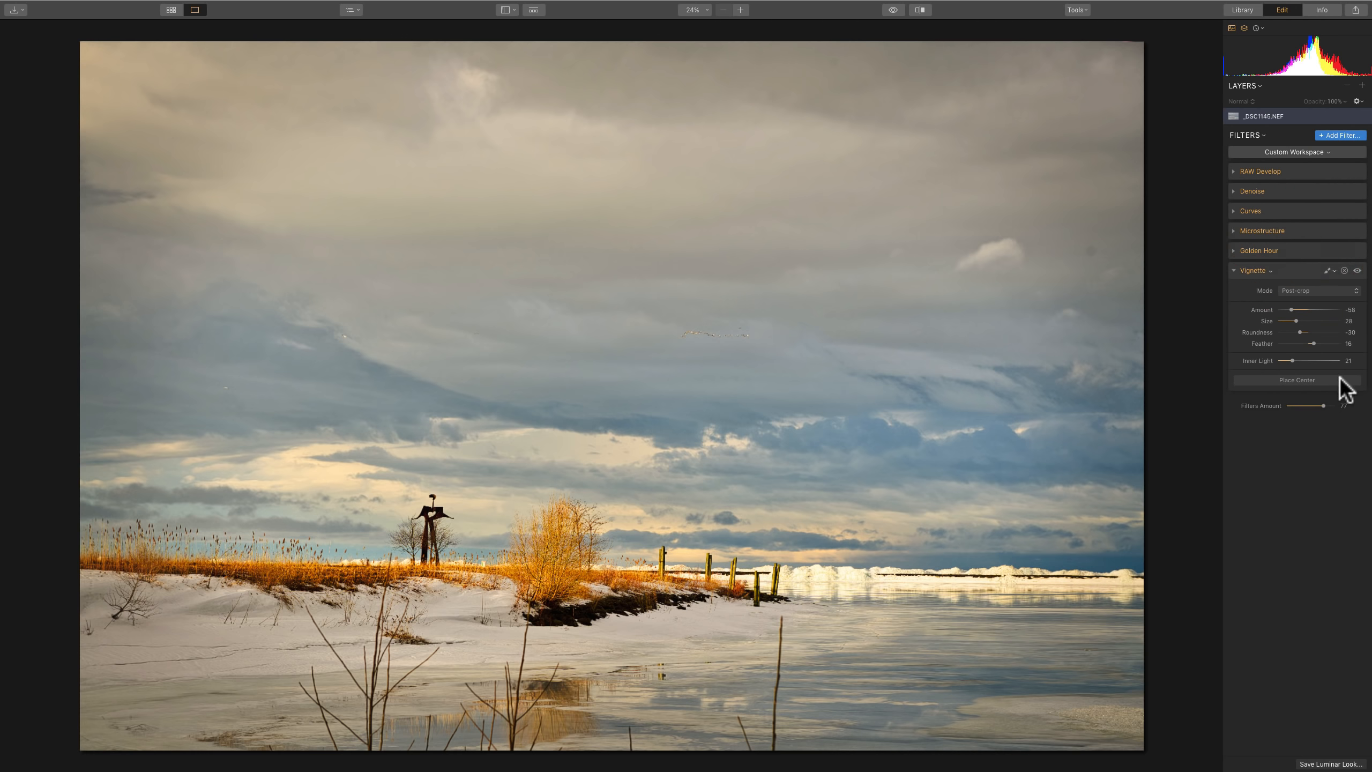
Settle the overall Filters Amount at 85.
left_click_drag(1322, 406, 1327, 406)
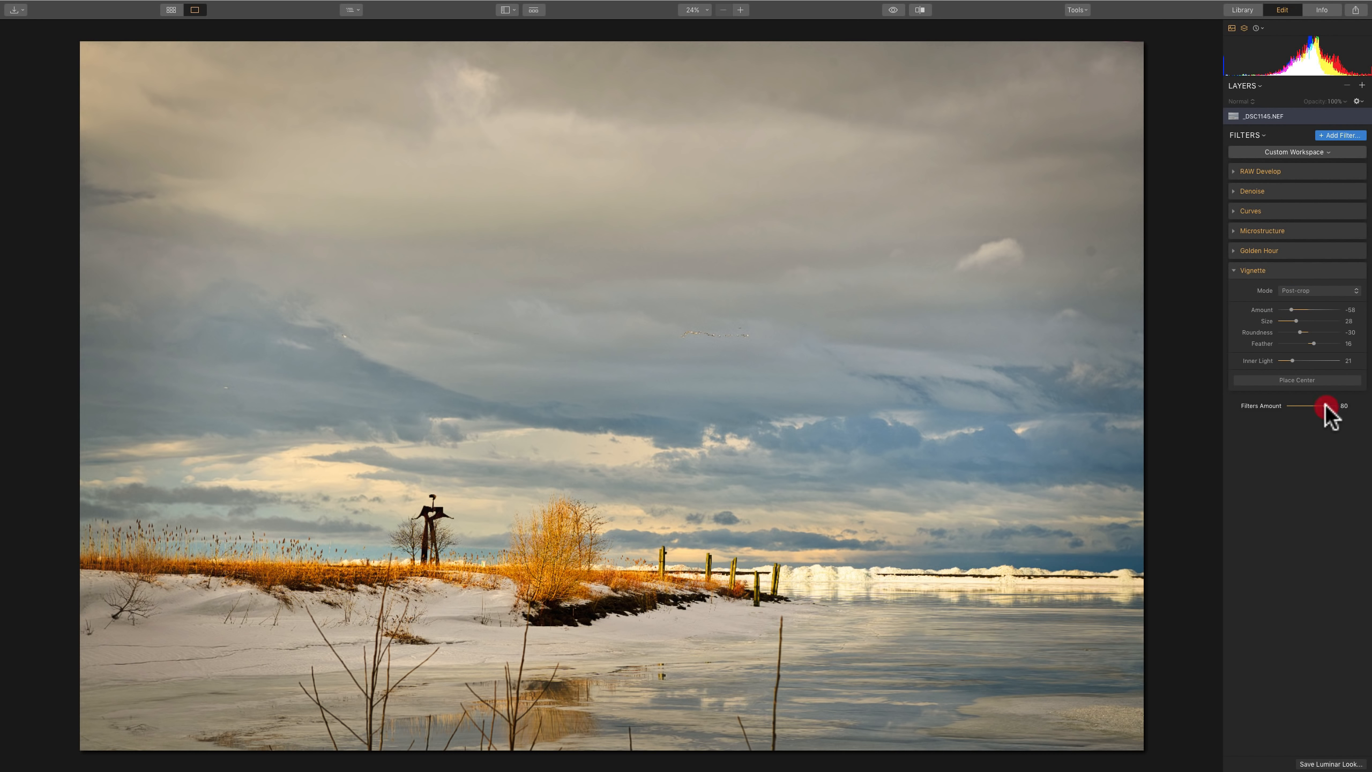
left_click_drag(1324, 406, 1330, 406)
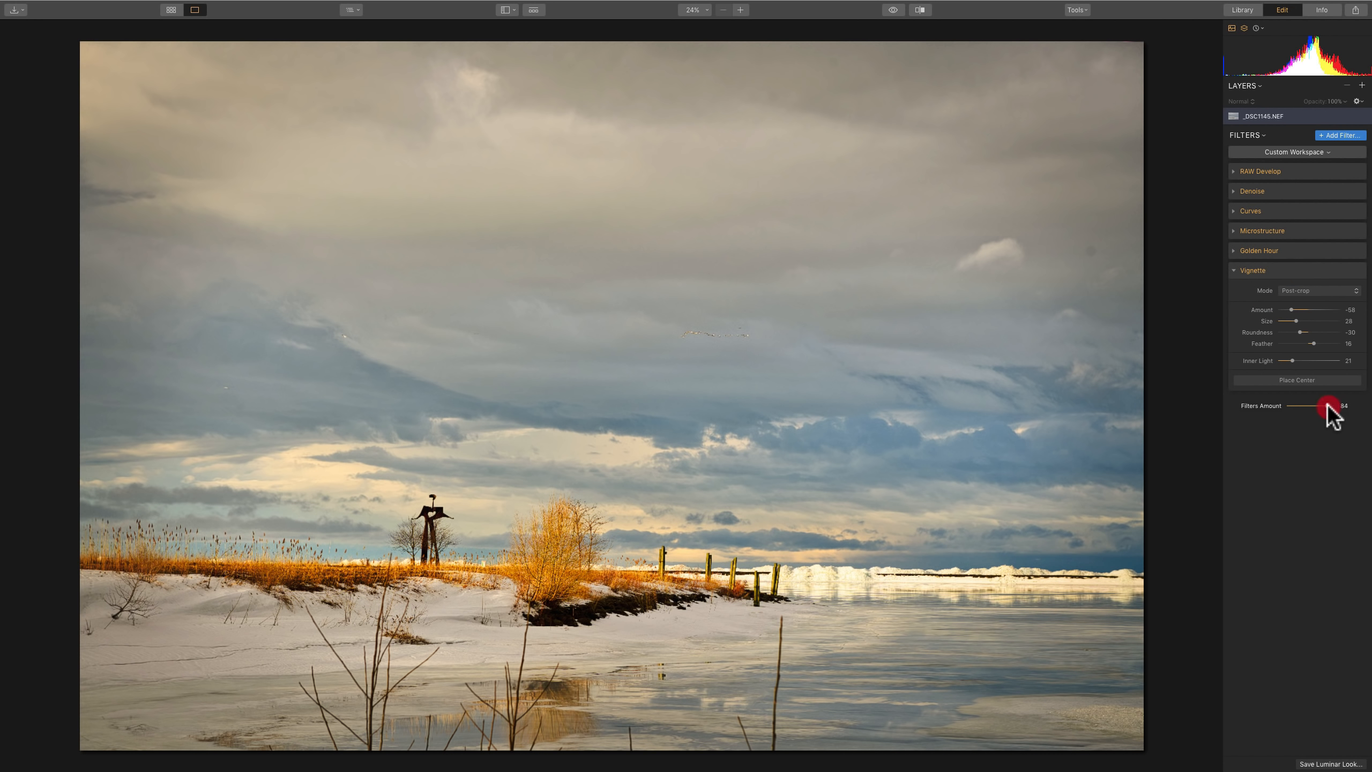
left_click_drag(1327, 406, 1330, 405)
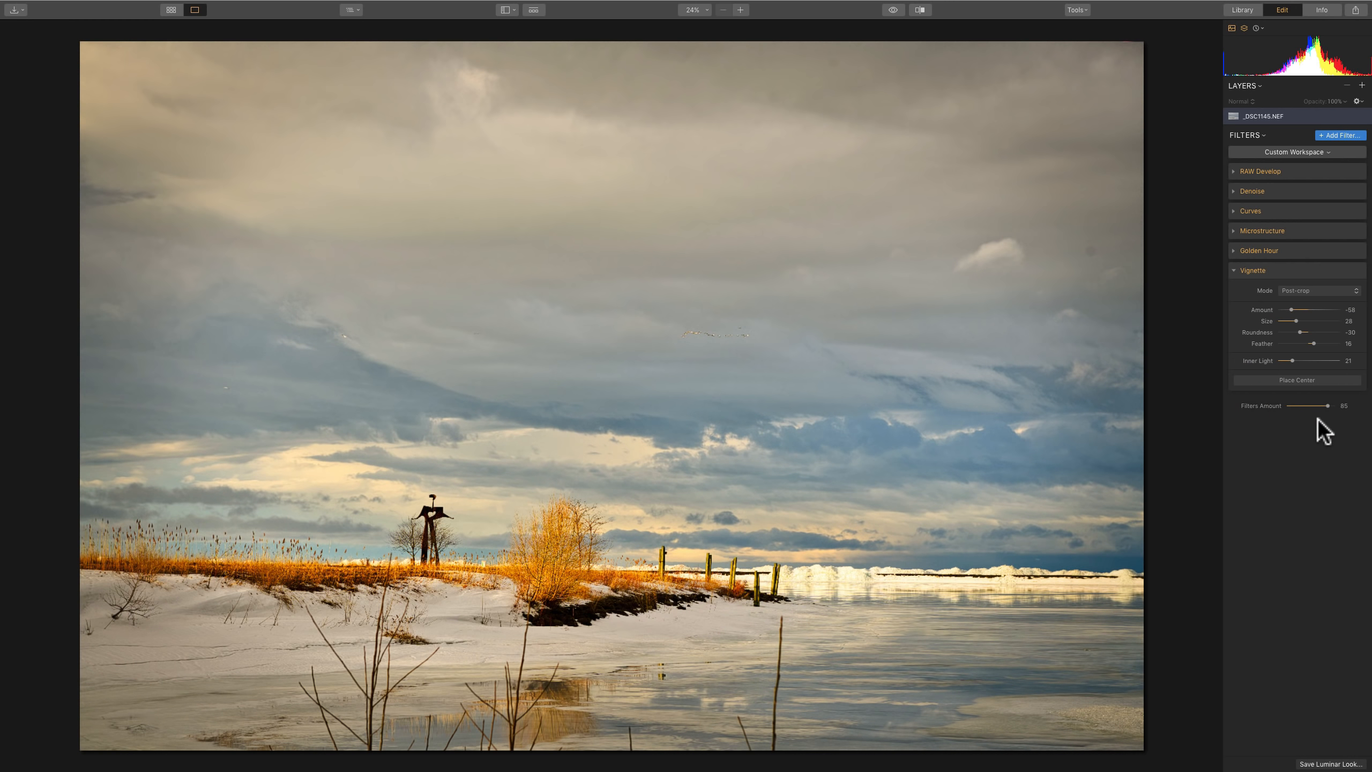
mouse_move(1192, 445)
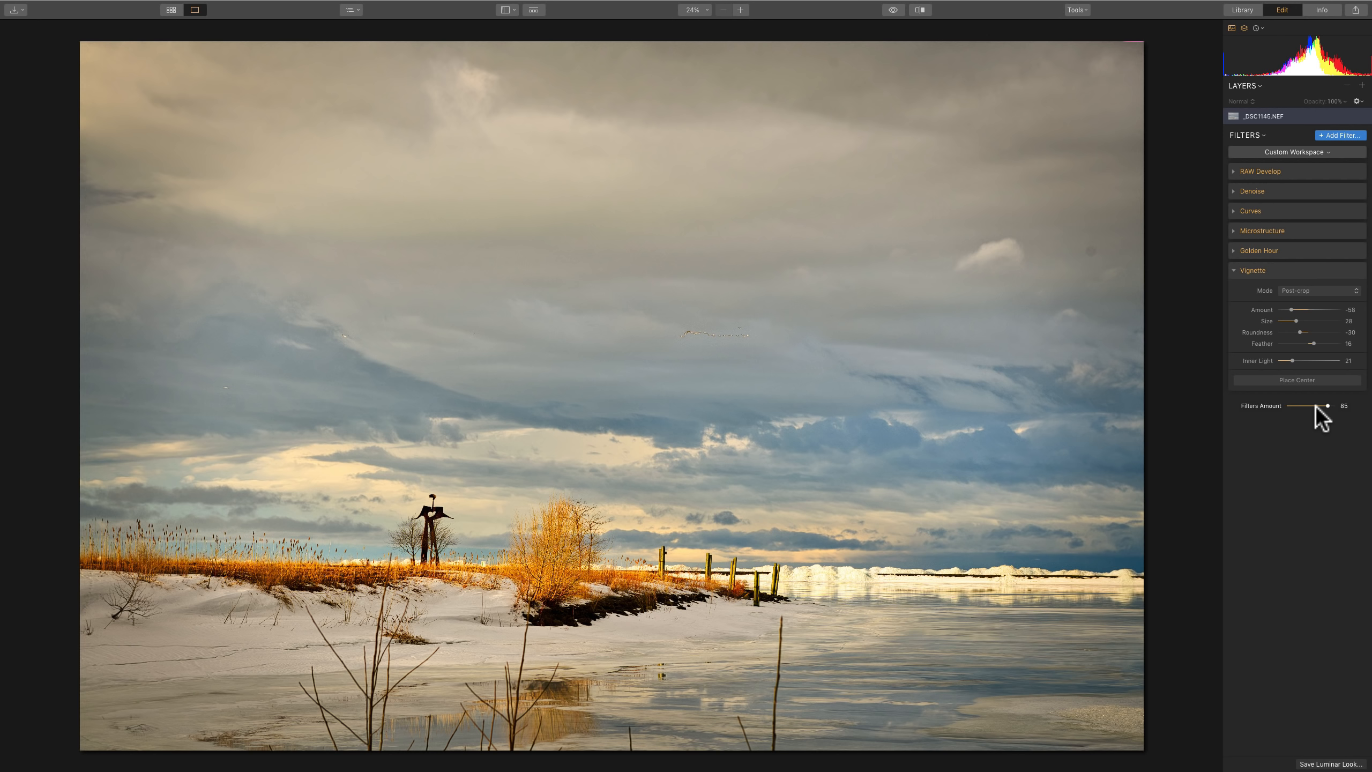
mouse_move(1077, 237)
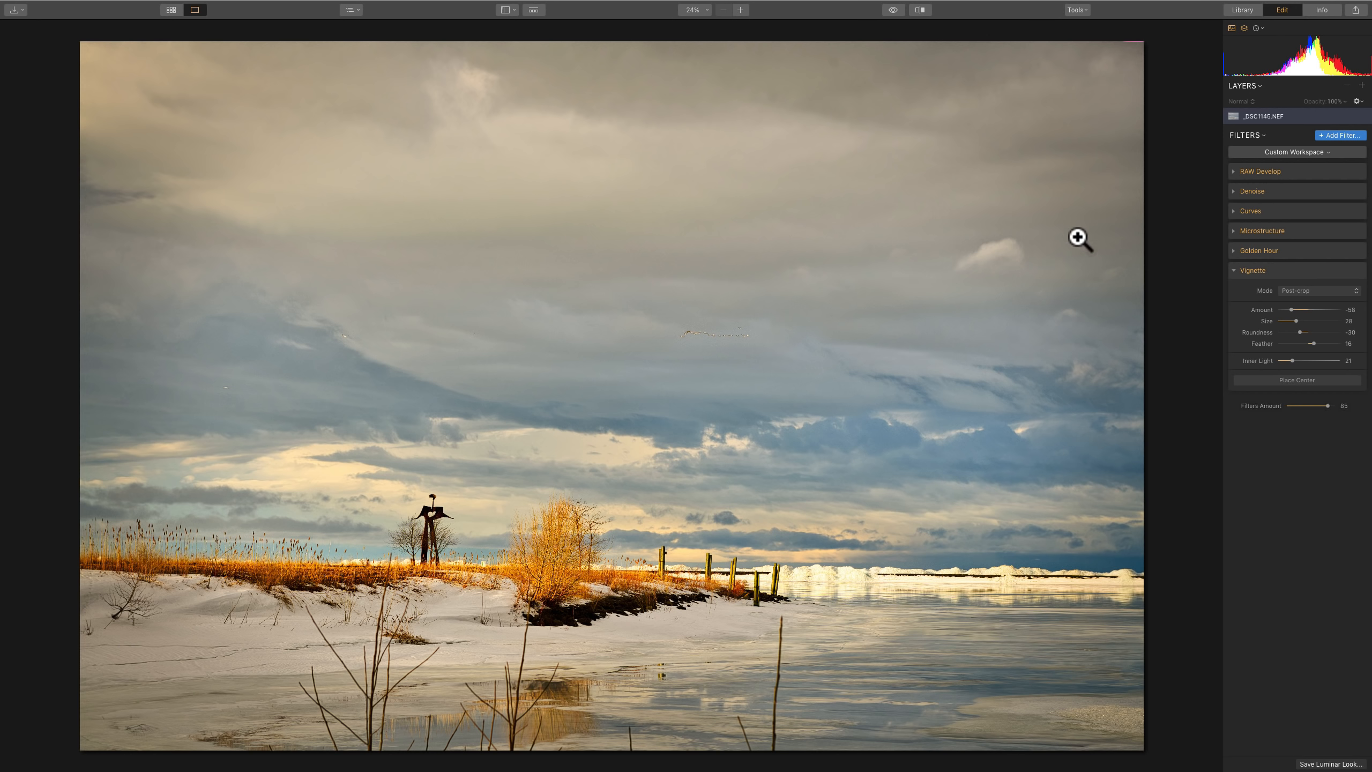
mouse_move(720, 172)
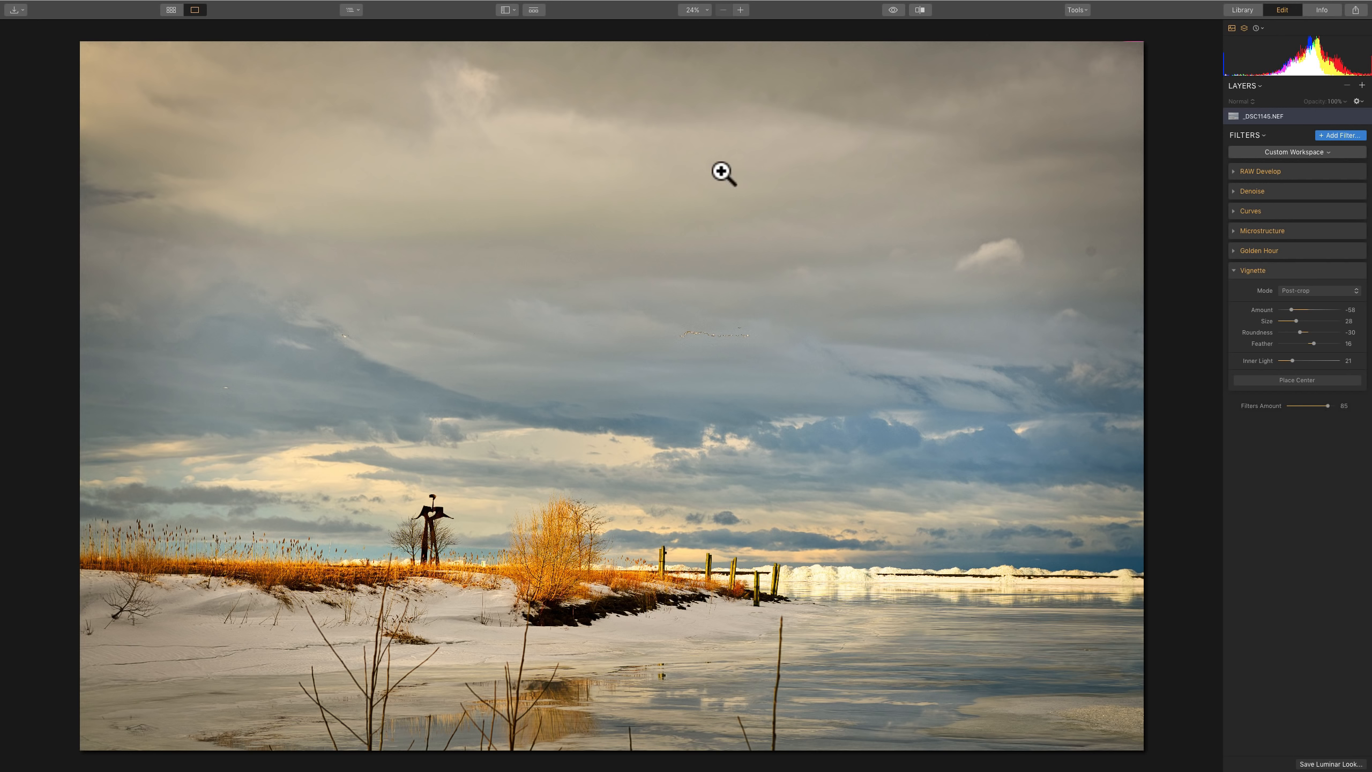
mouse_move(970, 150)
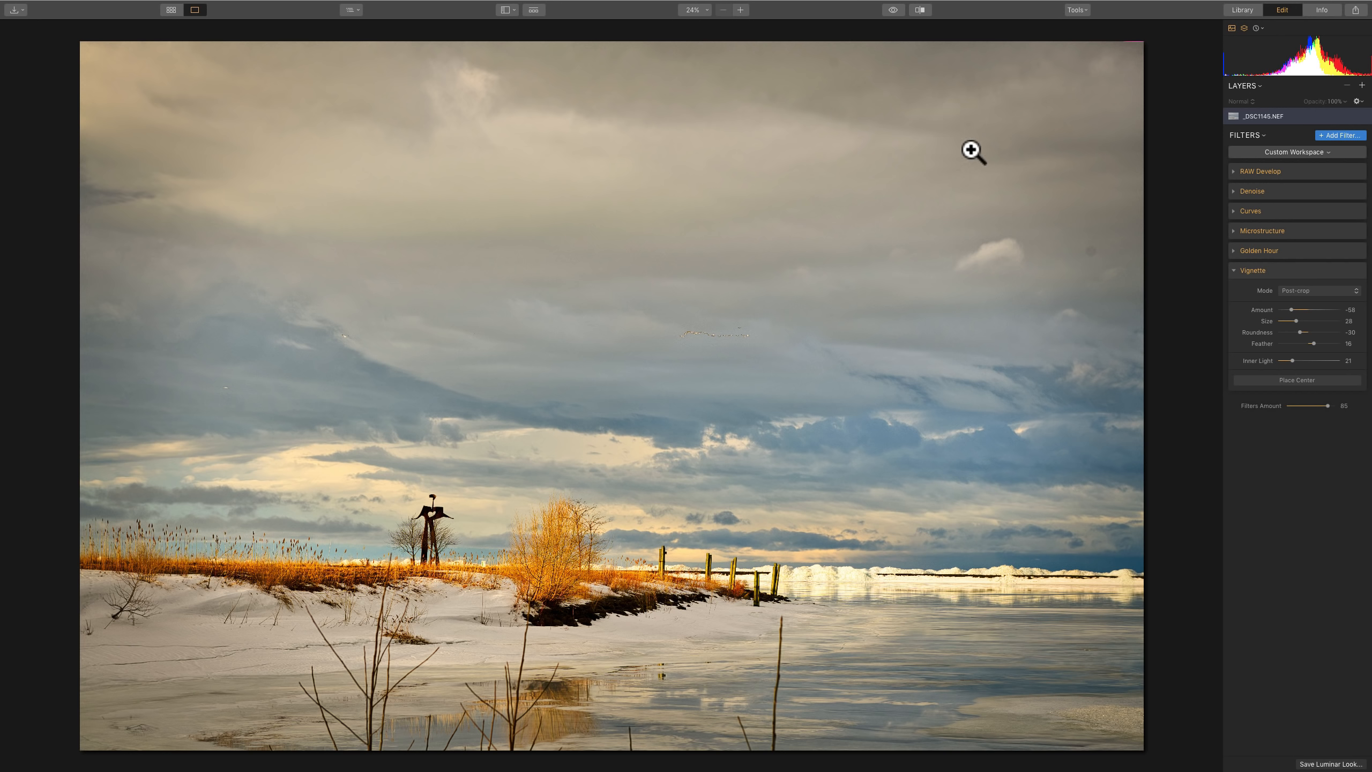
mouse_move(971, 105)
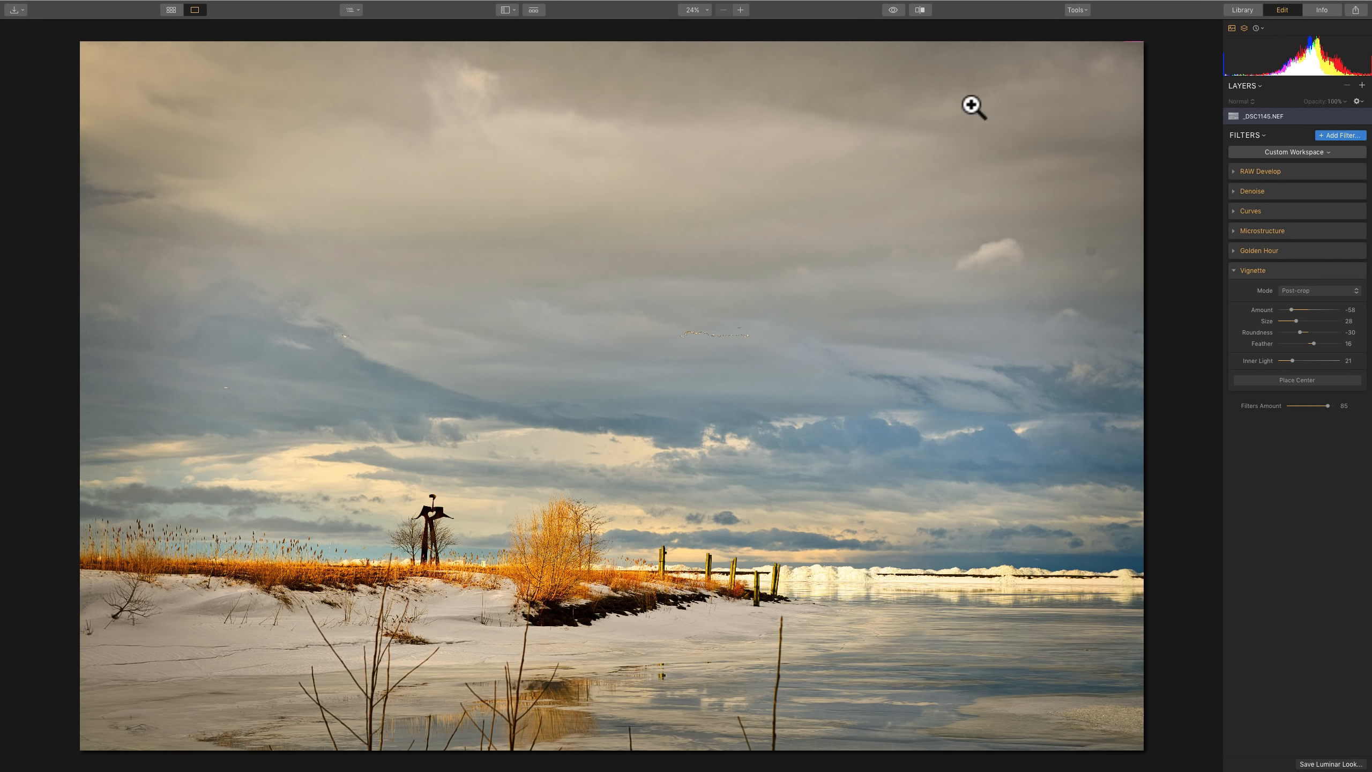
Switch to the Erase tool from the Tools menu.
left_click(1046, 23)
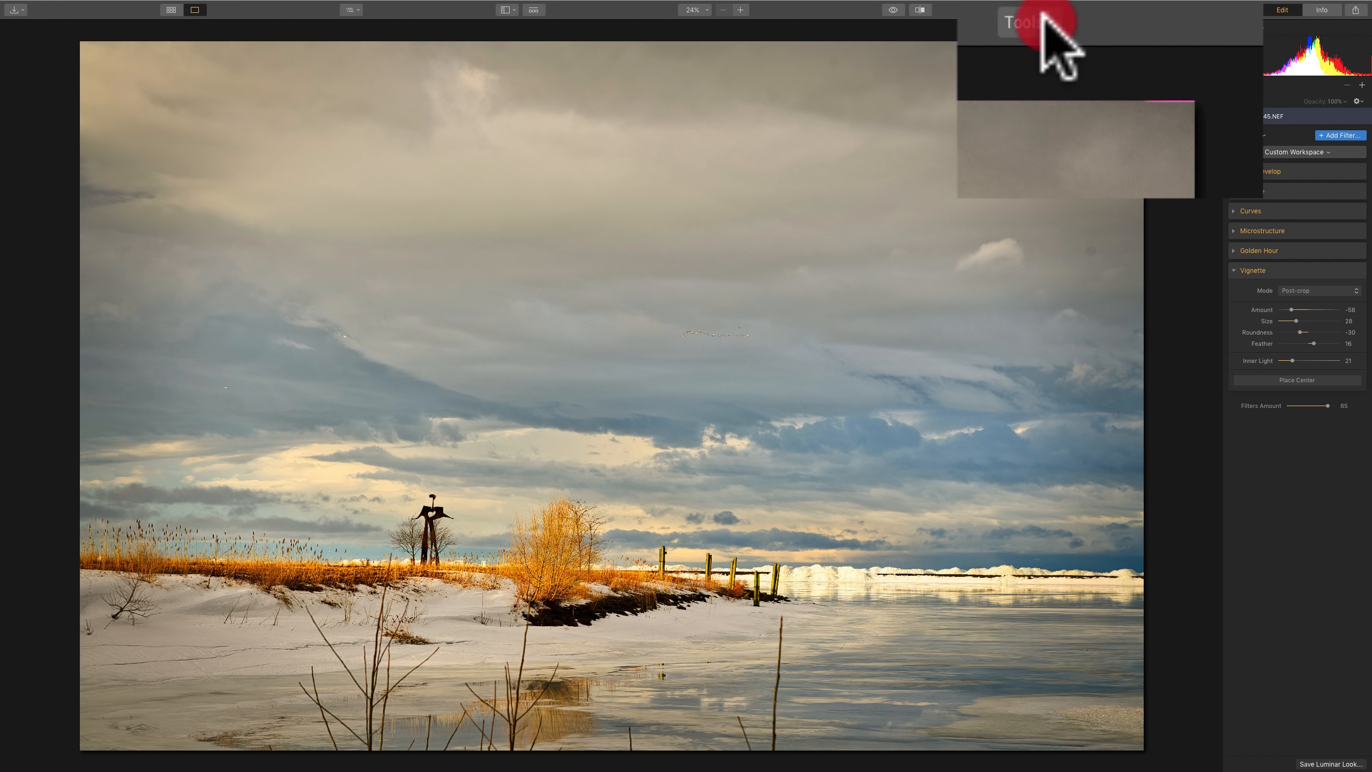
left_click(1028, 23)
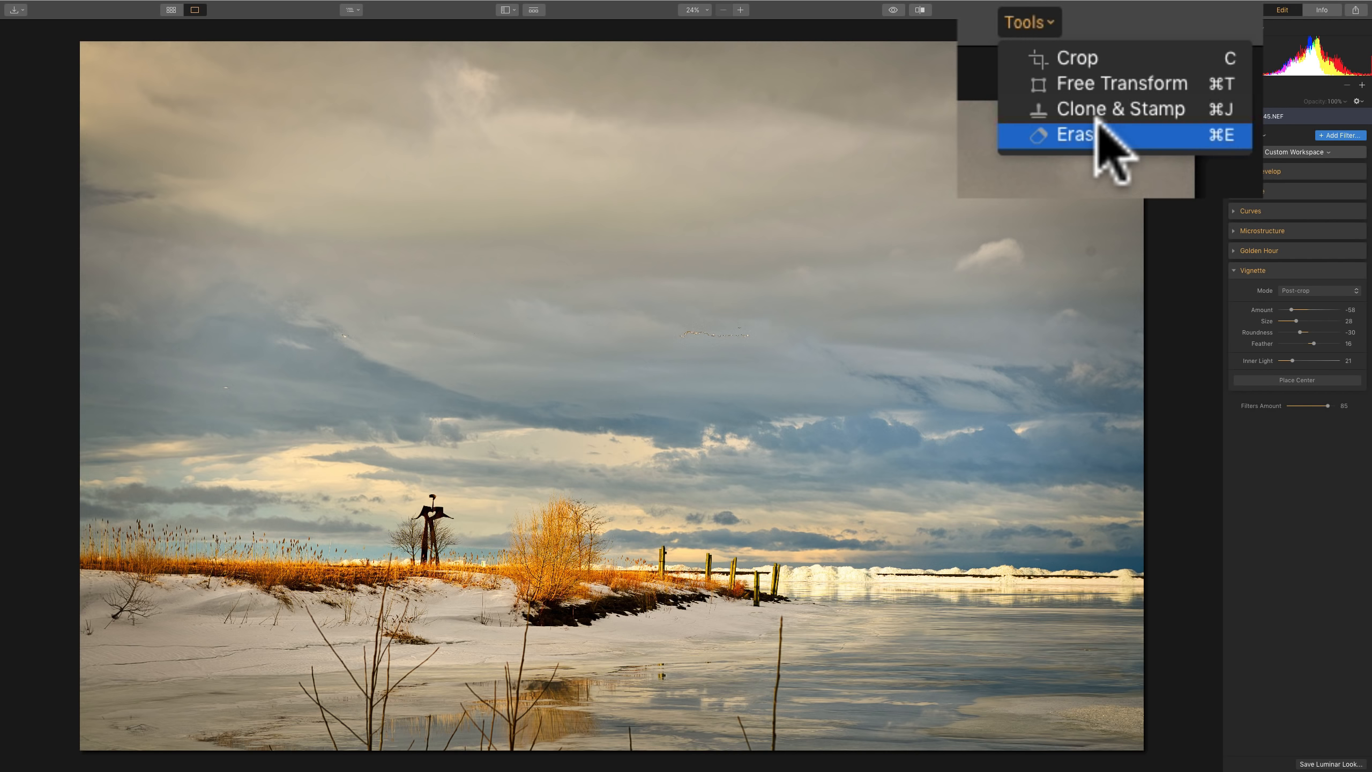
left_click(1079, 136)
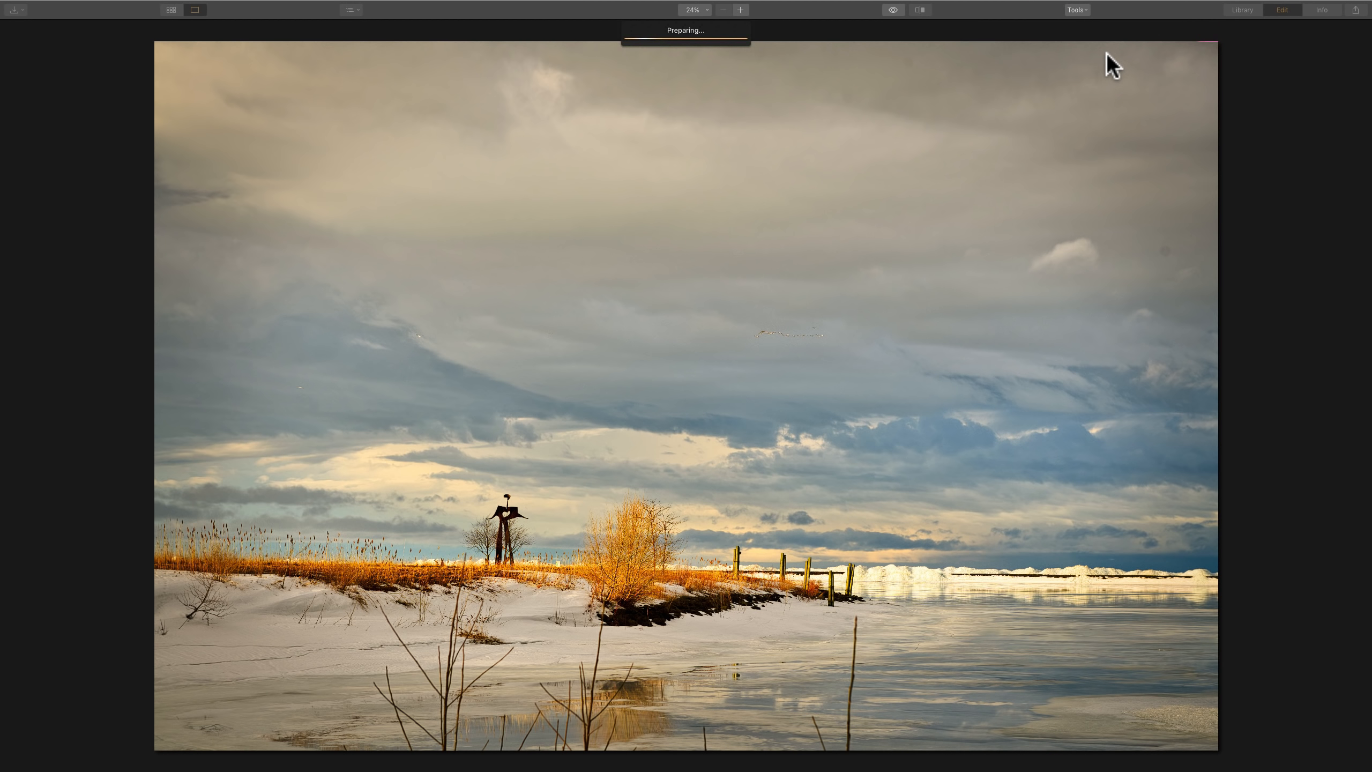
mouse_move(695, 68)
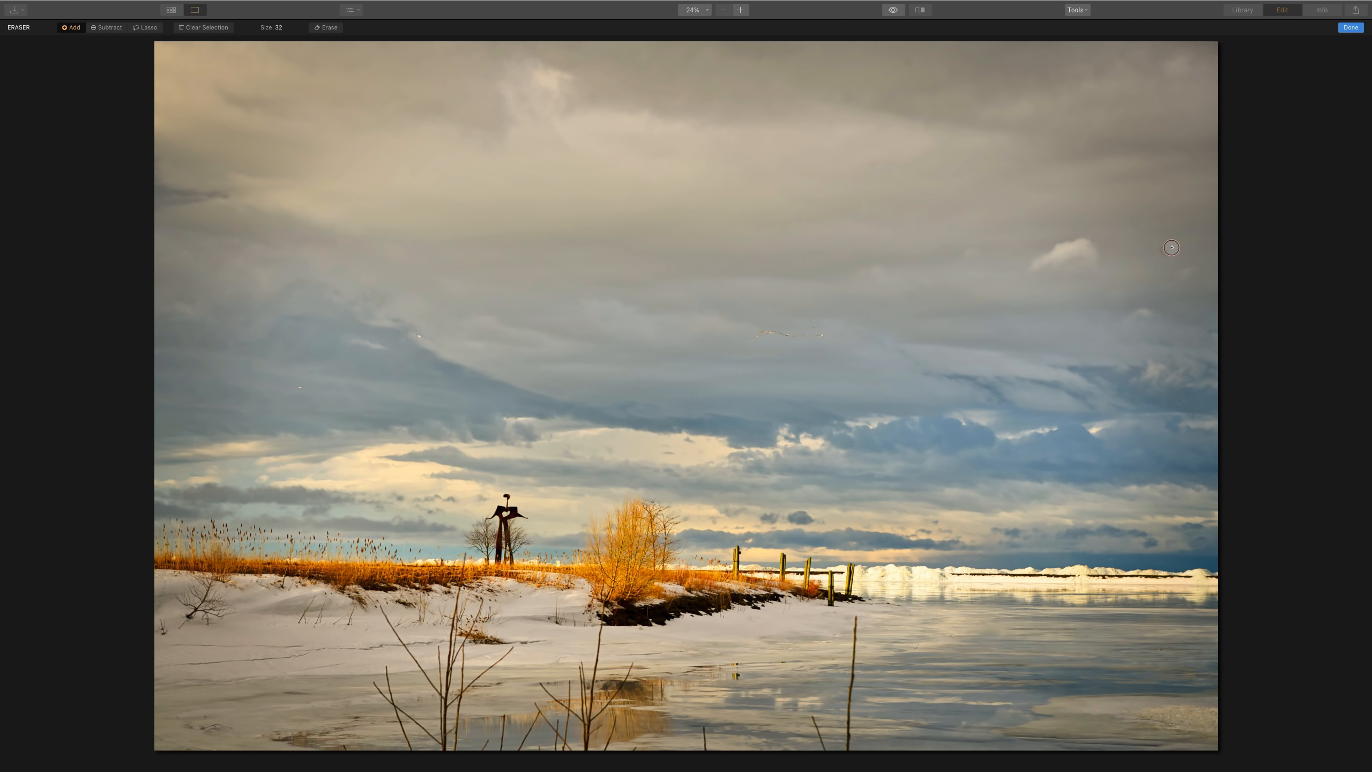
Mark two water spots in the sky and erase them.
left_click(1167, 251)
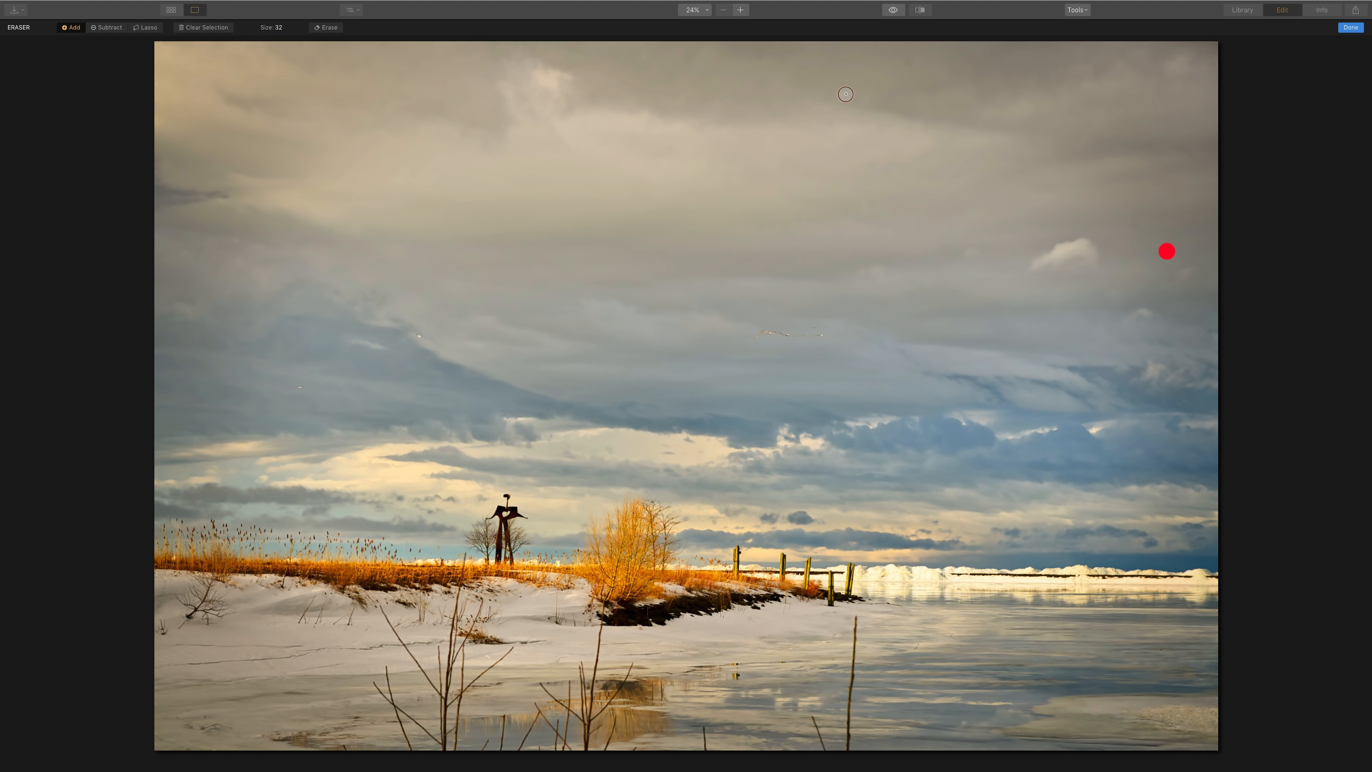
left_click(845, 95)
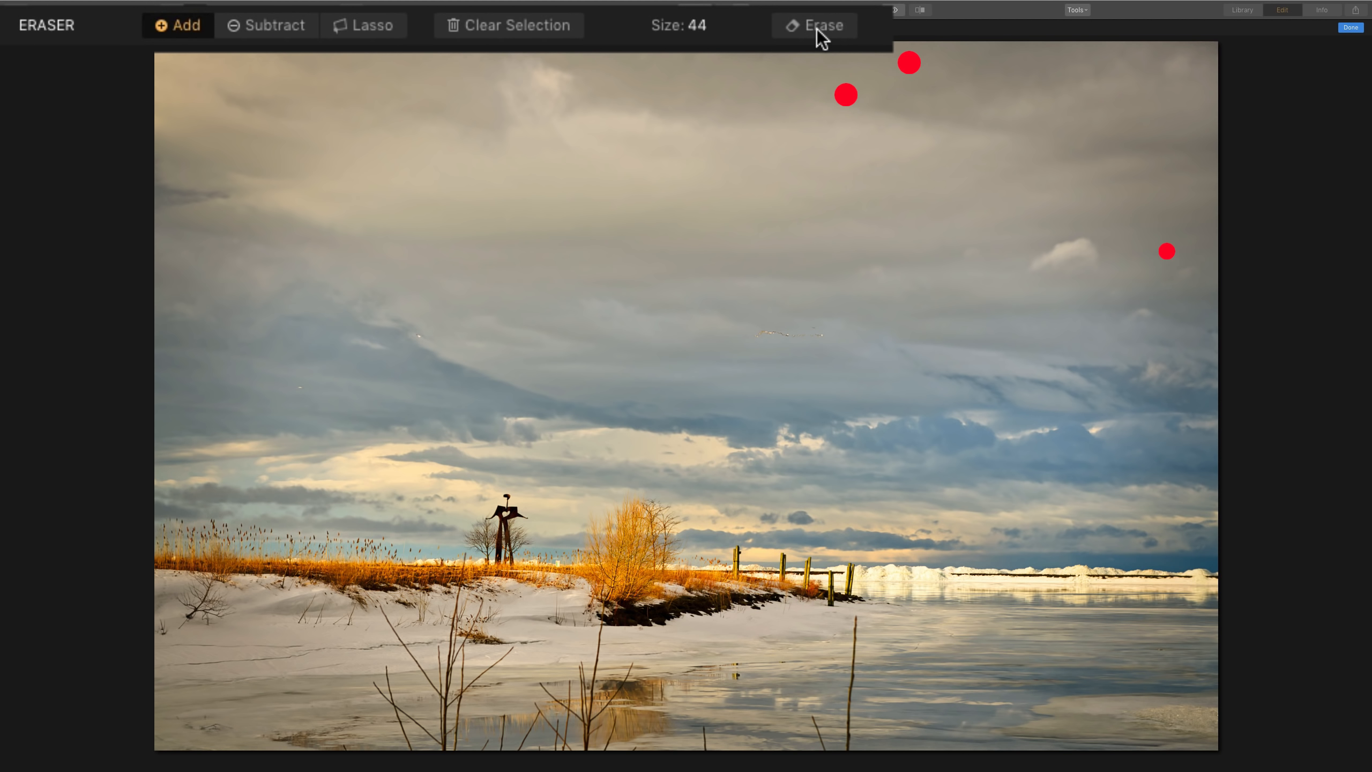
left_click(816, 26)
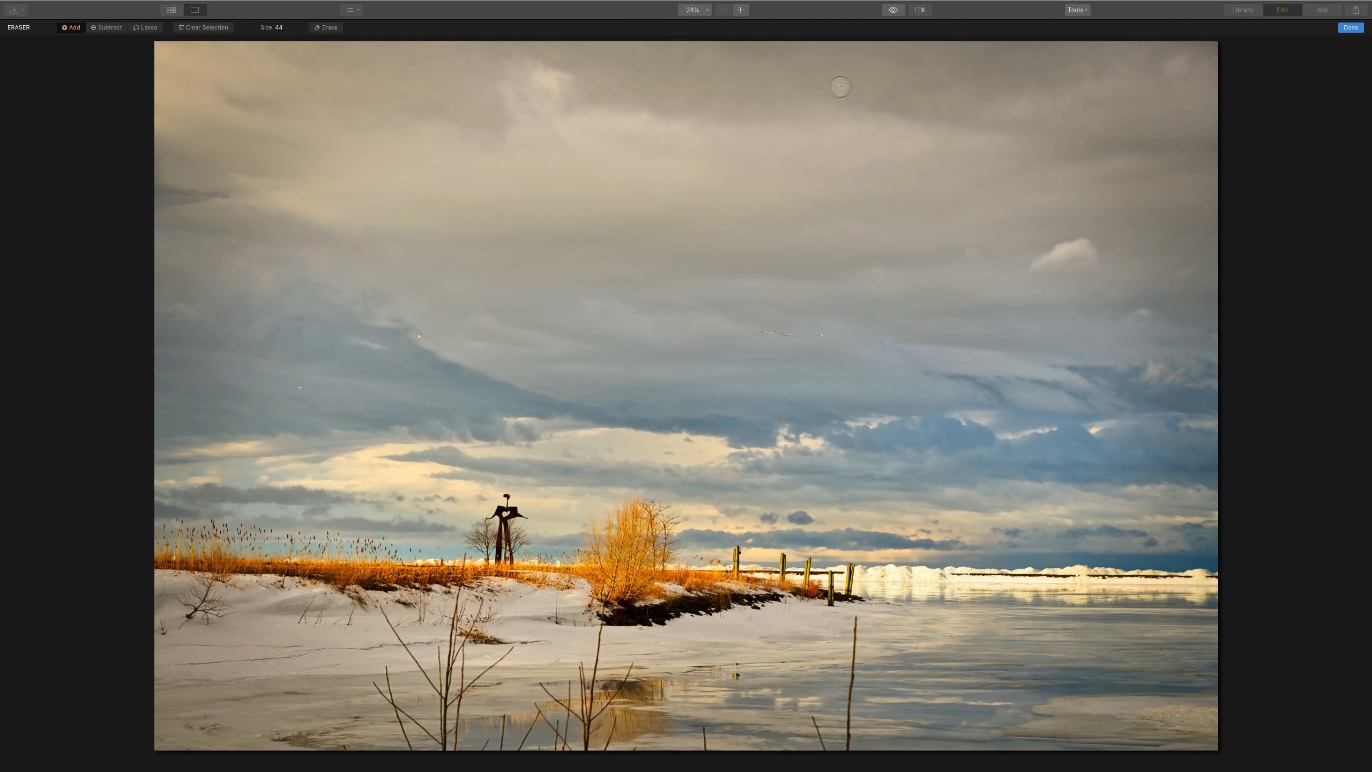
mouse_move(859, 128)
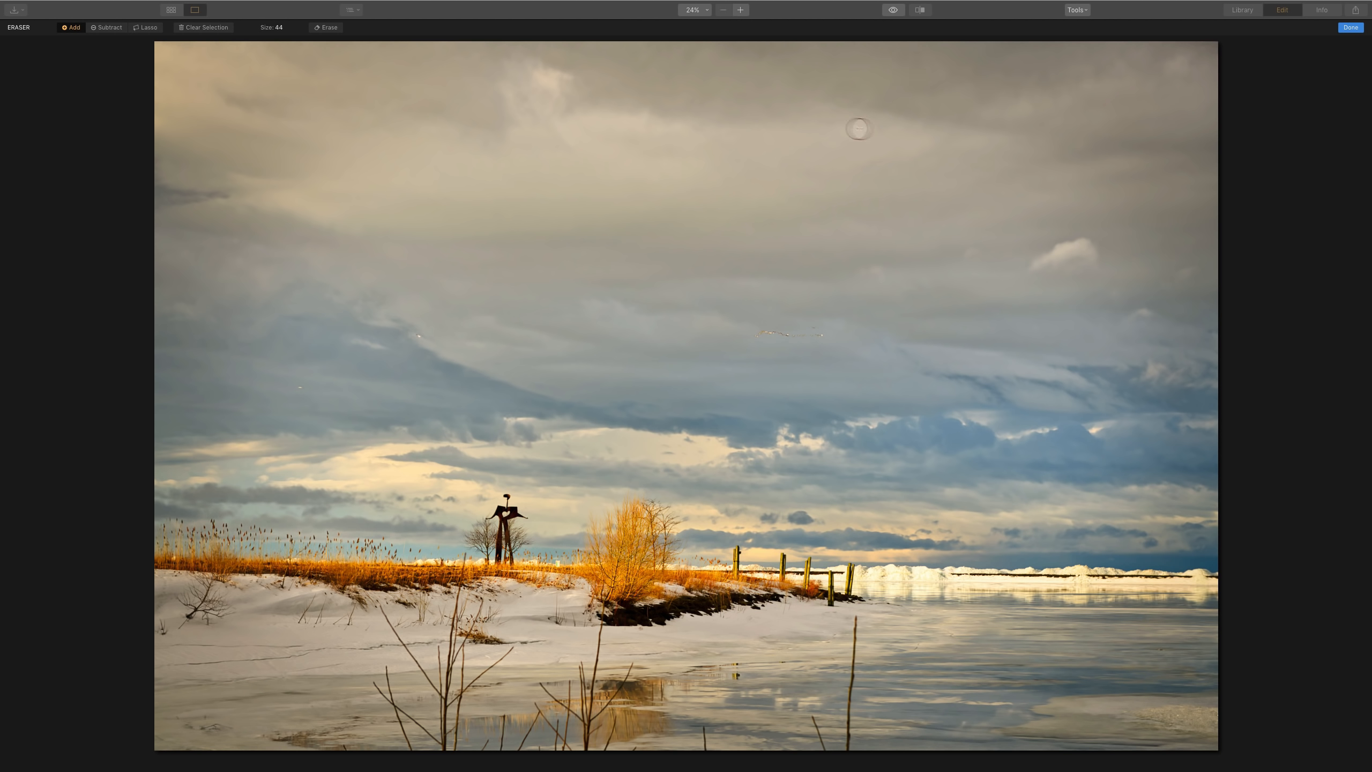
mouse_move(877, 105)
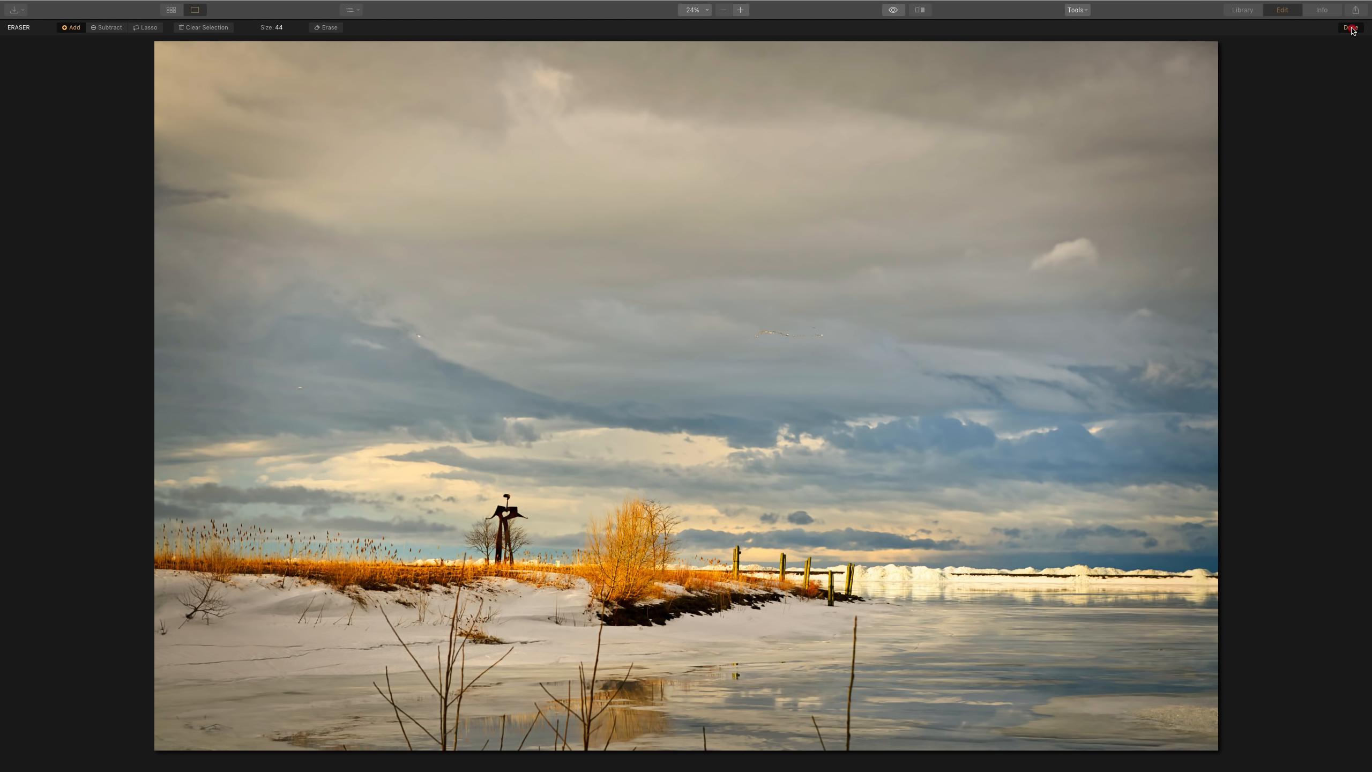
Finish erasing via Done and select the new Erased image layer above the original NEF.
left_click(1346, 28)
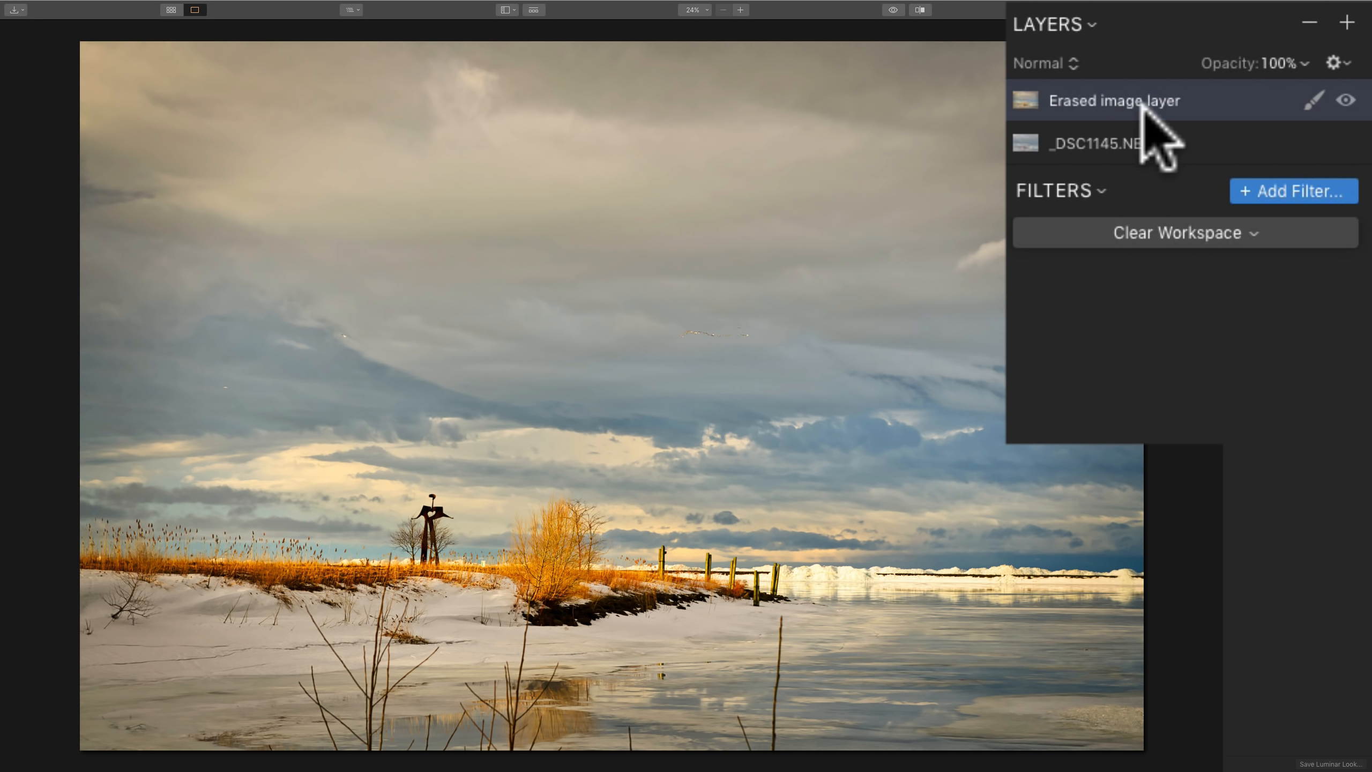
mouse_move(1166, 128)
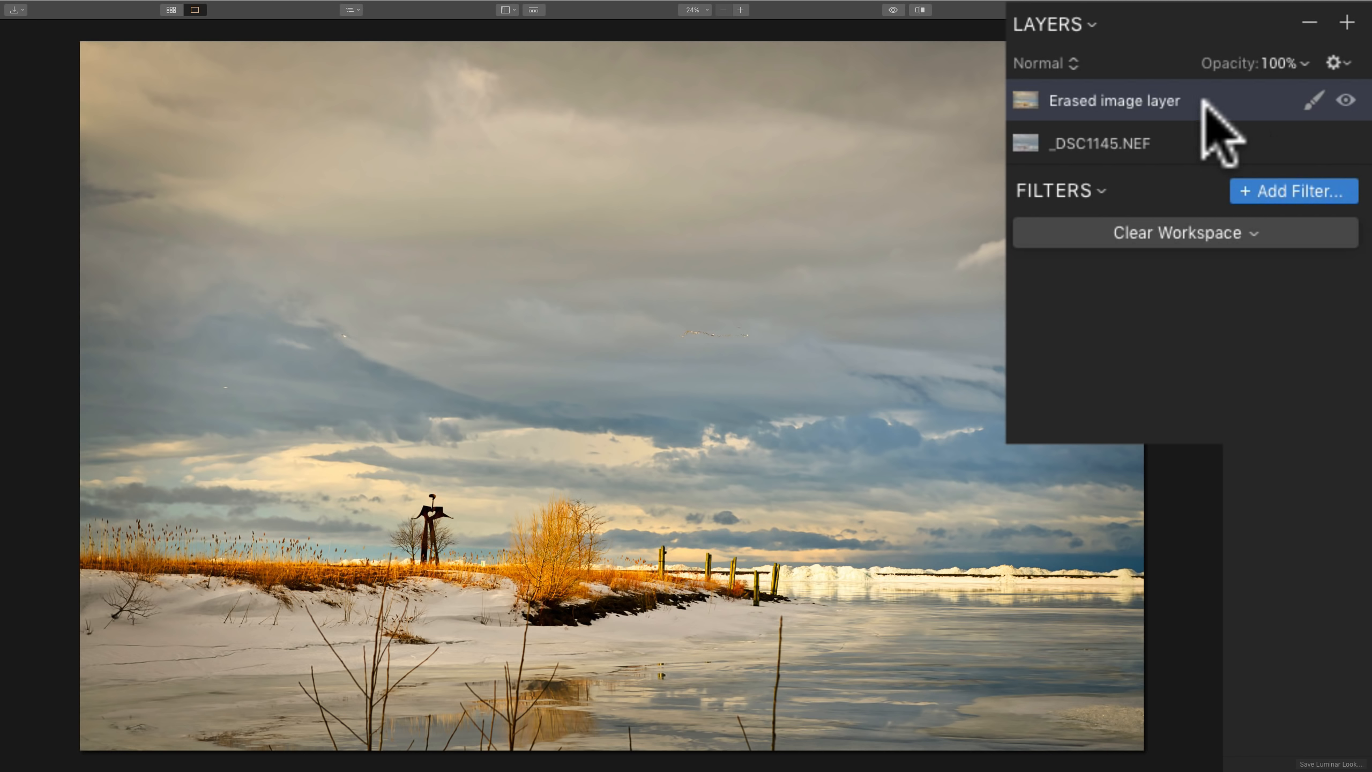
left_click(1100, 143)
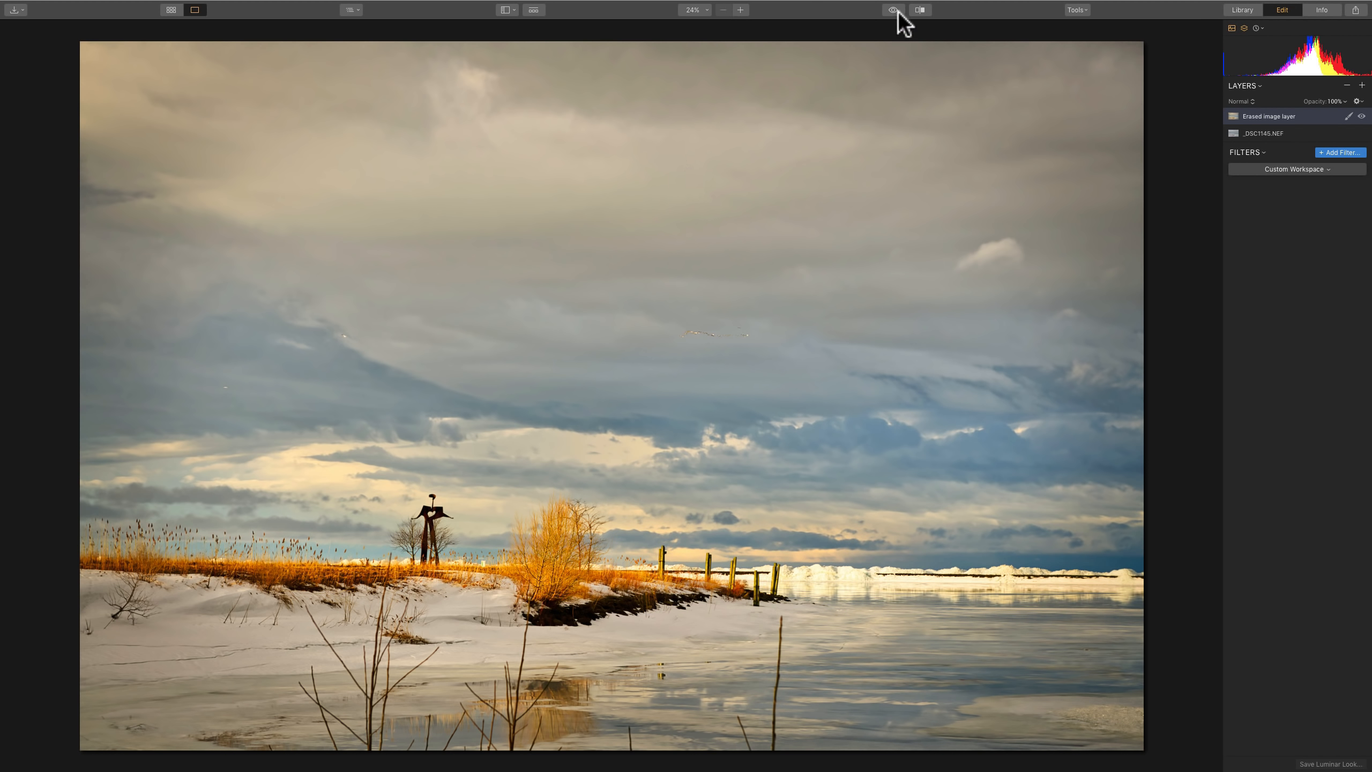
mouse_move(894, 16)
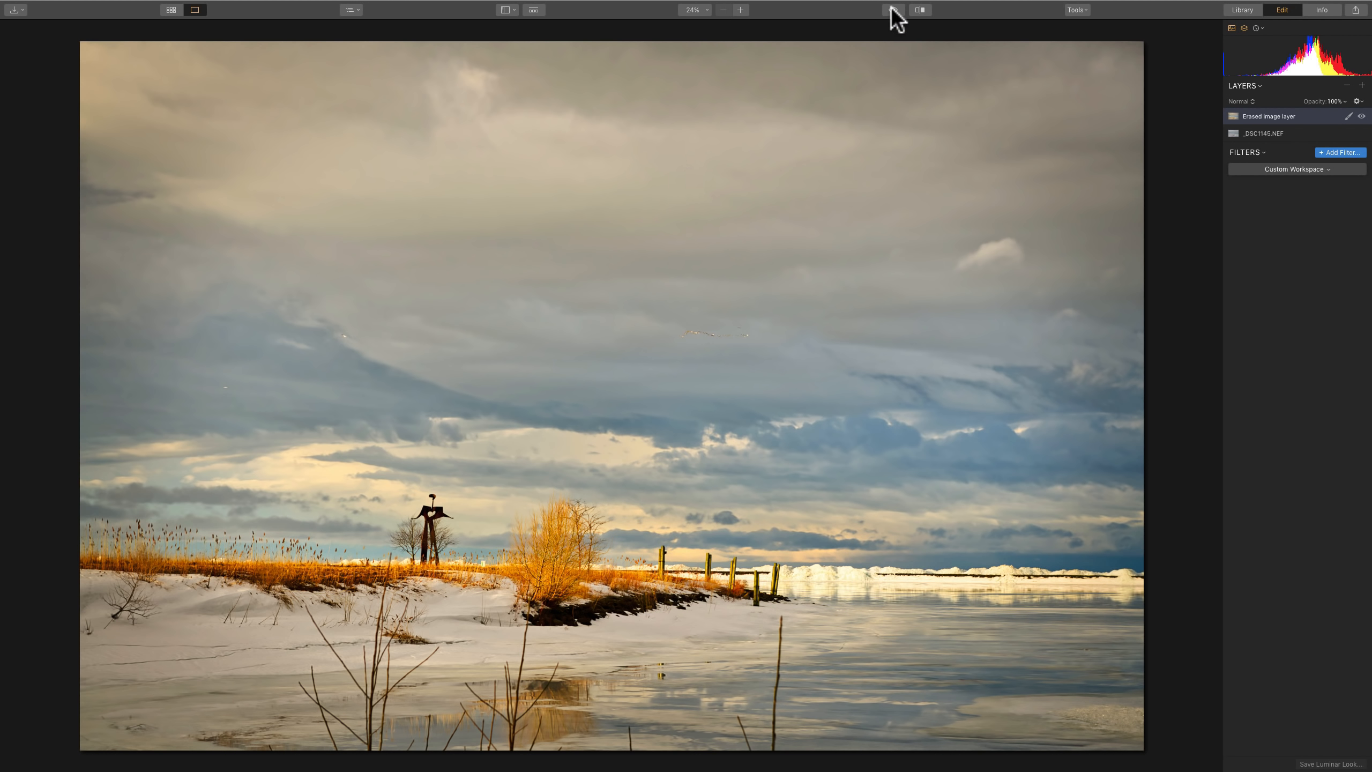
left_click(891, 10)
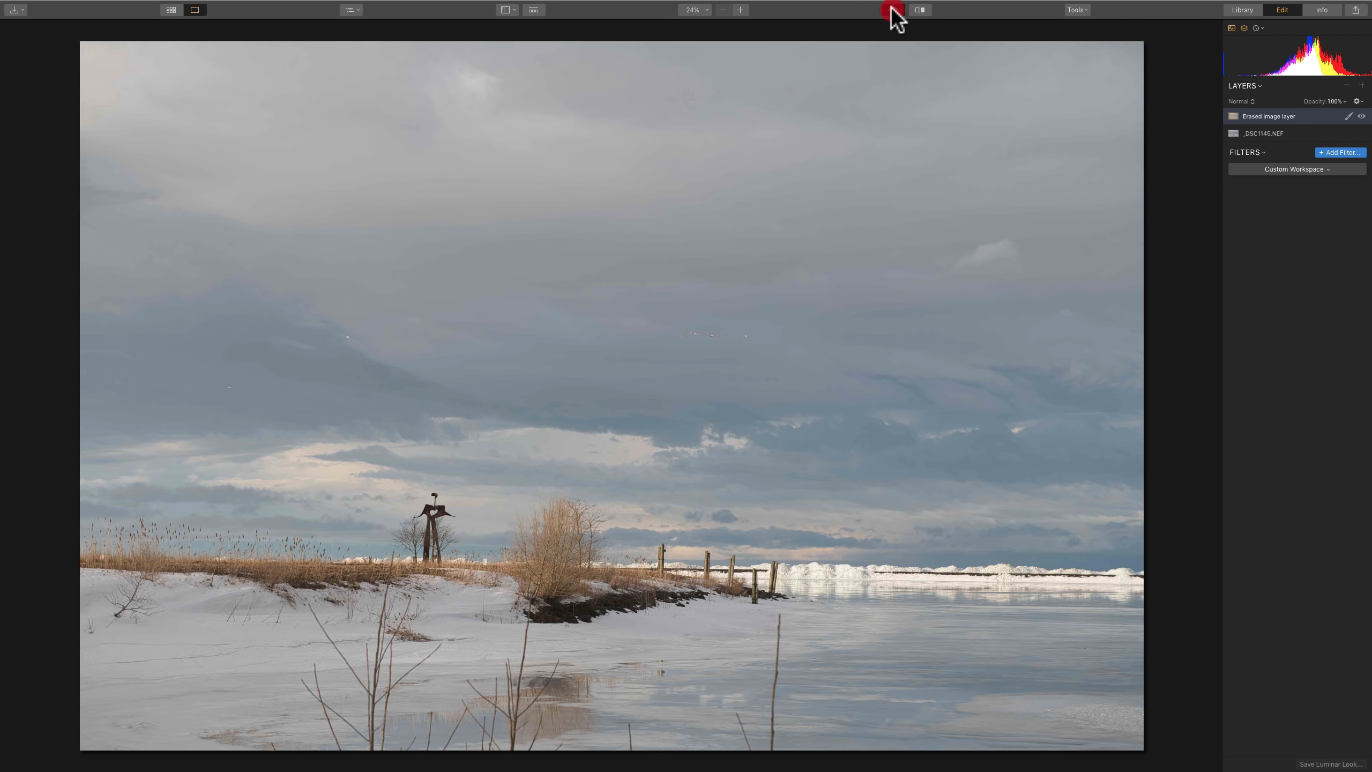
left_click(891, 10)
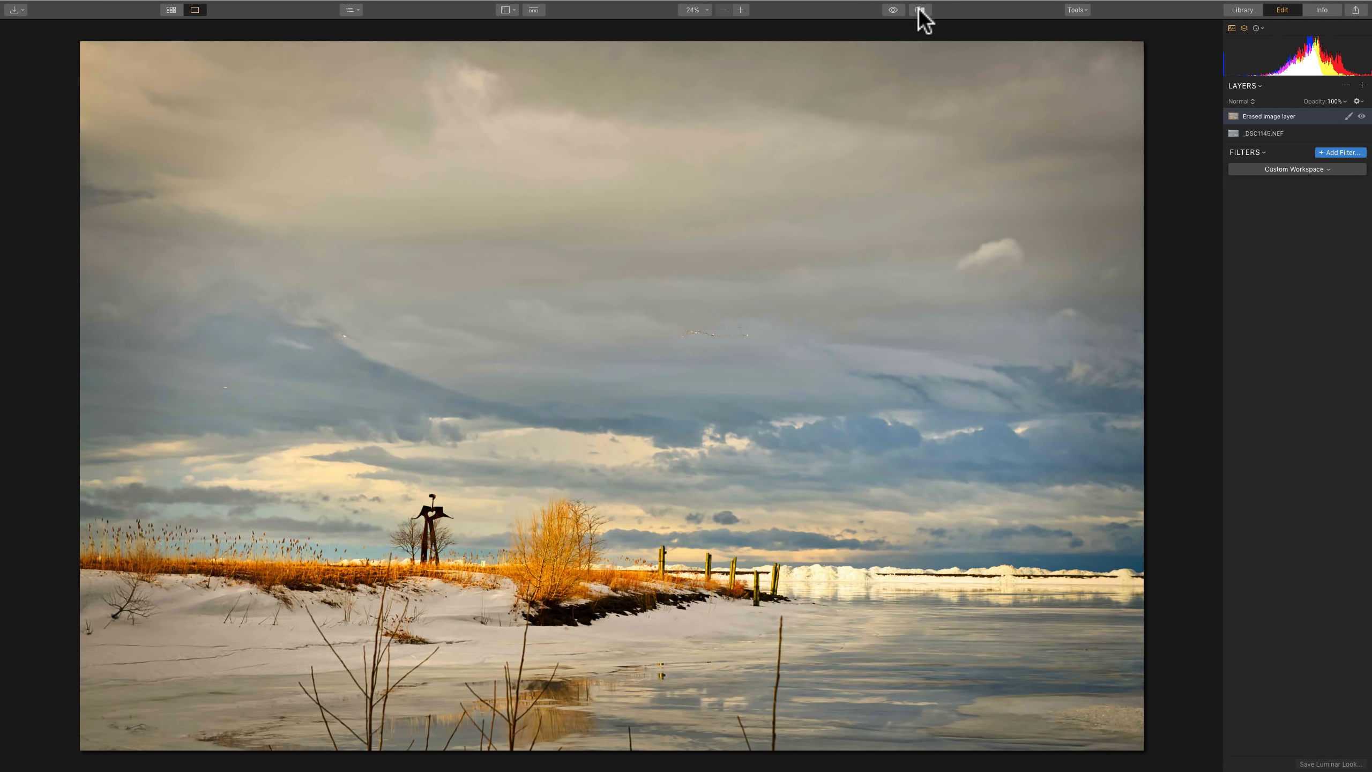
left_click(920, 10)
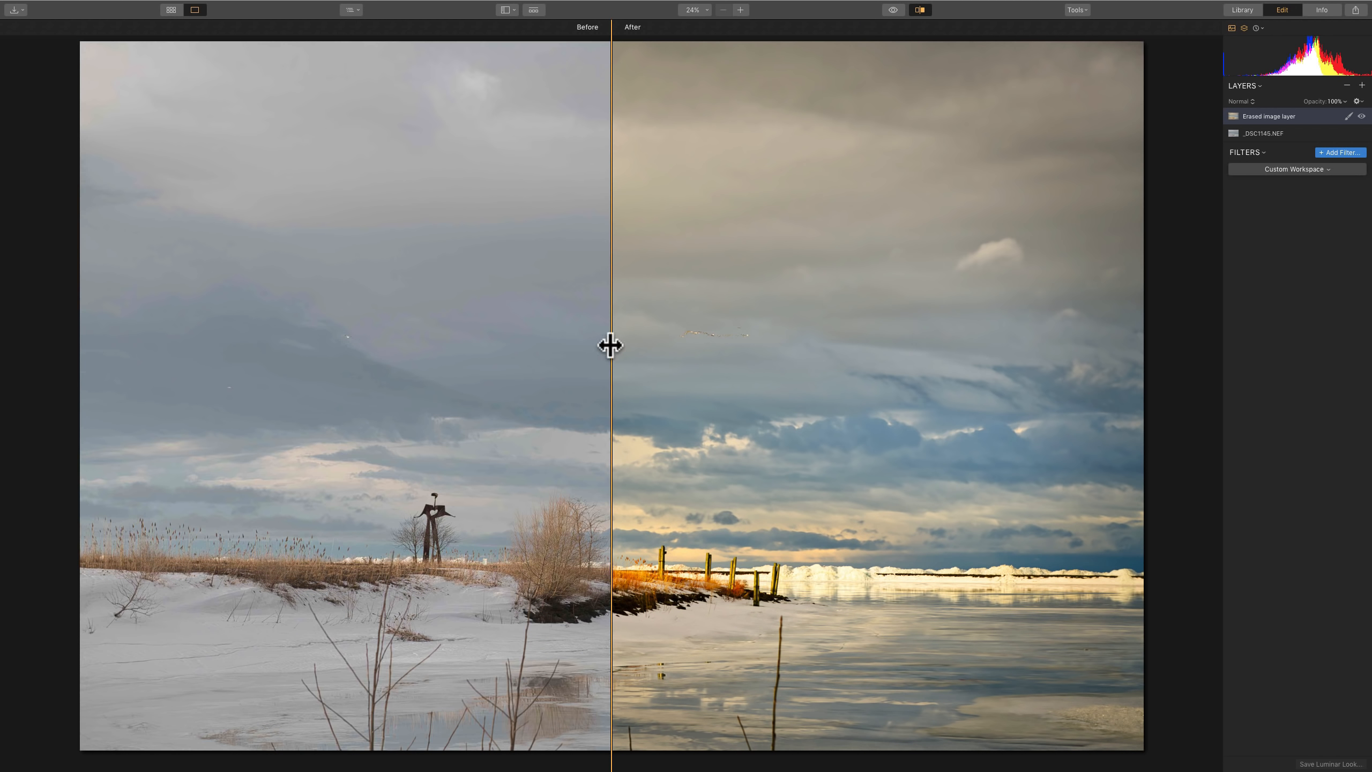
left_click_drag(611, 345, 317, 331)
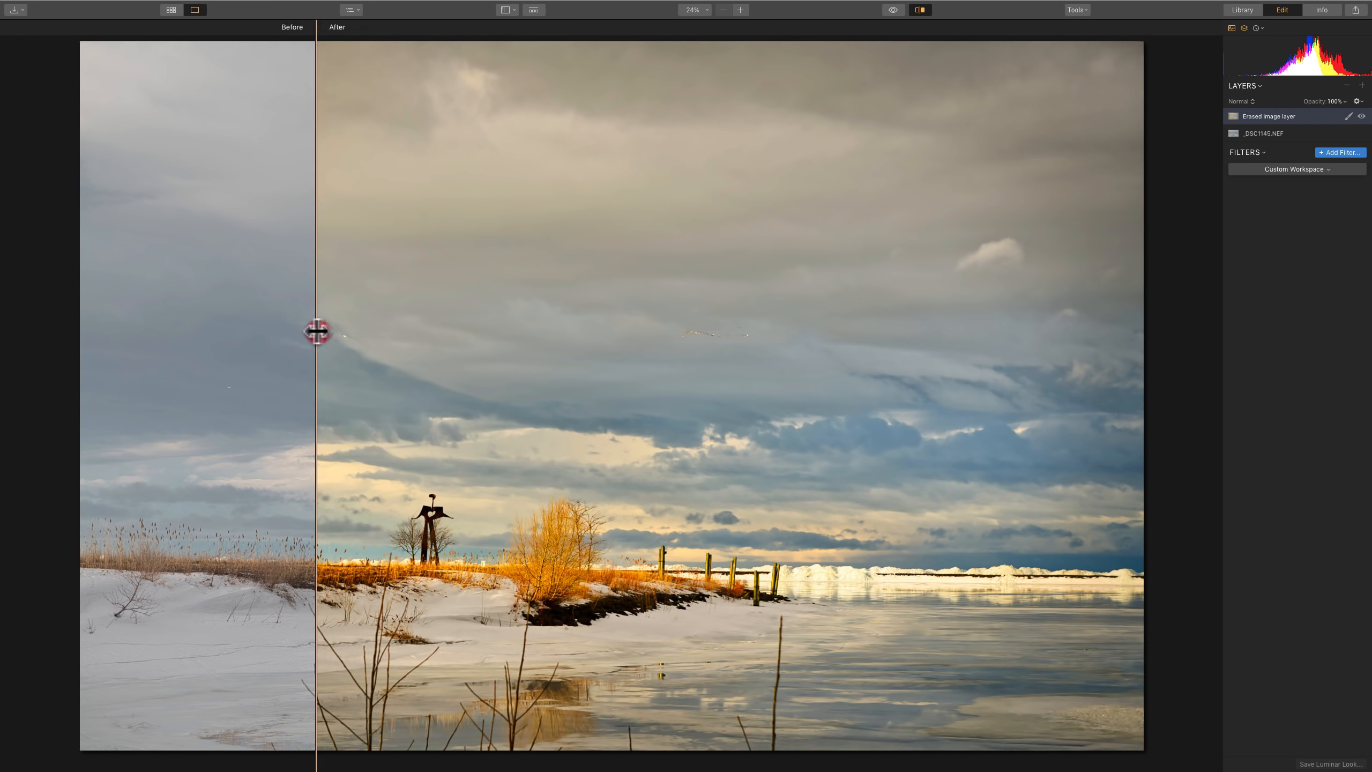
left_click_drag(318, 331, 632, 332)
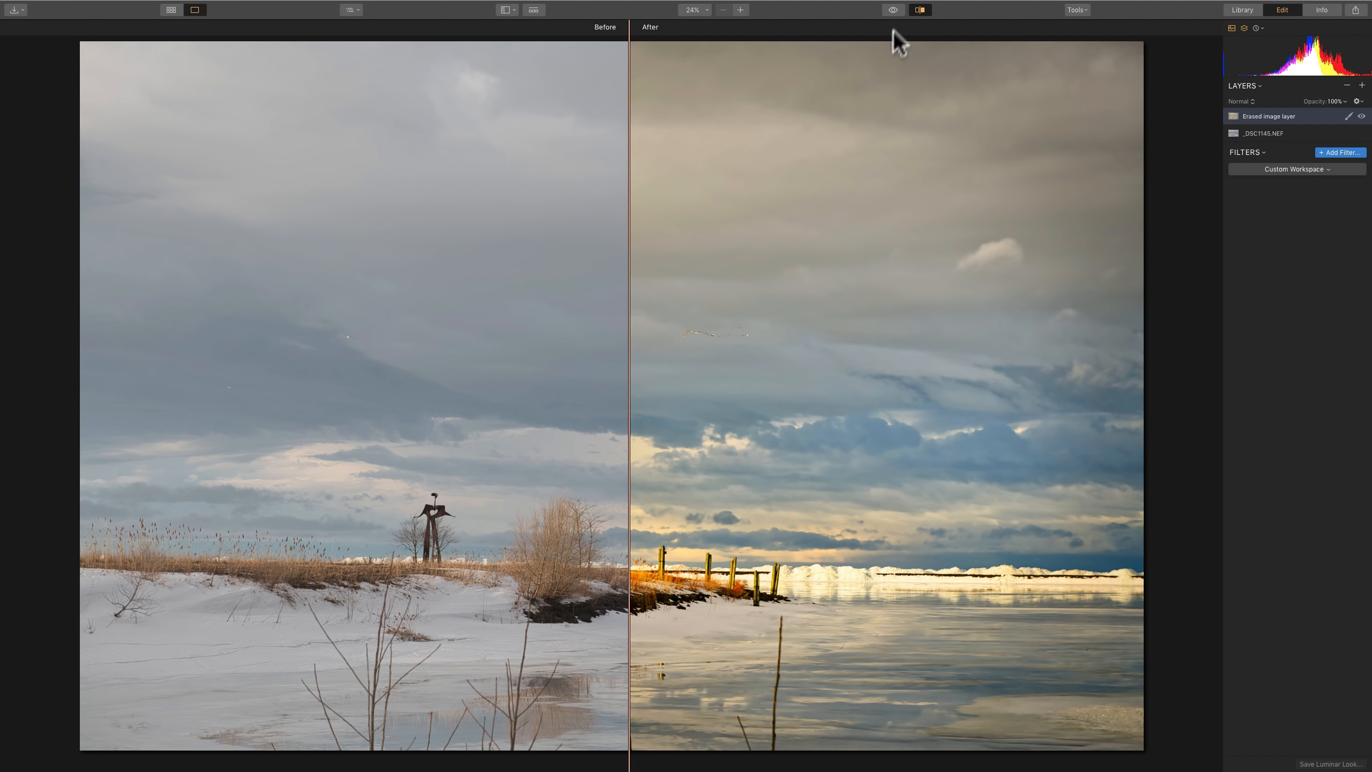
left_click(920, 10)
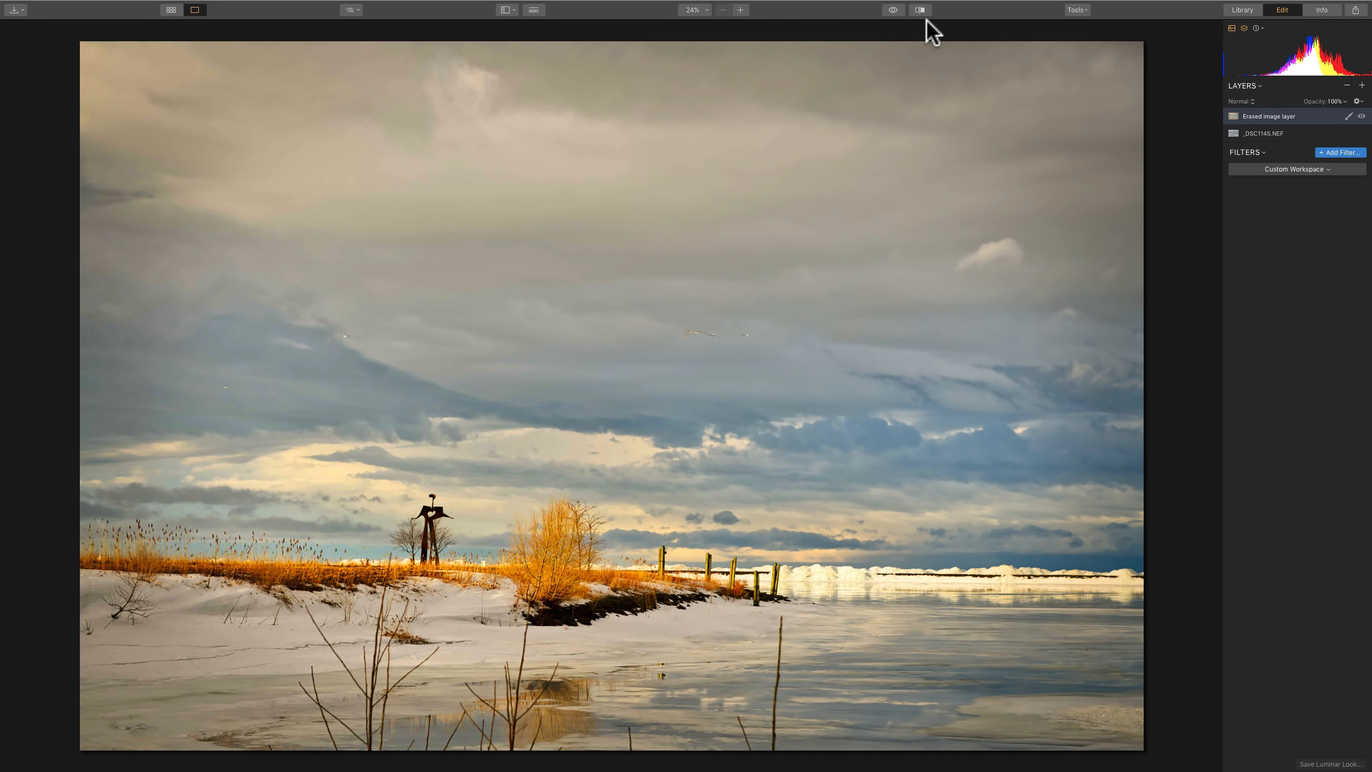